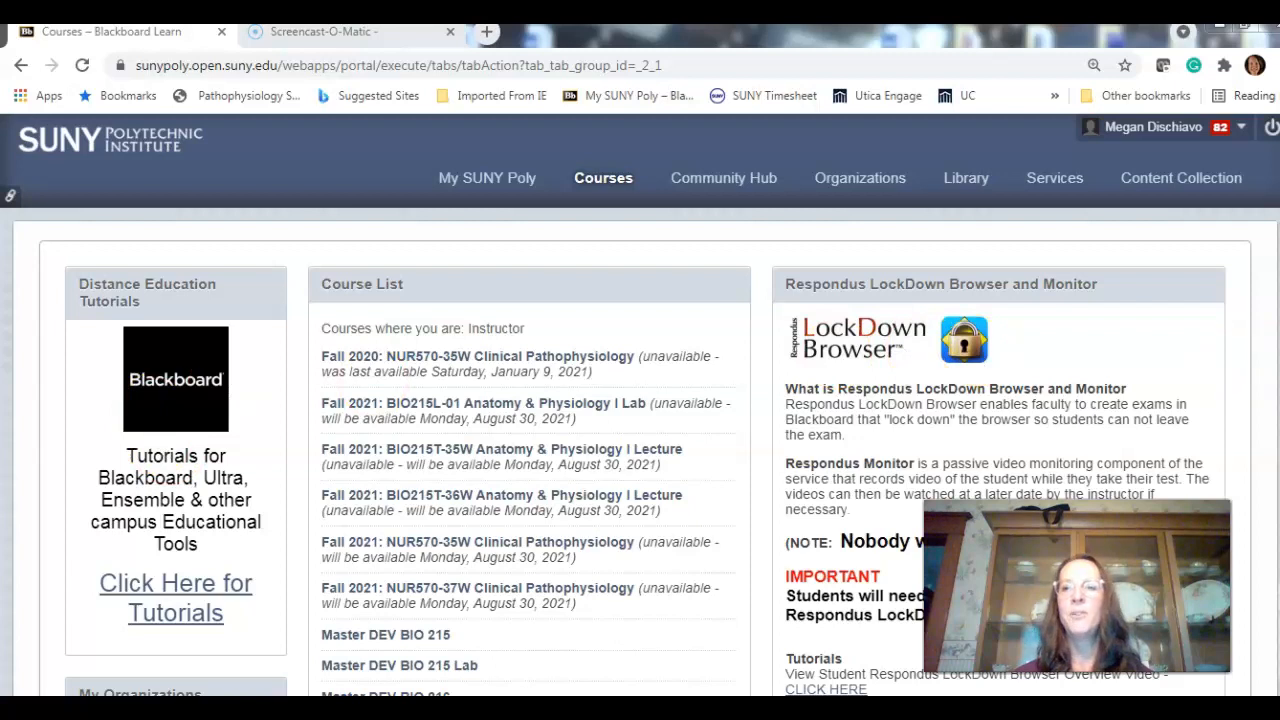
# Visit the My SUNY Poly home page and return to the Blackboard course list
pyautogui.scroll(-3)
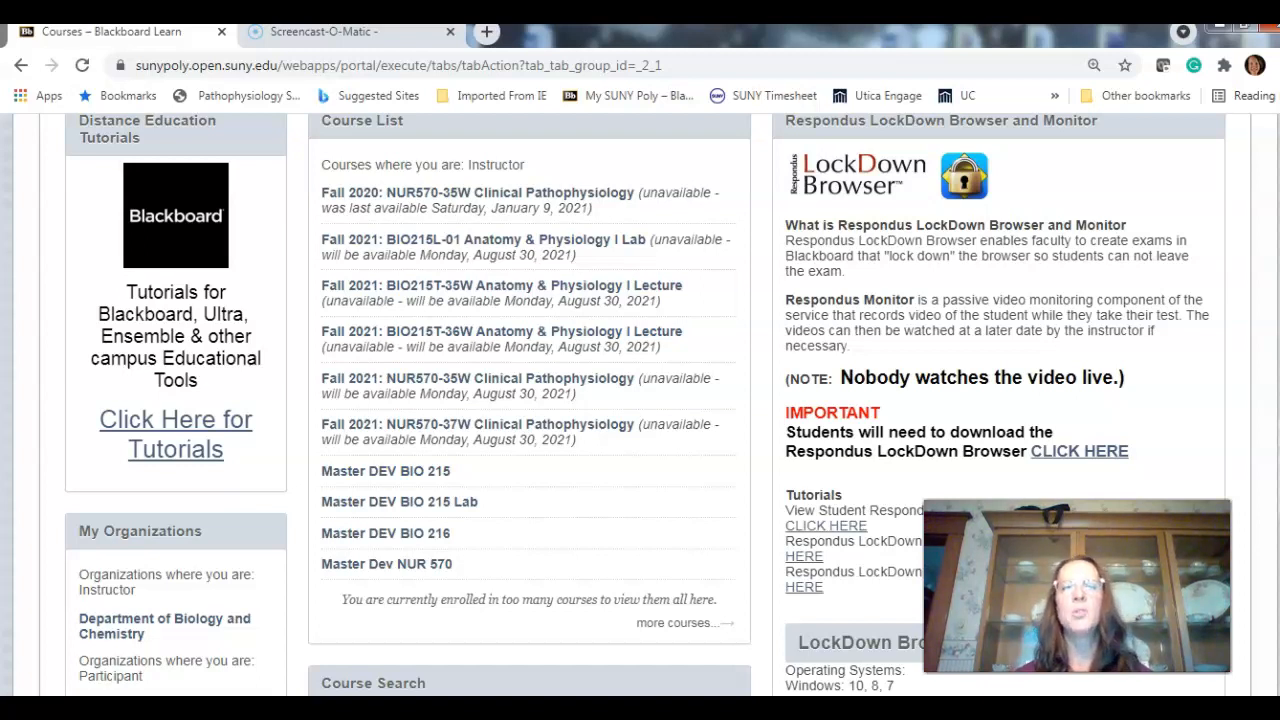
pyautogui.moveTo(628, 95)
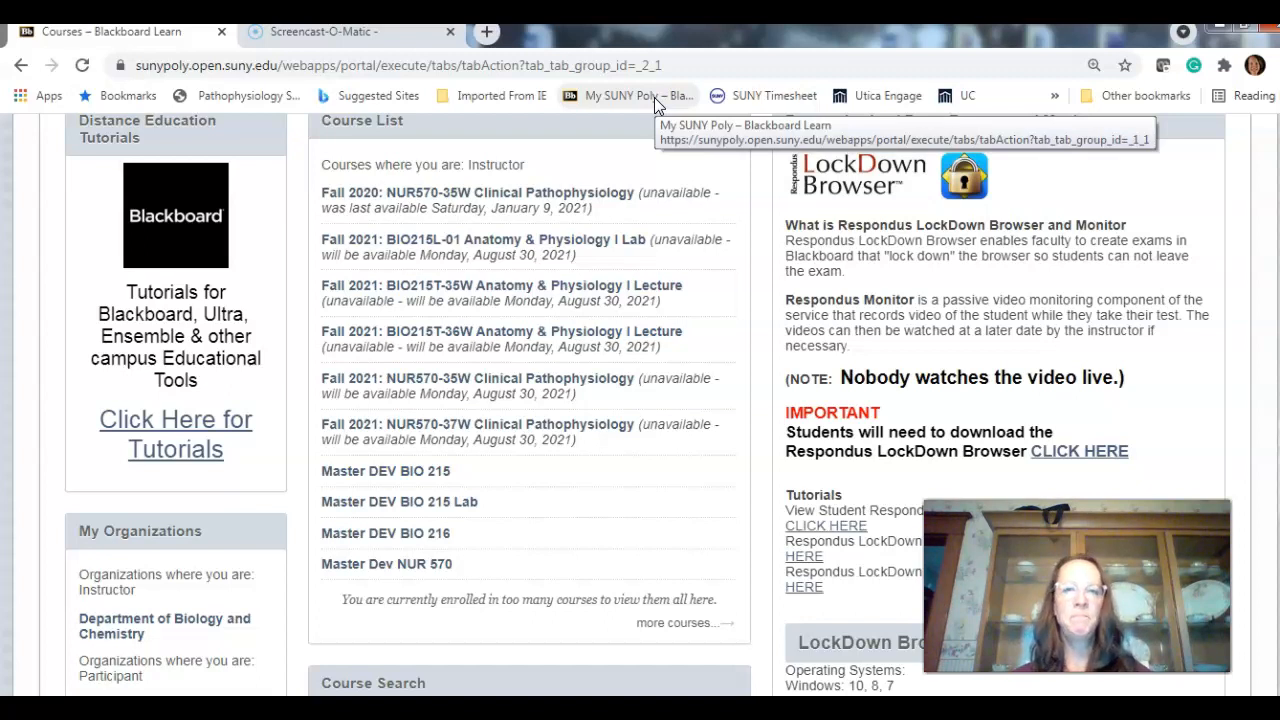
pyautogui.click(628, 95)
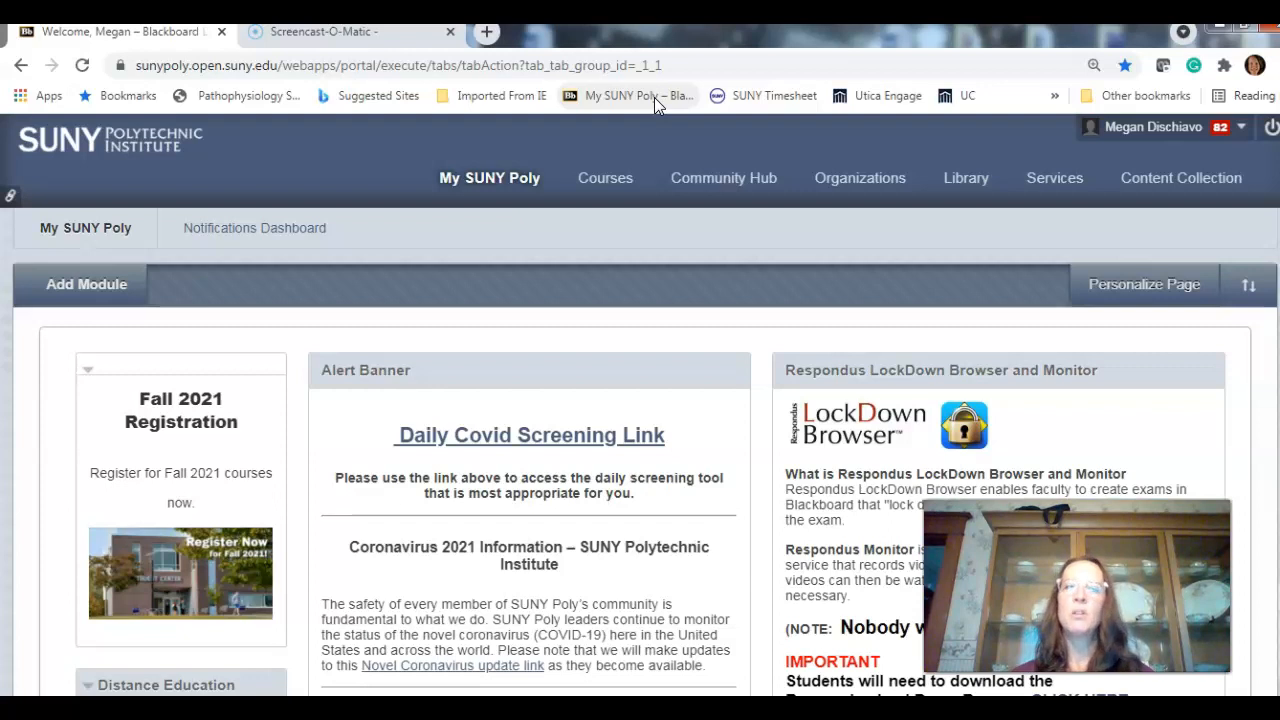
pyautogui.click(605, 178)
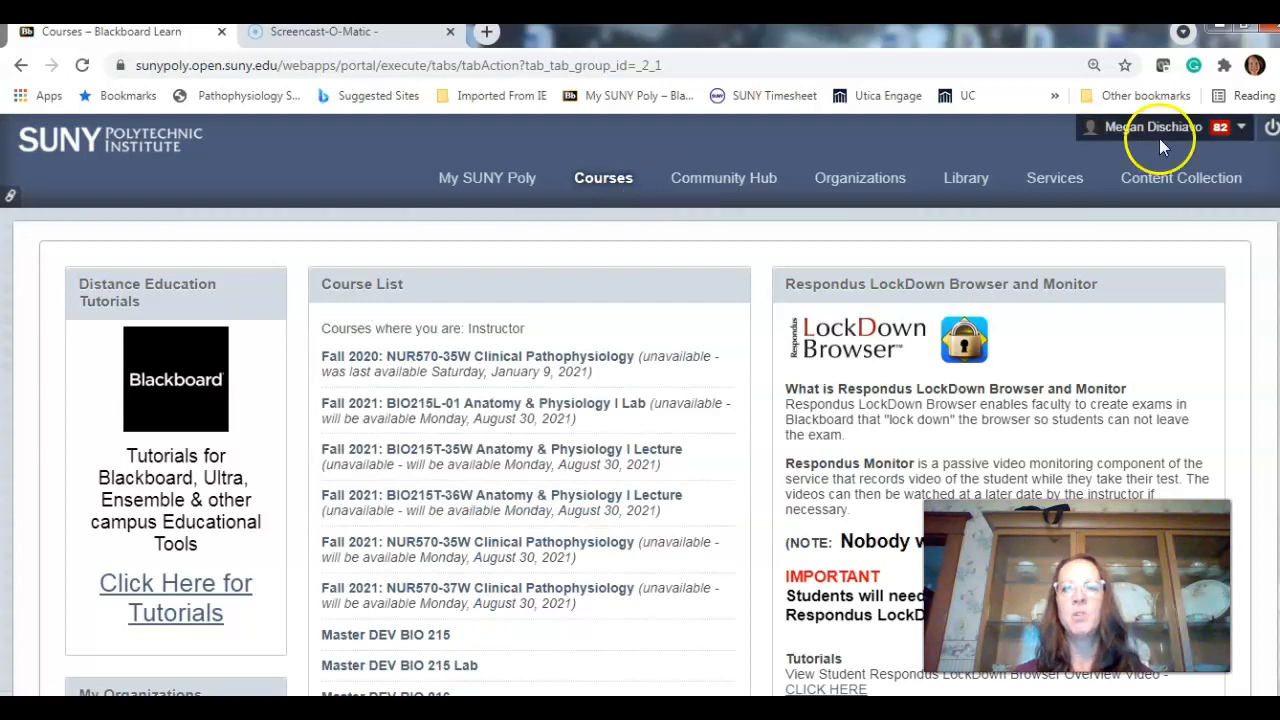
# Open the Master Dev NUR 570 course Home Page from the Course List
pyautogui.scroll(-3)
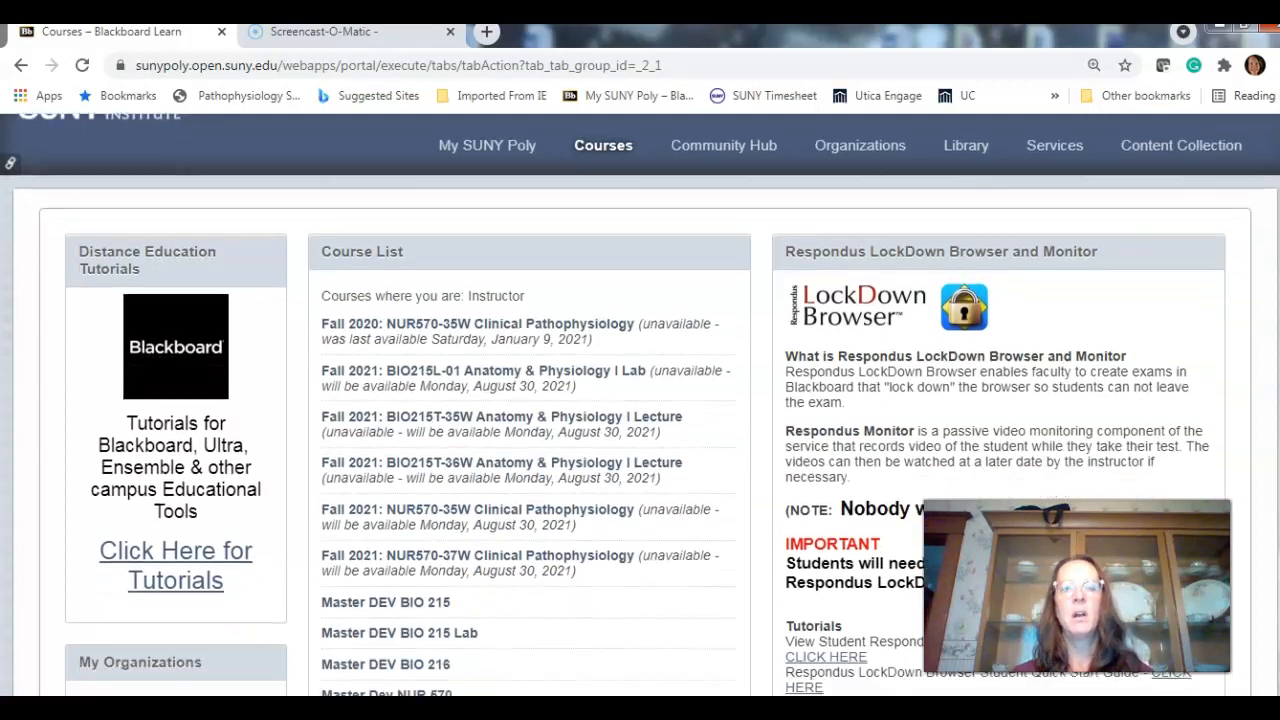
pyautogui.scroll(-3)
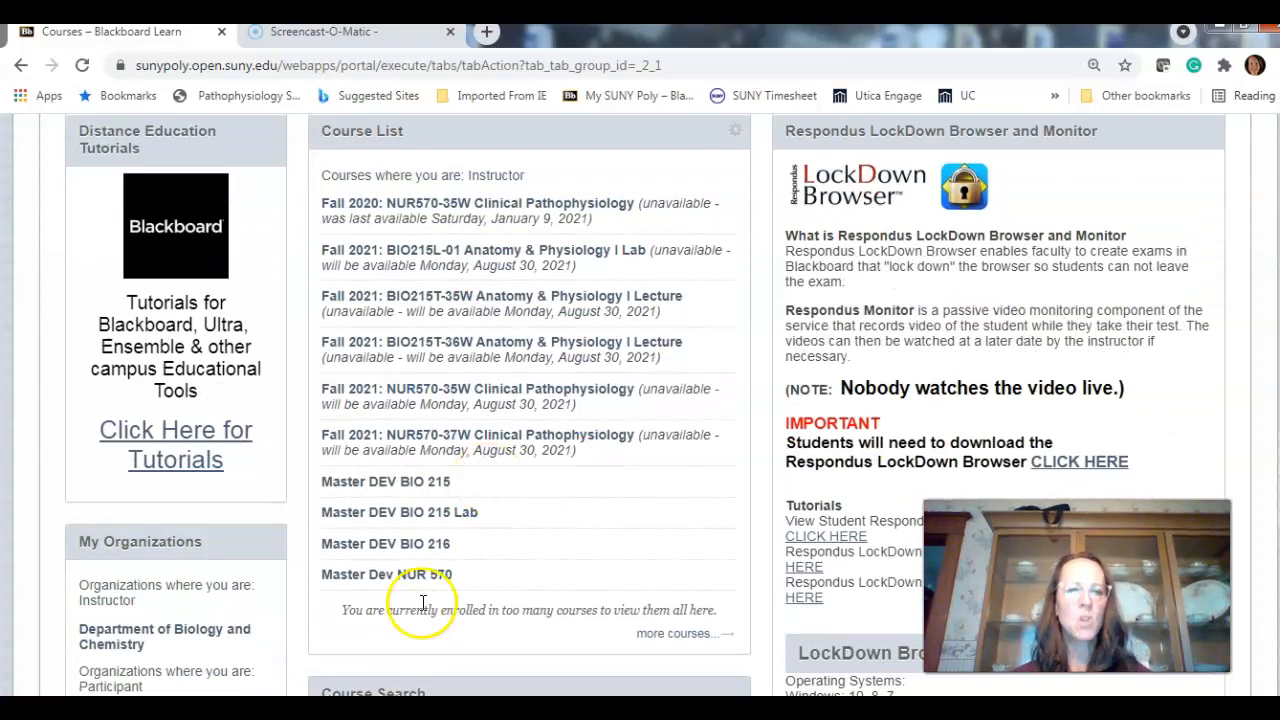
pyautogui.click(386, 574)
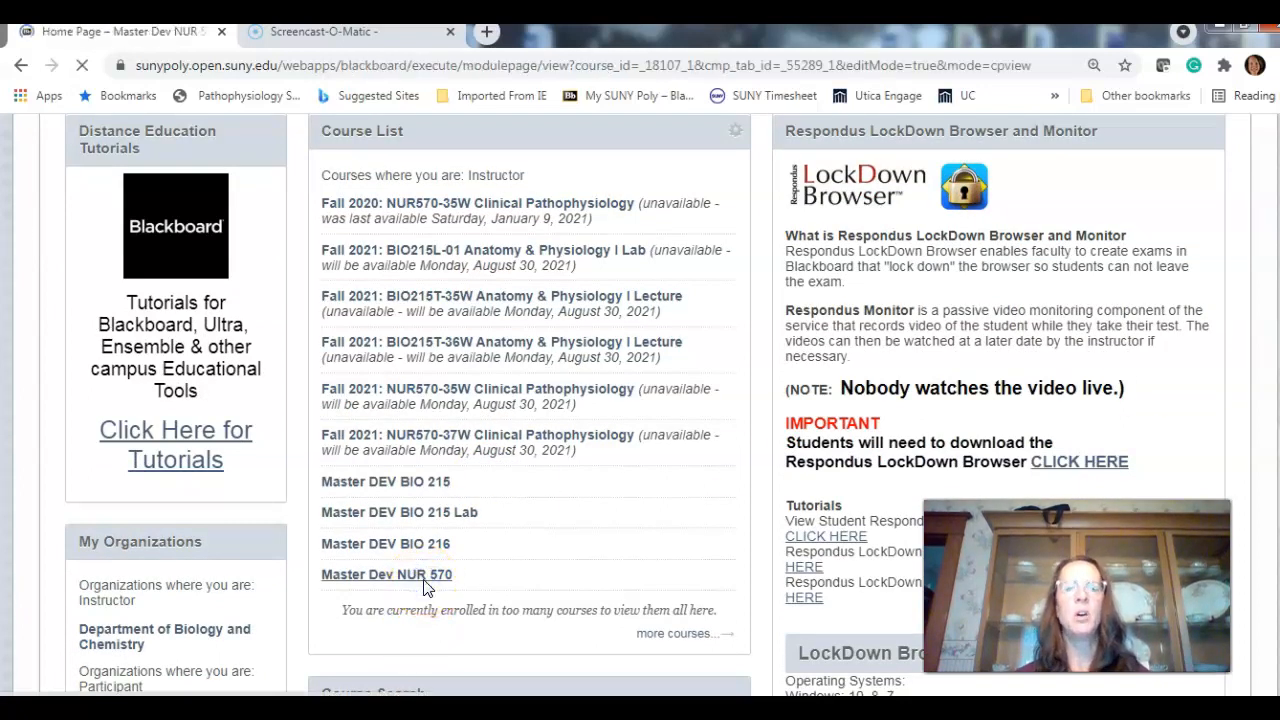
pyautogui.click(386, 574)
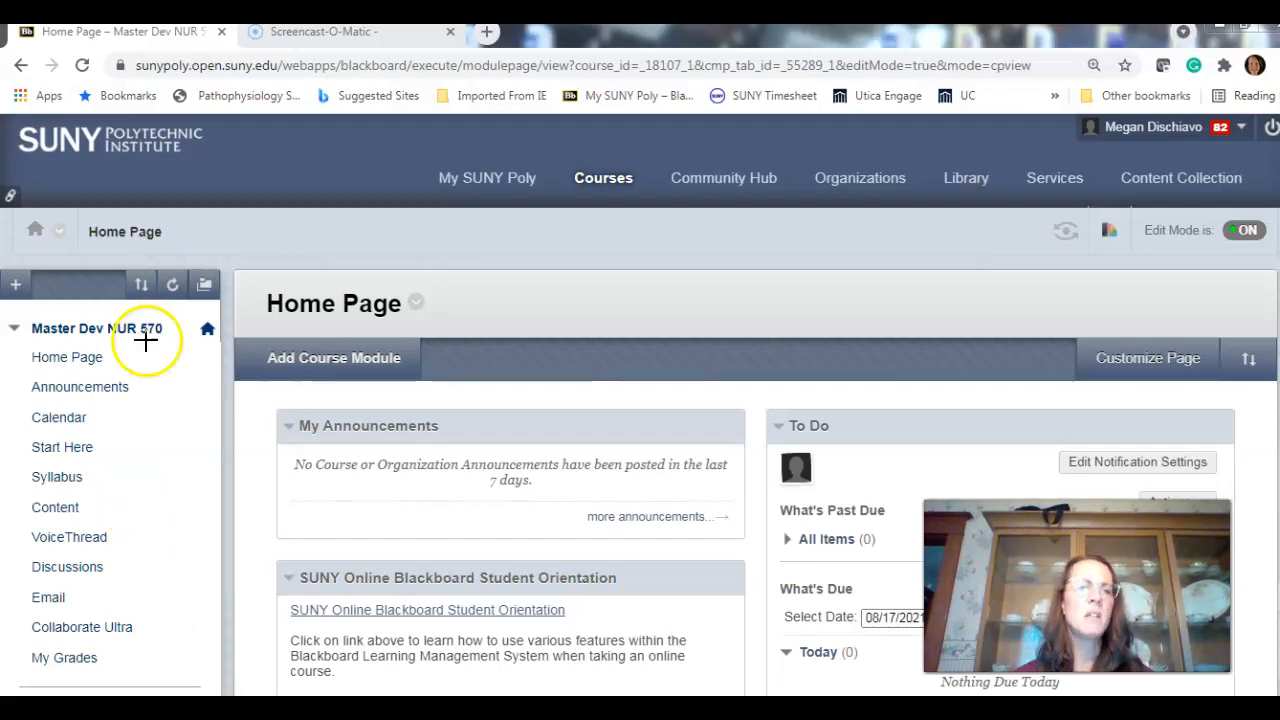
pyautogui.moveTo(135, 388)
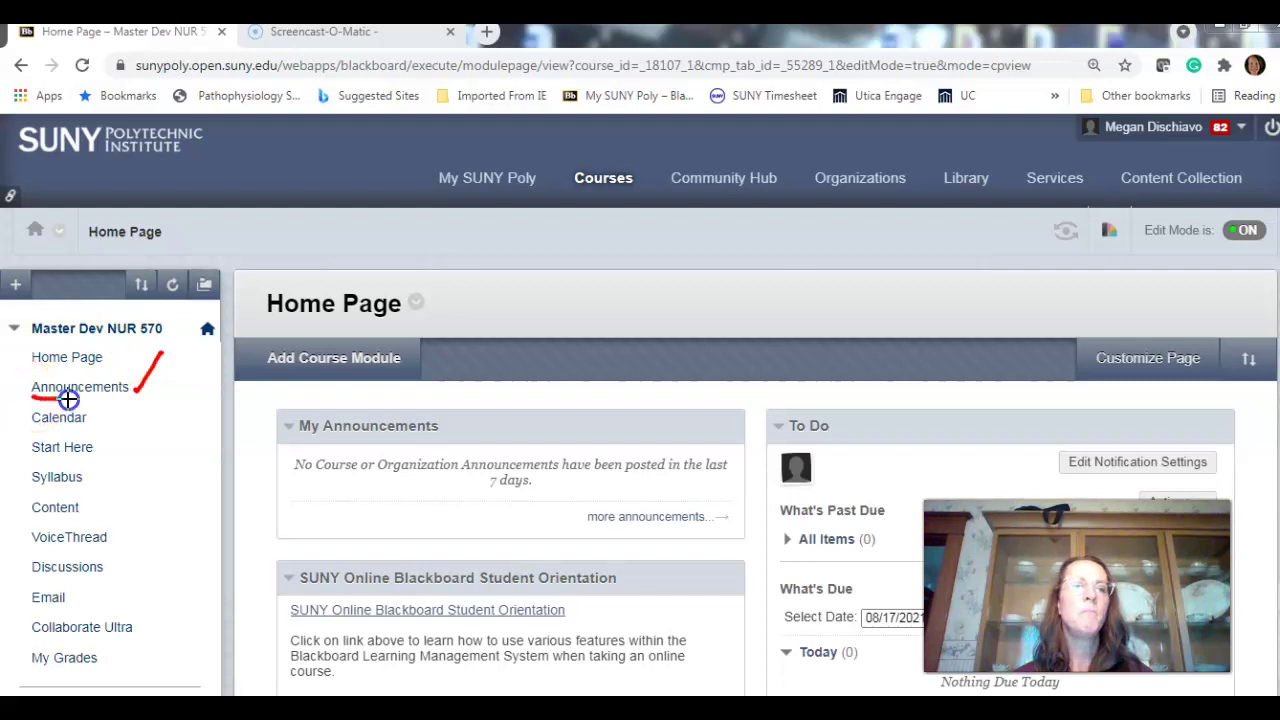
pyautogui.moveTo(143, 407)
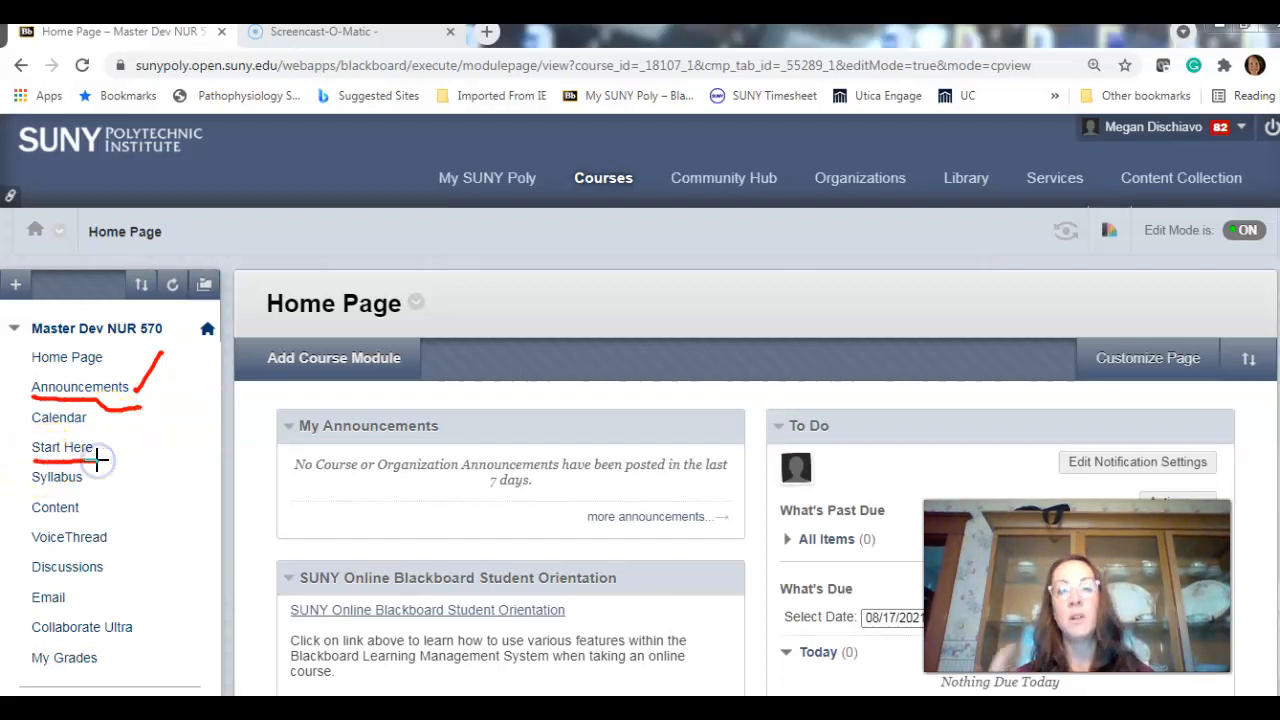
pyautogui.moveTo(115, 451)
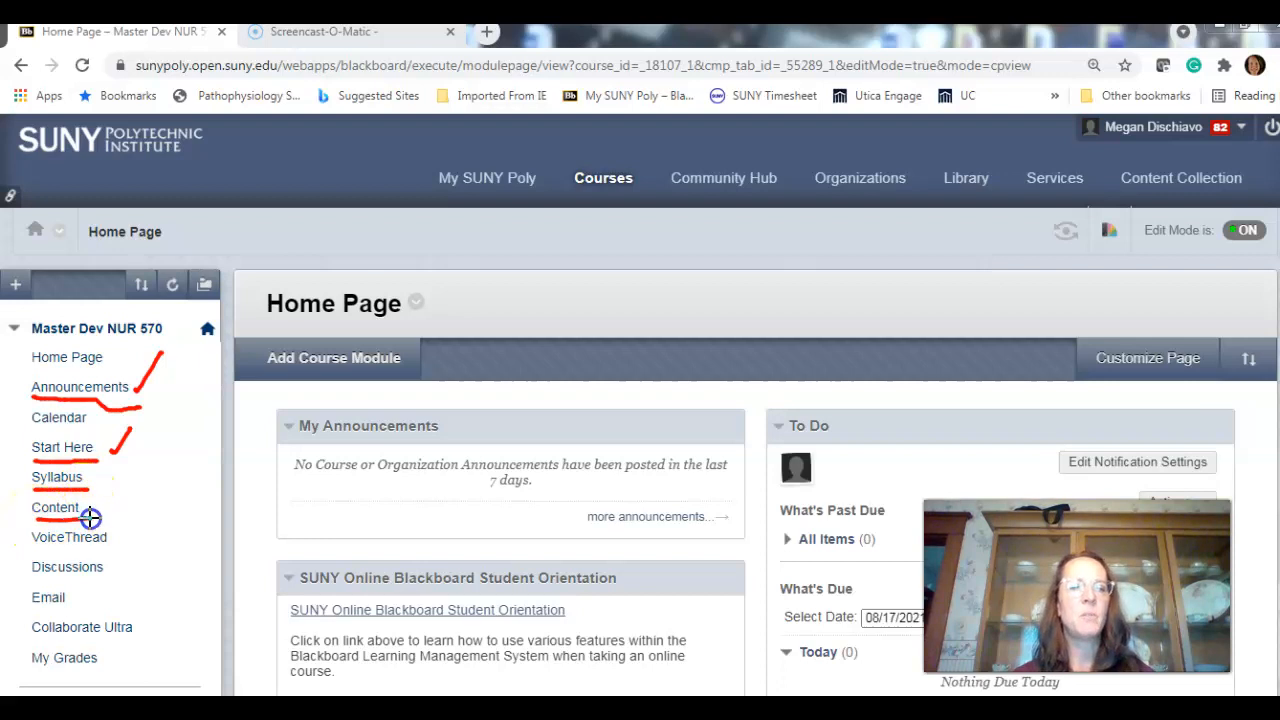
pyautogui.moveTo(85, 502)
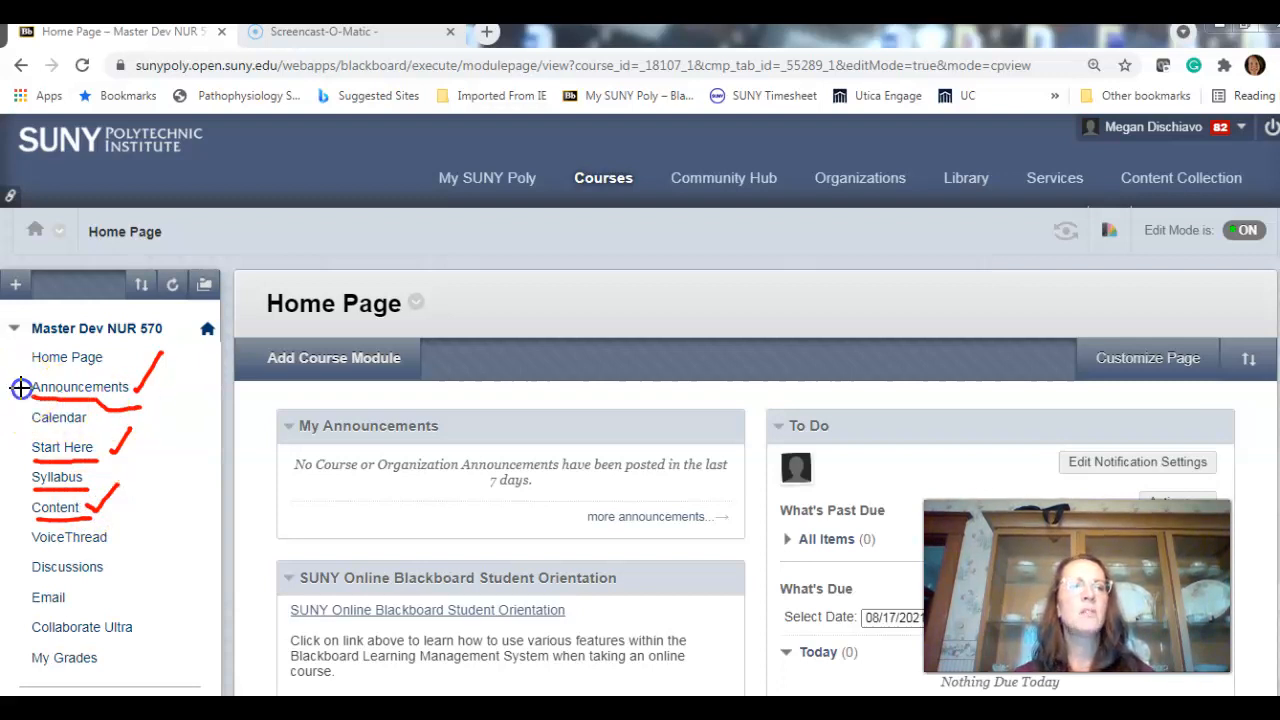
pyautogui.moveTo(42, 357)
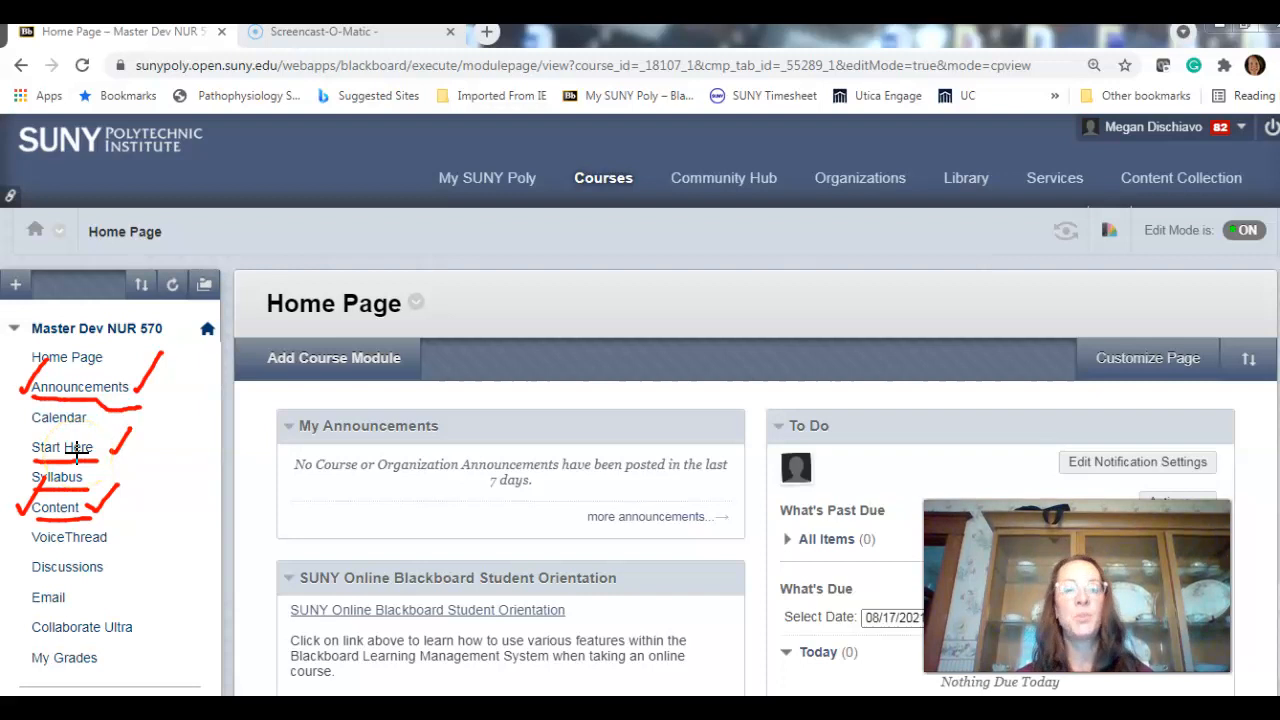
pyautogui.moveTo(281, 600)
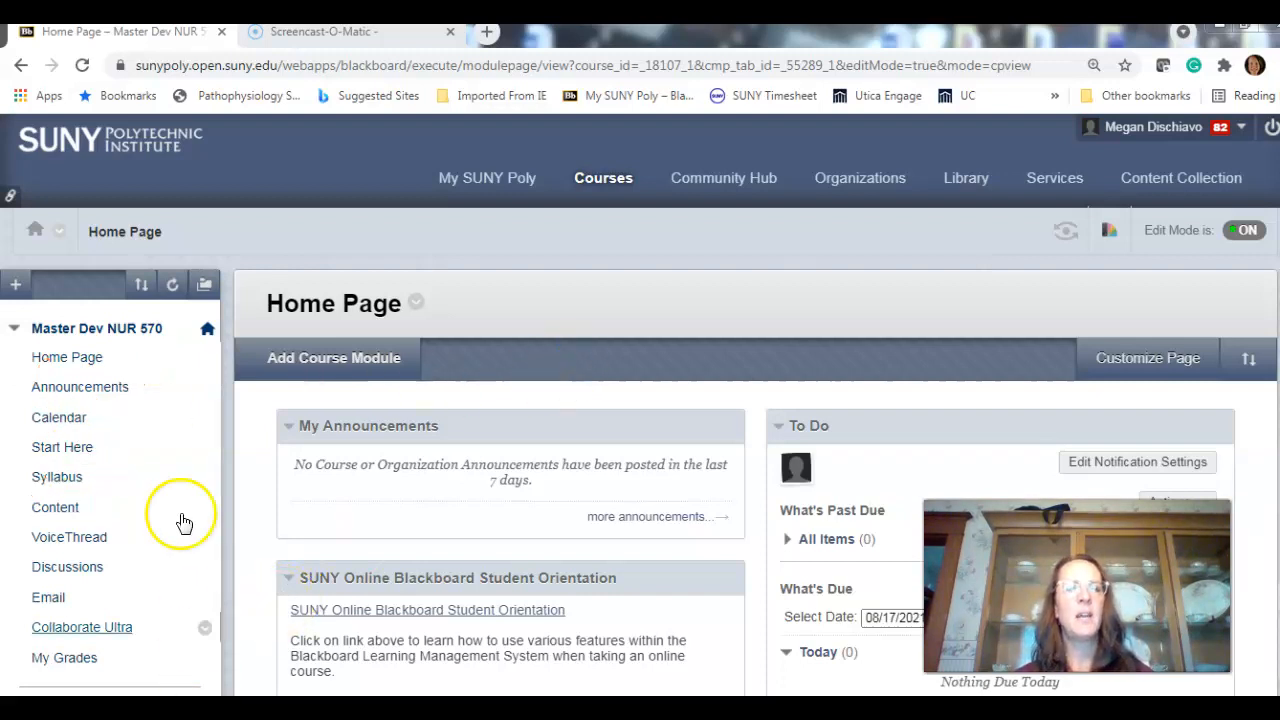
# Show the course Announcements page, scrolled to the How to Use Respondus video announcement
pyautogui.click(80, 387)
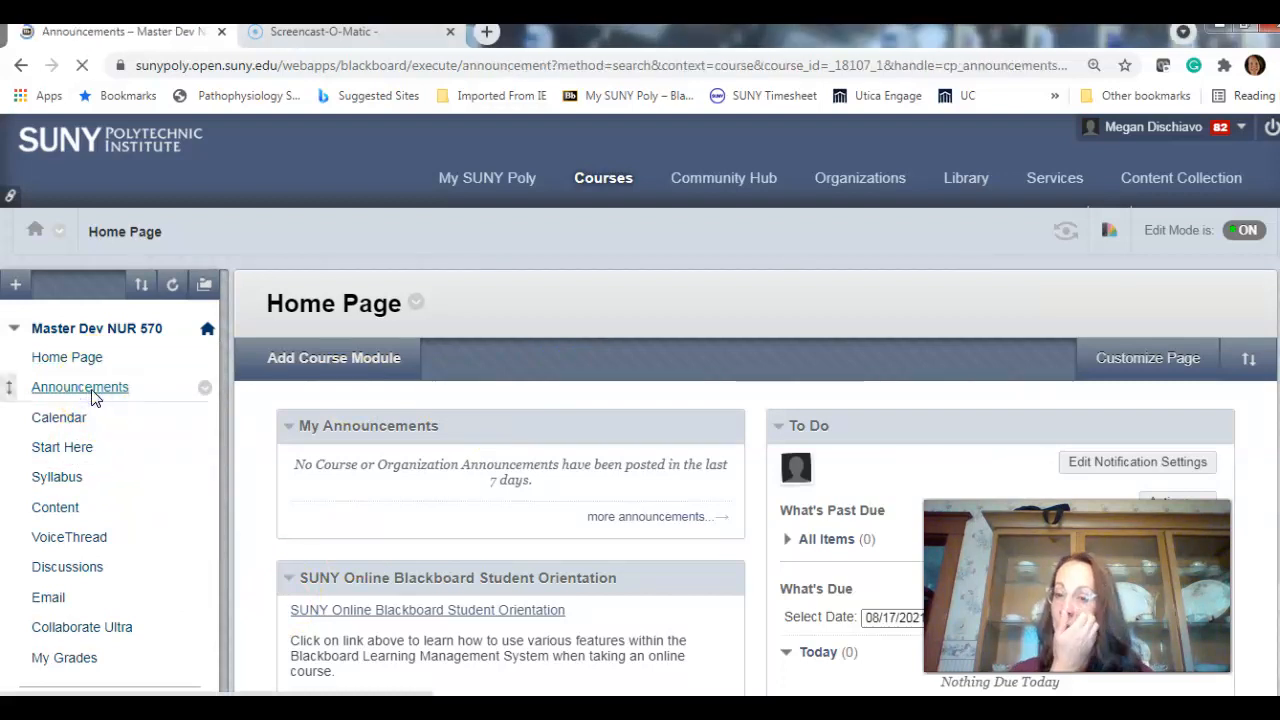
pyautogui.click(80, 387)
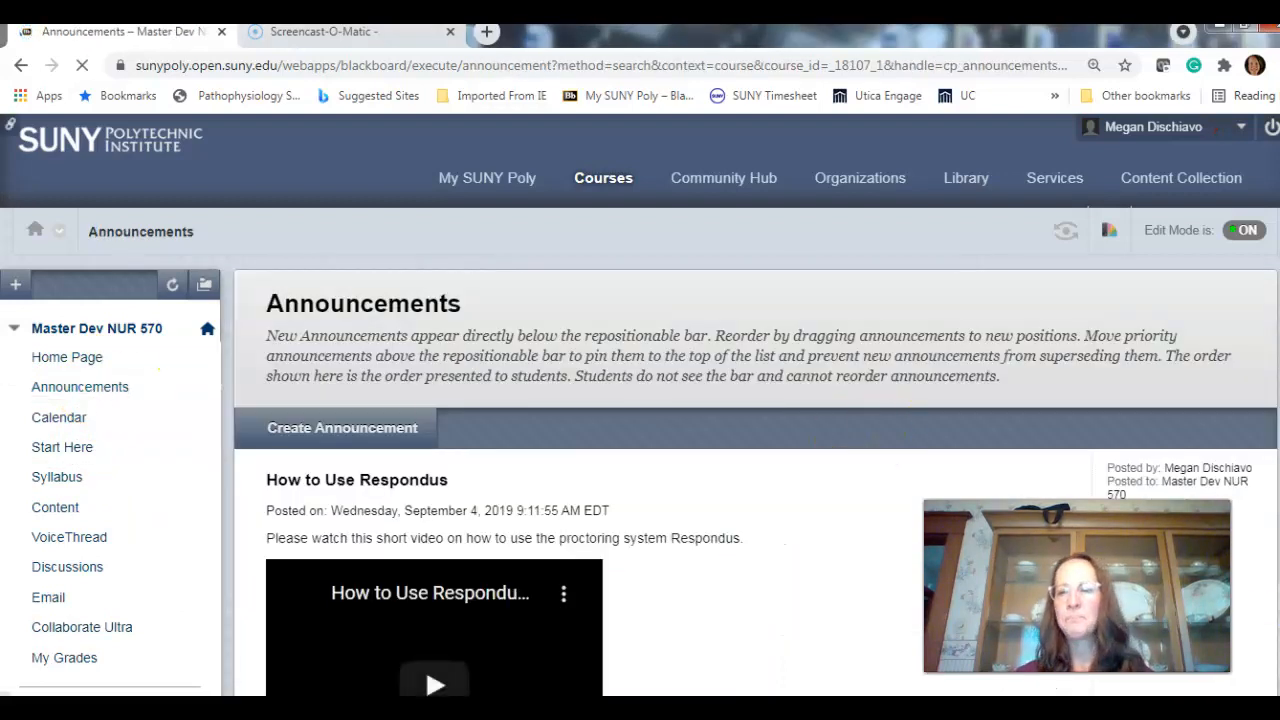
pyautogui.scroll(-3)
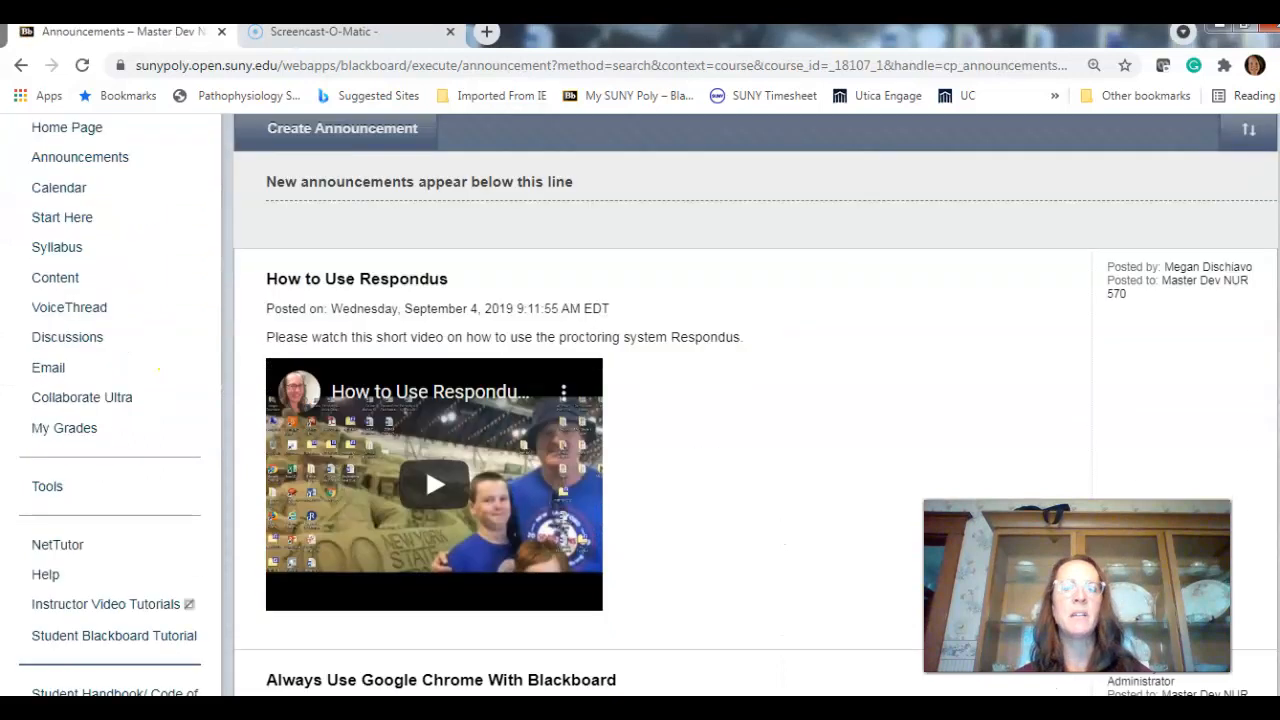
pyautogui.scroll(-3)
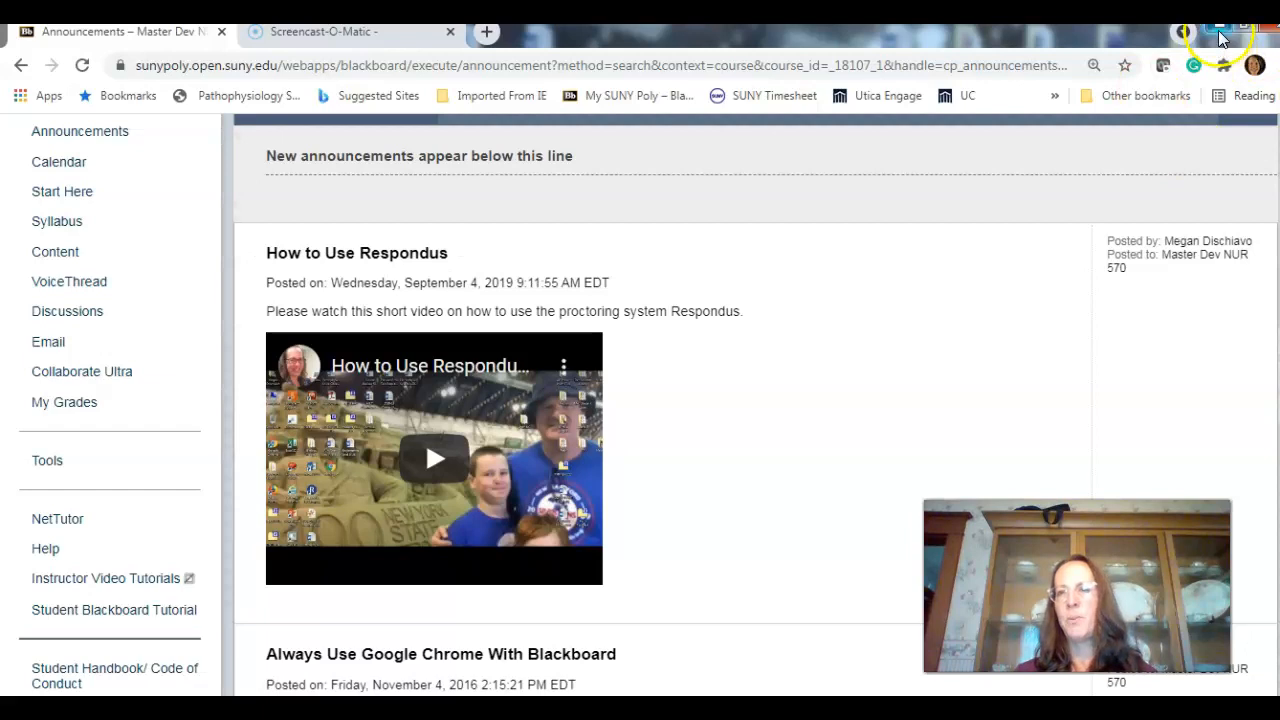
pyautogui.click(1220, 28)
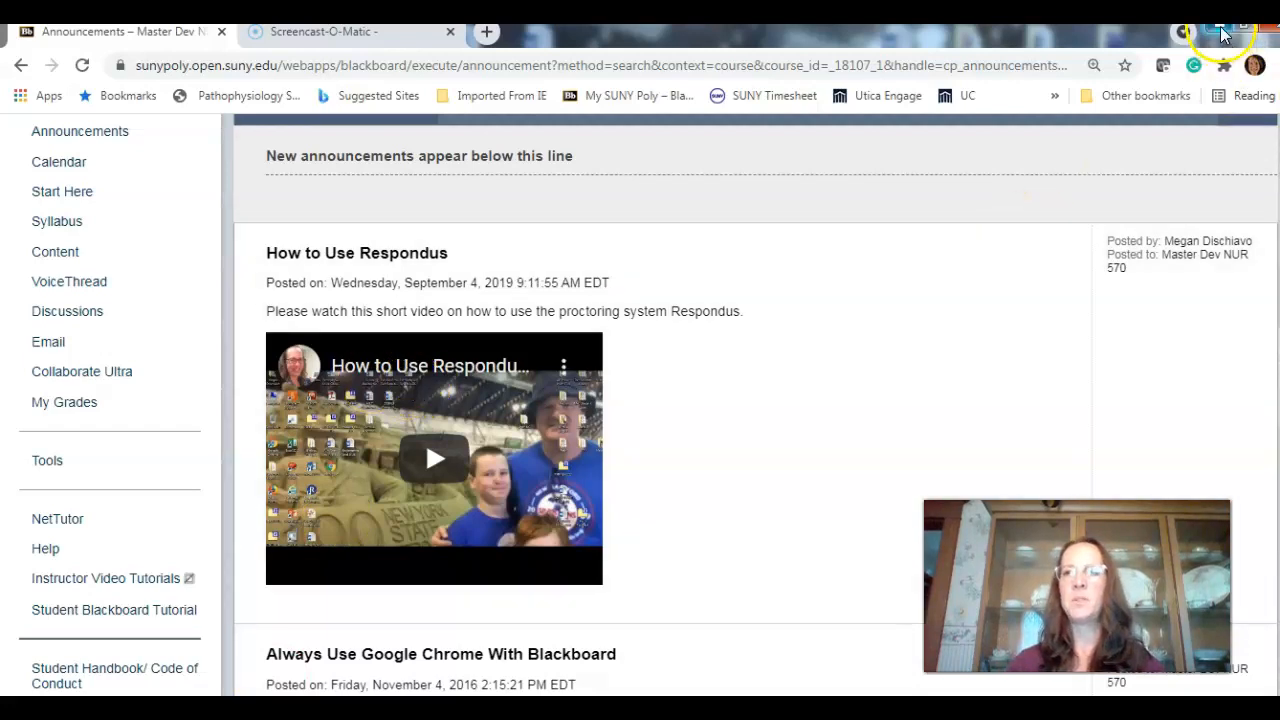
# Briefly launch Respondus 4.0 from the desktop, dismissing its projects-folder warning and license prompt
pyautogui.click(1223, 31)
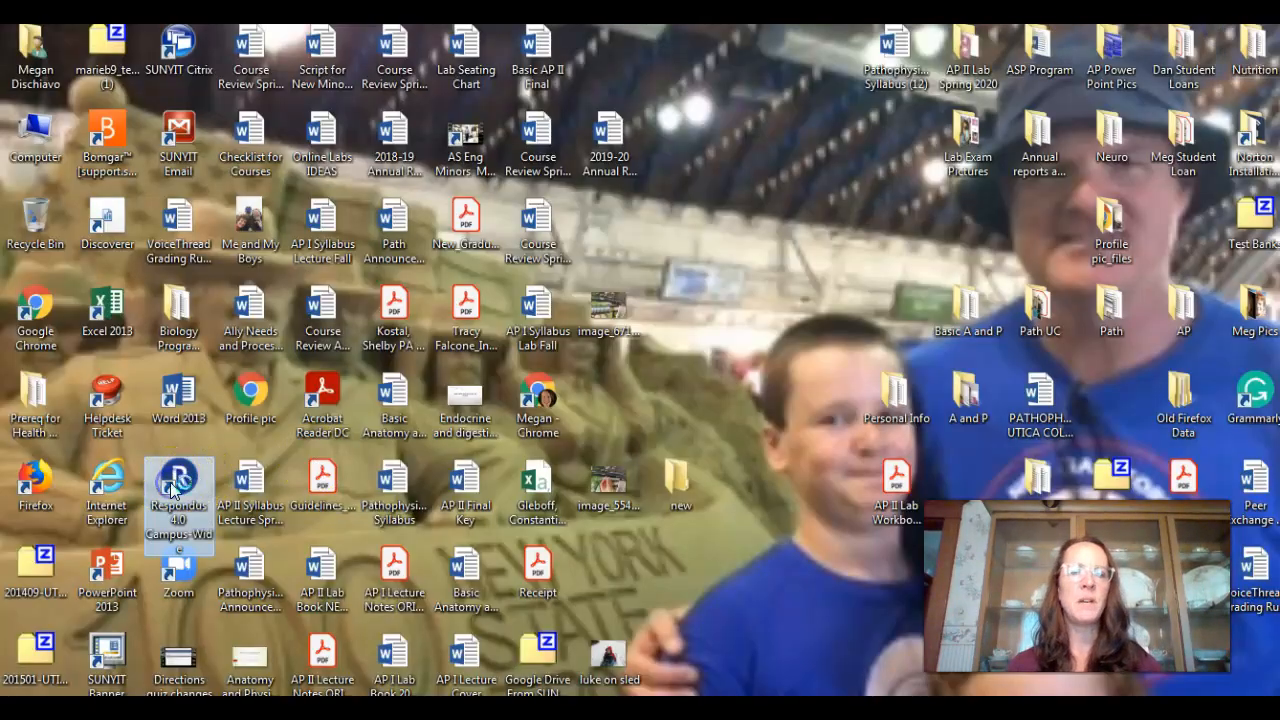
pyautogui.doubleClick(178, 488)
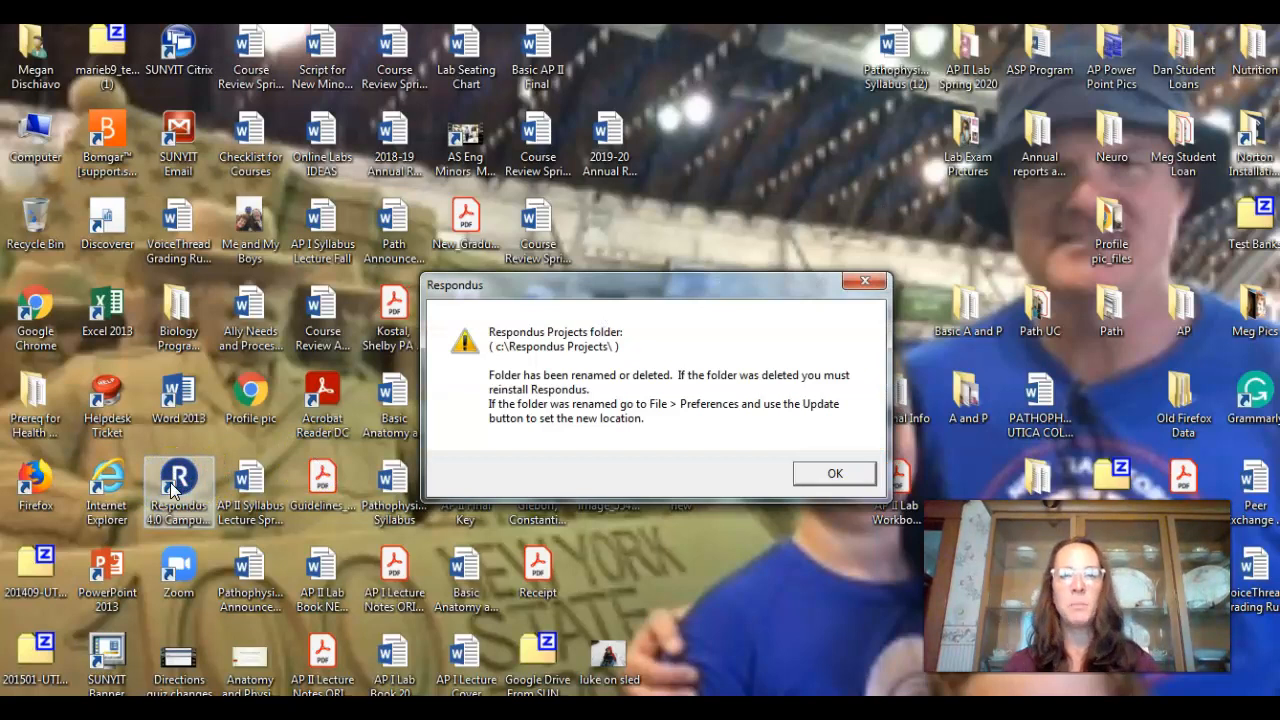
pyautogui.moveTo(968, 390)
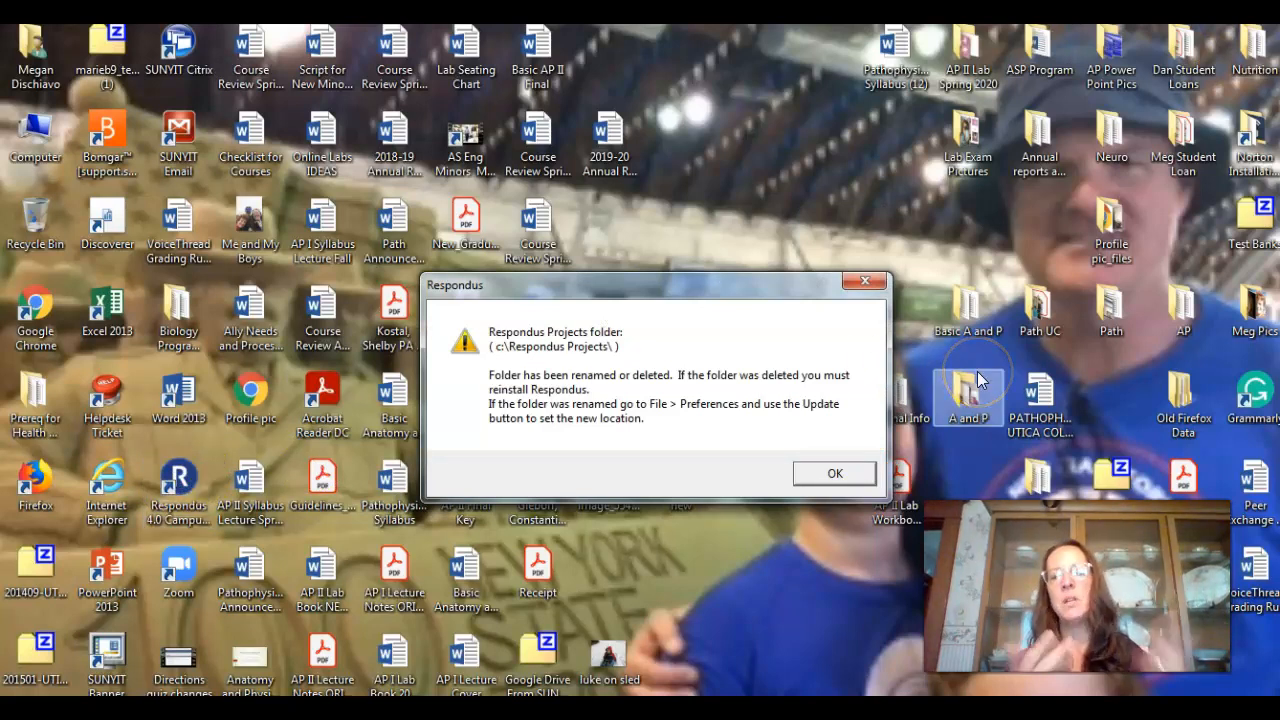
pyautogui.click(834, 473)
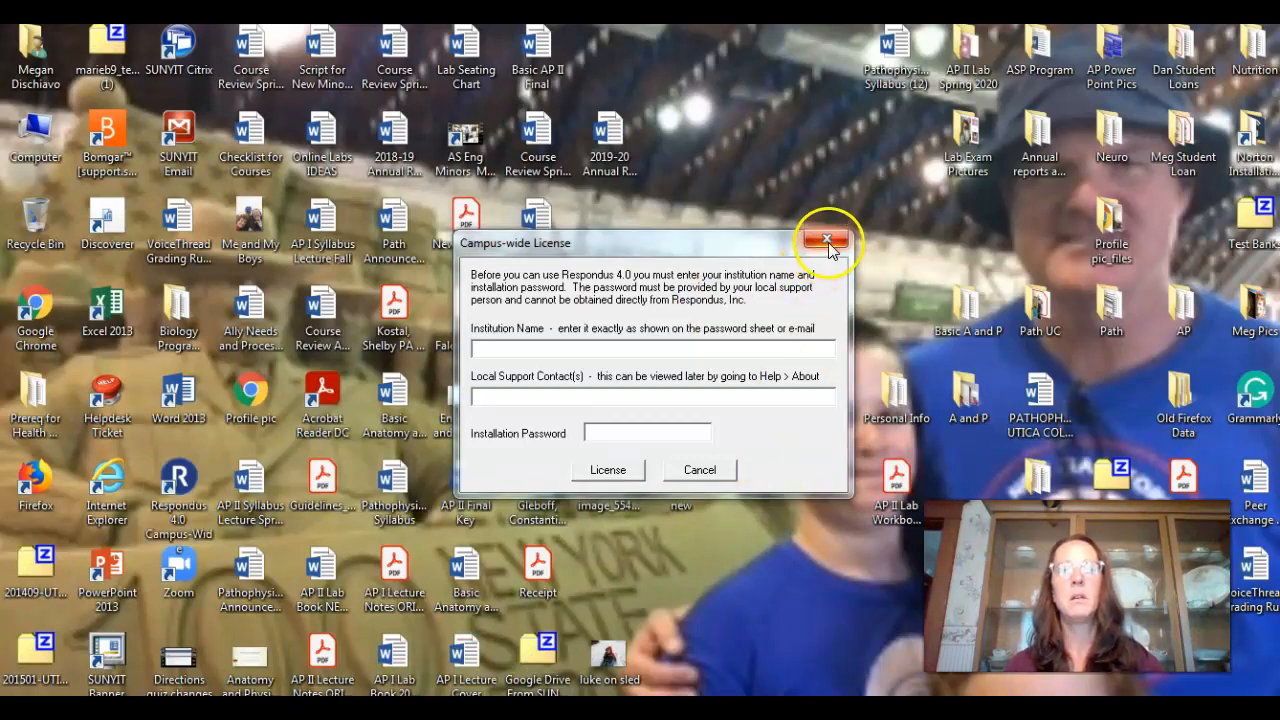
pyautogui.click(826, 240)
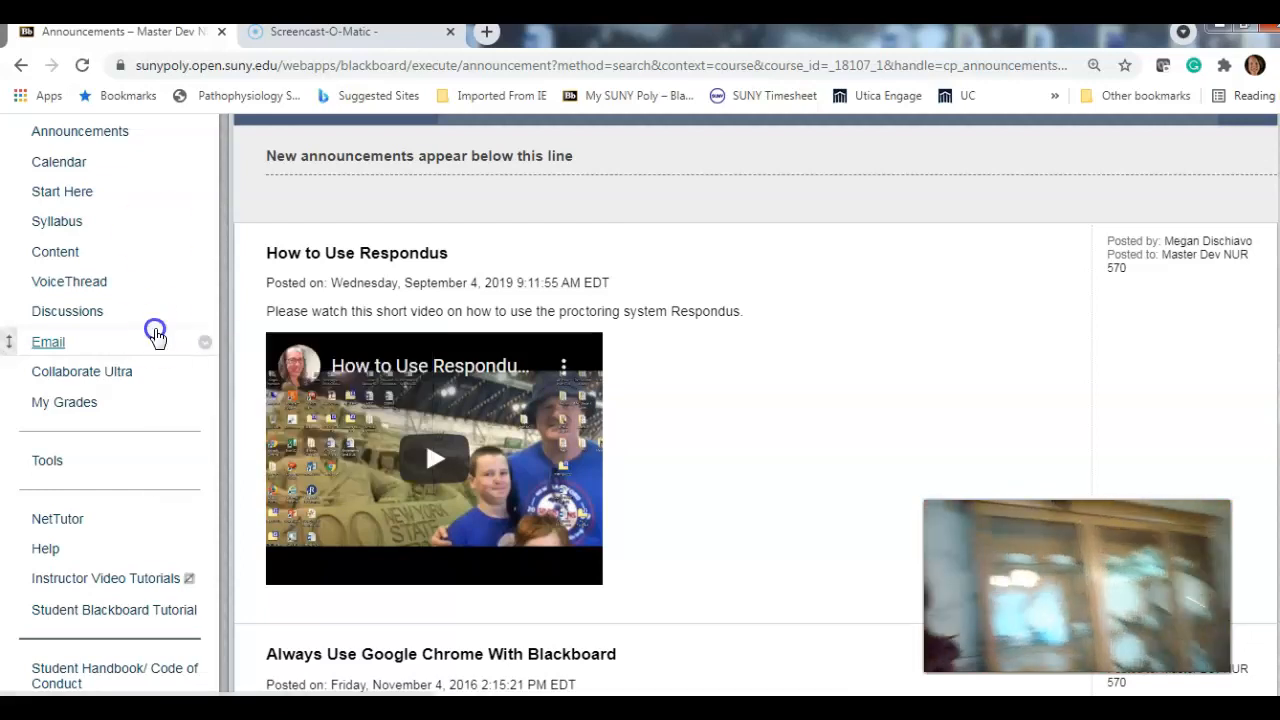
pyautogui.click(48, 342)
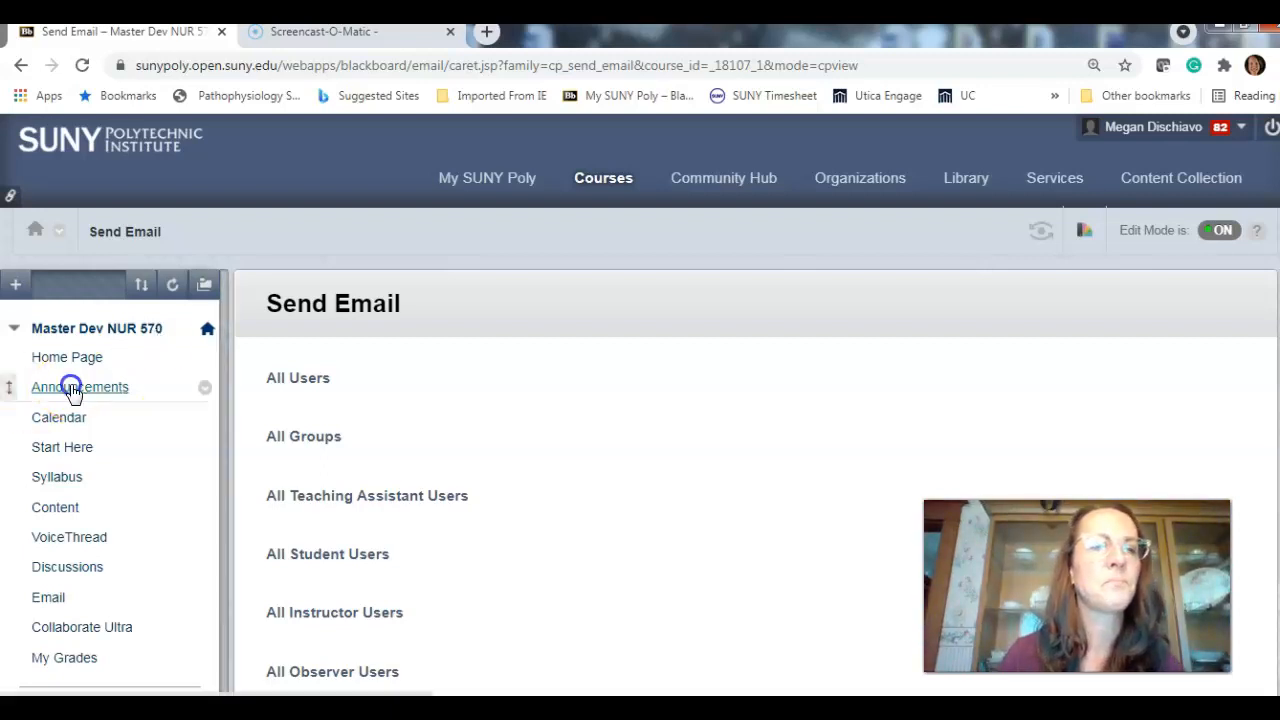
pyautogui.click(79, 386)
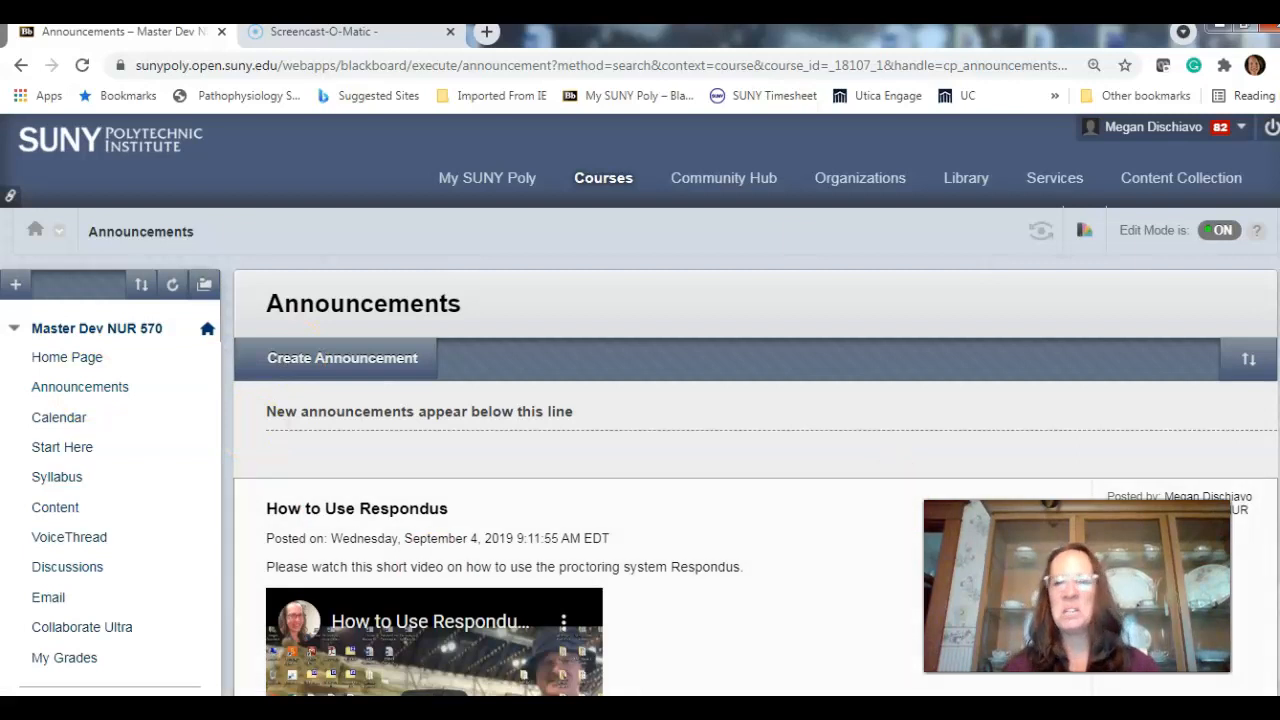
pyautogui.scroll(-3)
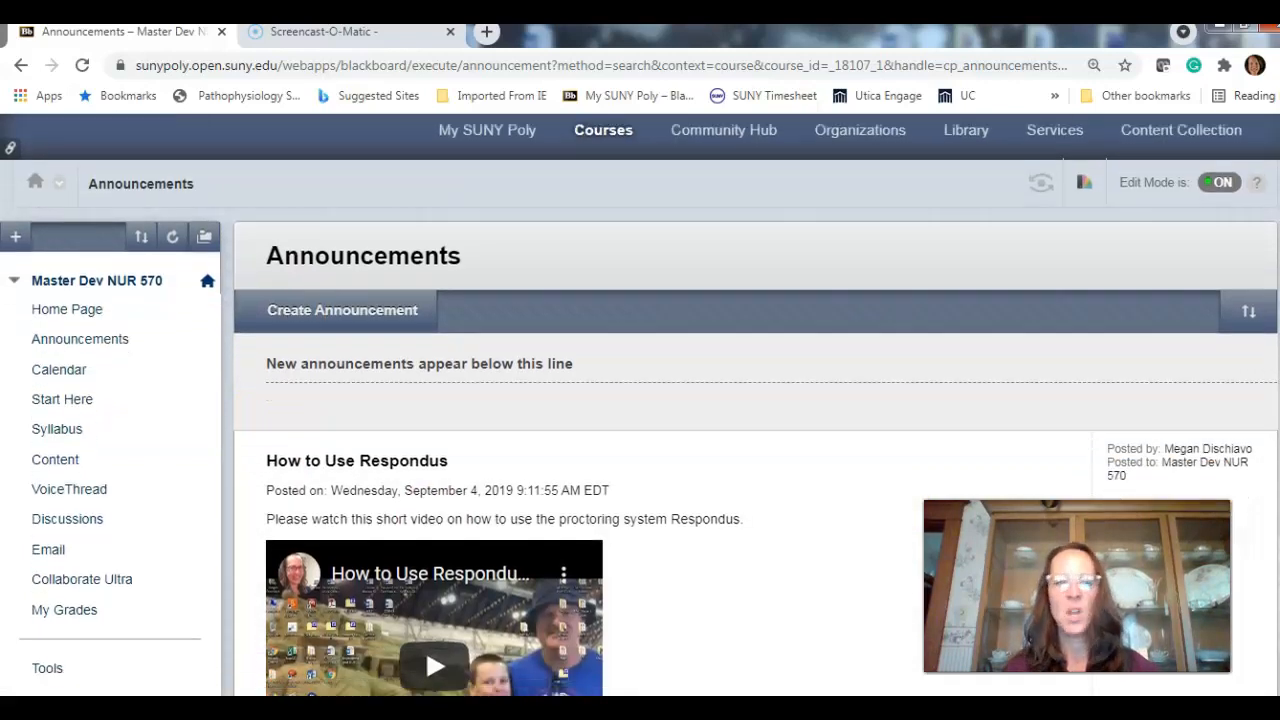
pyautogui.scroll(-3)
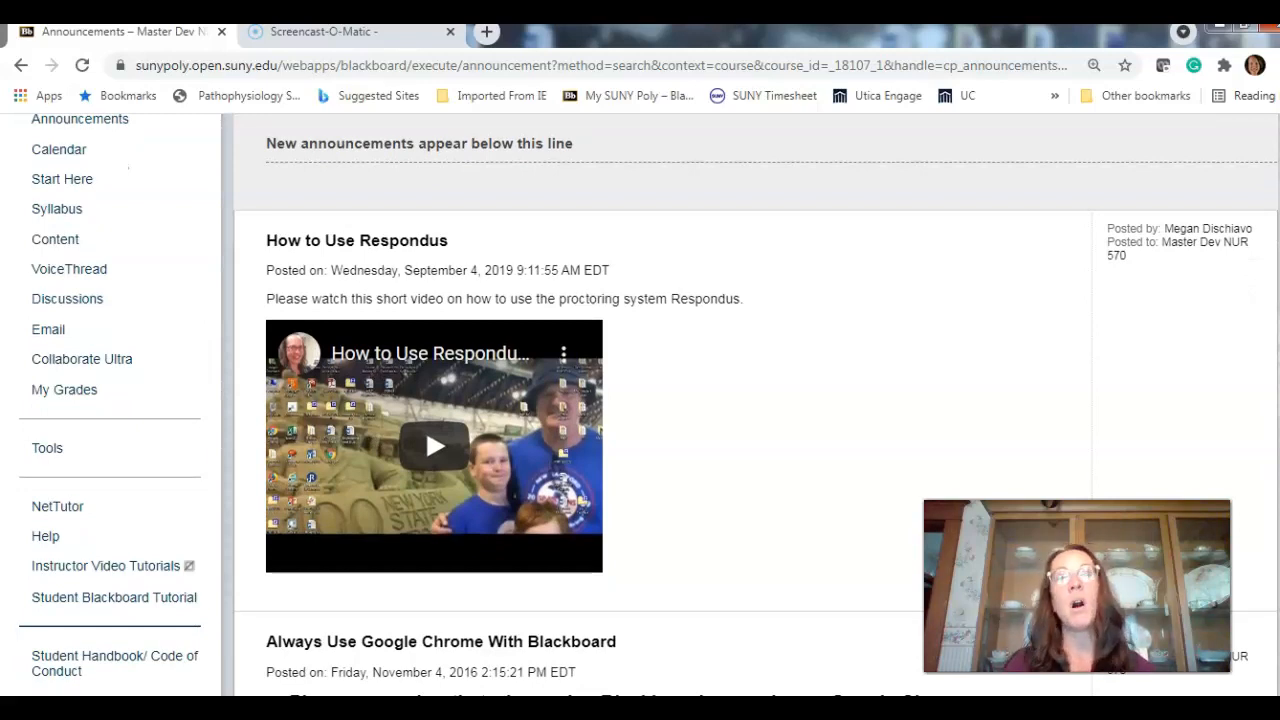
pyautogui.scroll(-3)
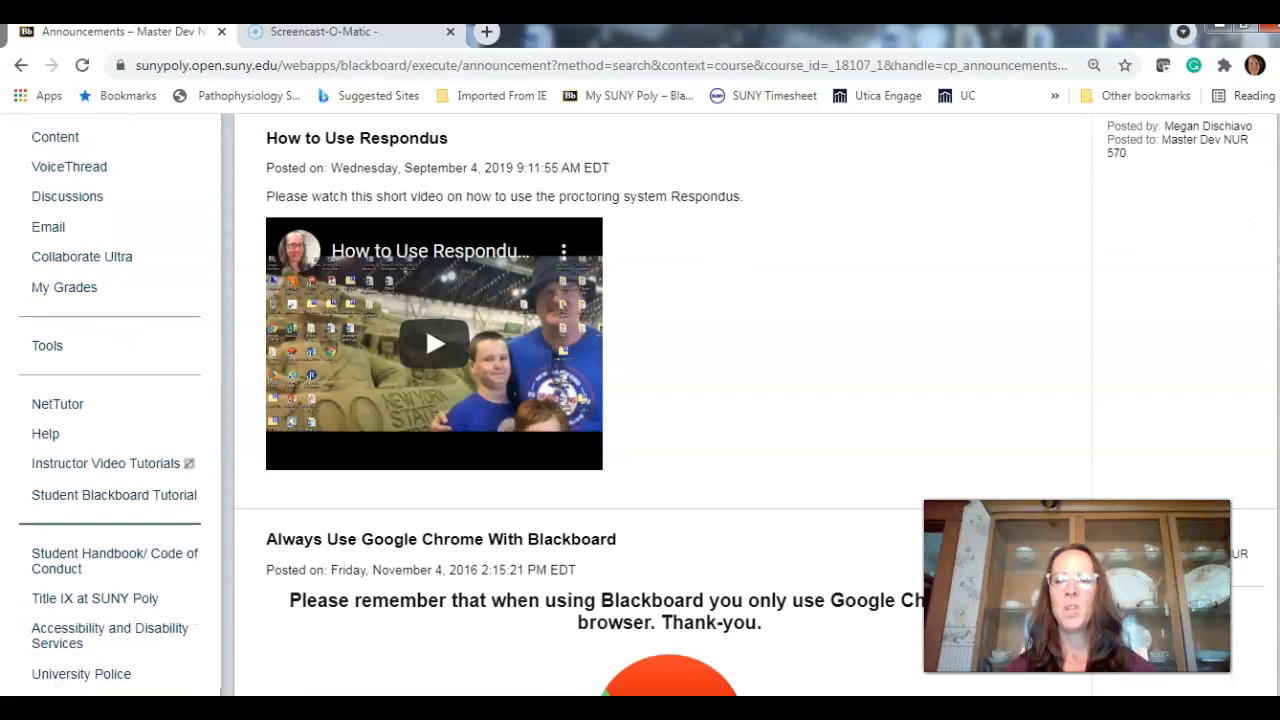
pyautogui.scroll(-3)
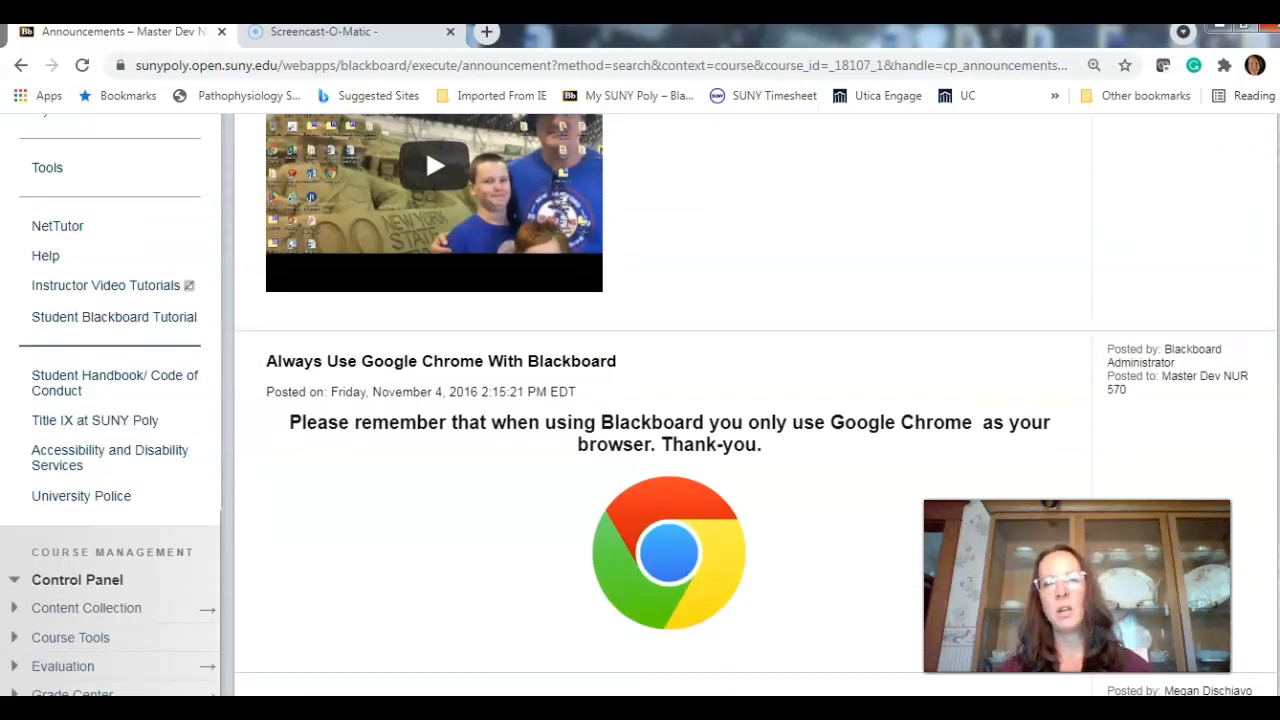
pyautogui.scroll(-3)
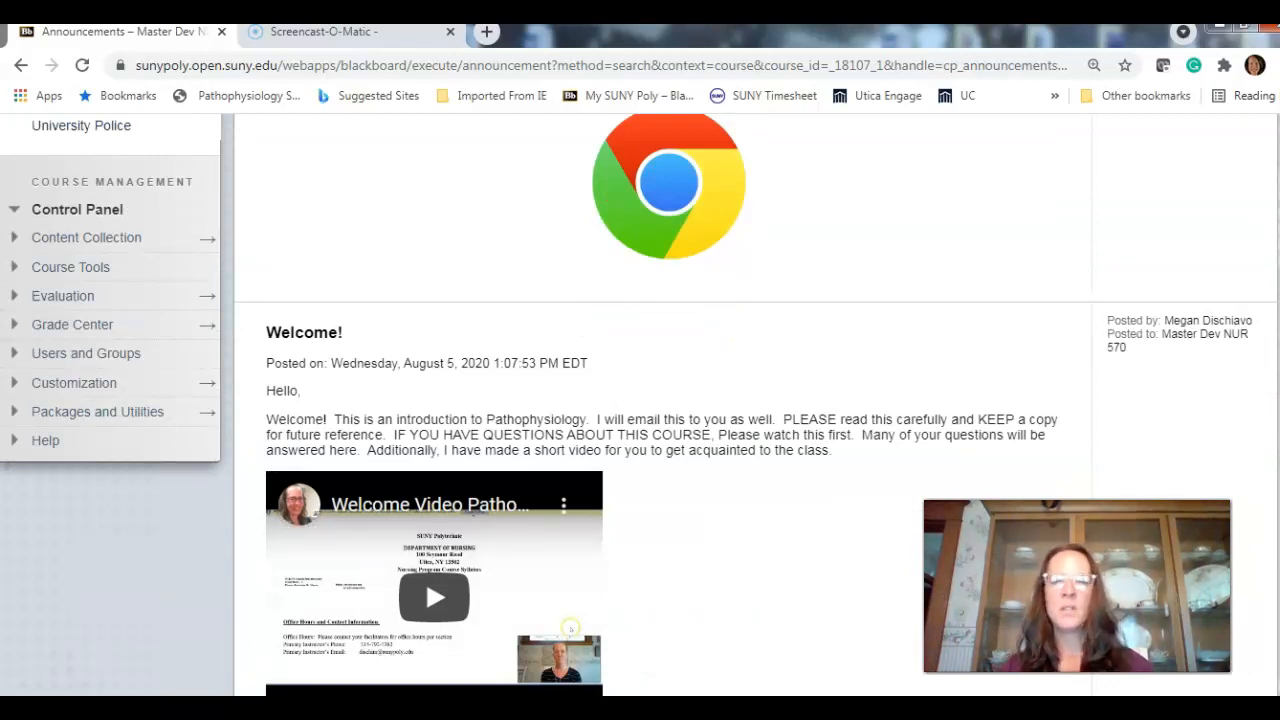
# Scroll past the welcome video to read the Welcome announcement's five numbered course rules
pyautogui.scroll(-3)
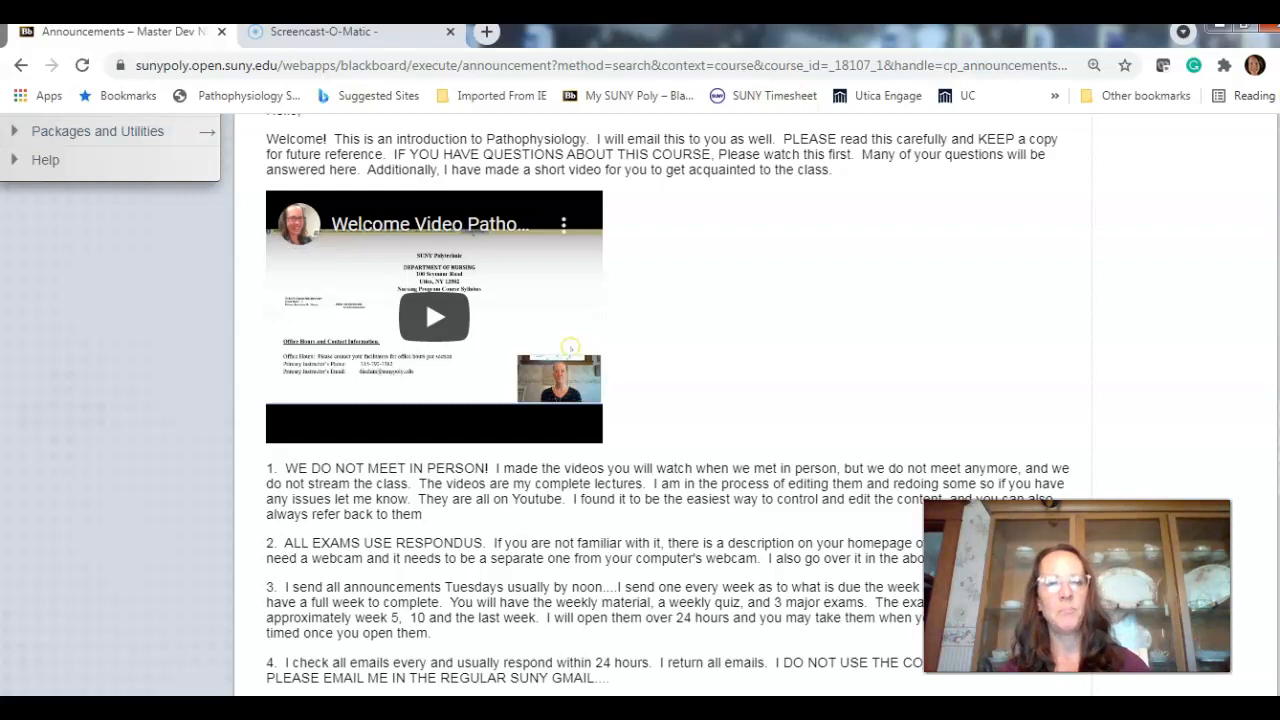
pyautogui.scroll(-3)
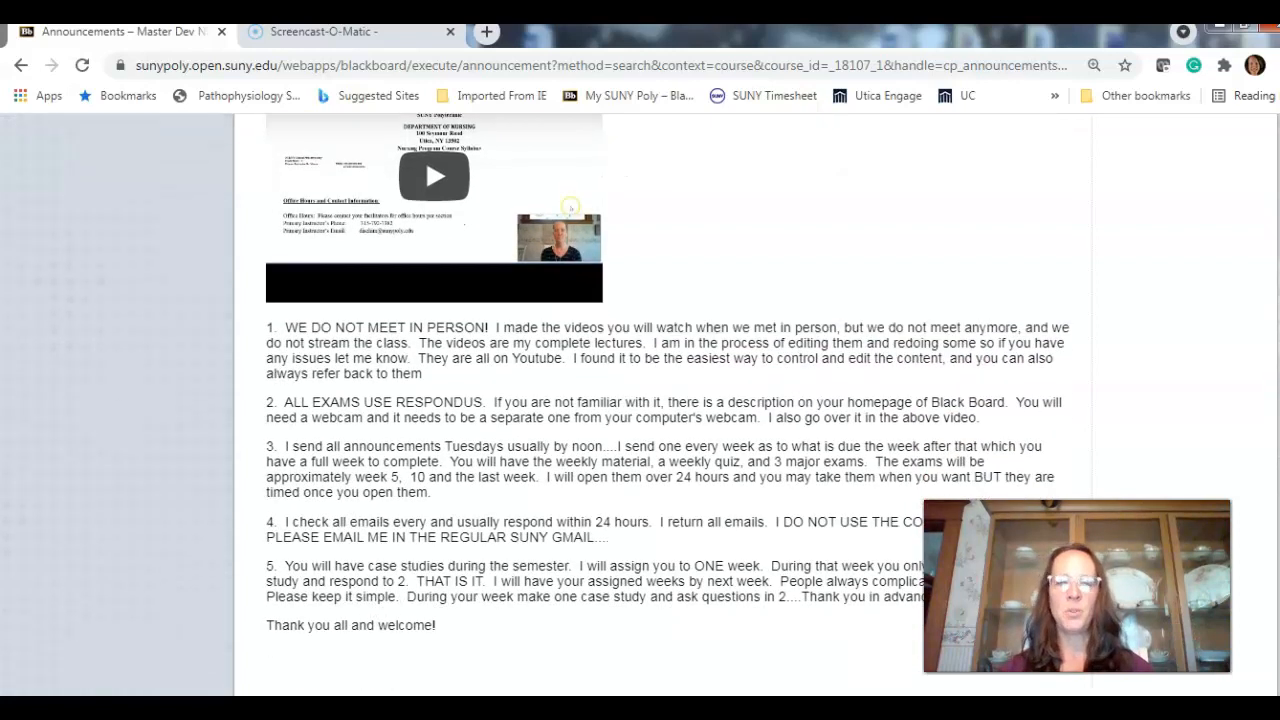
pyautogui.scroll(-3)
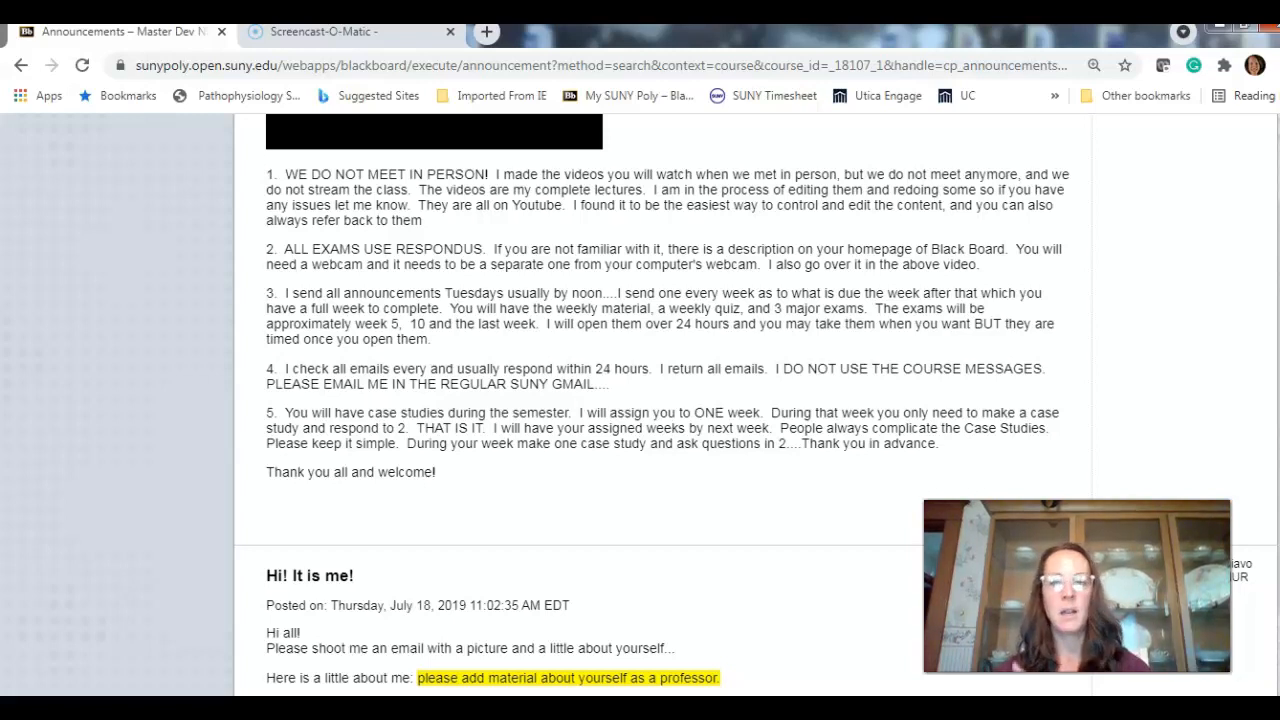
# Scroll down to the 'Hi! It is me!' and TEXT BOOK IS OPTIONAL announcements
pyautogui.scroll(-3)
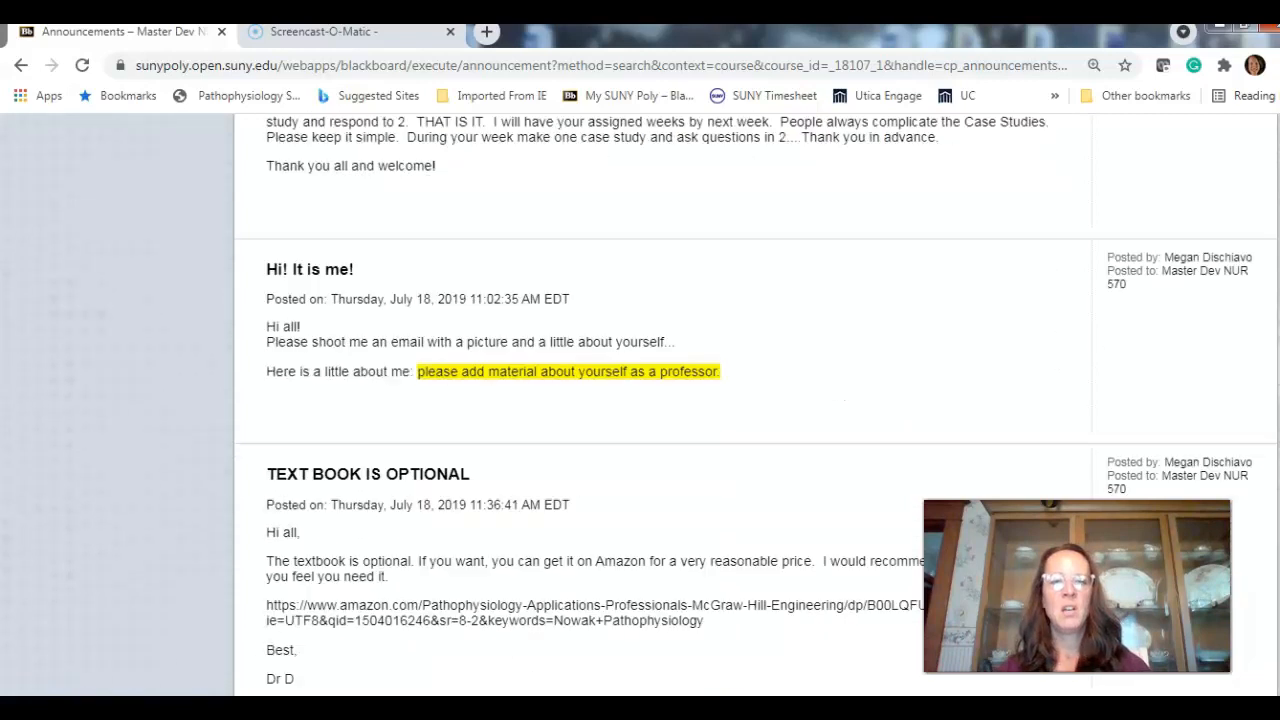
pyautogui.scroll(-3)
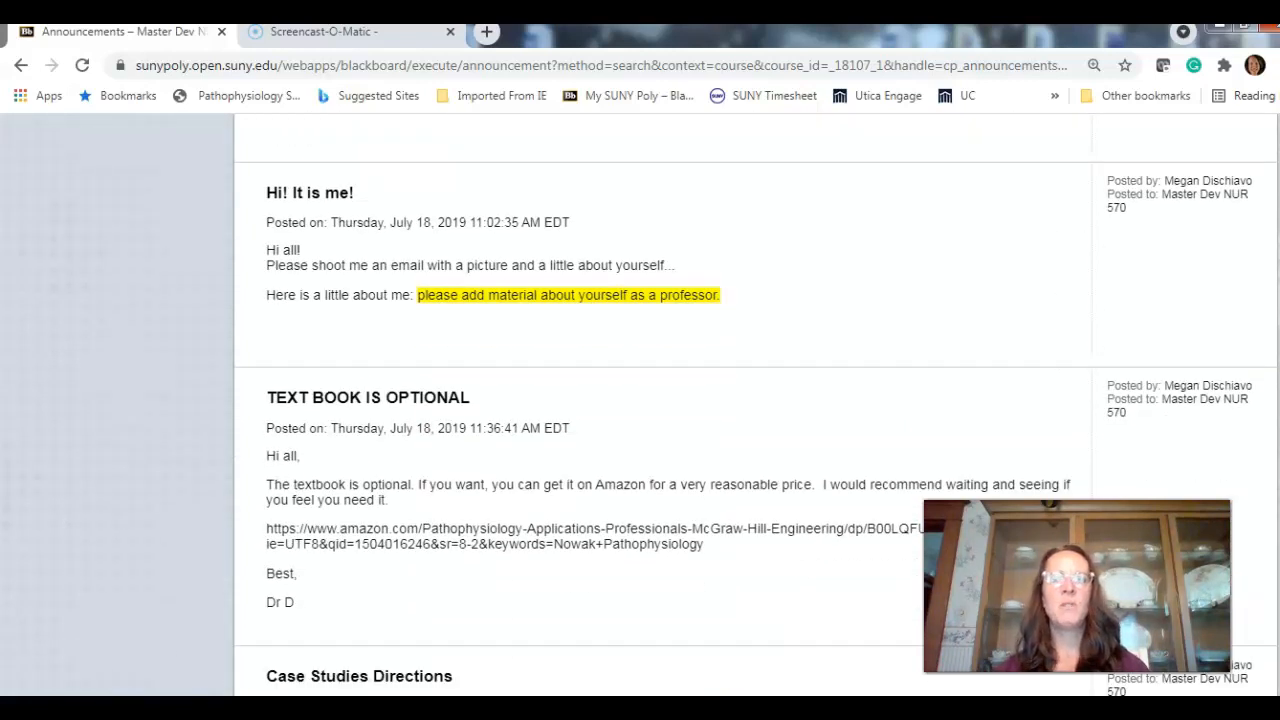
pyautogui.scroll(-3)
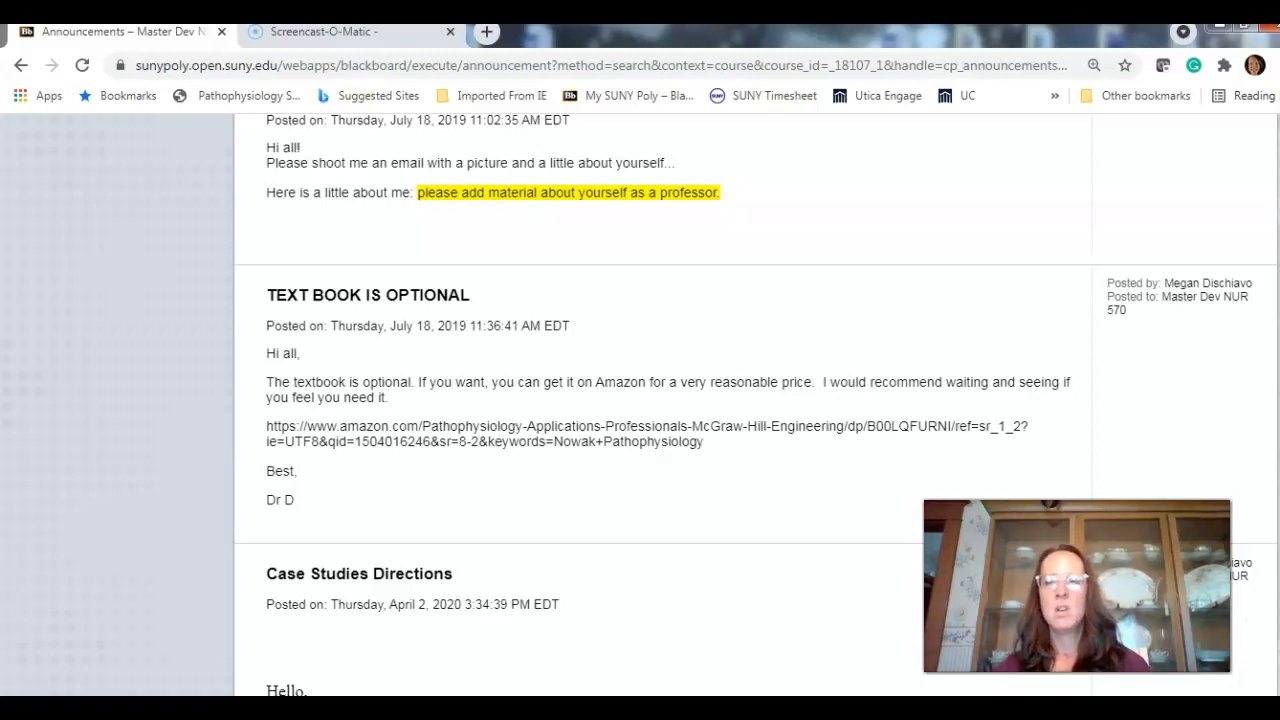
# Scroll through the Case Studies Directions announcement toward its end
pyautogui.scroll(-3)
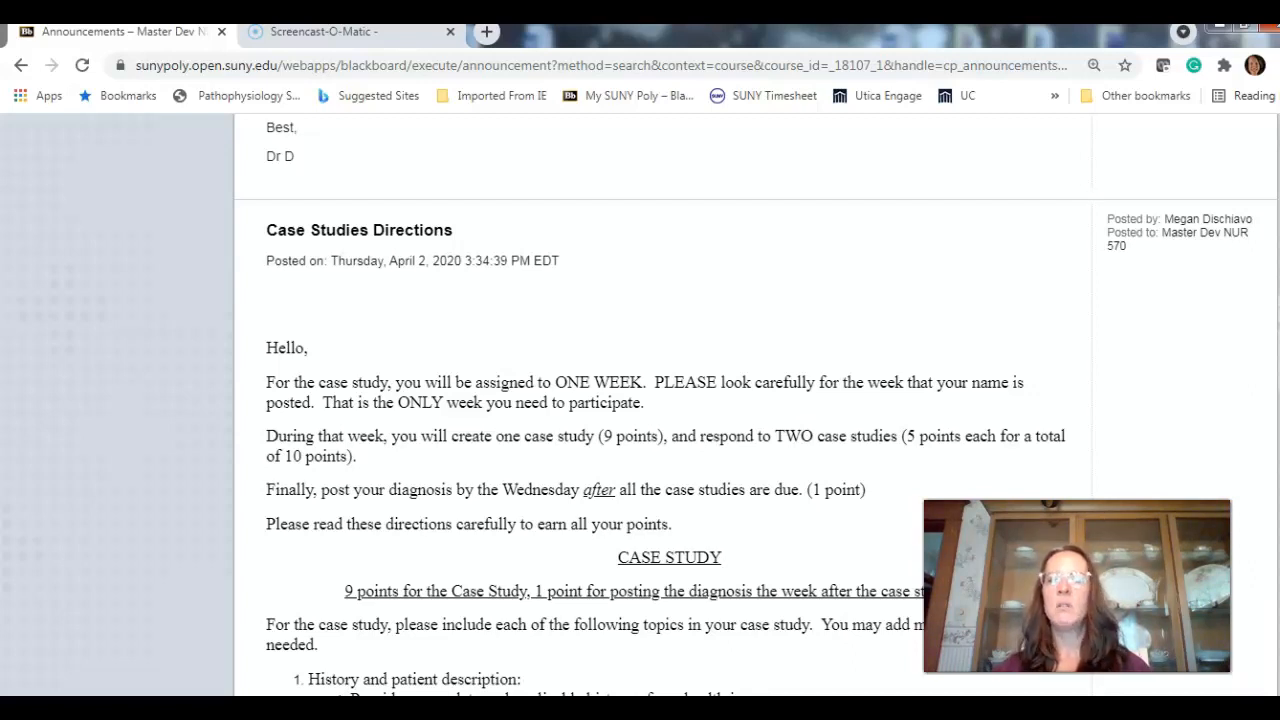
pyautogui.scroll(-3)
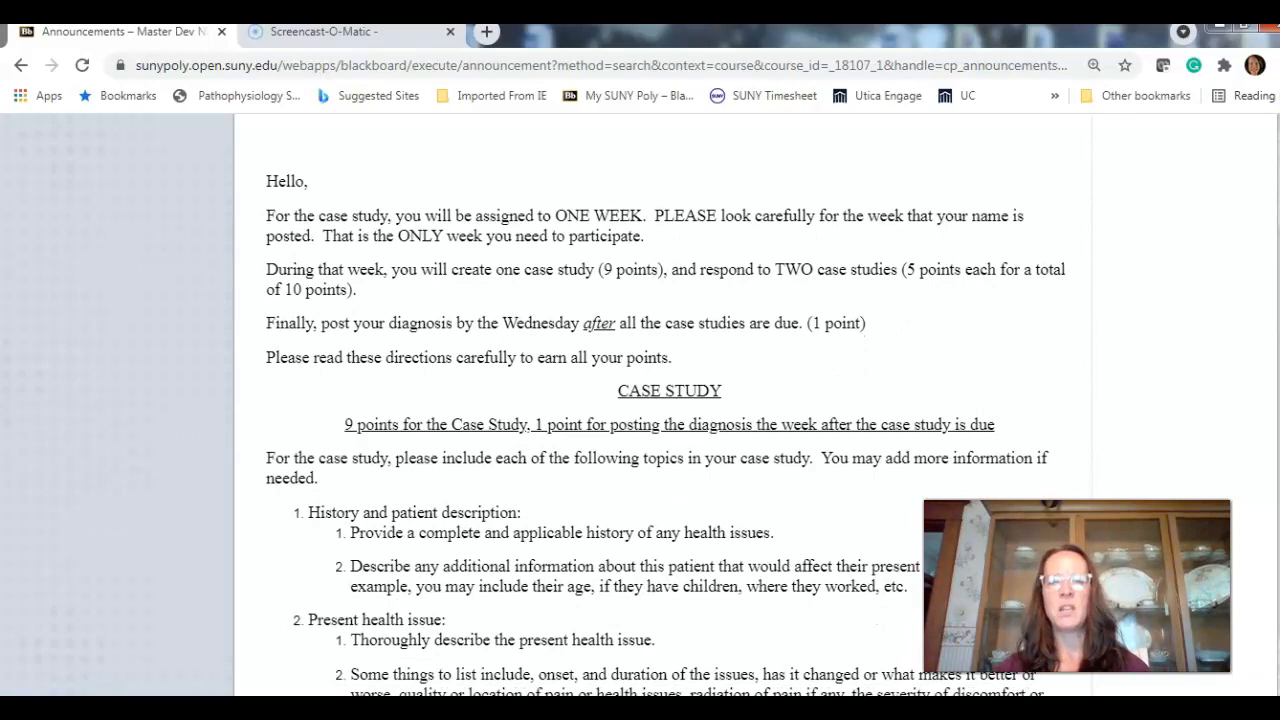
pyautogui.scroll(-3)
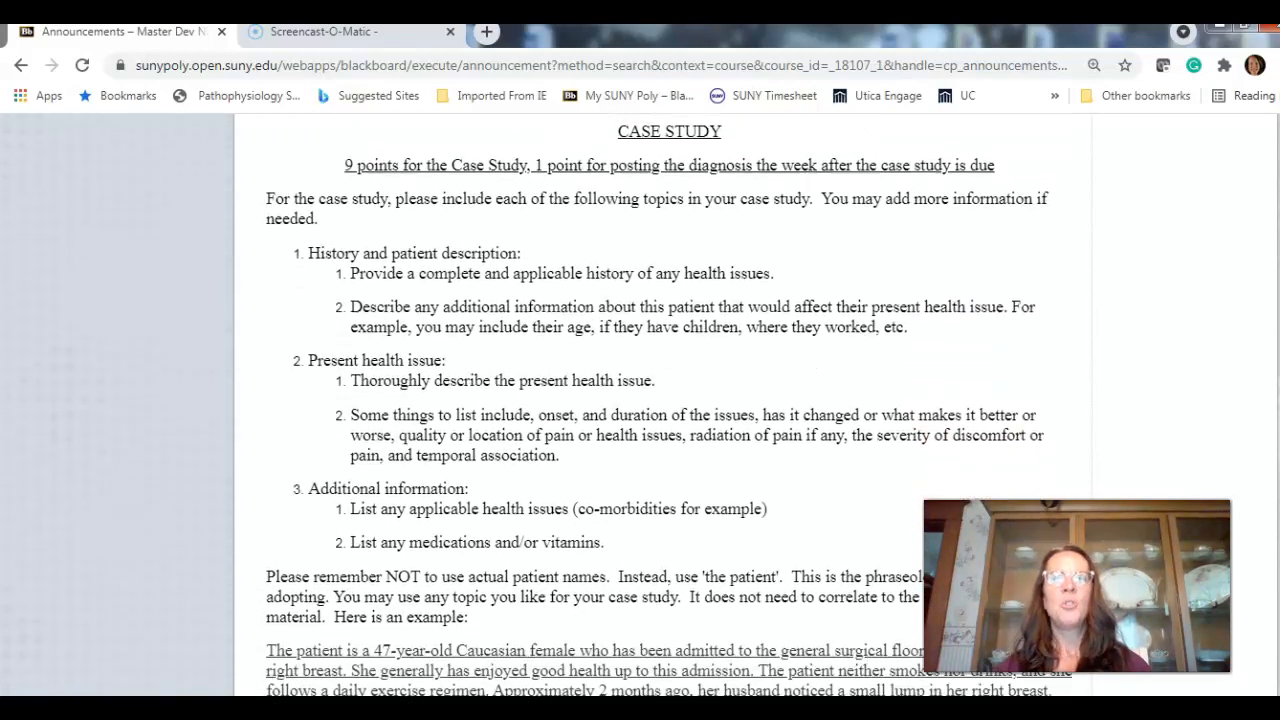
pyautogui.scroll(-3)
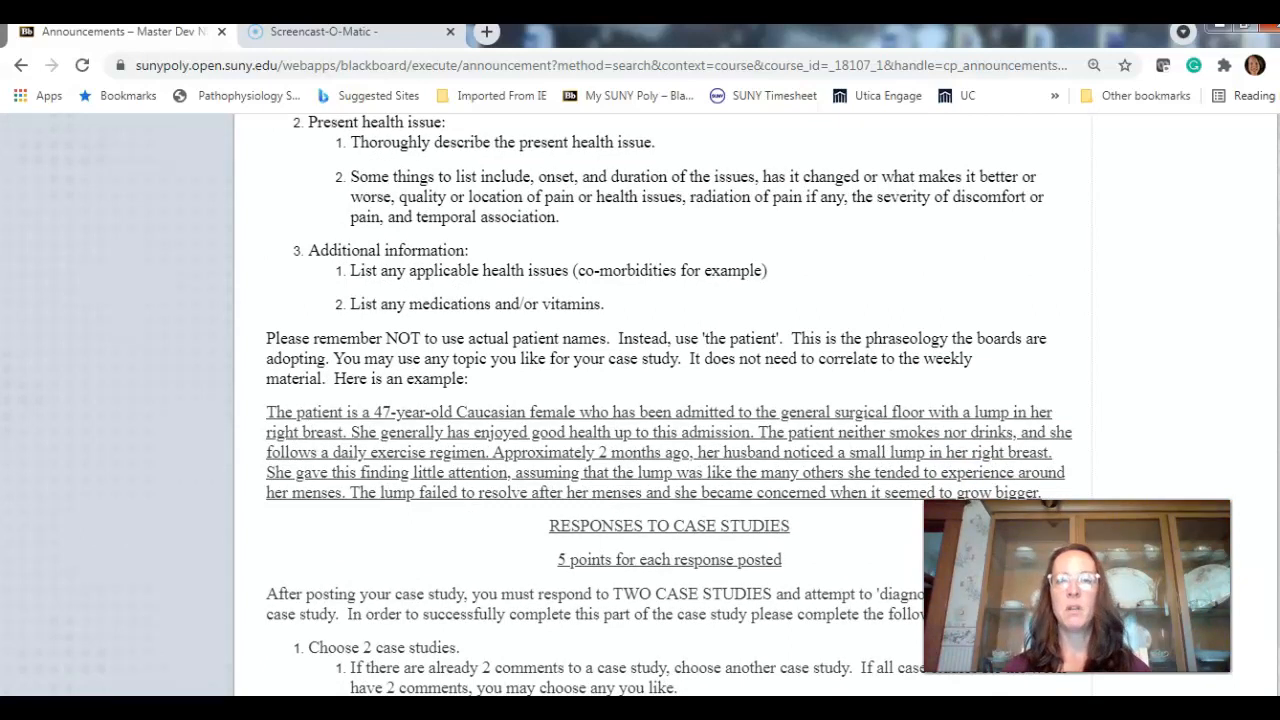
pyautogui.scroll(-3)
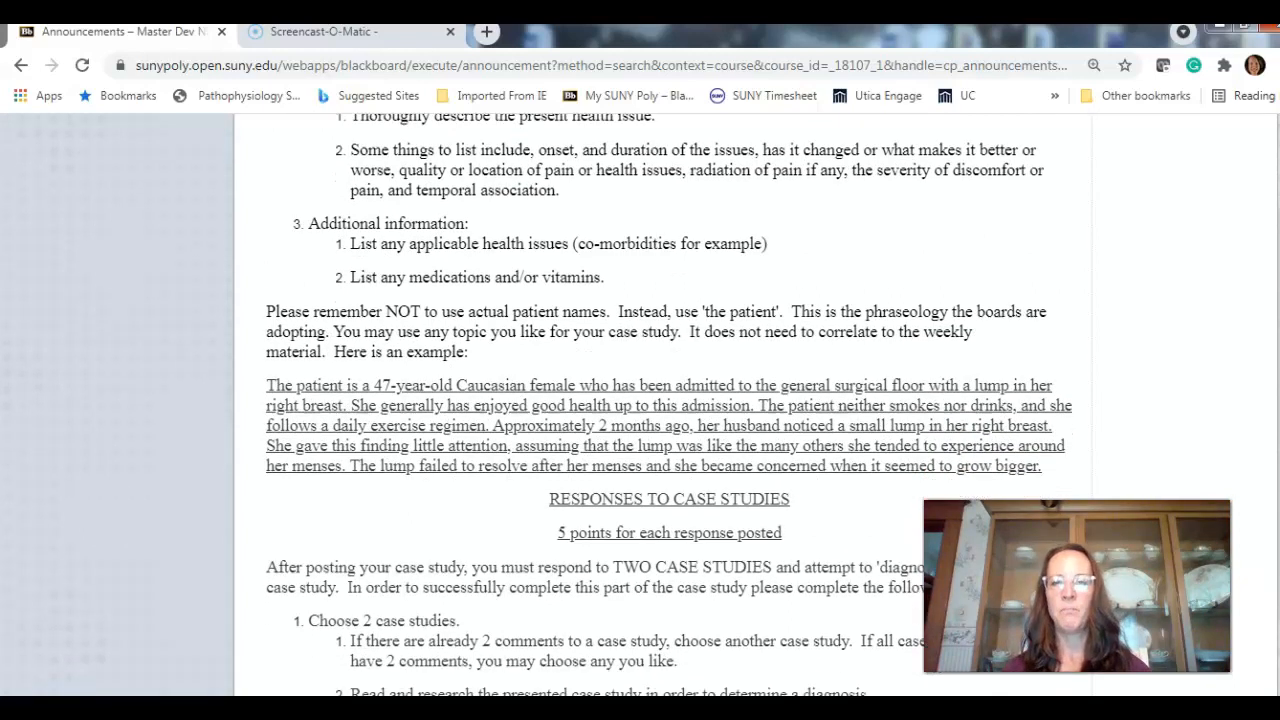
pyautogui.scroll(-3)
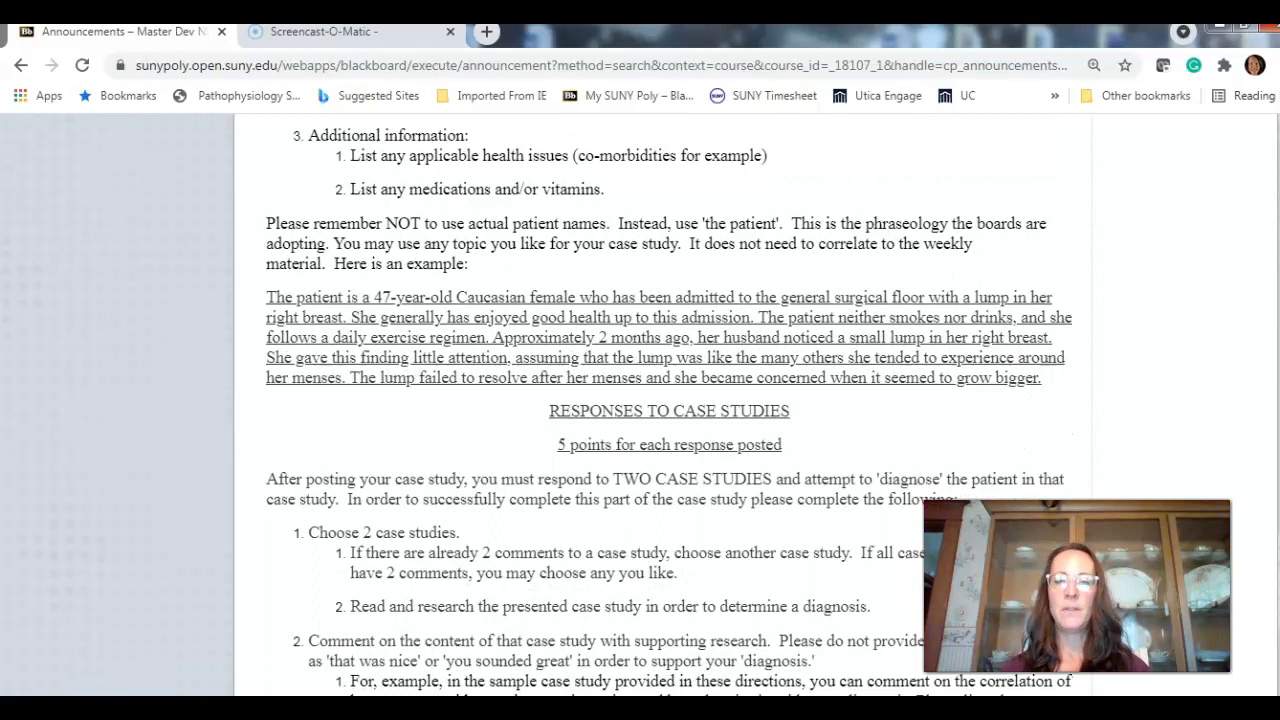
pyautogui.scroll(-3)
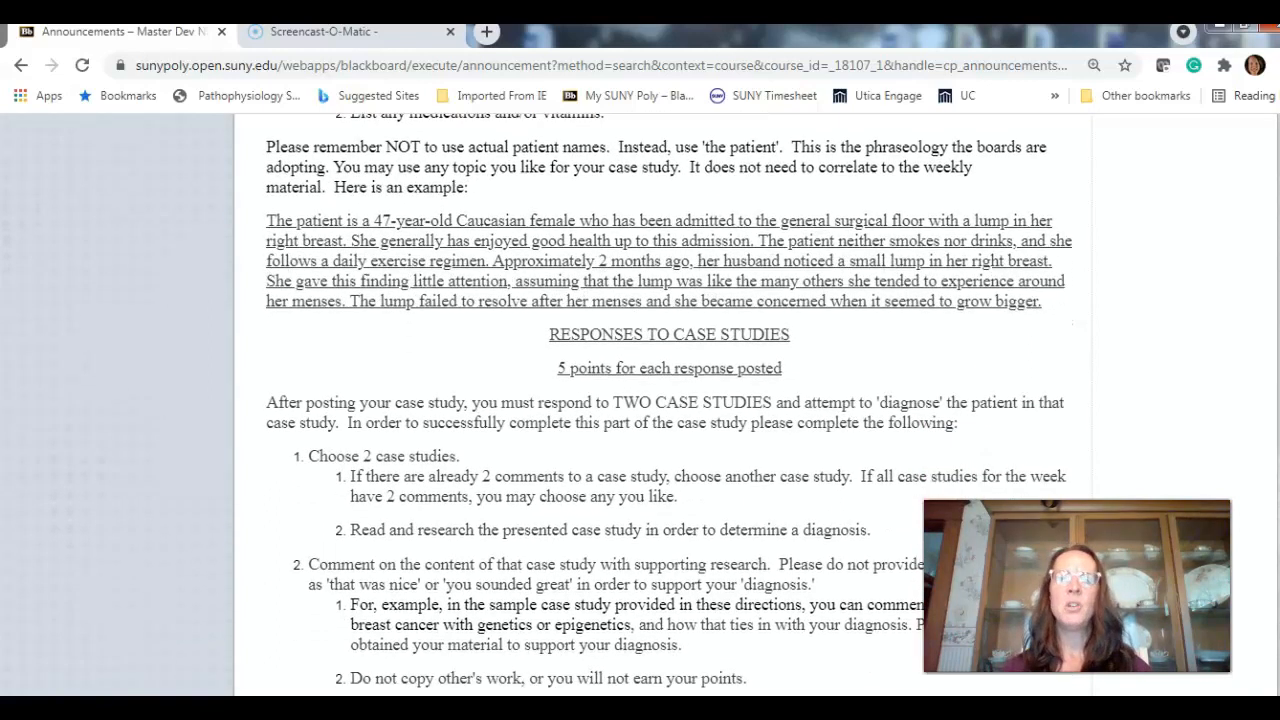
pyautogui.scroll(-3)
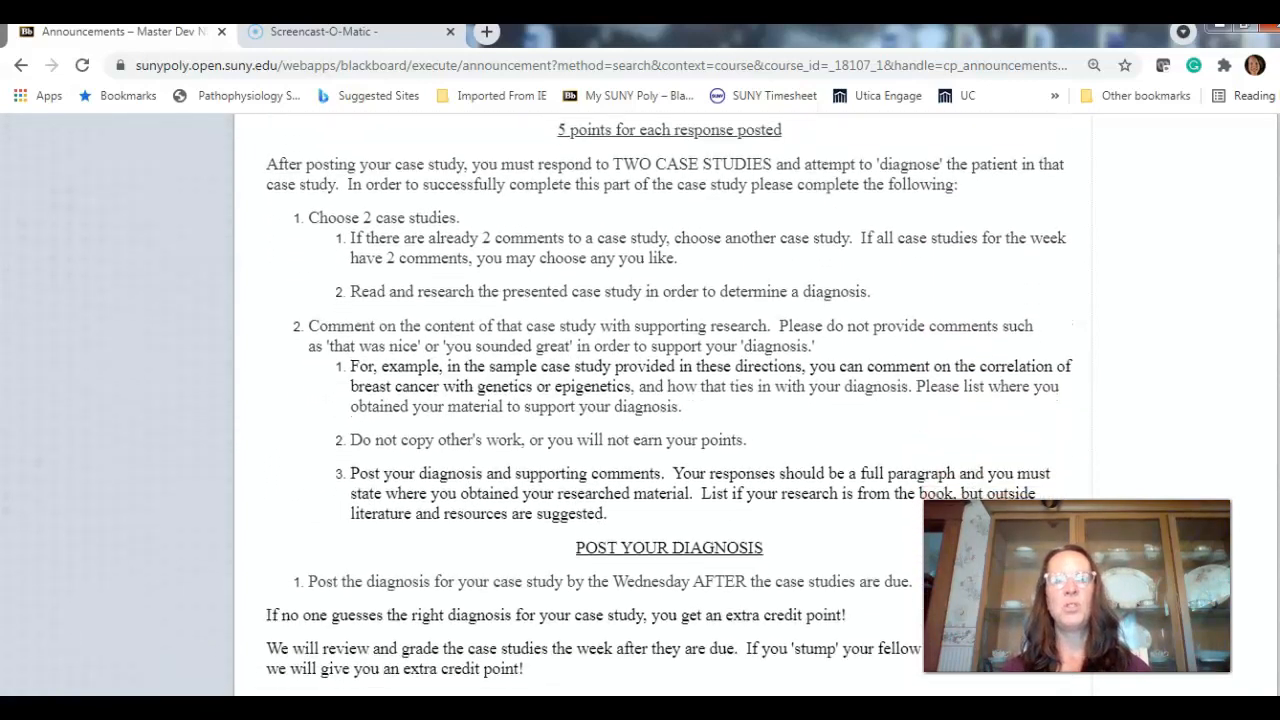
pyautogui.scroll(-3)
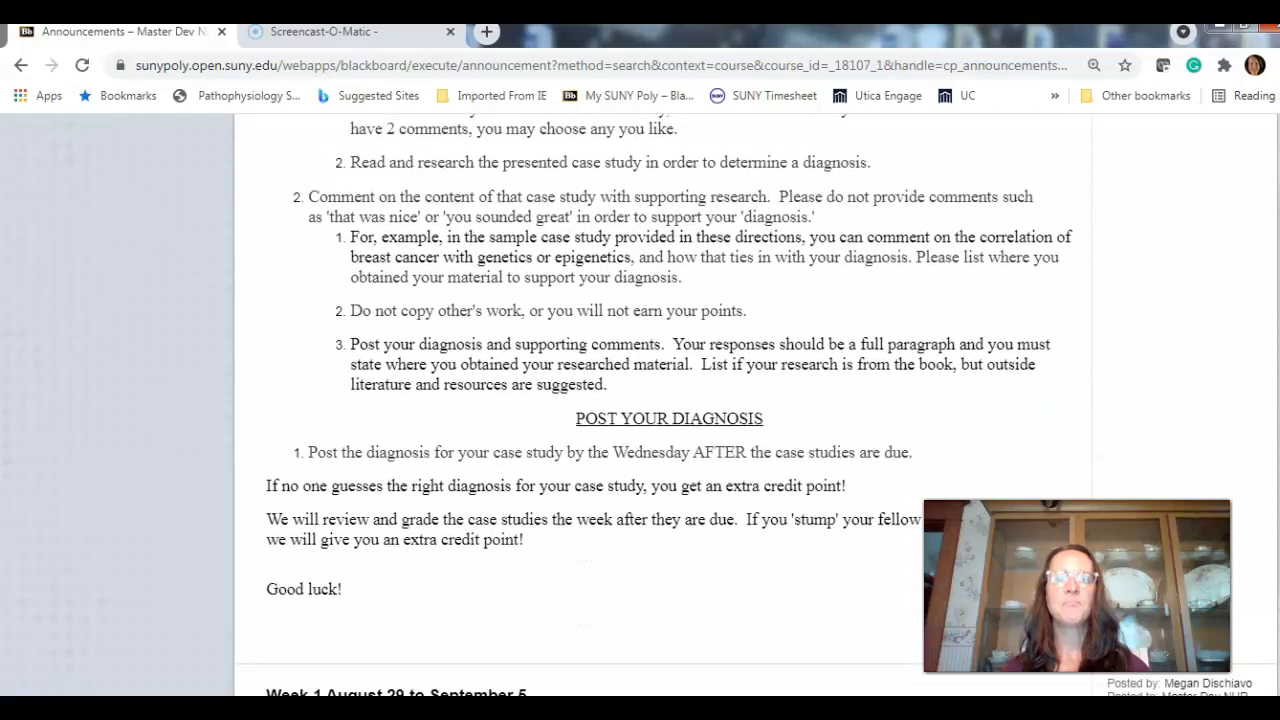
pyautogui.scroll(-3)
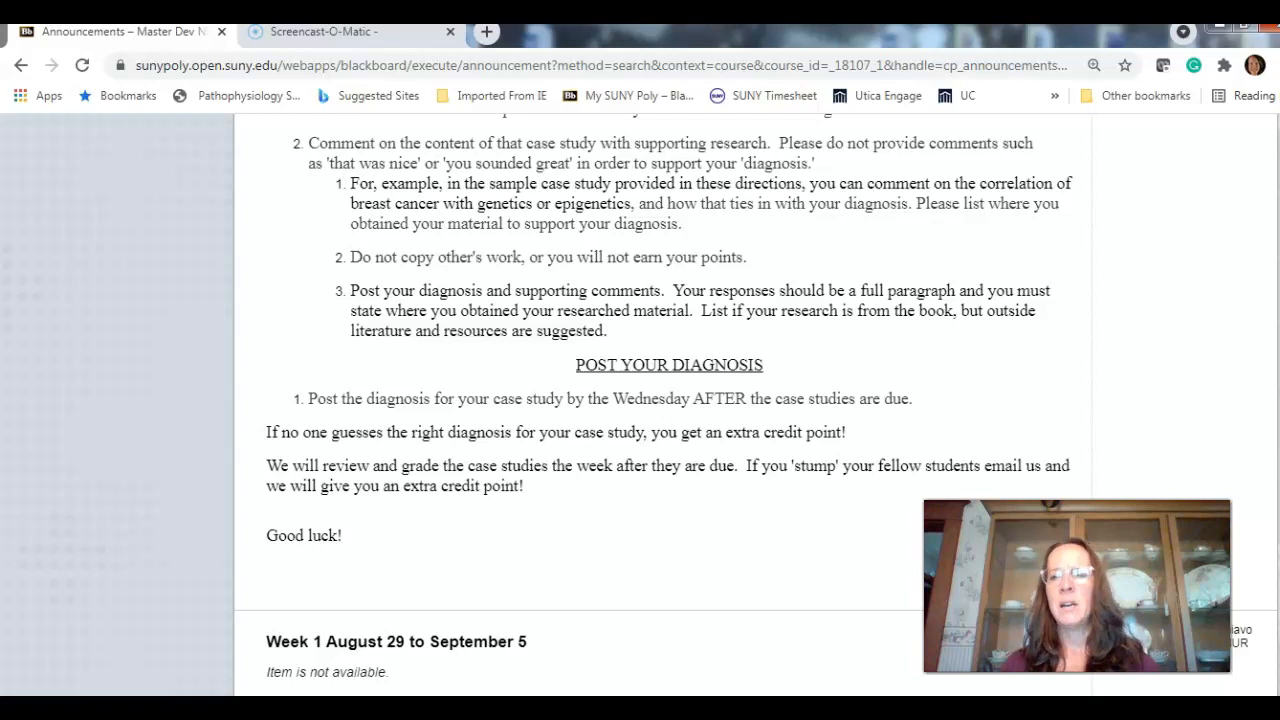
# Bring the CASE STUDY writing requirements of the Case Studies Directions into view
pyautogui.scroll(-3)
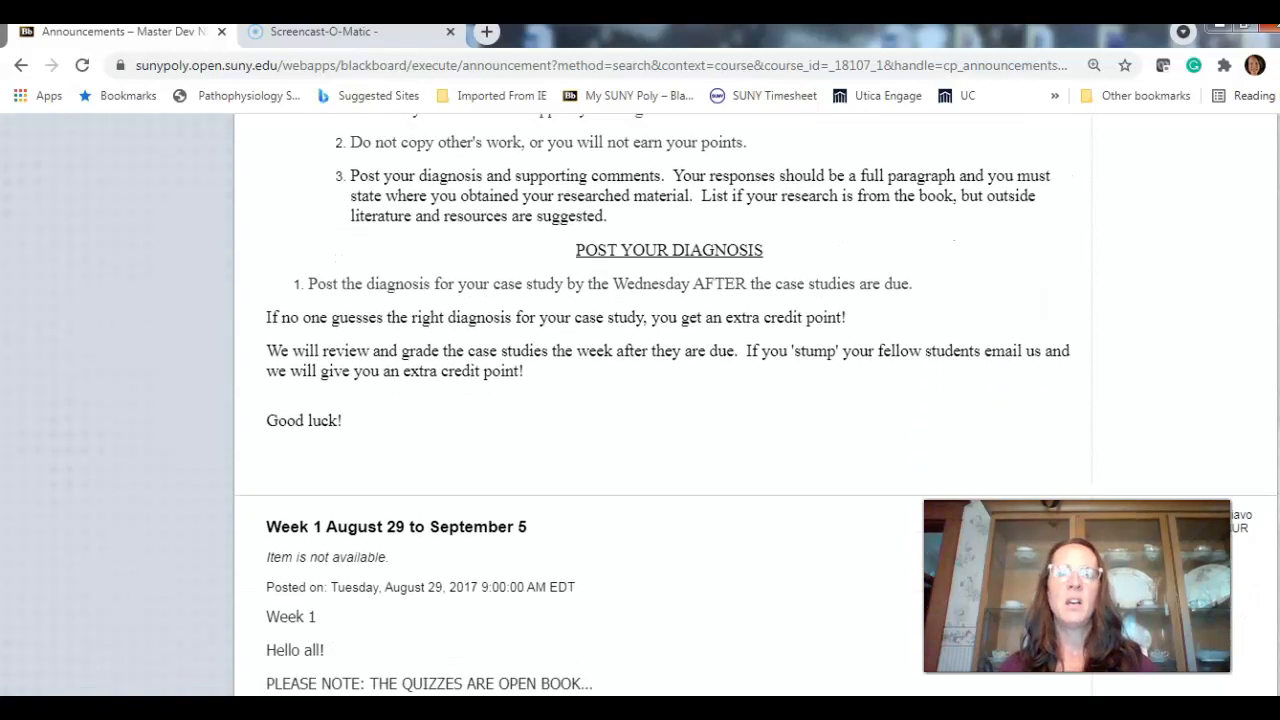
pyautogui.scroll(-3)
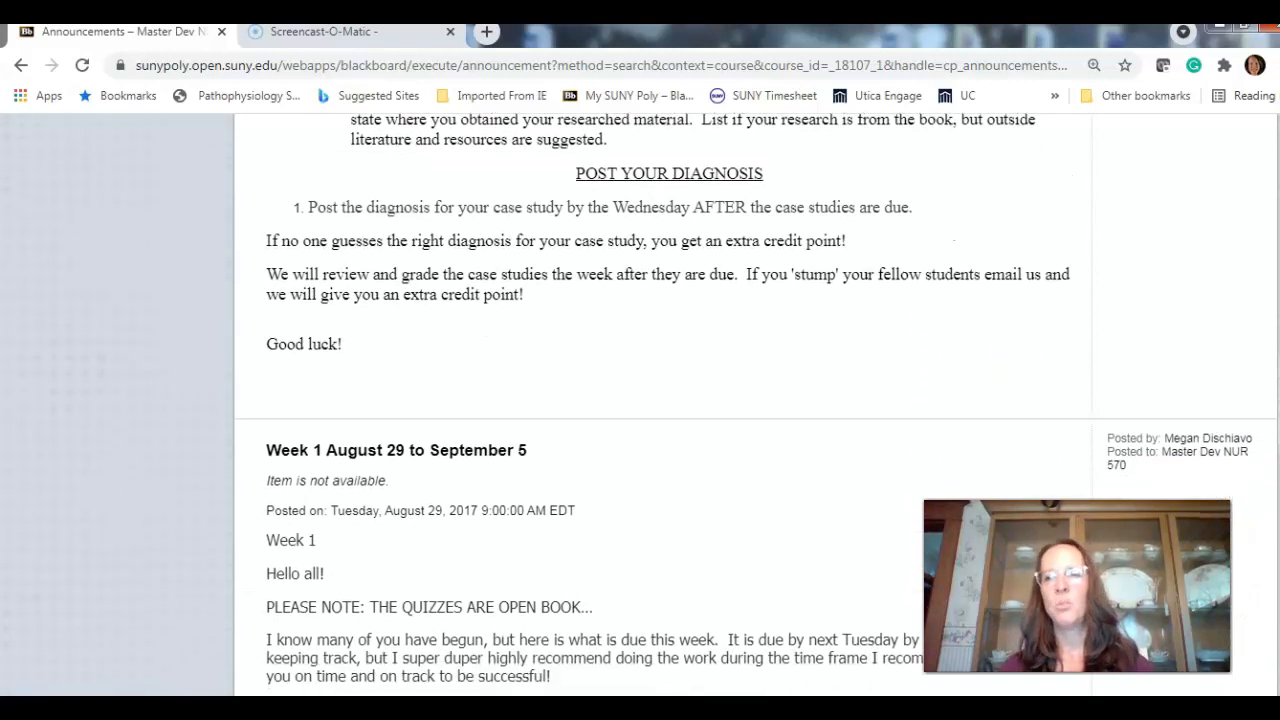
pyautogui.scroll(3)
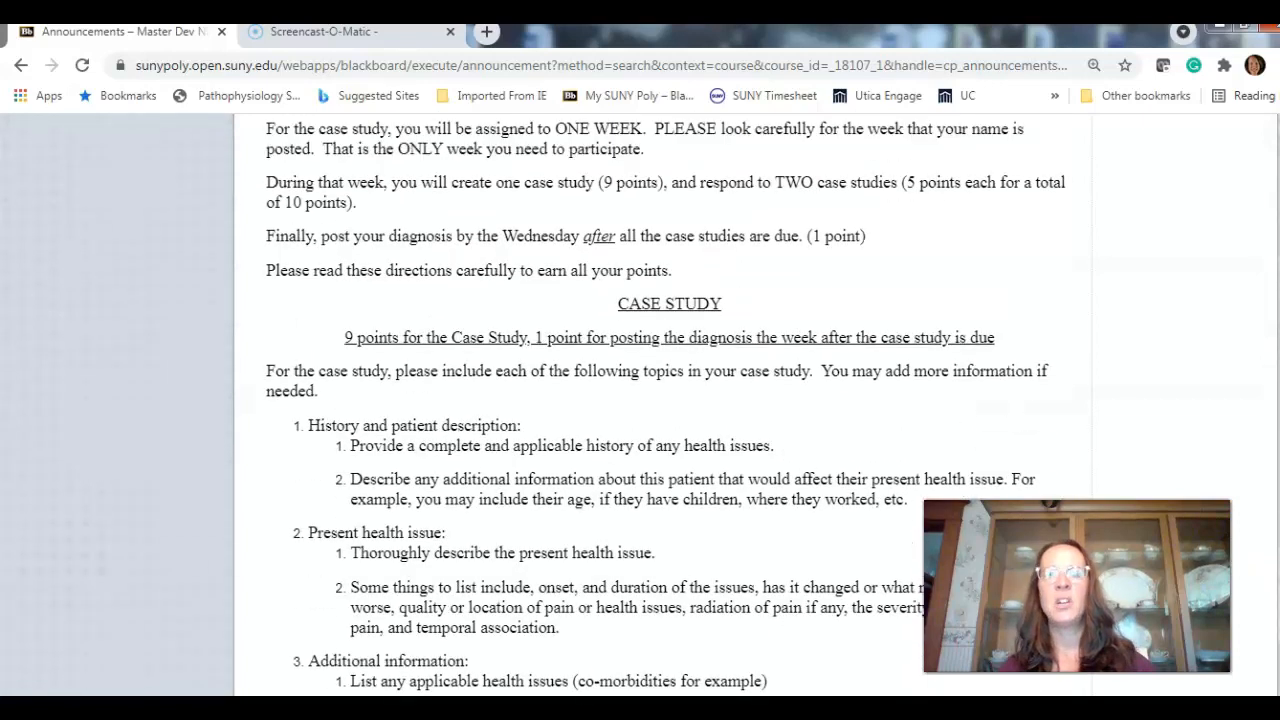
# Scroll to the POST YOUR DIAGNOSIS rules and 'Good luck!' ending above the Week 1 announcement
pyautogui.scroll(3)
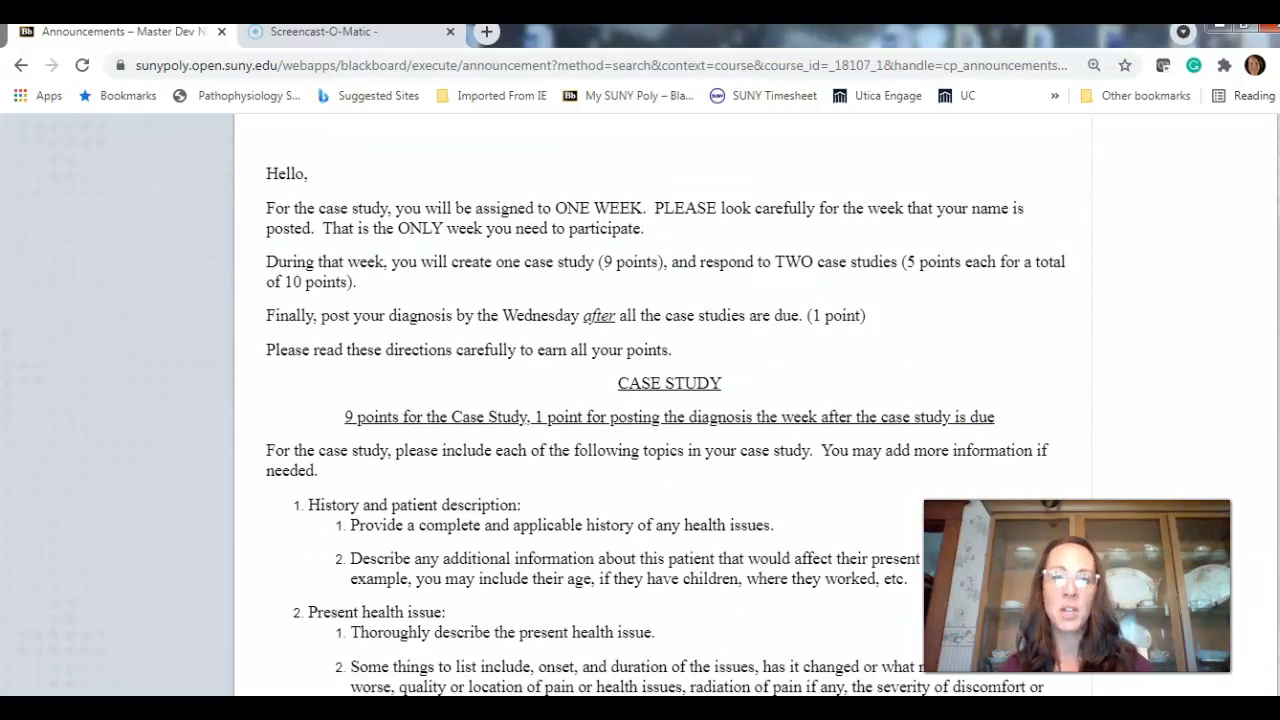
pyautogui.scroll(-3)
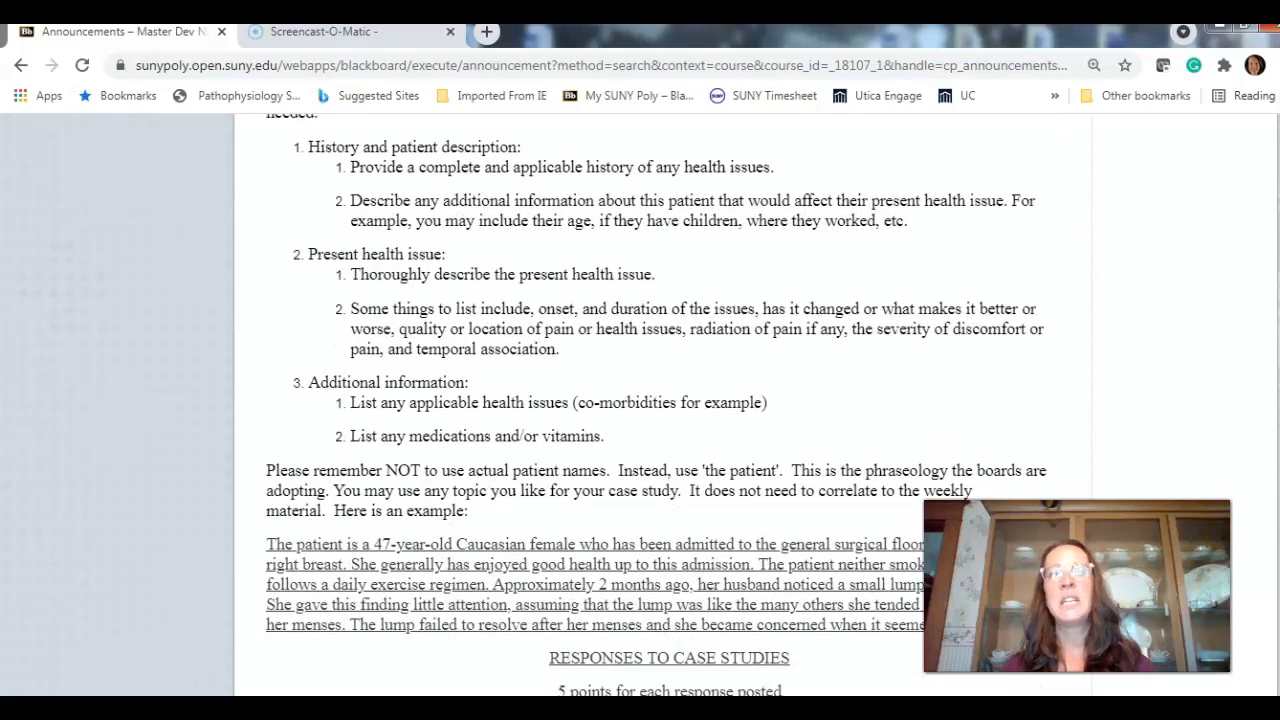
pyautogui.scroll(-3)
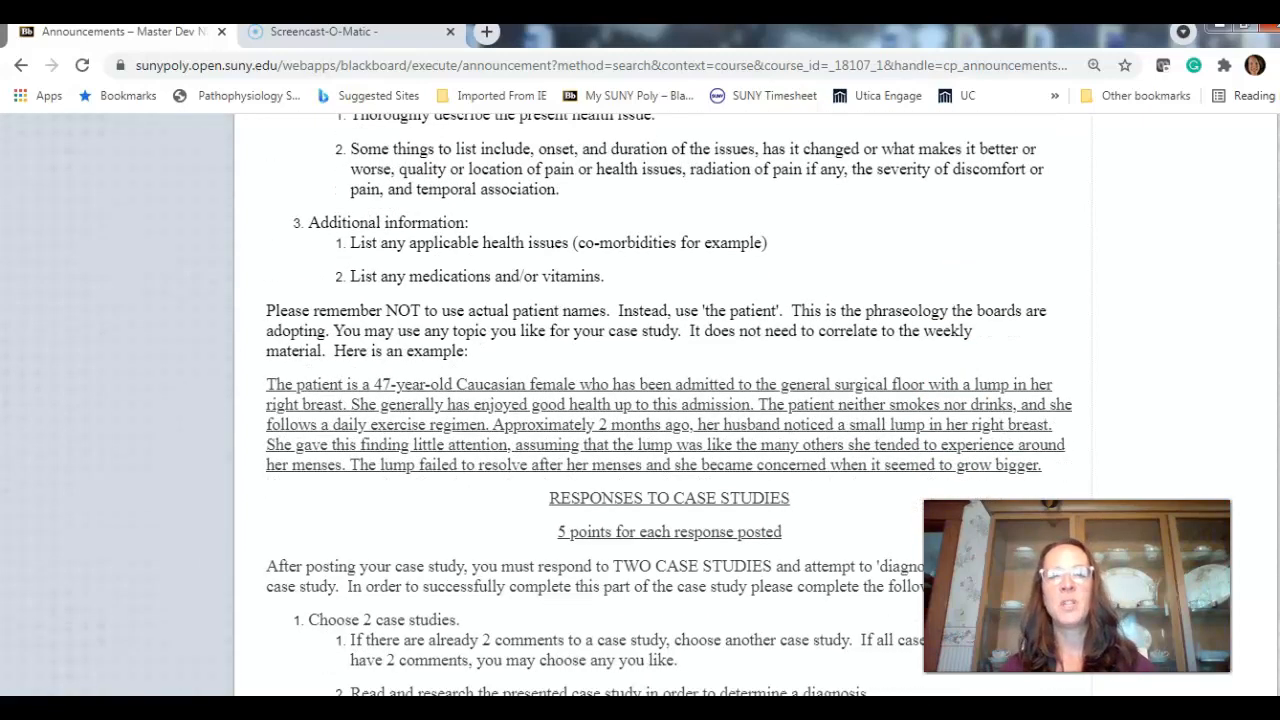
pyautogui.scroll(-3)
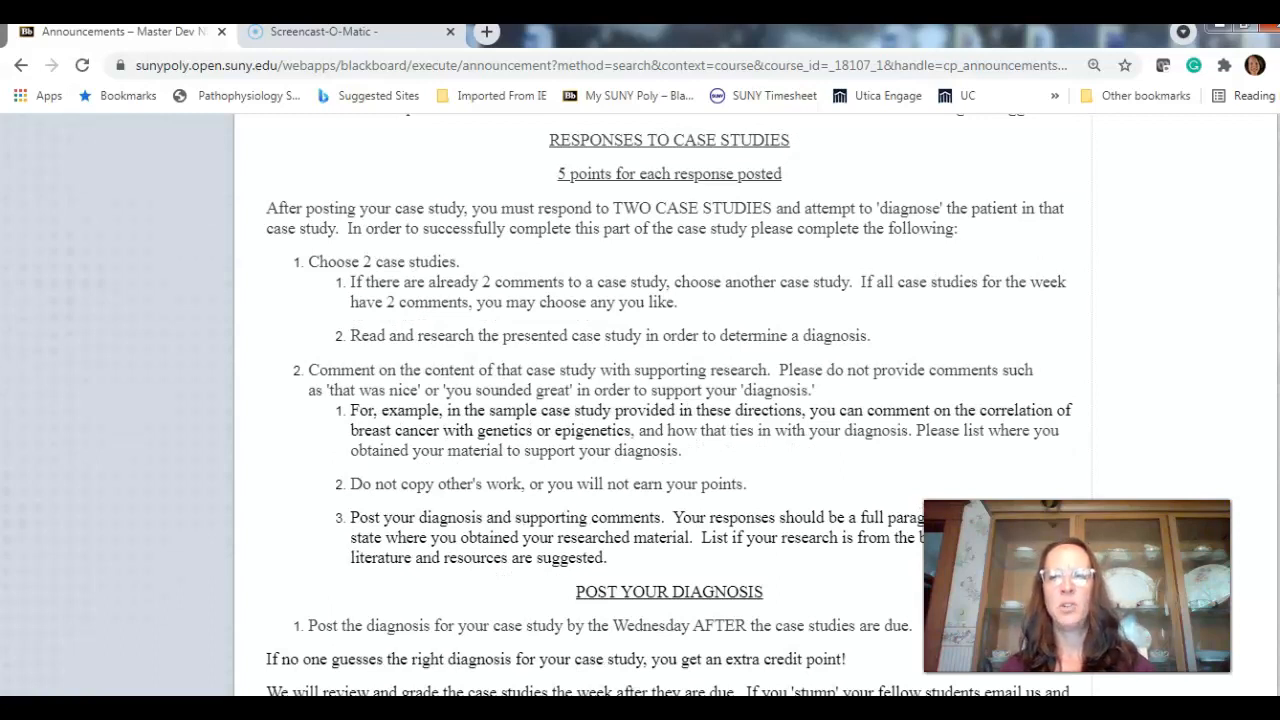
pyautogui.scroll(-3)
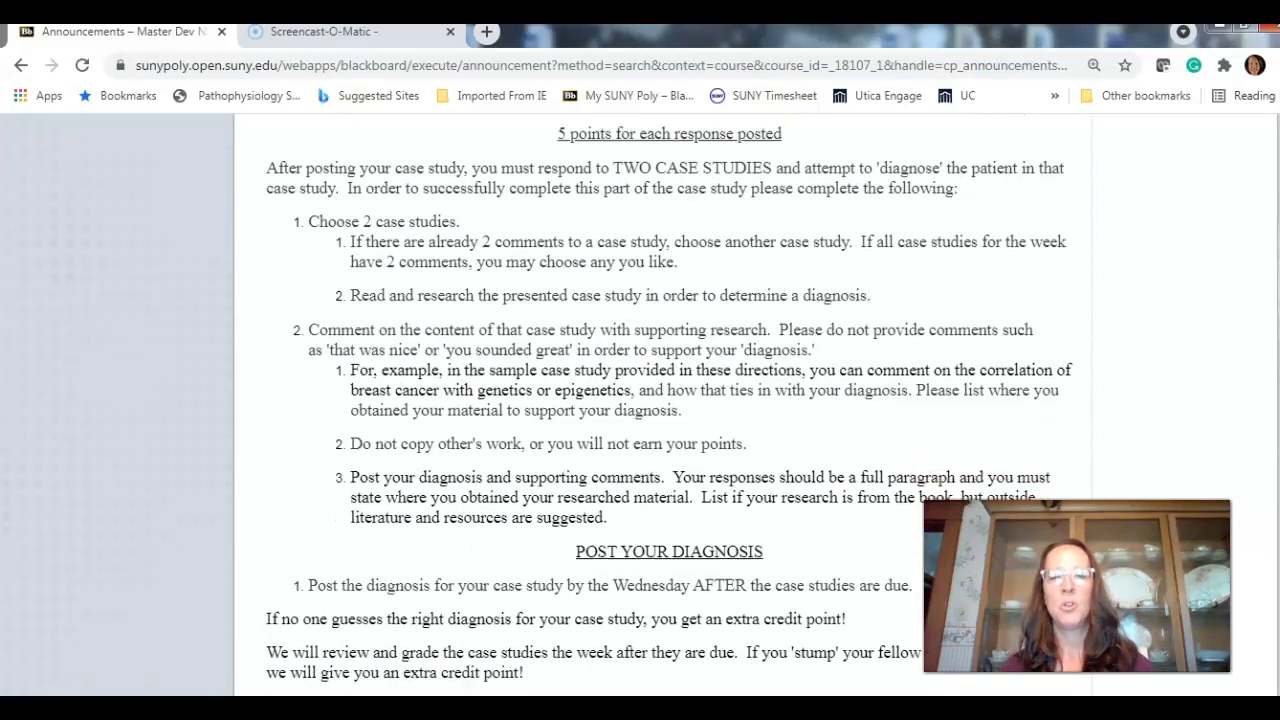
pyautogui.scroll(-3)
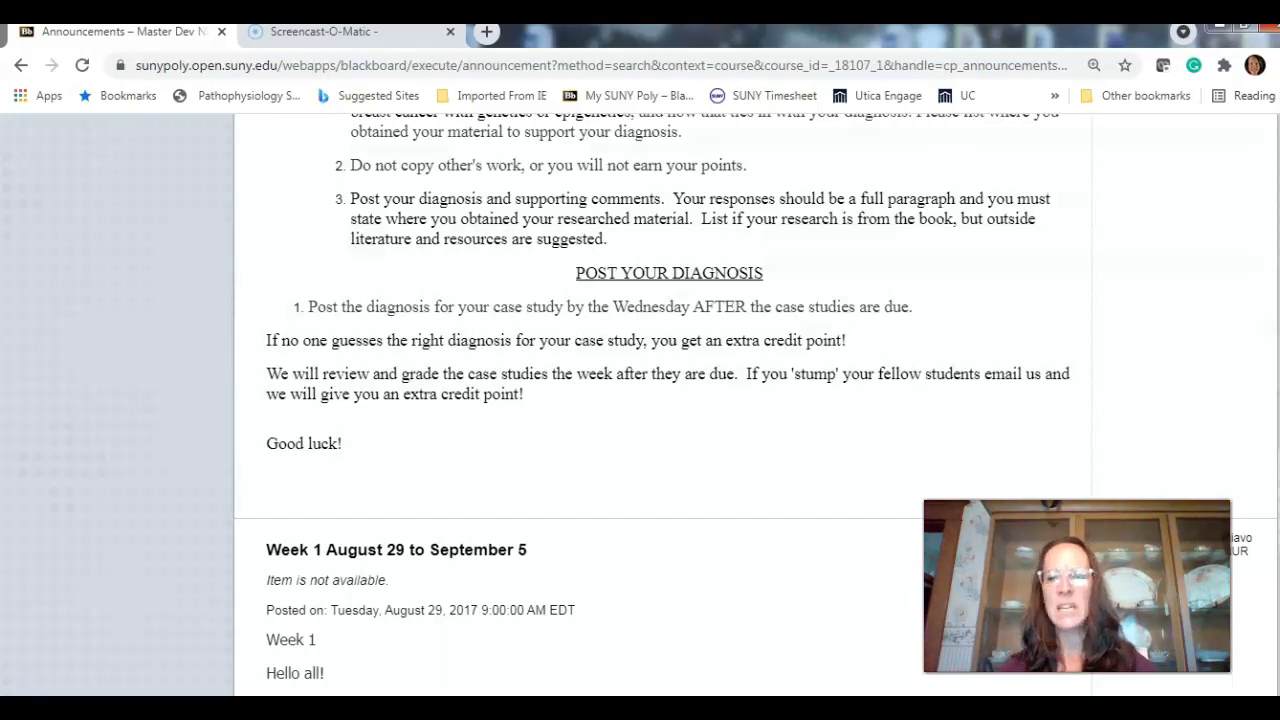
pyautogui.scroll(-3)
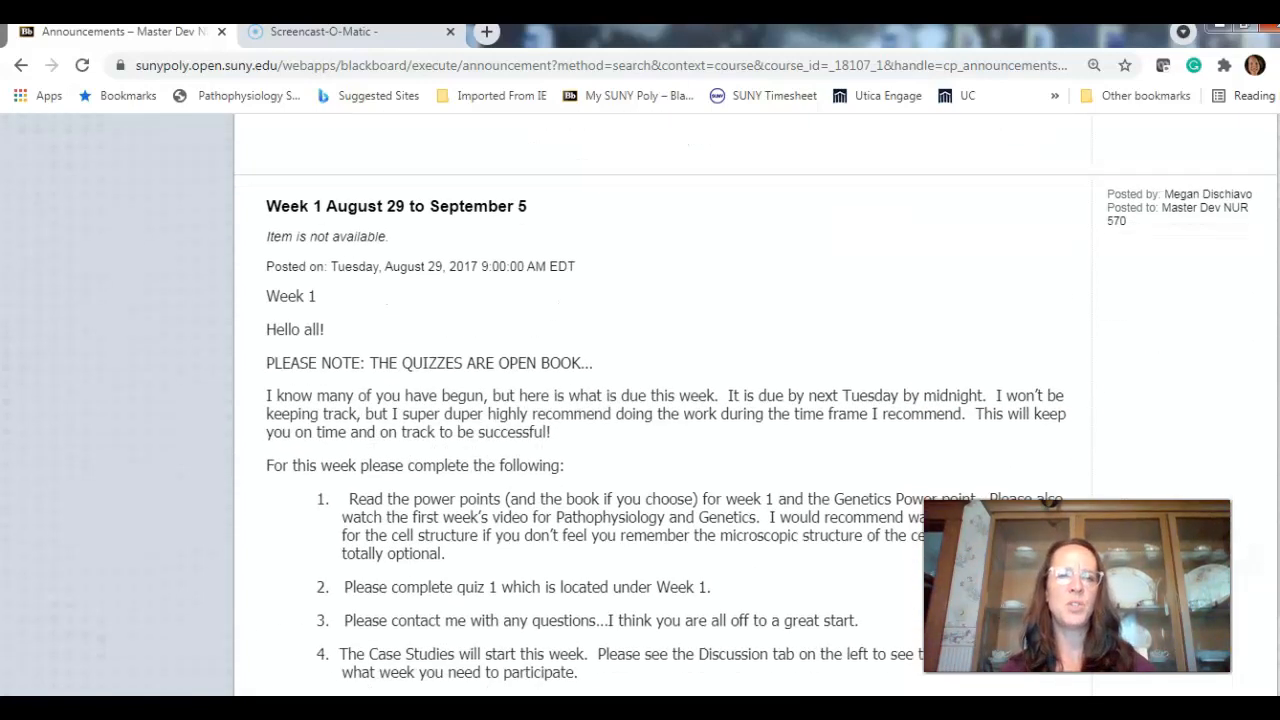
pyautogui.scroll(-3)
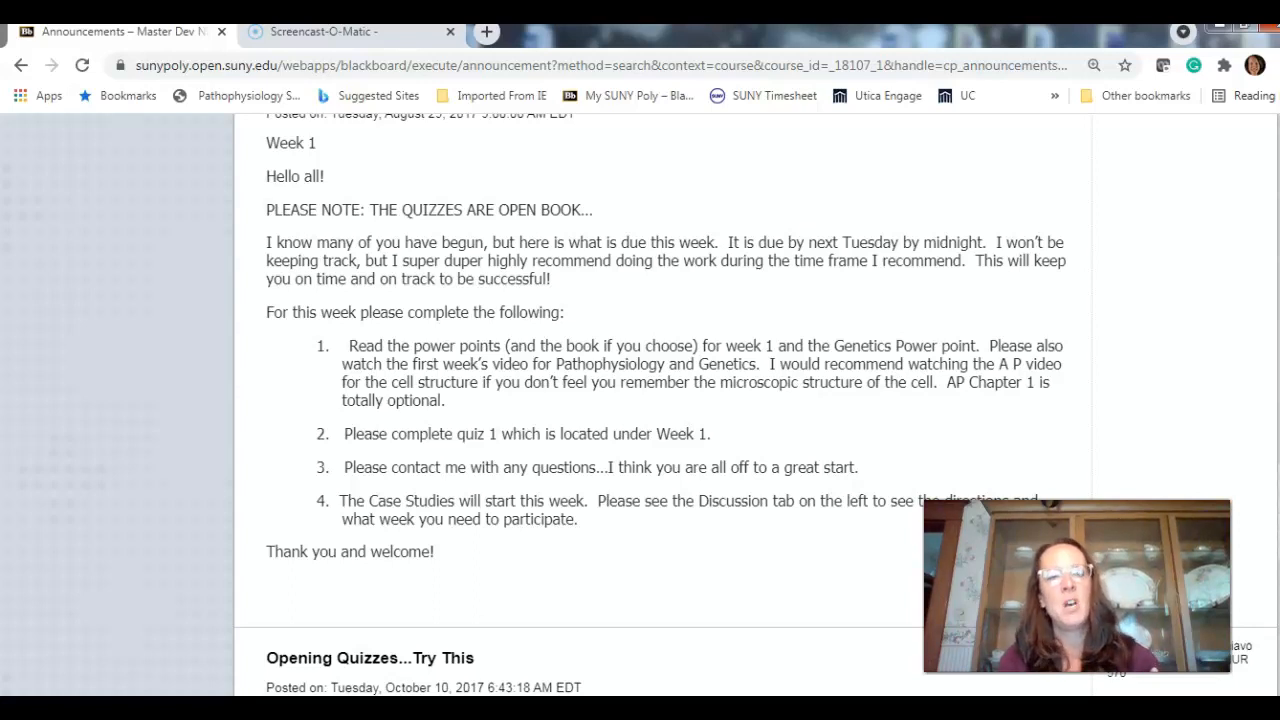
pyautogui.scroll(-3)
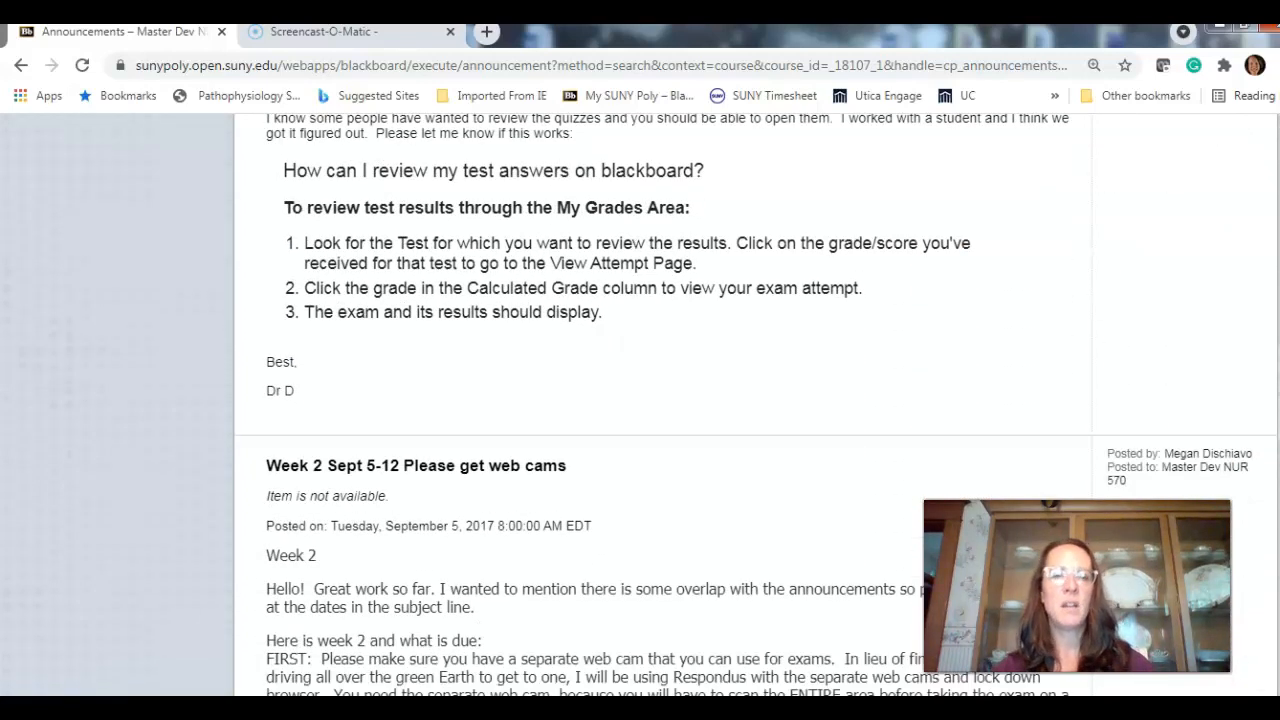
pyautogui.scroll(-3)
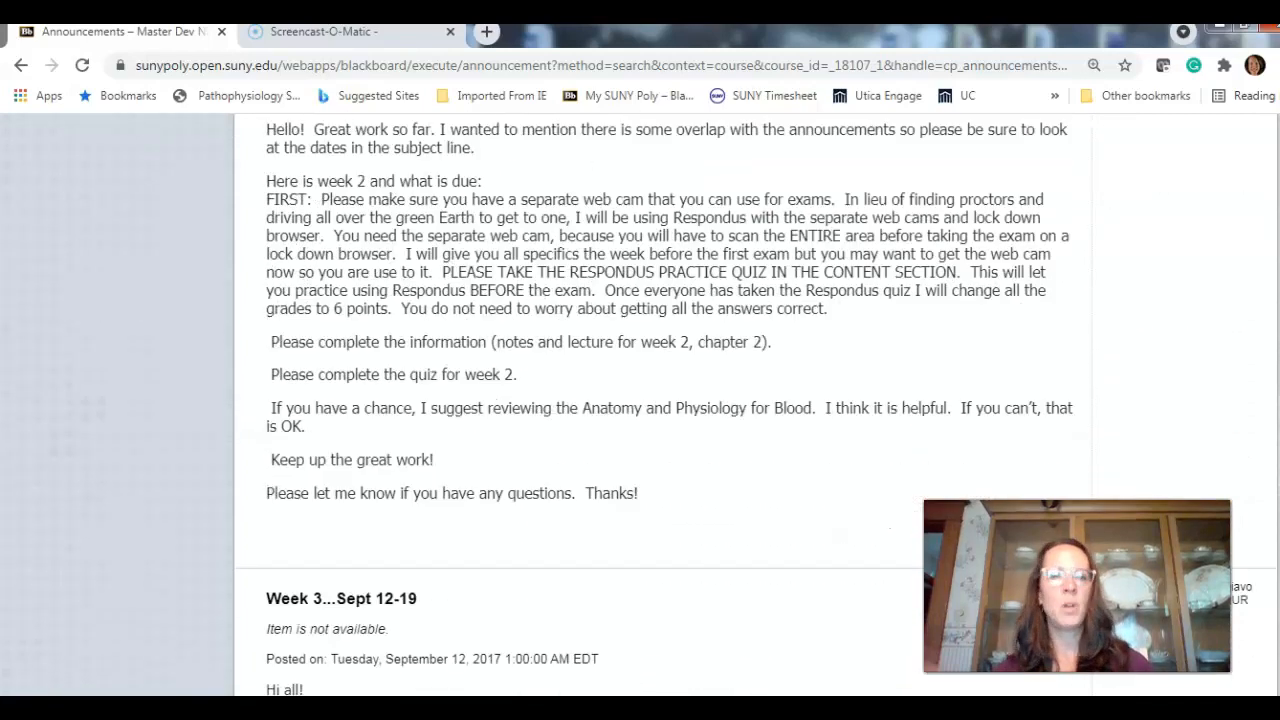
pyautogui.scroll(-3)
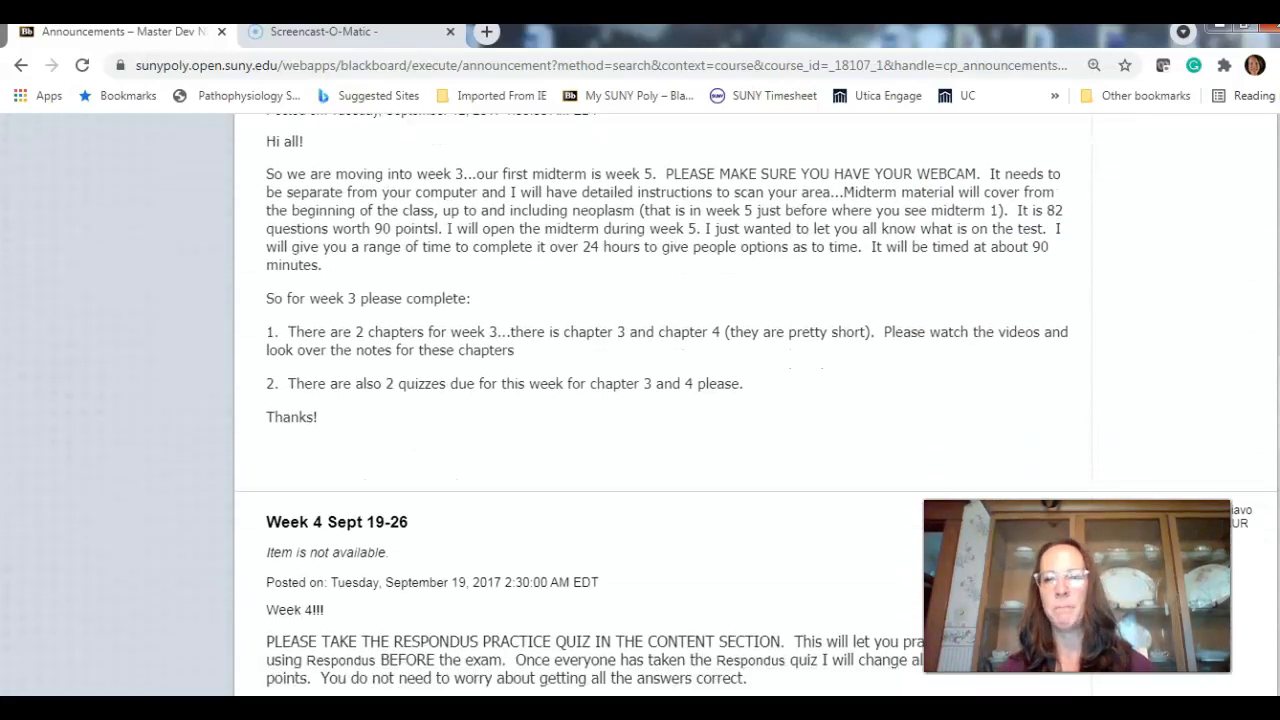
pyautogui.scroll(-3)
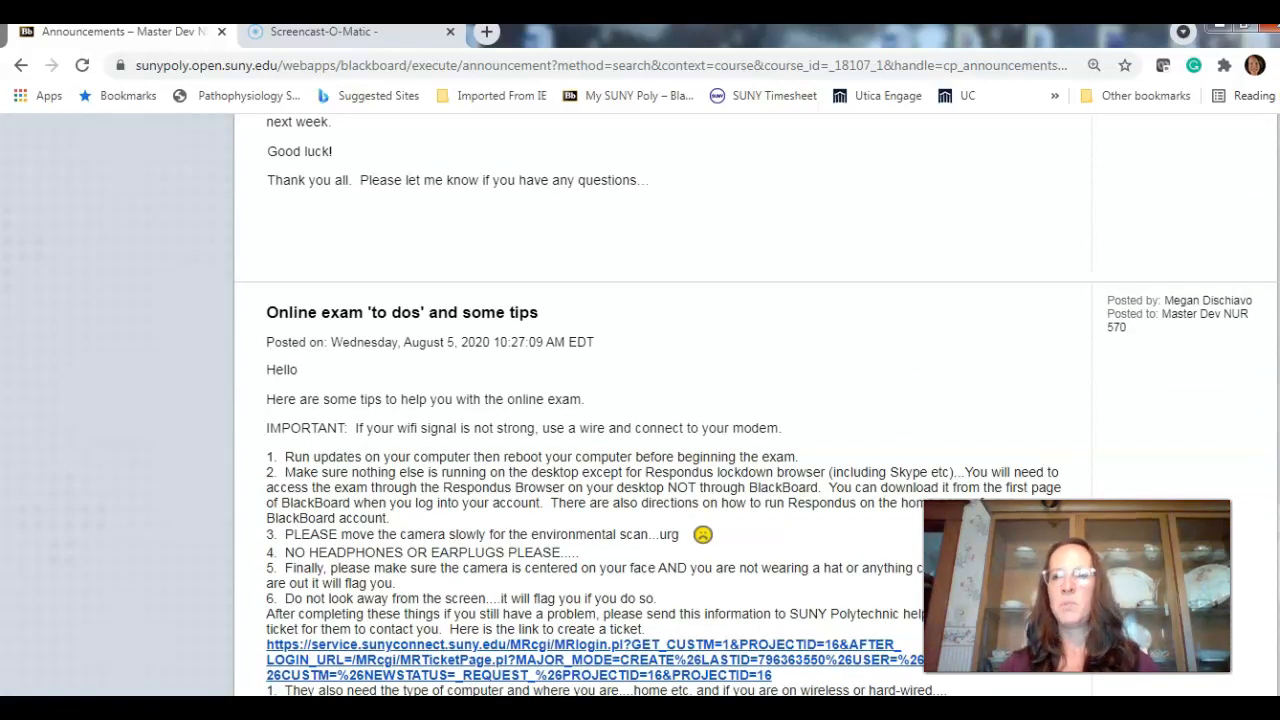
pyautogui.scroll(-3)
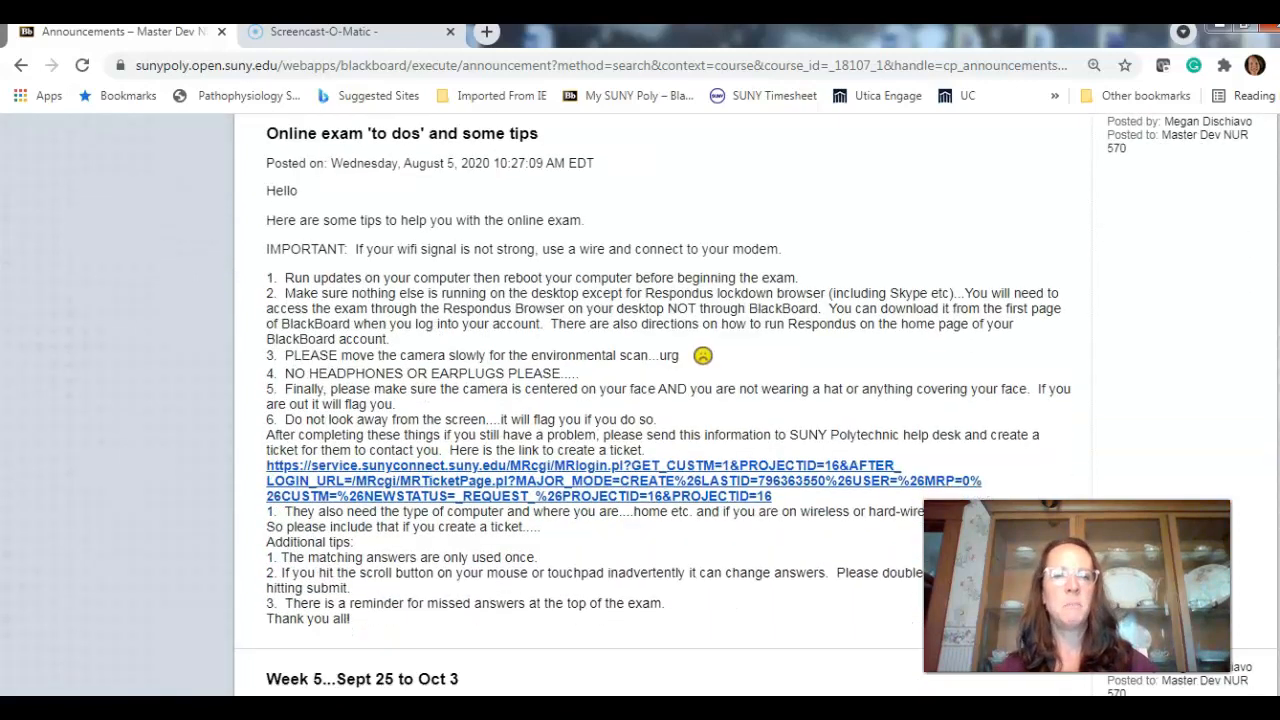
pyautogui.scroll(-3)
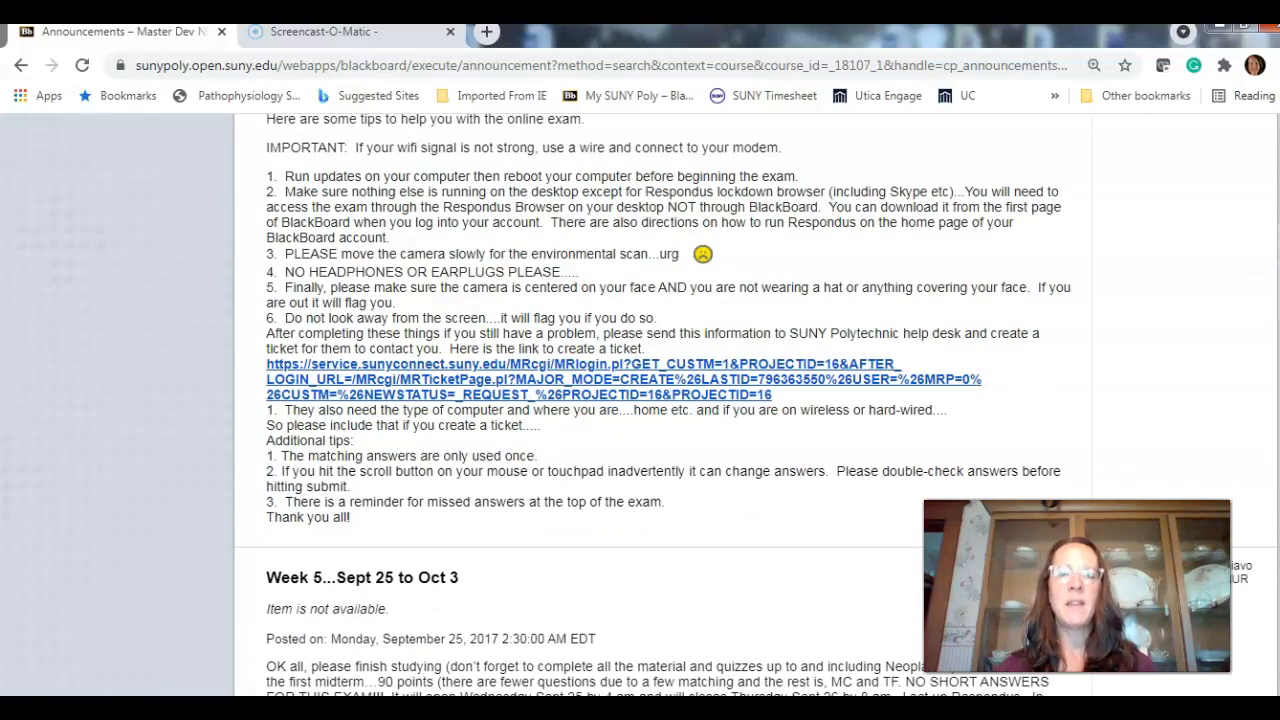
pyautogui.scroll(-3)
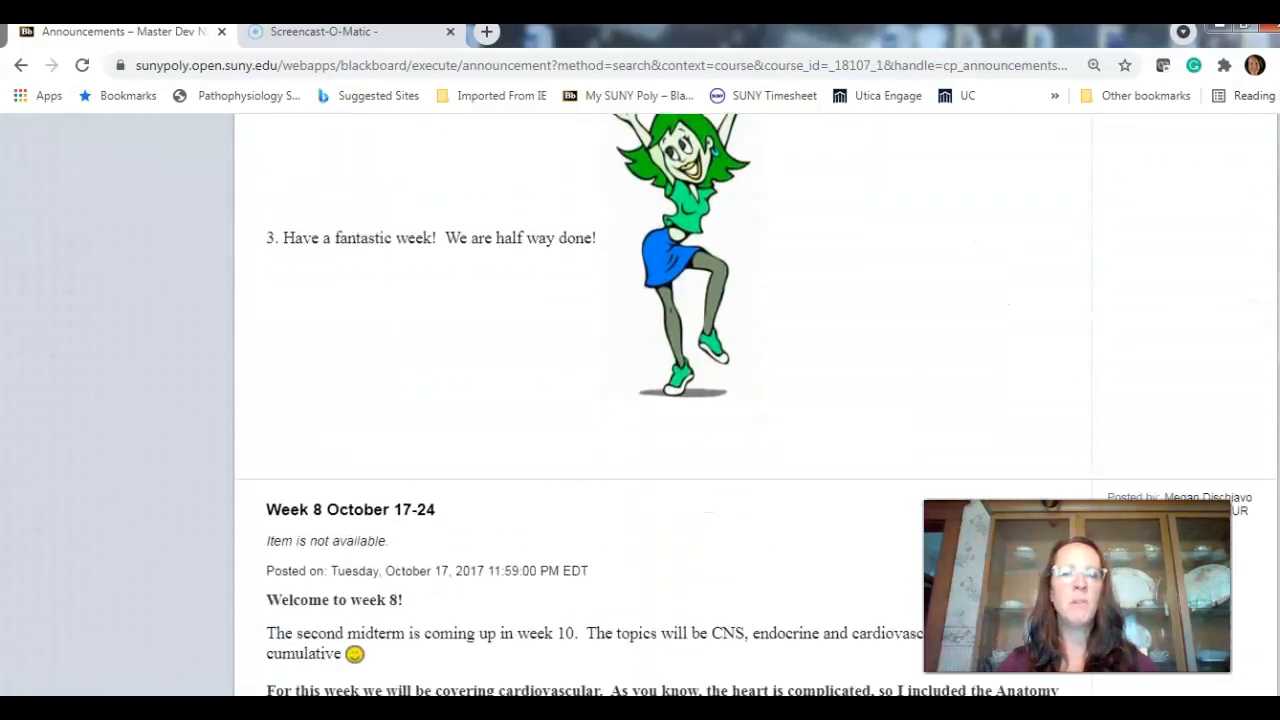
pyautogui.scroll(-3)
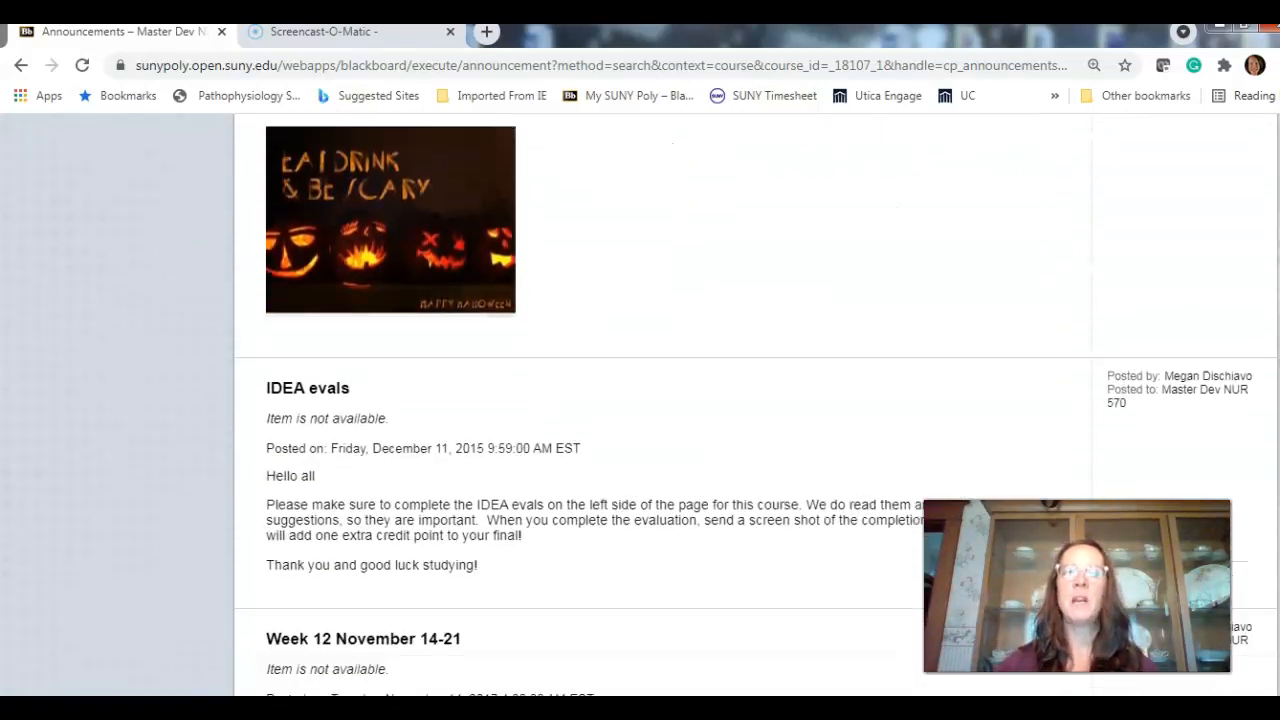
pyautogui.scroll(-3)
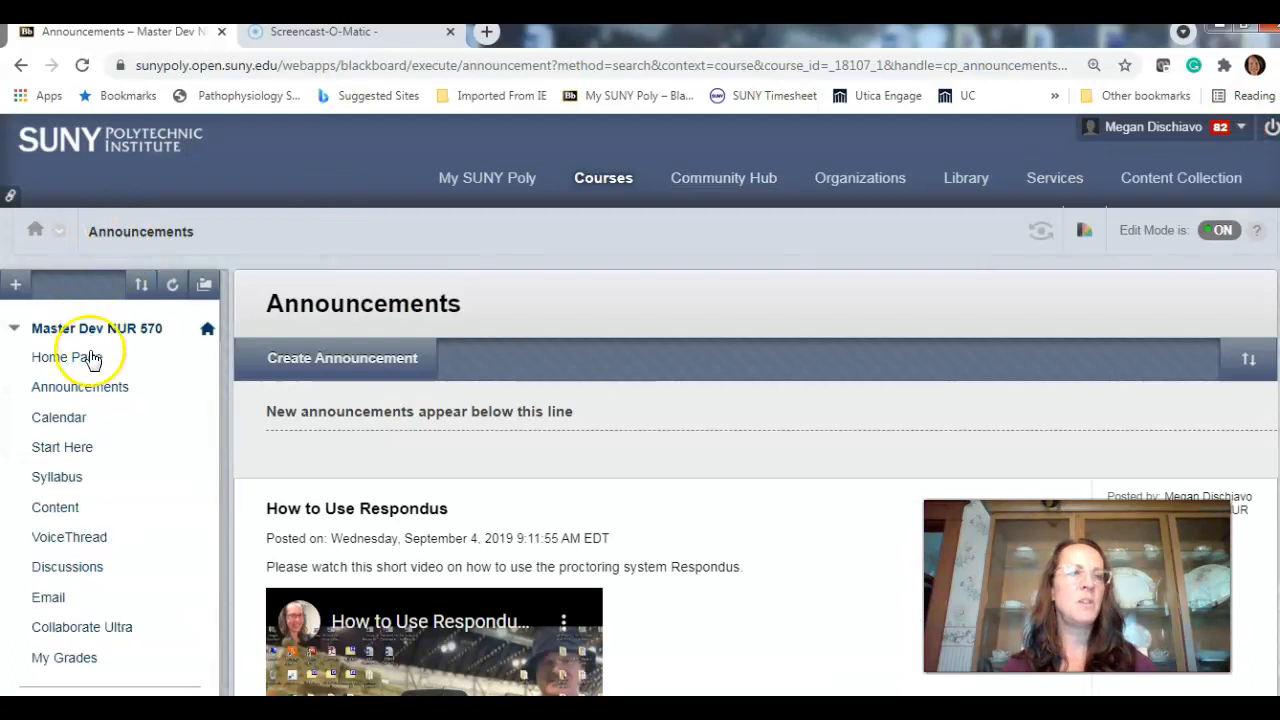
pyautogui.moveTo(55, 425)
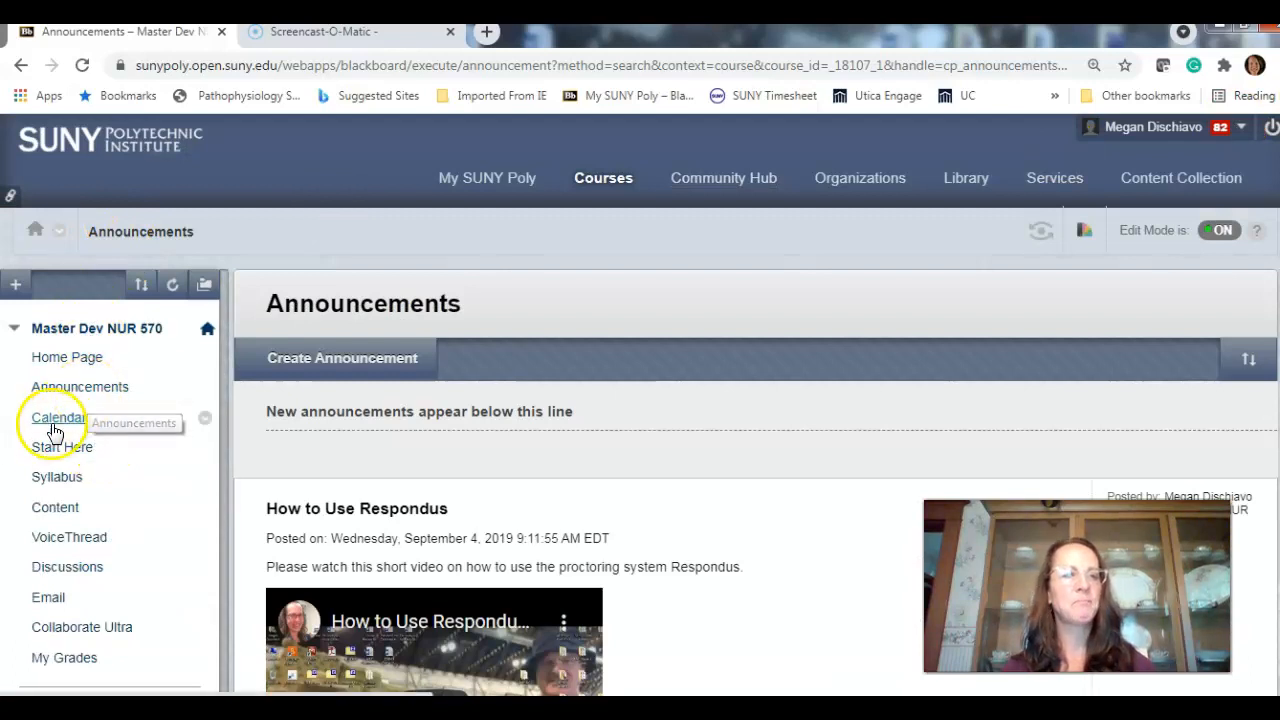
pyautogui.moveTo(58, 417)
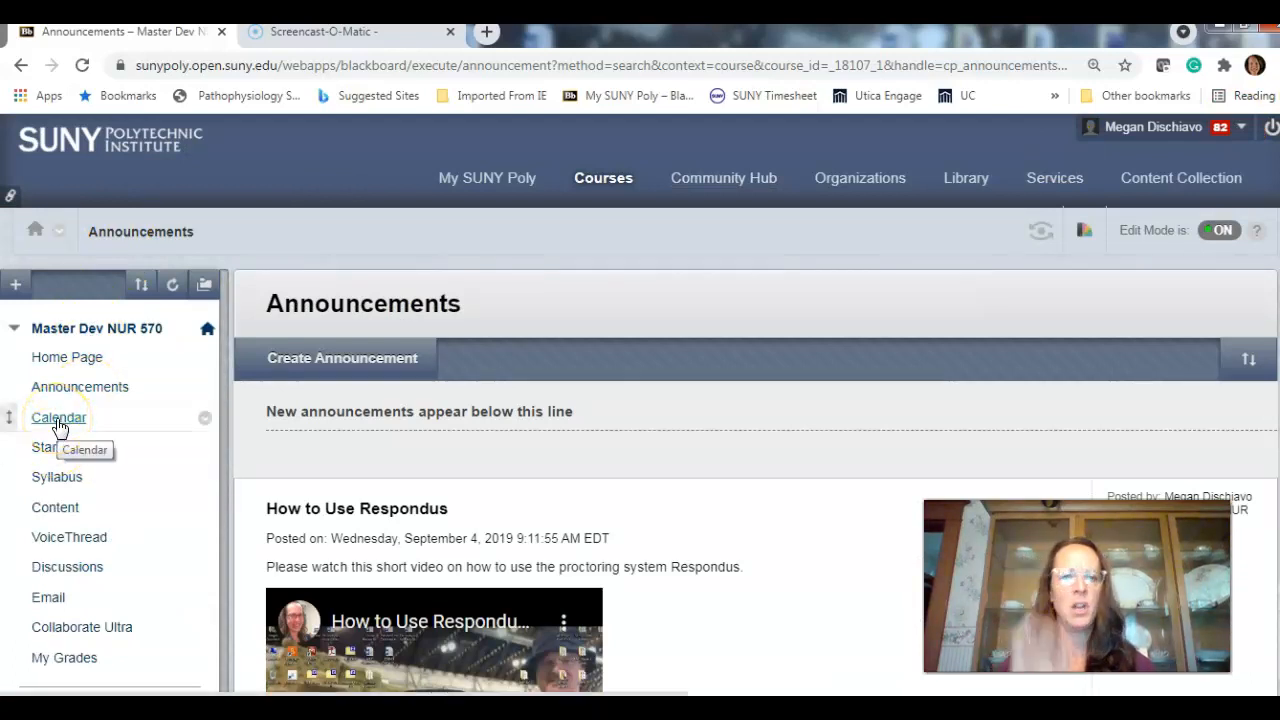
# View the Start Here page's General Class Information, Welcome Video and Meet the Instructor sections
pyautogui.click(62, 447)
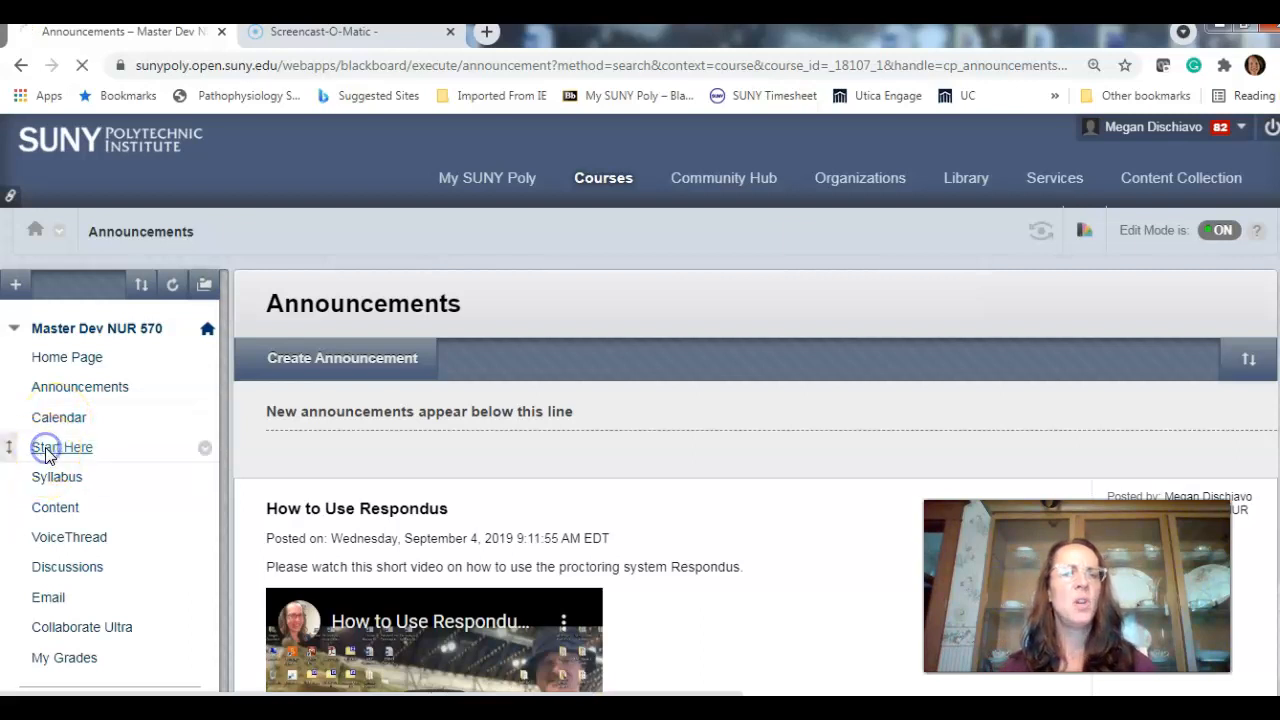
pyautogui.click(62, 447)
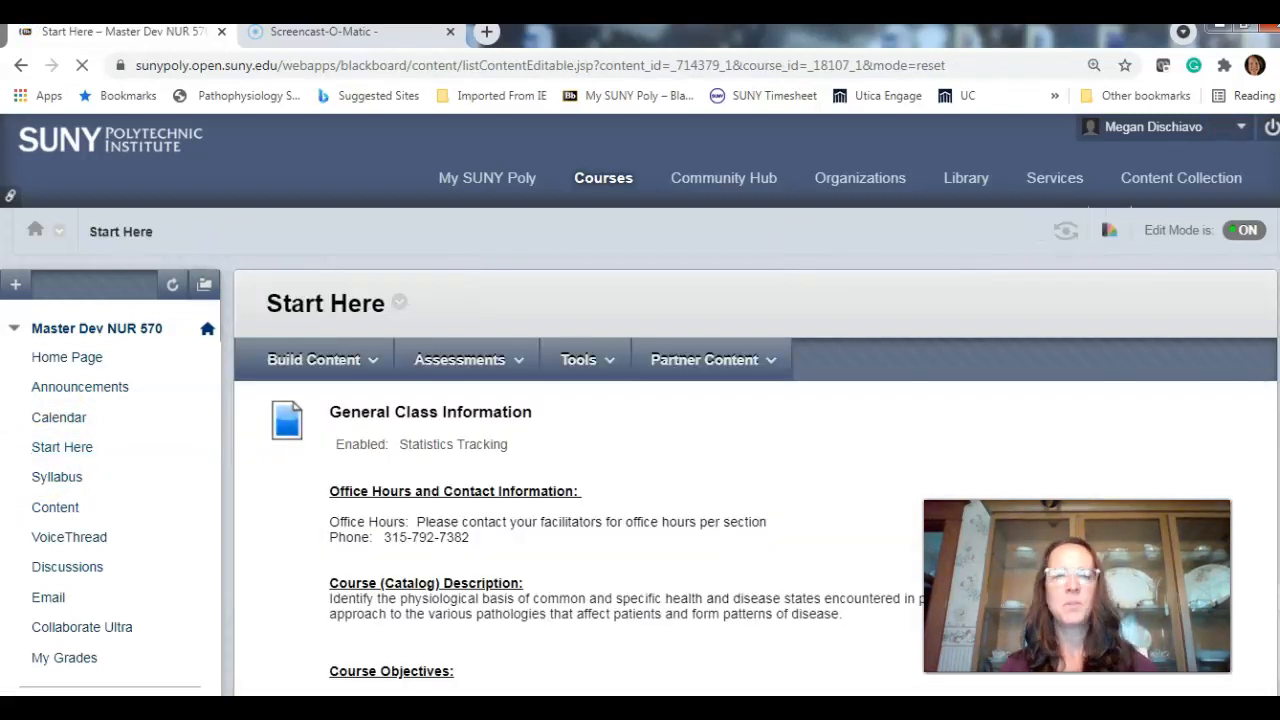
pyautogui.scroll(-3)
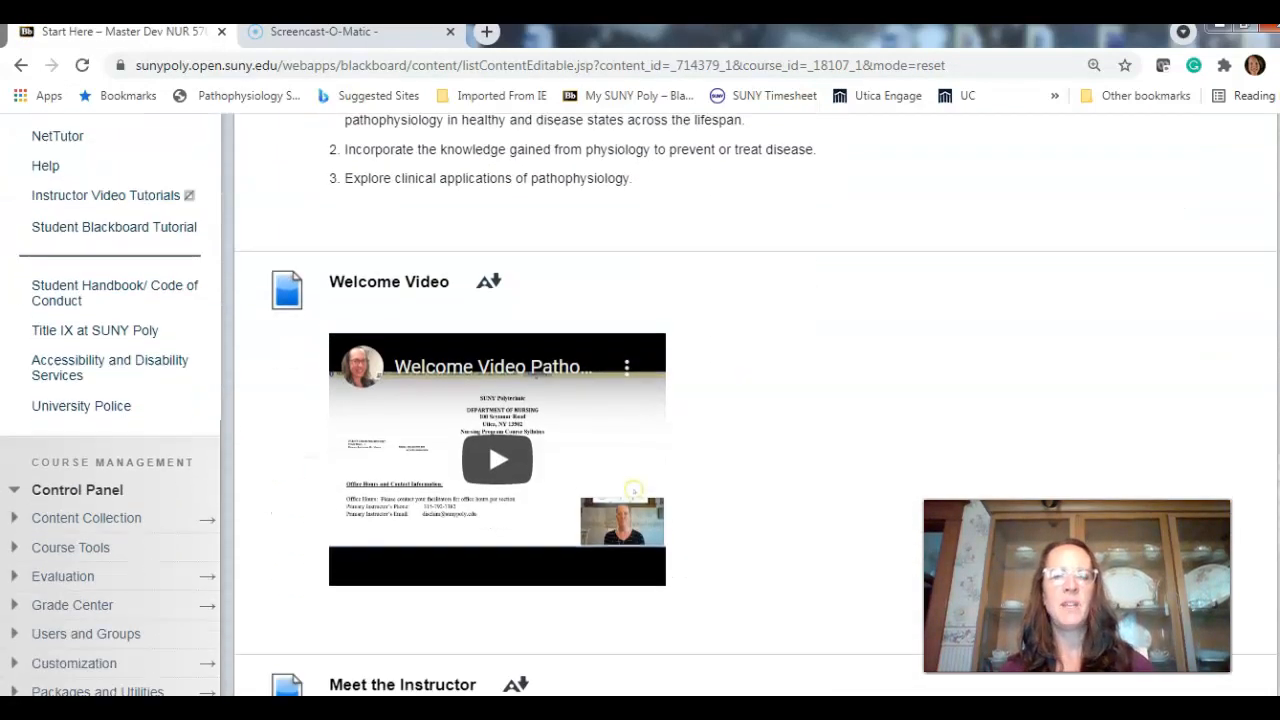
pyautogui.scroll(-3)
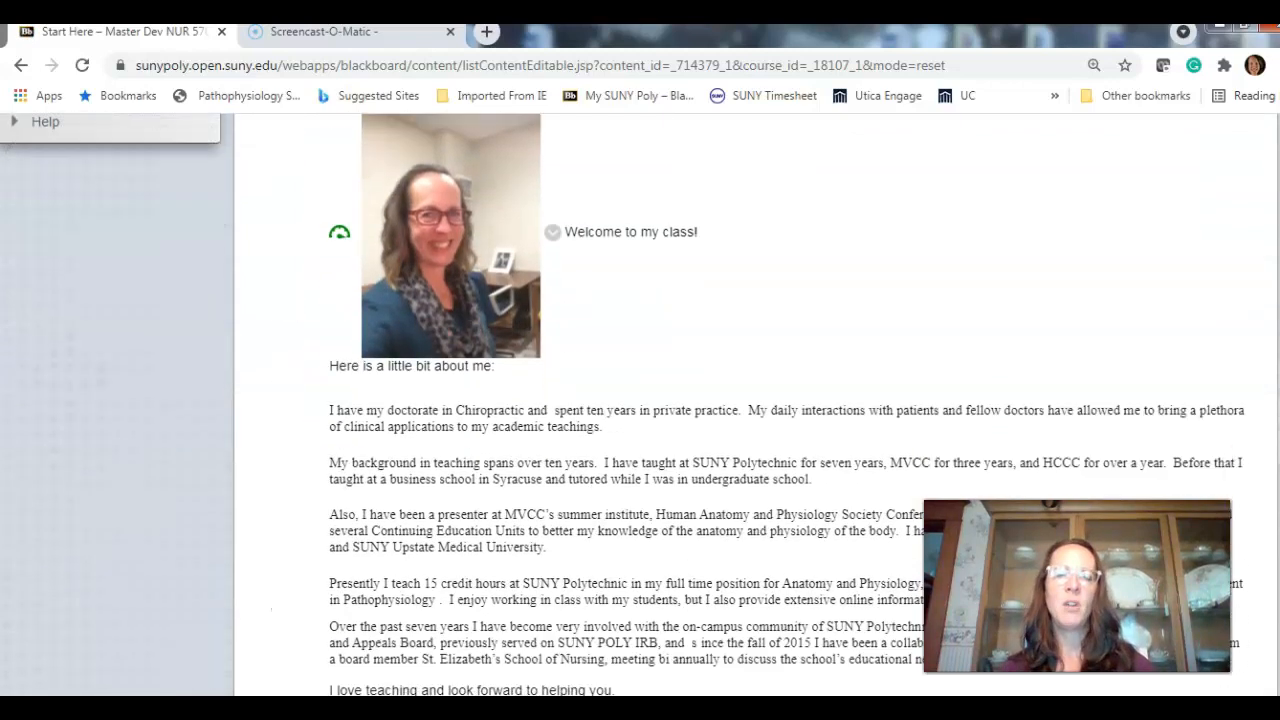
pyautogui.scroll(-3)
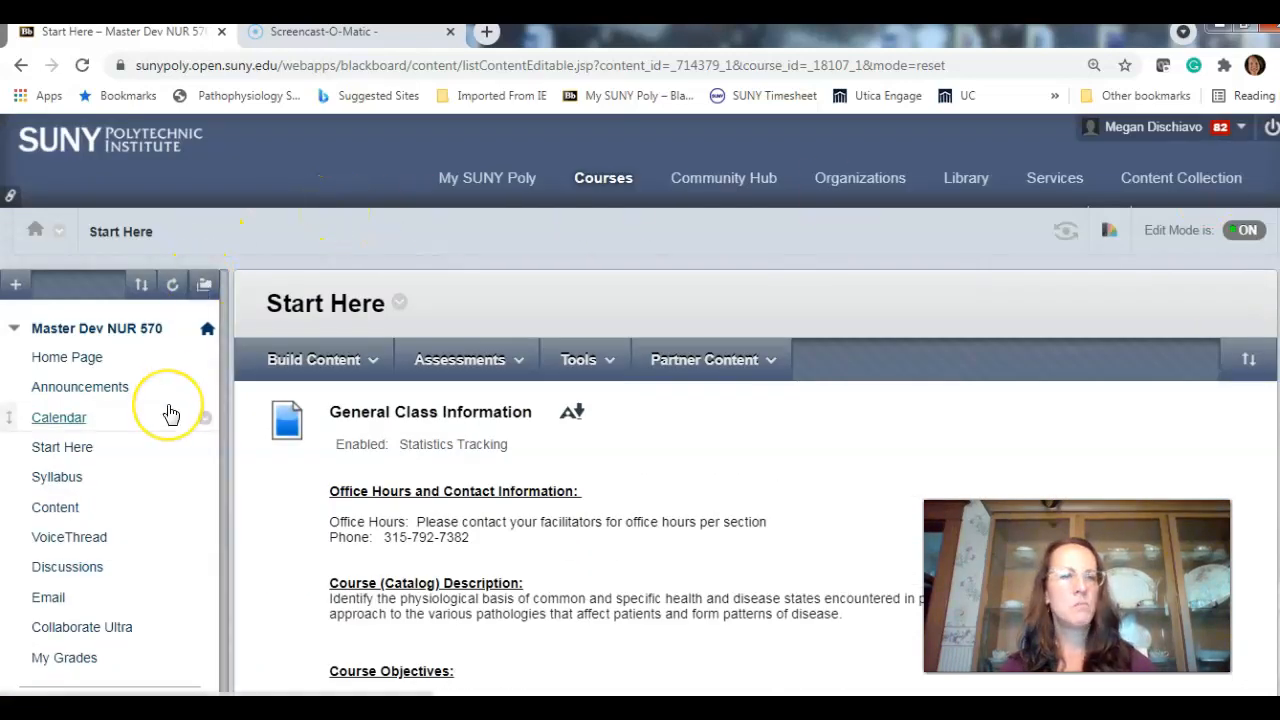
pyautogui.click(57, 477)
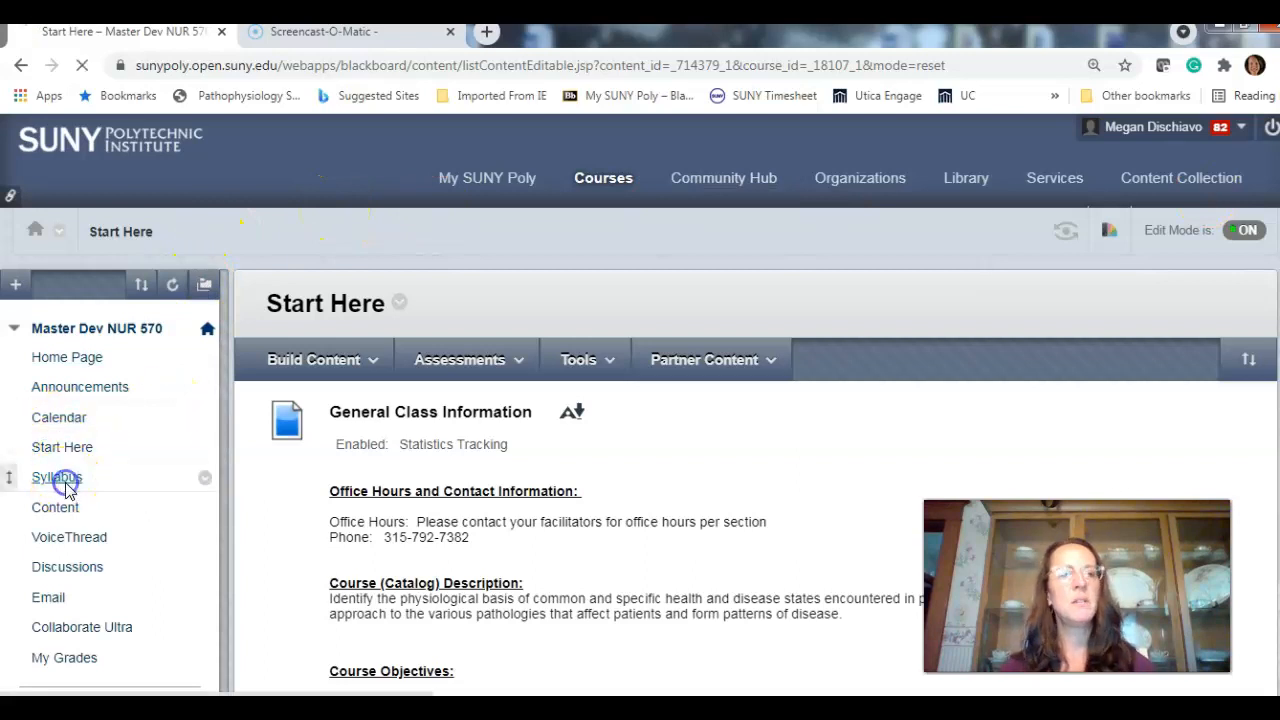
# From the Syllabus page, download and open the attached Pathophysiology Syllabus.docx
pyautogui.click(56, 477)
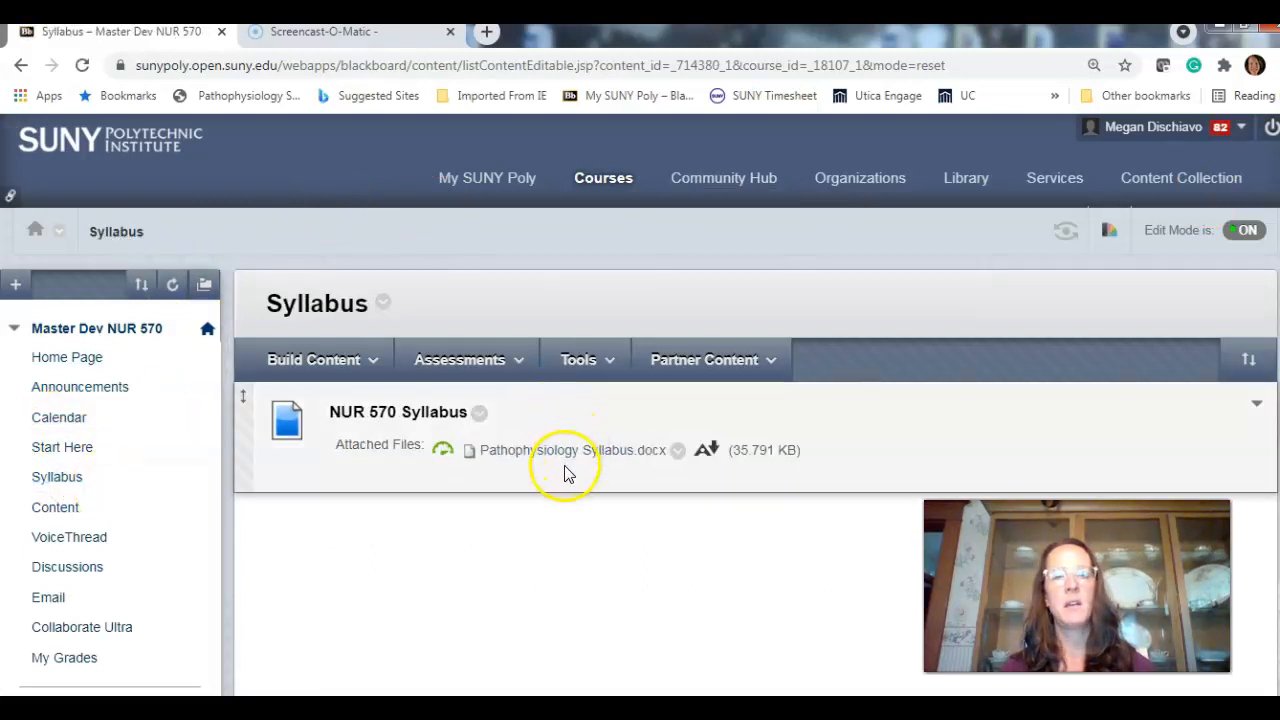
pyautogui.click(573, 450)
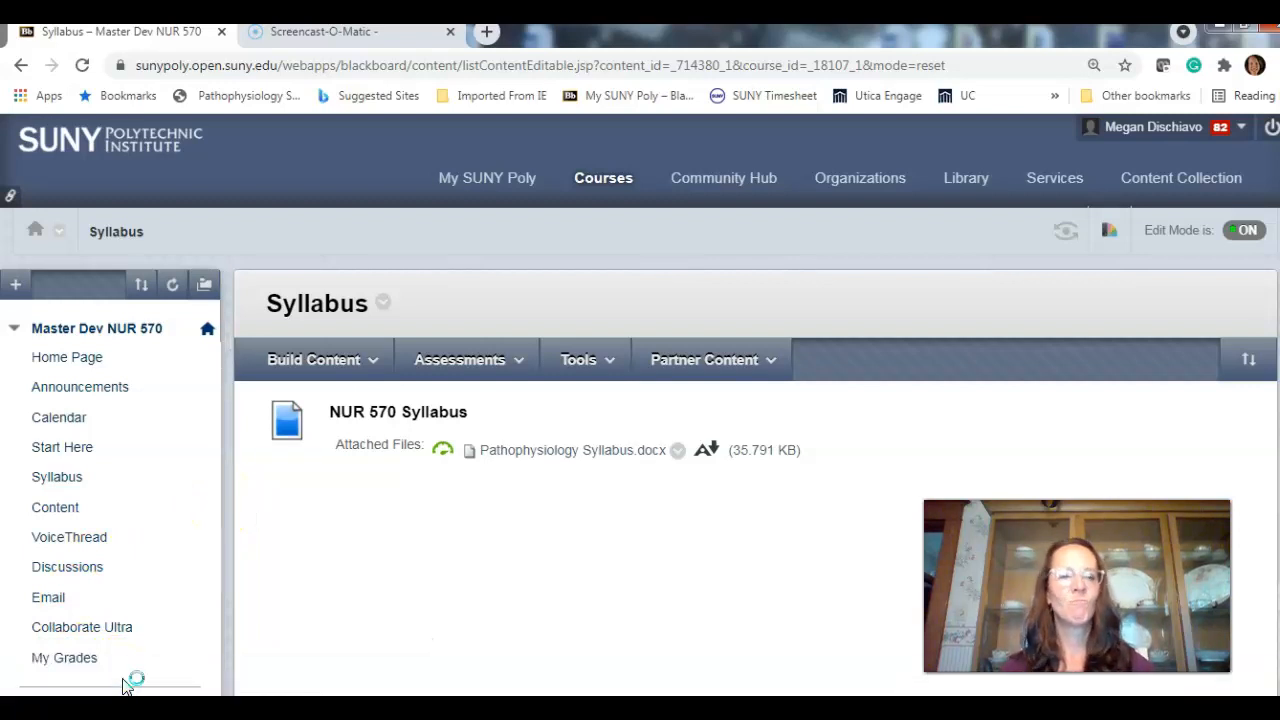
pyautogui.click(572, 450)
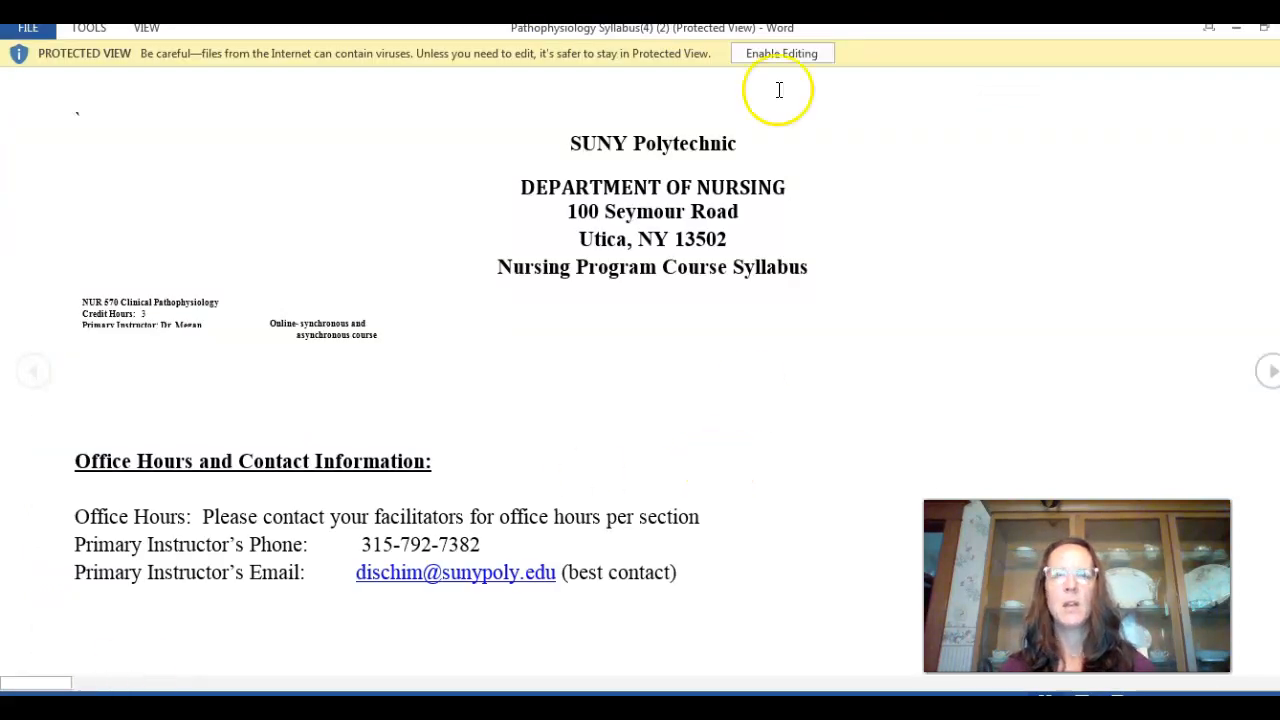
# Enable editing of the syllabus in Word and scroll to the Method of Evaluation table and grading scale
pyautogui.click(782, 53)
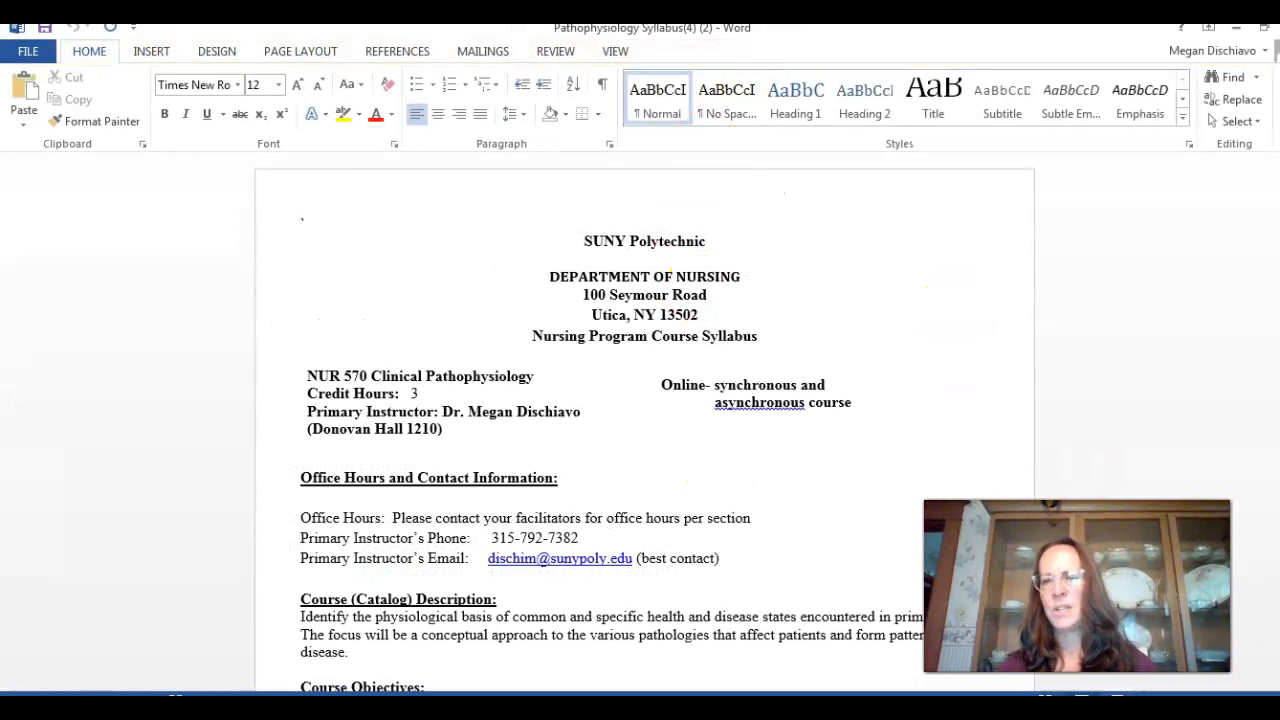
pyautogui.scroll(-3)
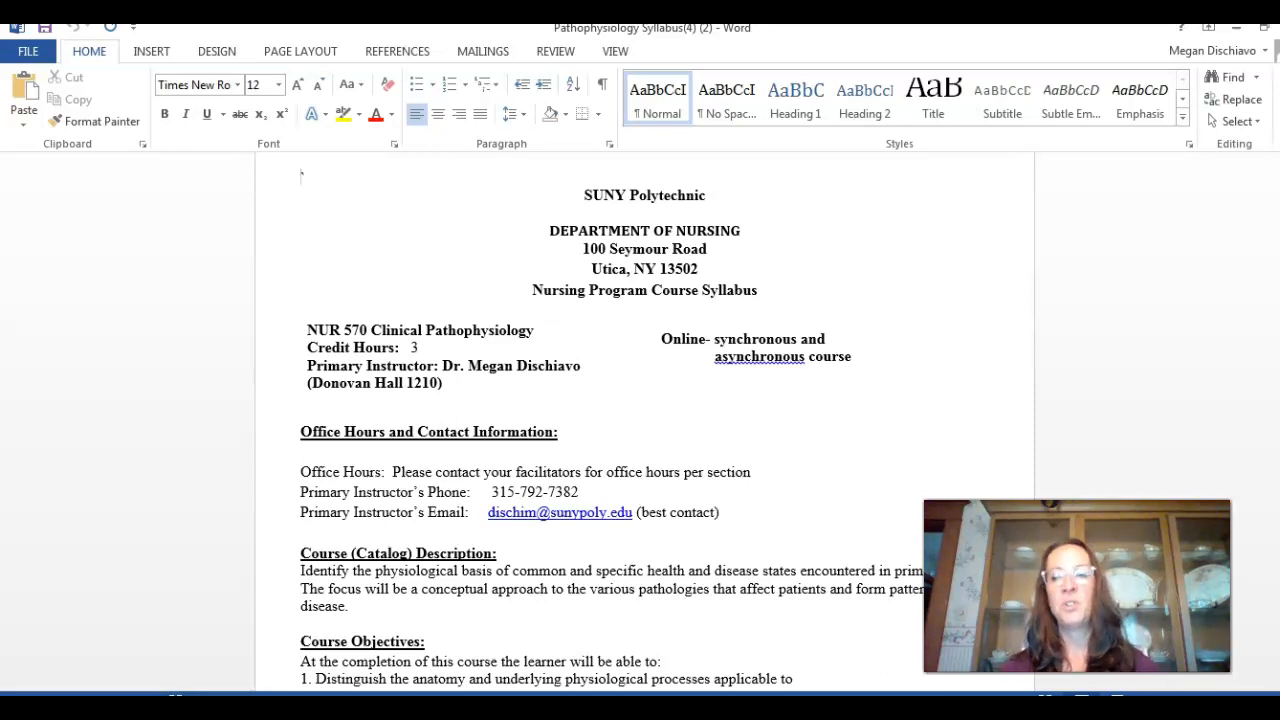
pyautogui.scroll(3)
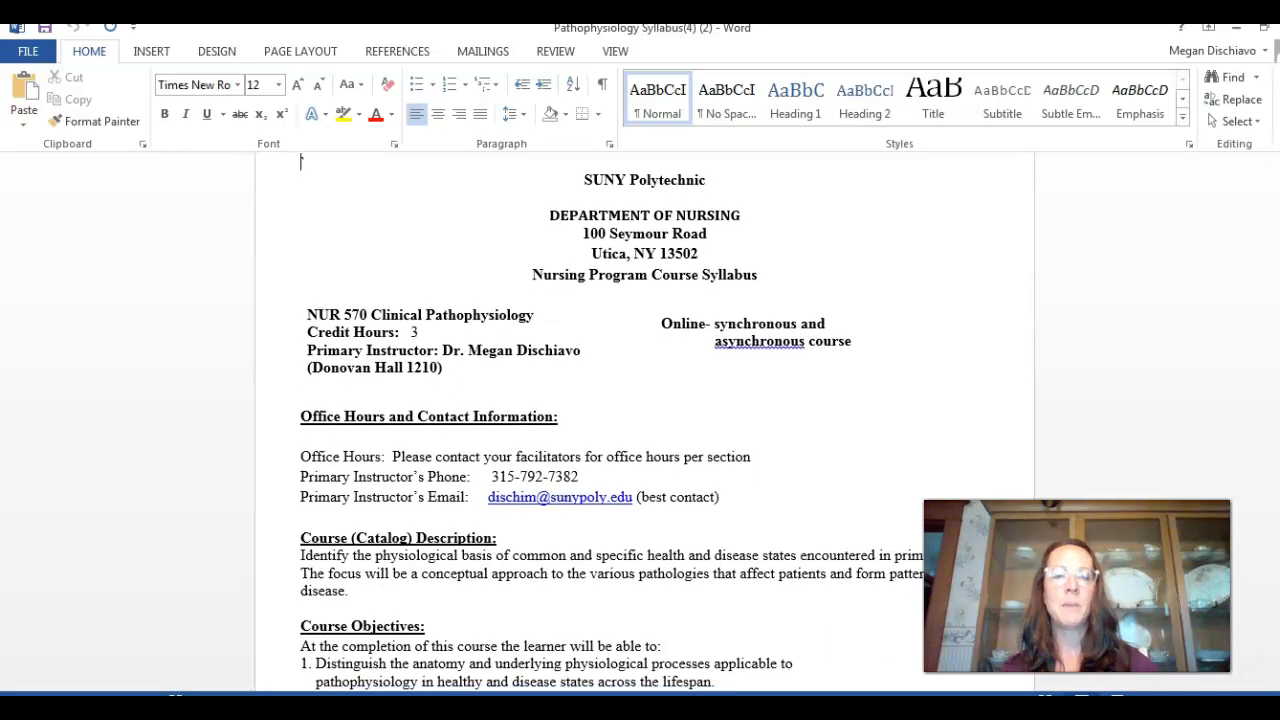
pyautogui.scroll(-3)
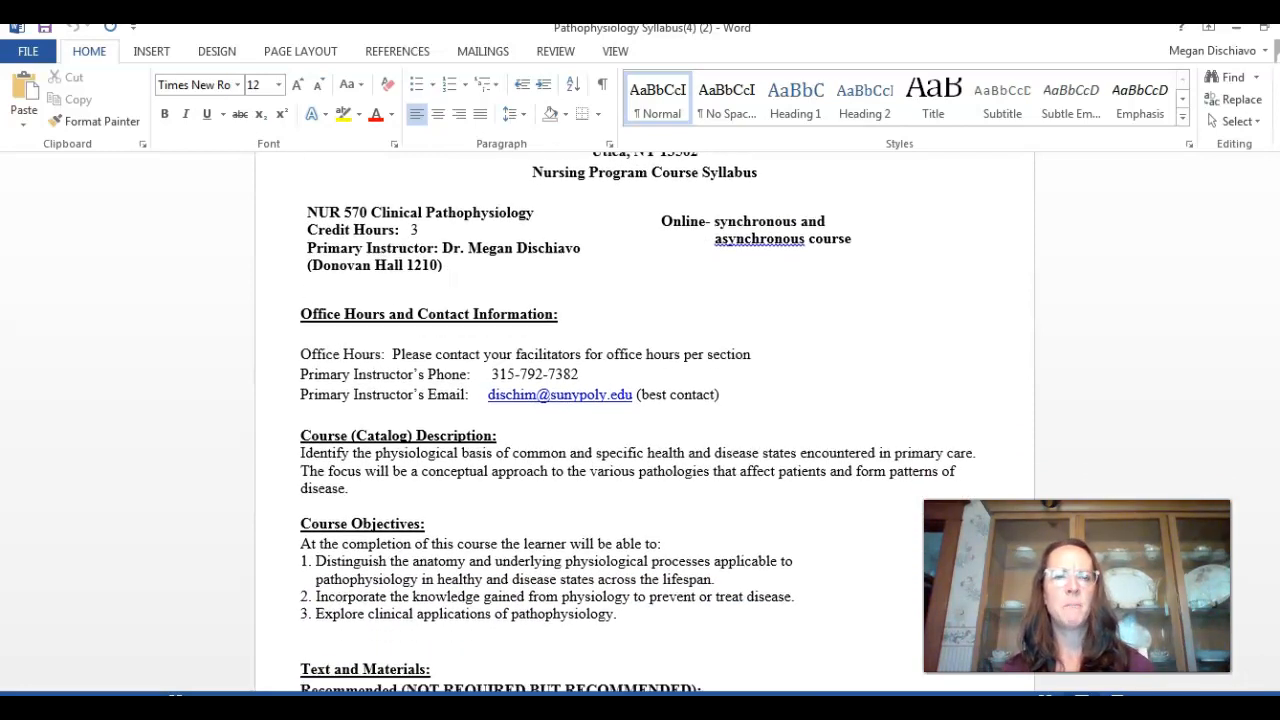
pyautogui.scroll(-3)
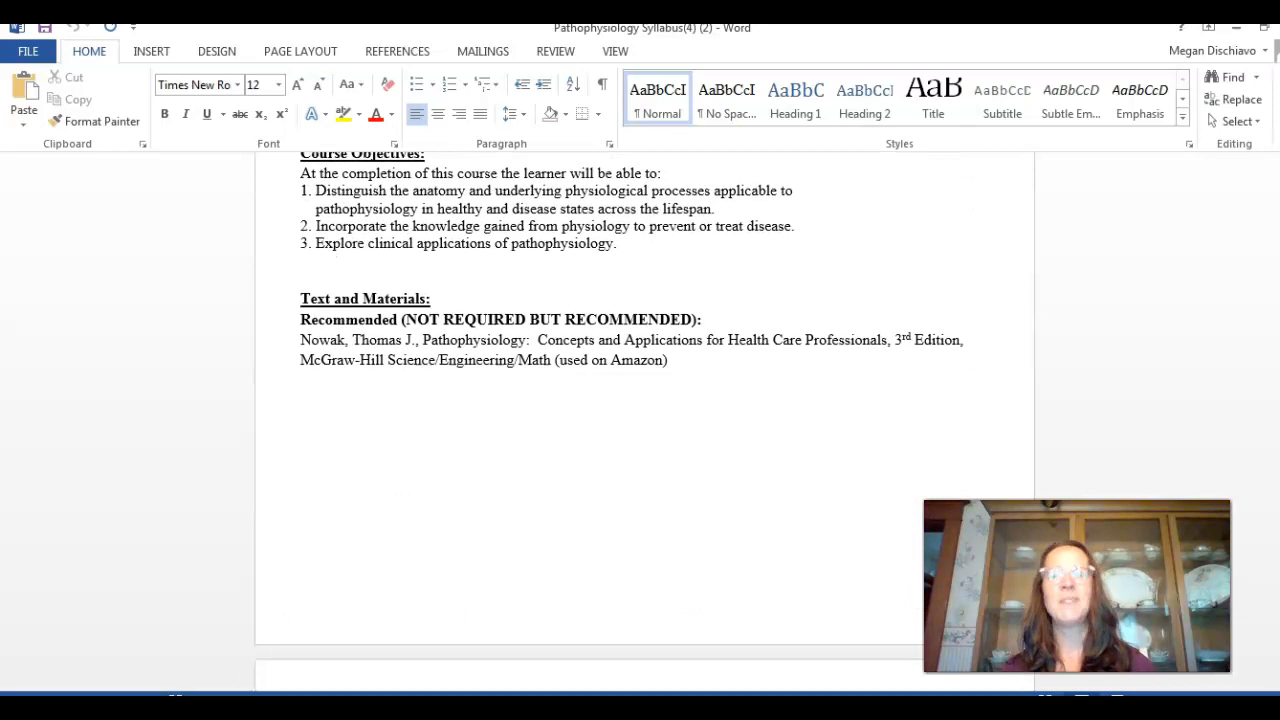
pyautogui.scroll(-3)
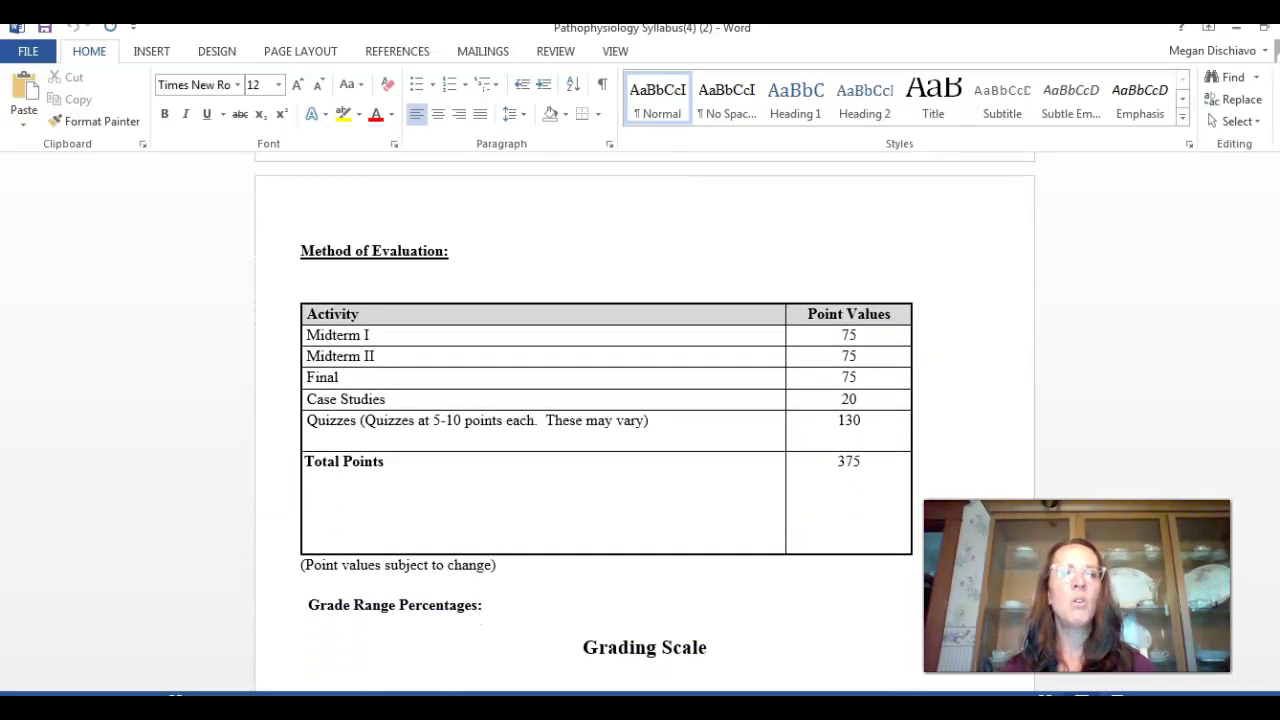
pyautogui.scroll(3)
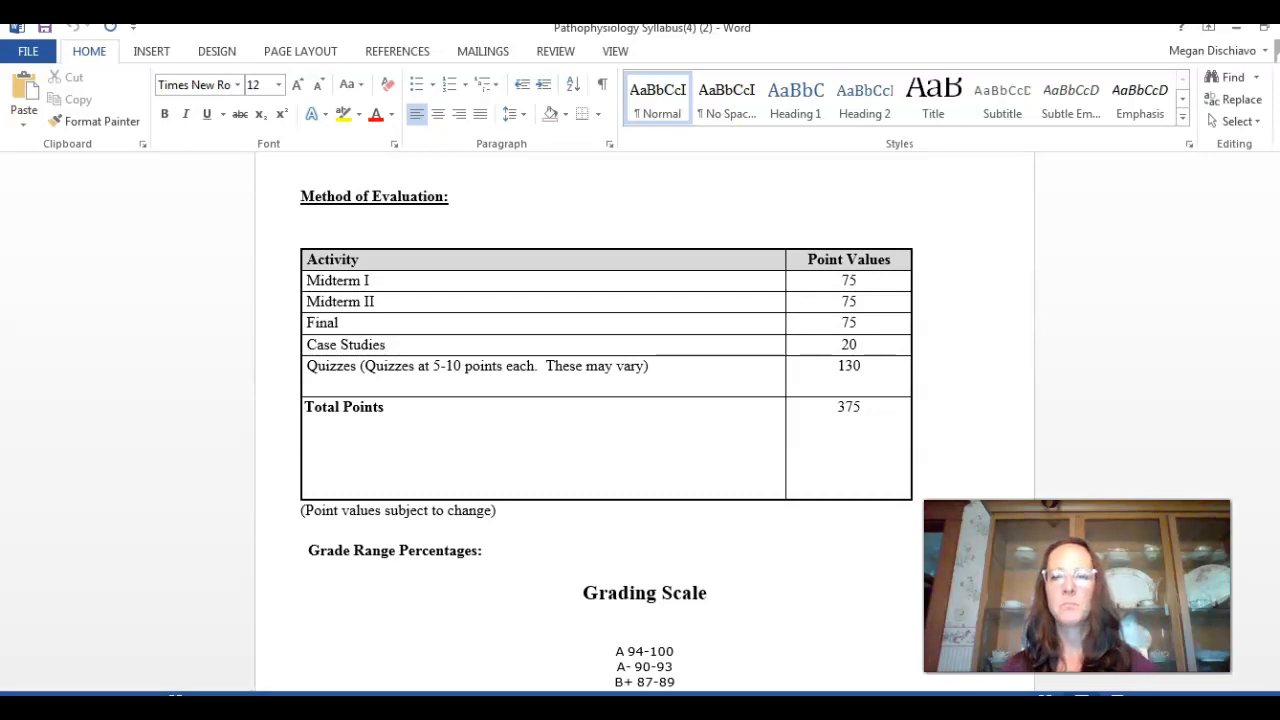
# Scroll through the Pathophysiology Syllabus in Word down to the course schedule
pyautogui.scroll(-3)
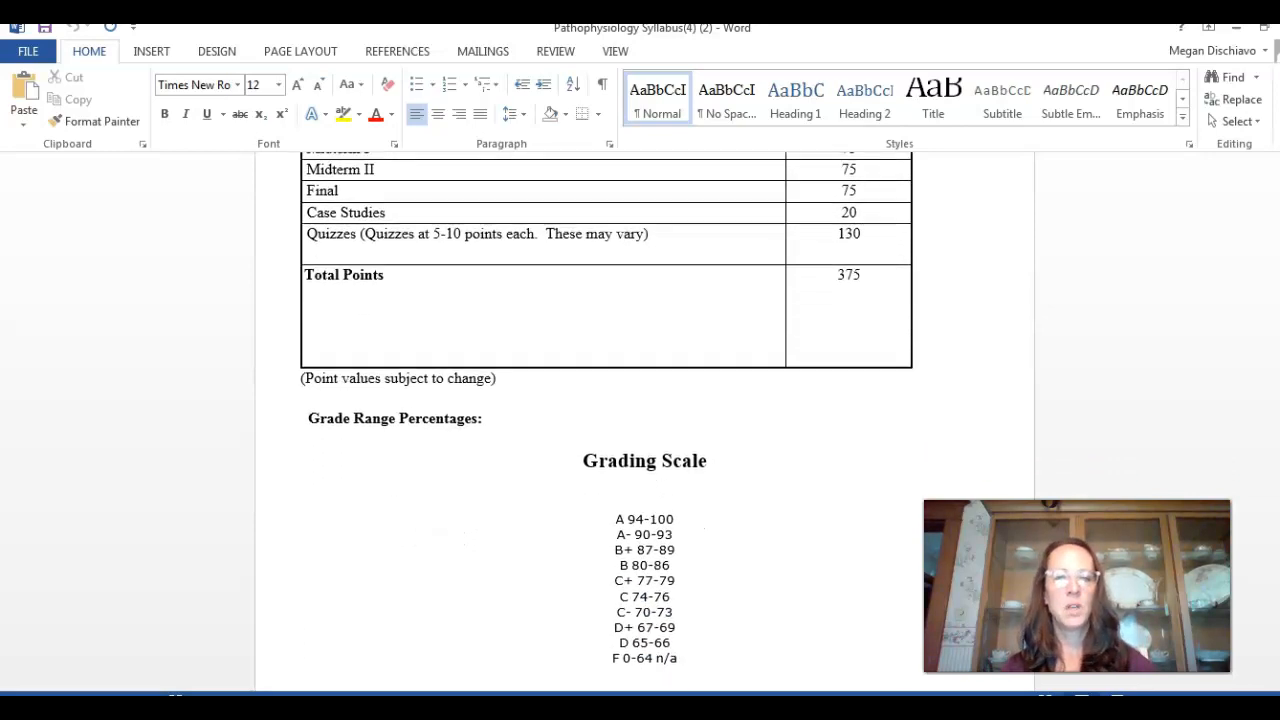
pyautogui.scroll(-3)
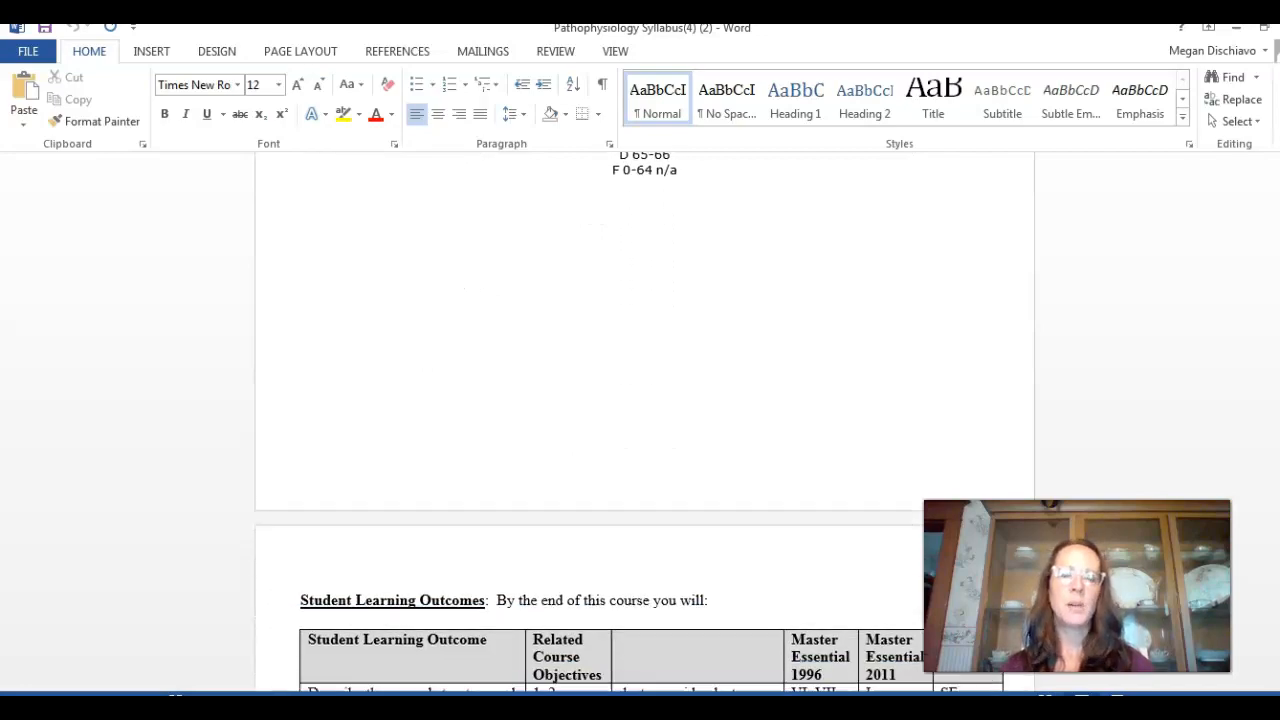
pyautogui.scroll(-3)
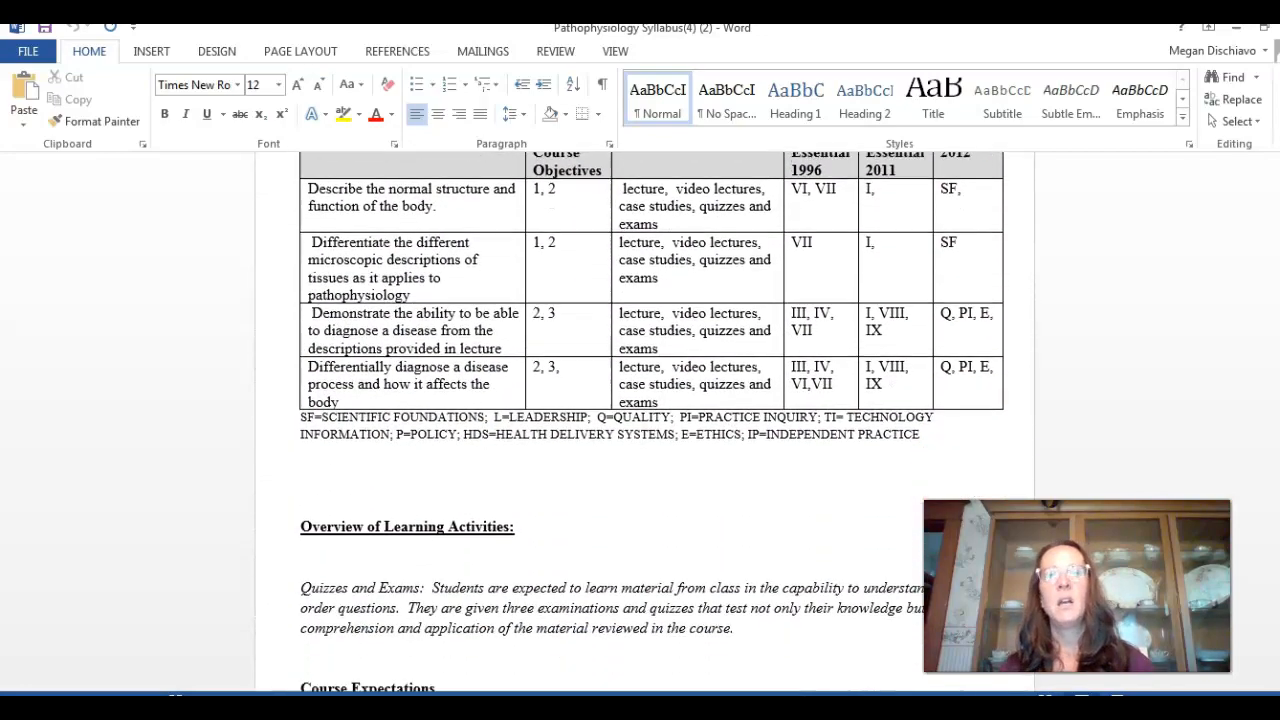
pyautogui.scroll(-3)
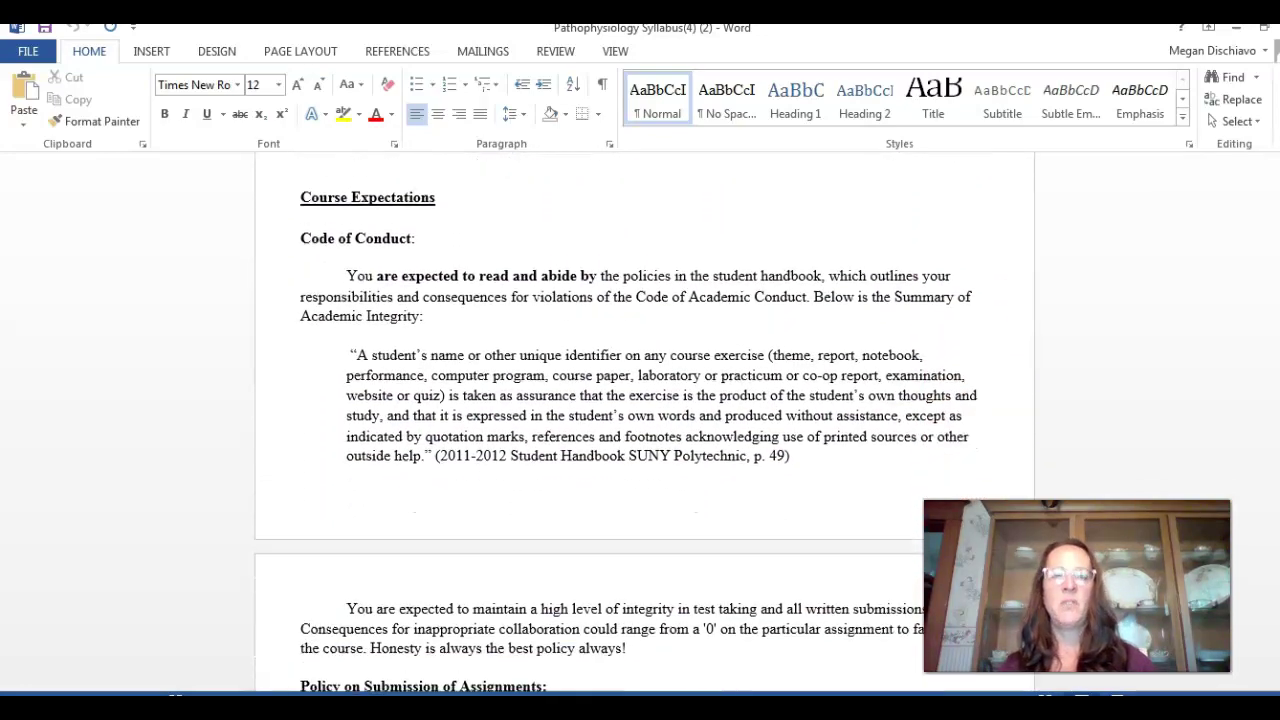
pyautogui.scroll(-3)
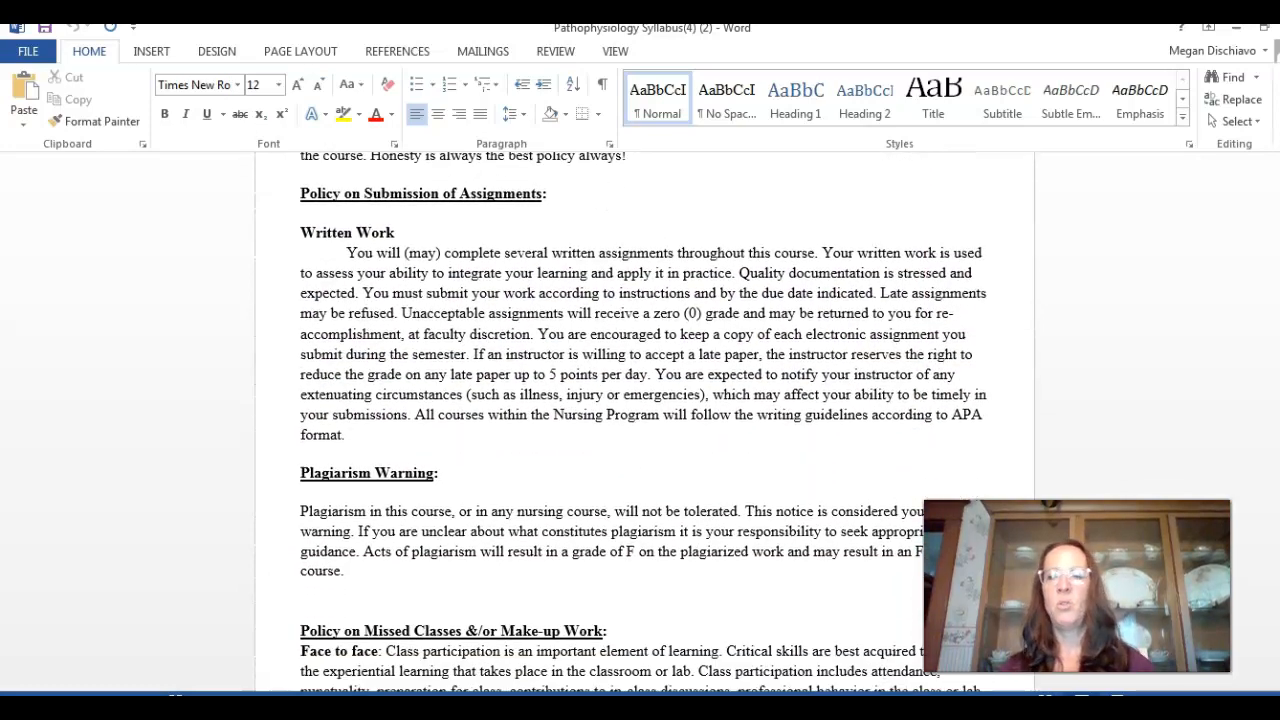
pyautogui.scroll(-3)
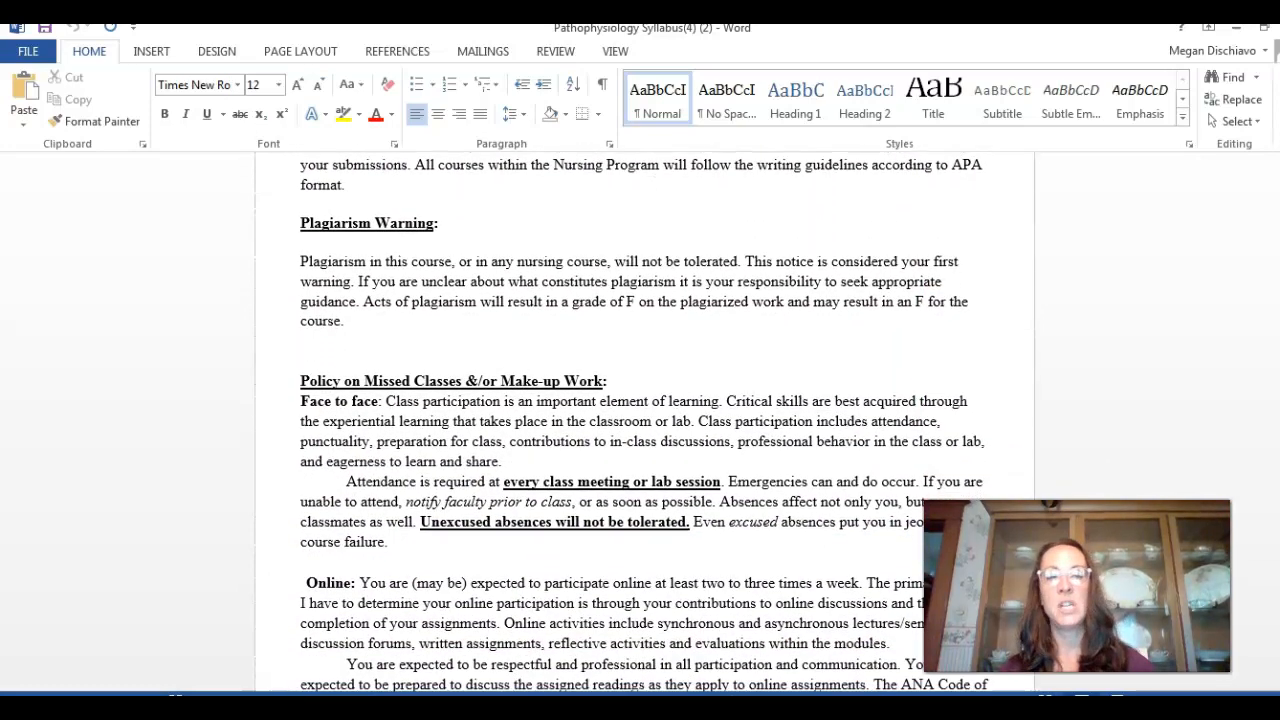
pyautogui.scroll(-3)
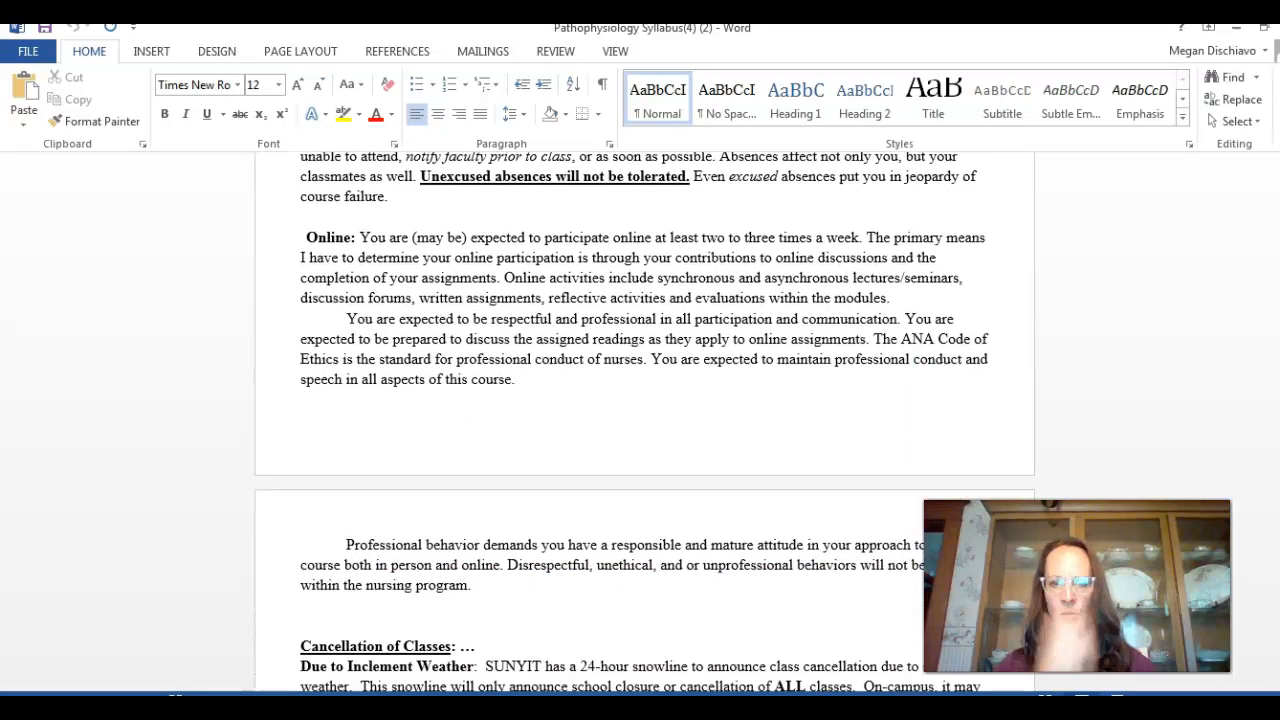
pyautogui.scroll(-3)
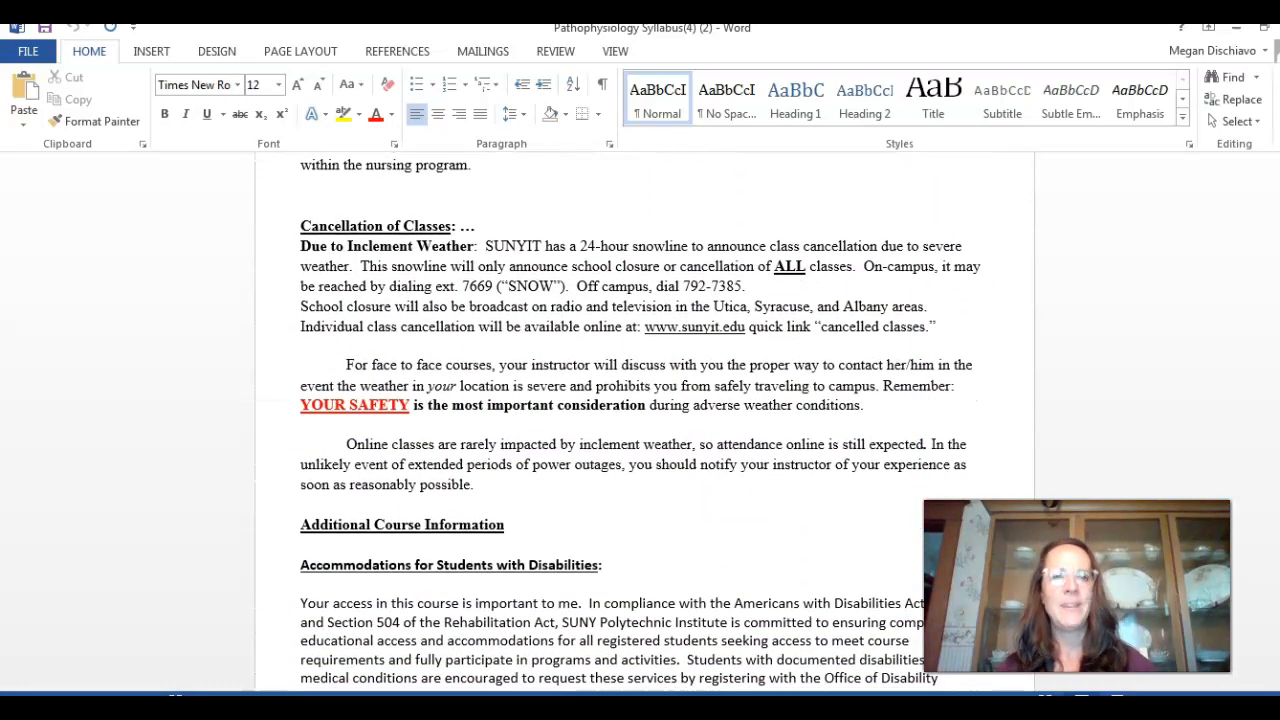
pyautogui.scroll(-3)
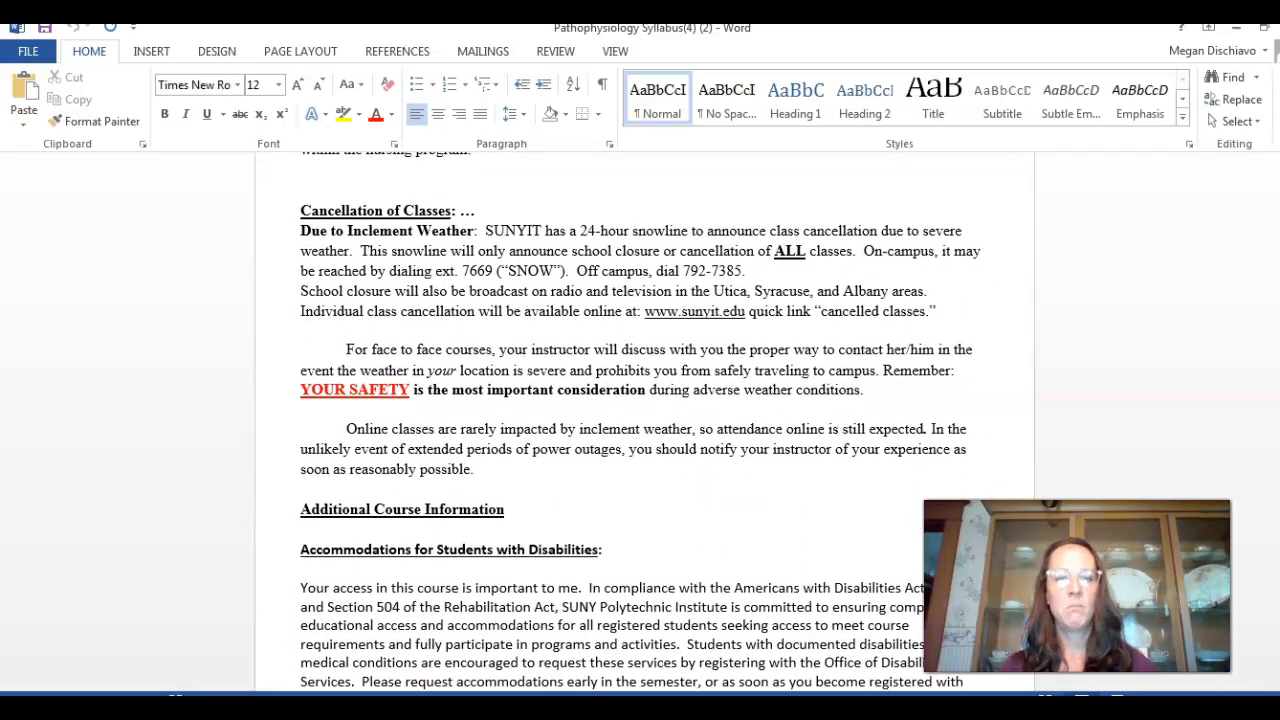
pyautogui.scroll(-3)
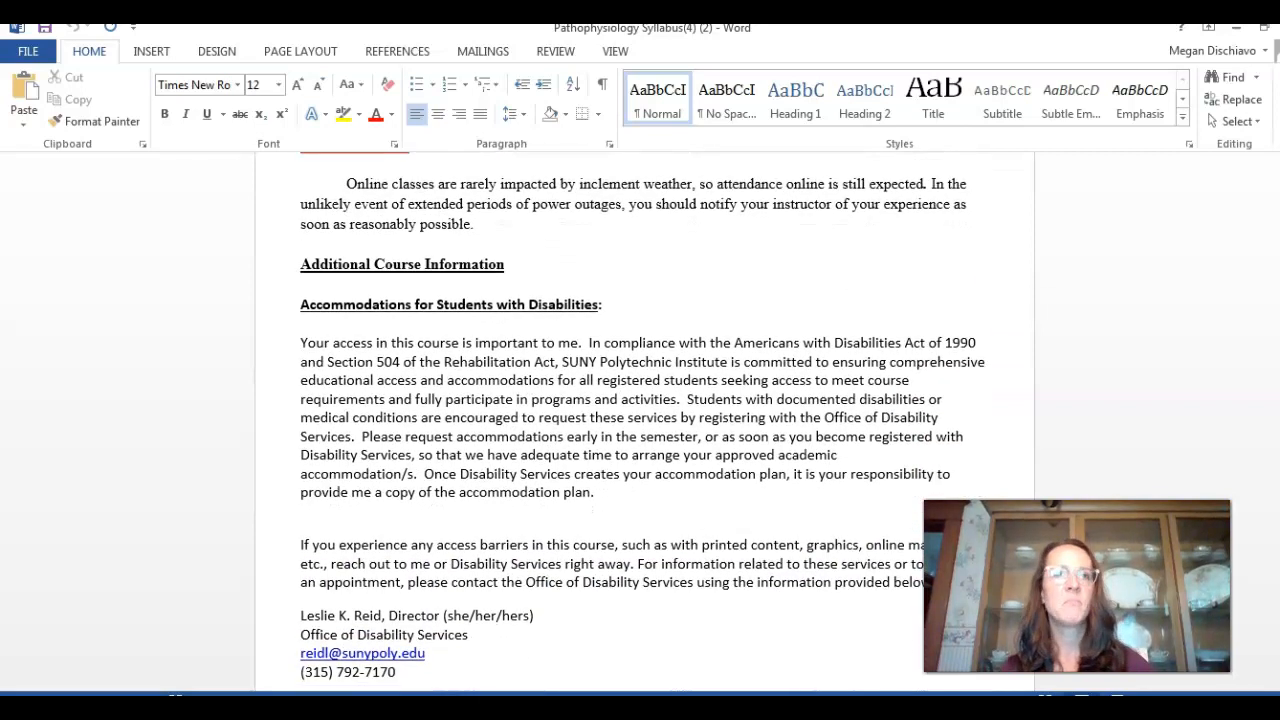
pyautogui.scroll(-3)
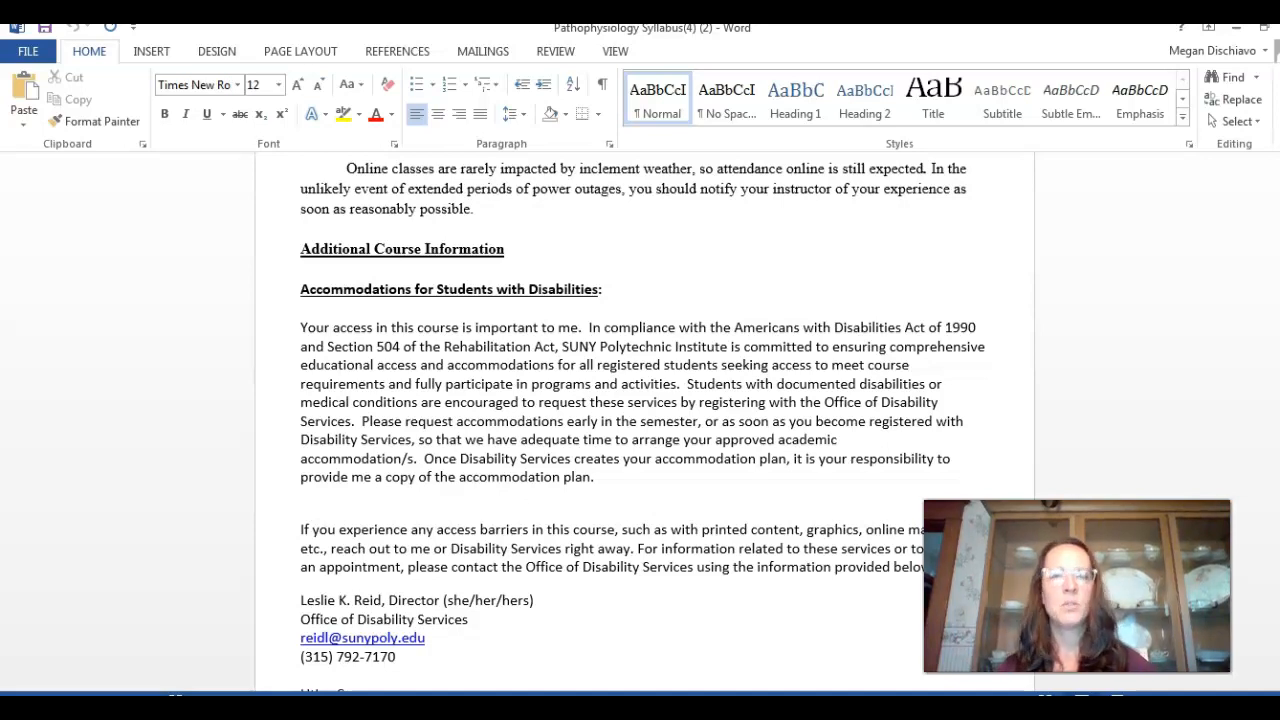
pyautogui.scroll(-3)
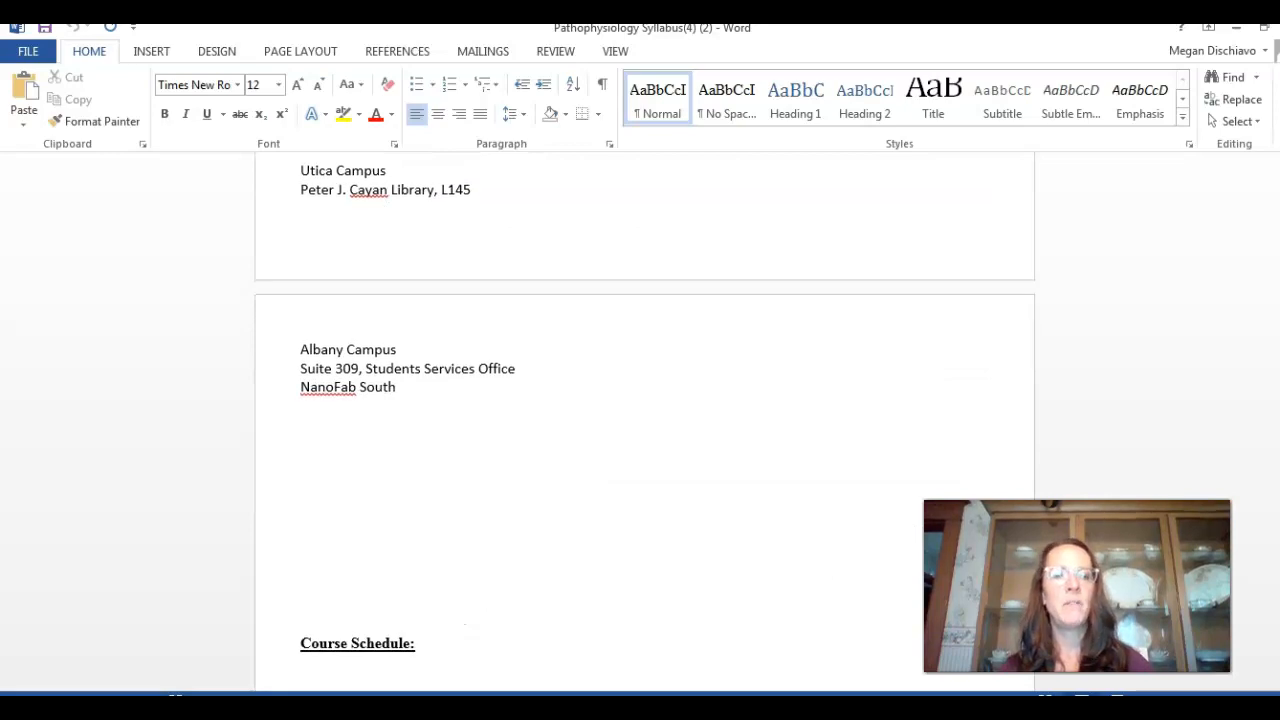
pyautogui.scroll(-3)
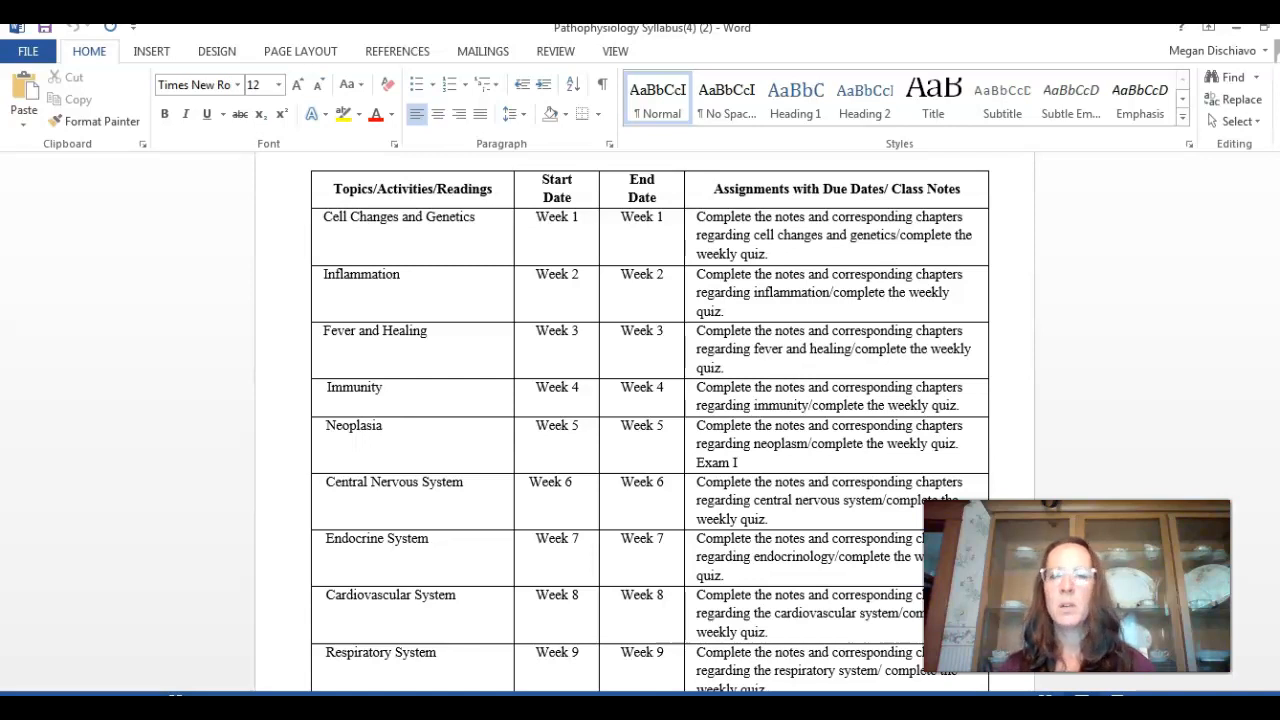
pyautogui.scroll(-3)
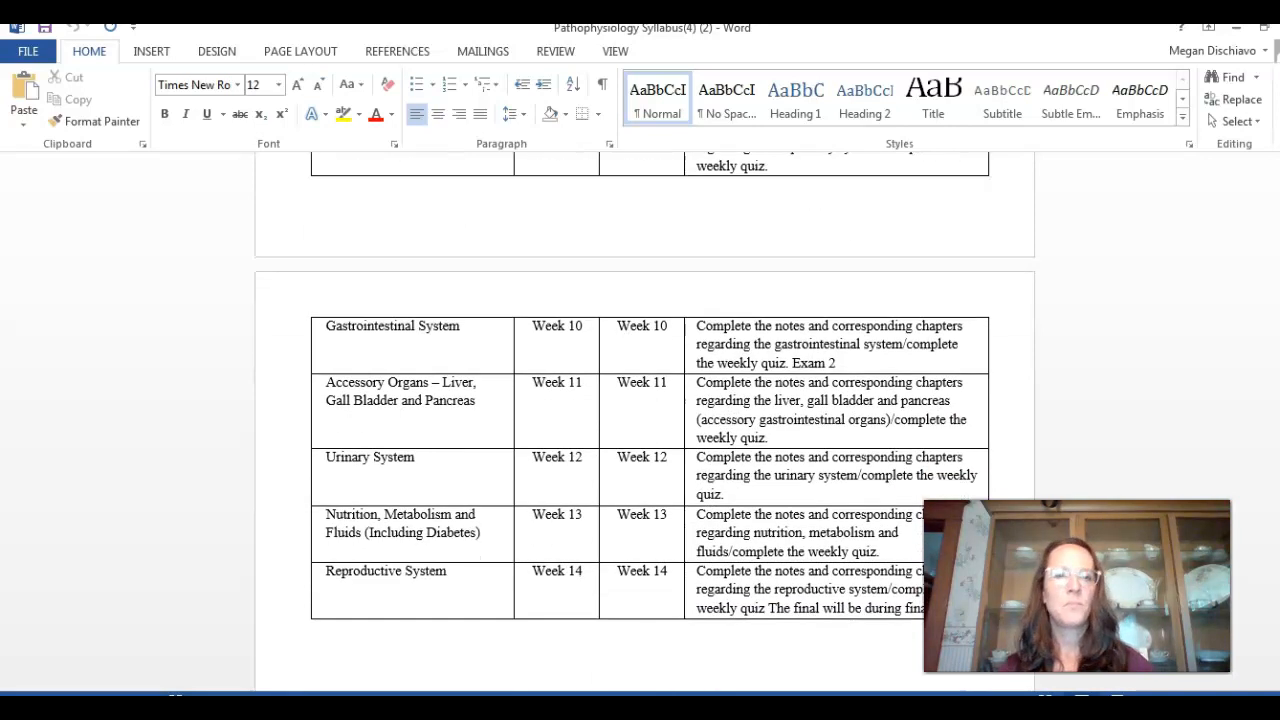
pyautogui.scroll(-3)
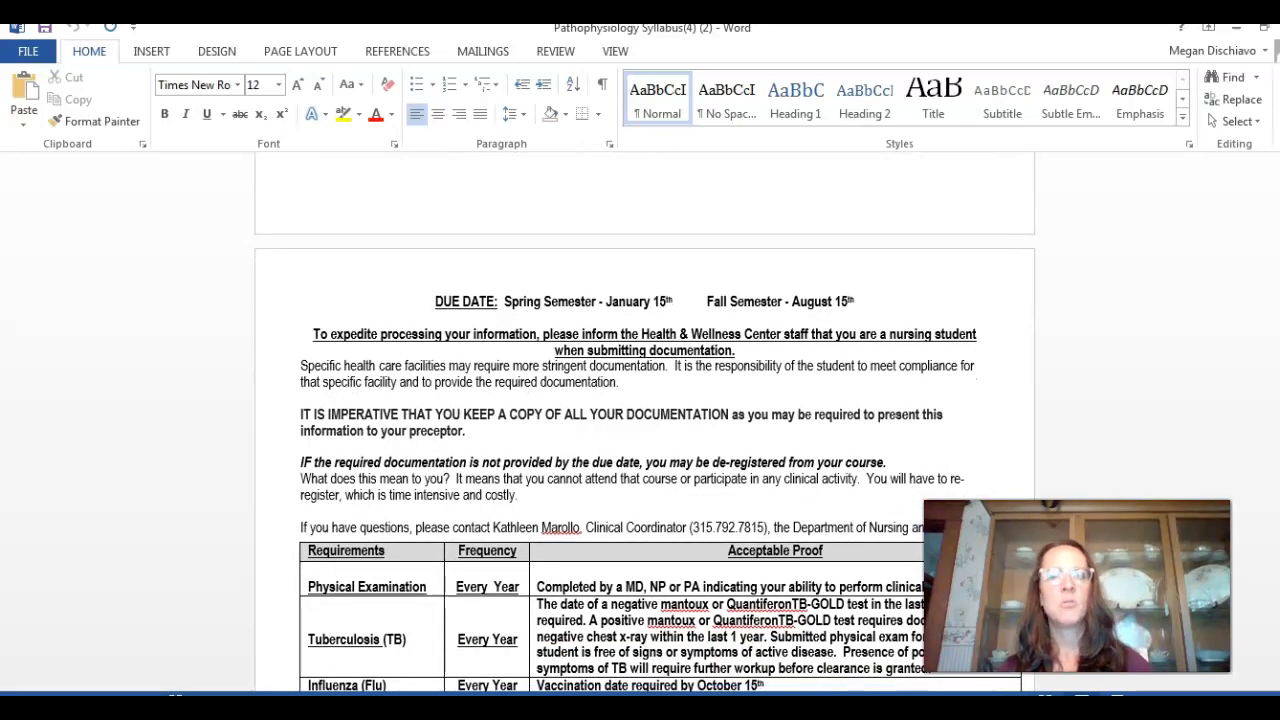
pyautogui.scroll(-3)
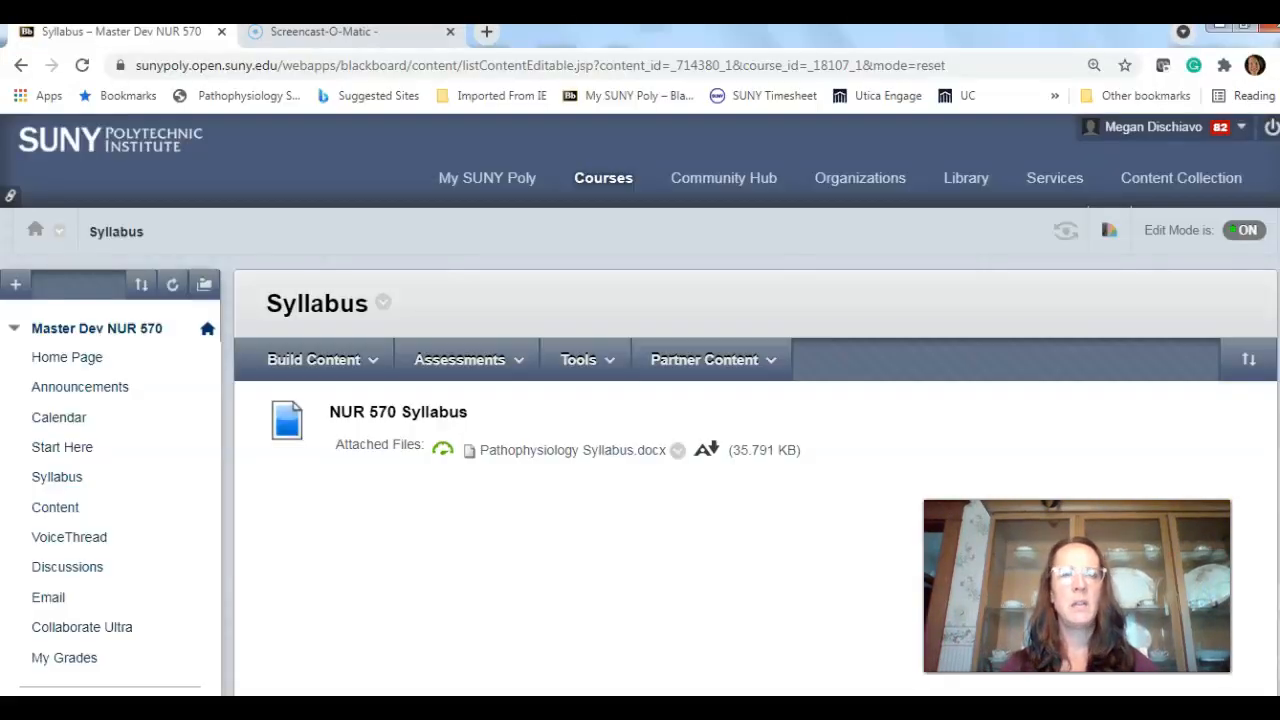
pyautogui.moveTo(228, 525)
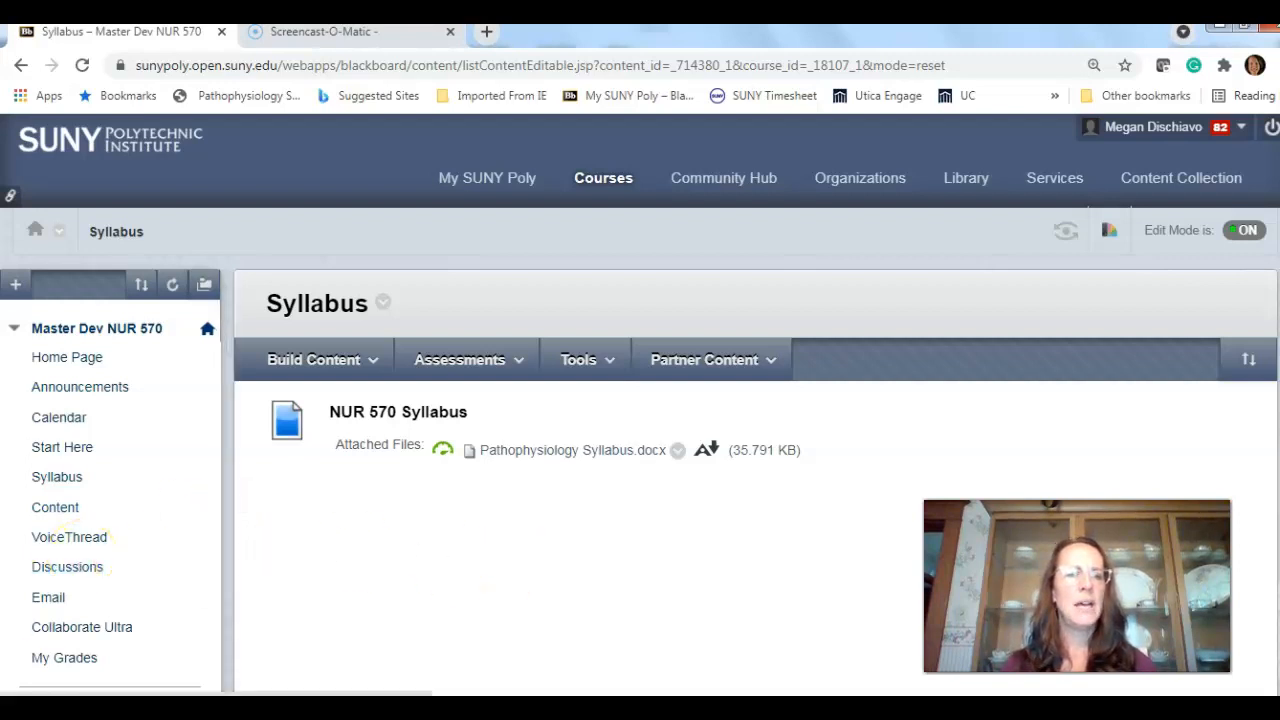
pyautogui.moveTo(77, 507)
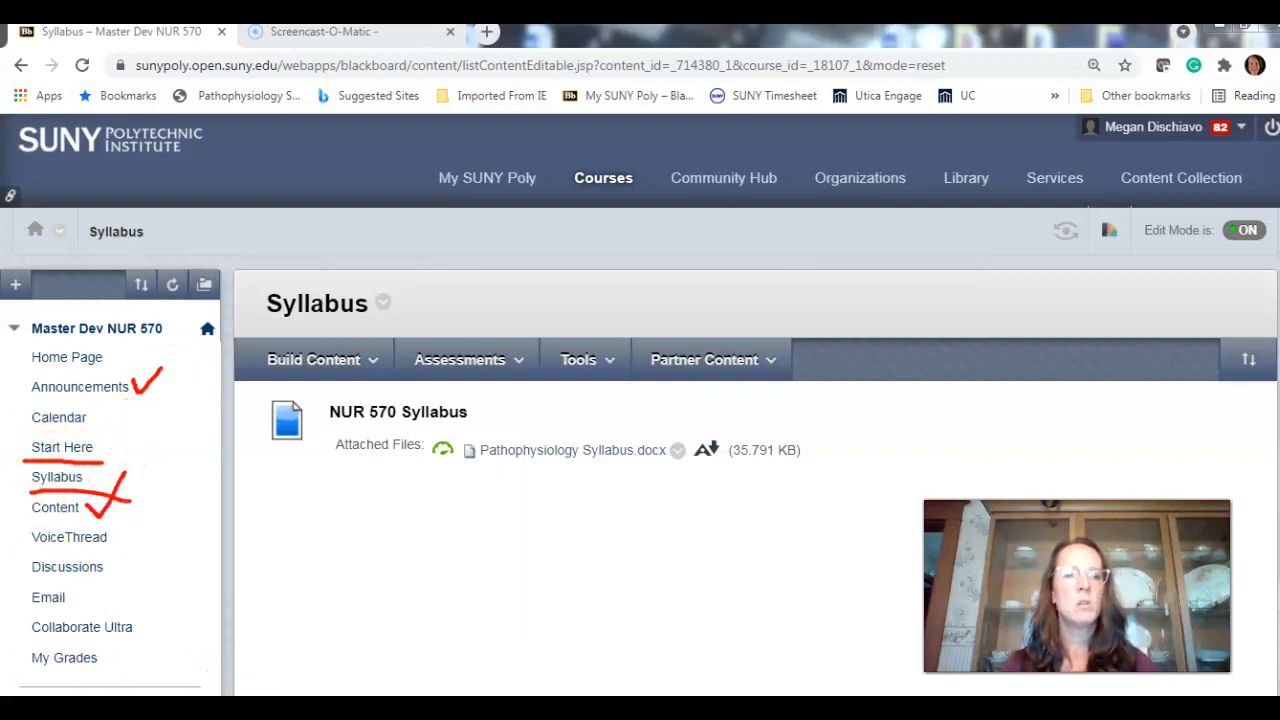
pyautogui.click(55, 507)
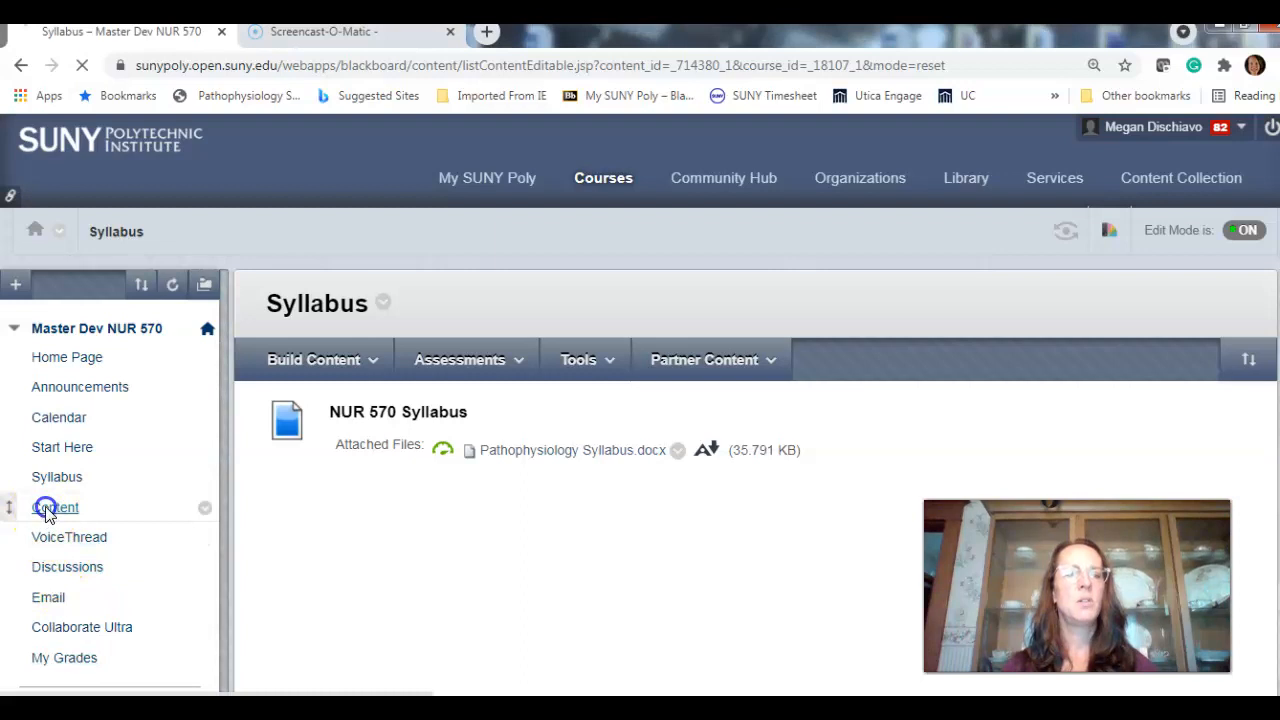
# Go to the course Content area and enter the Weekly Schedule folder
pyautogui.click(55, 507)
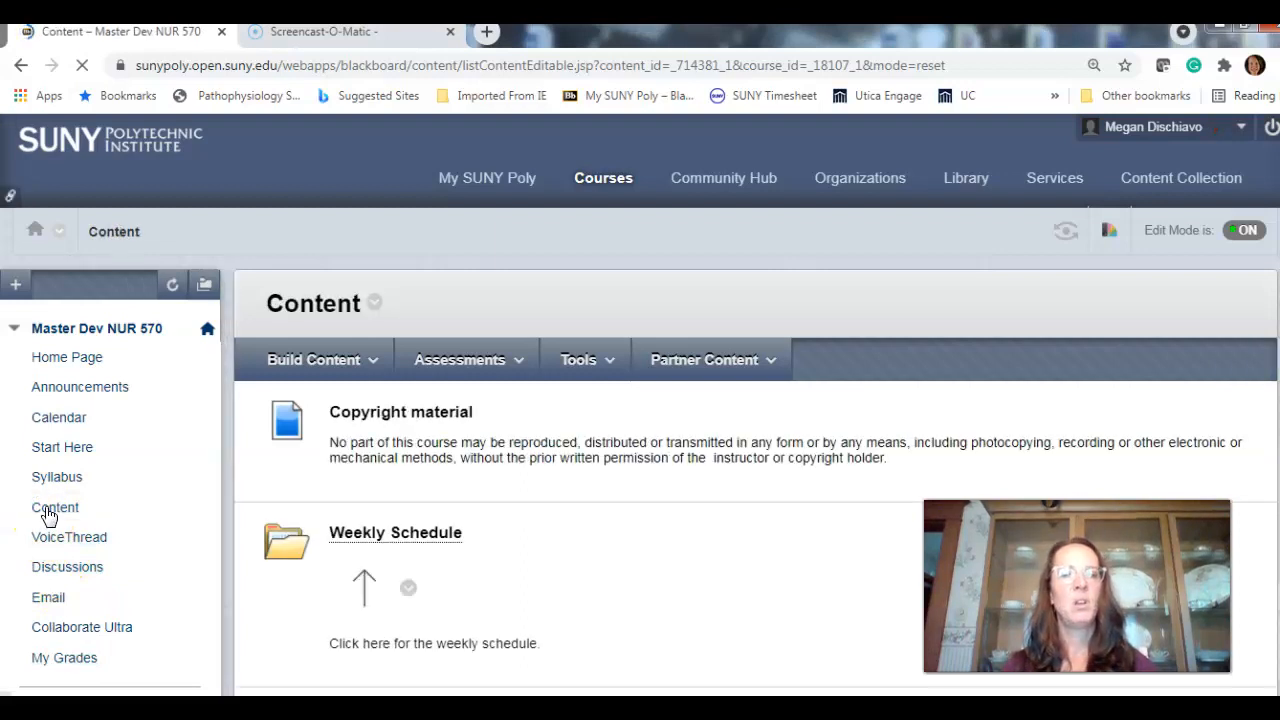
pyautogui.moveTo(700, 440)
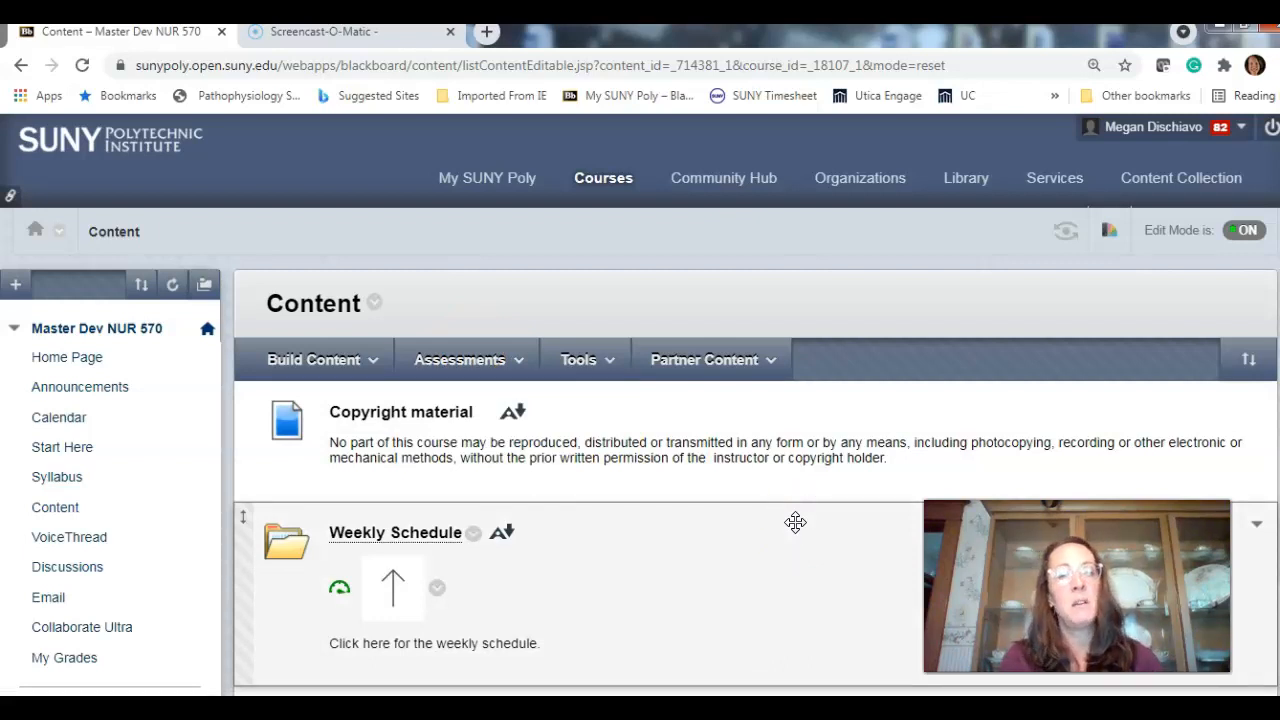
pyautogui.click(395, 532)
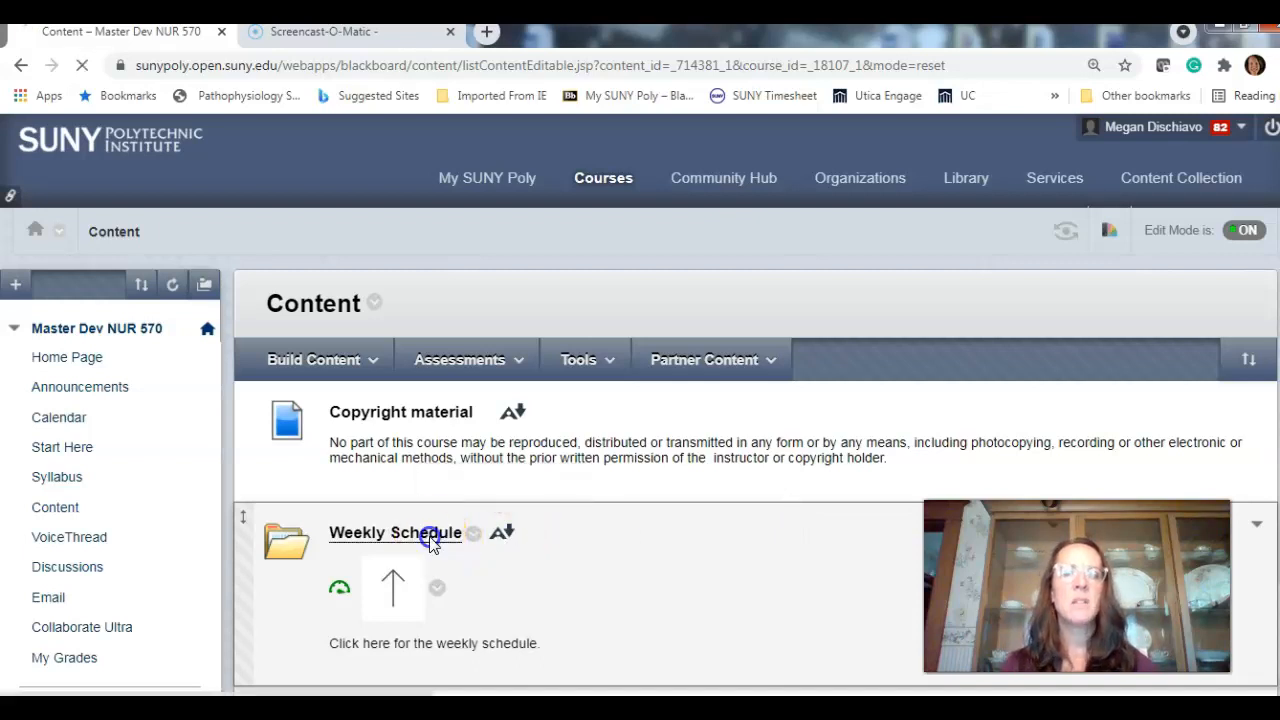
# Review the tentative Weekly Schedule through the final exam, then return to Content via the breadcrumb
pyautogui.click(394, 532)
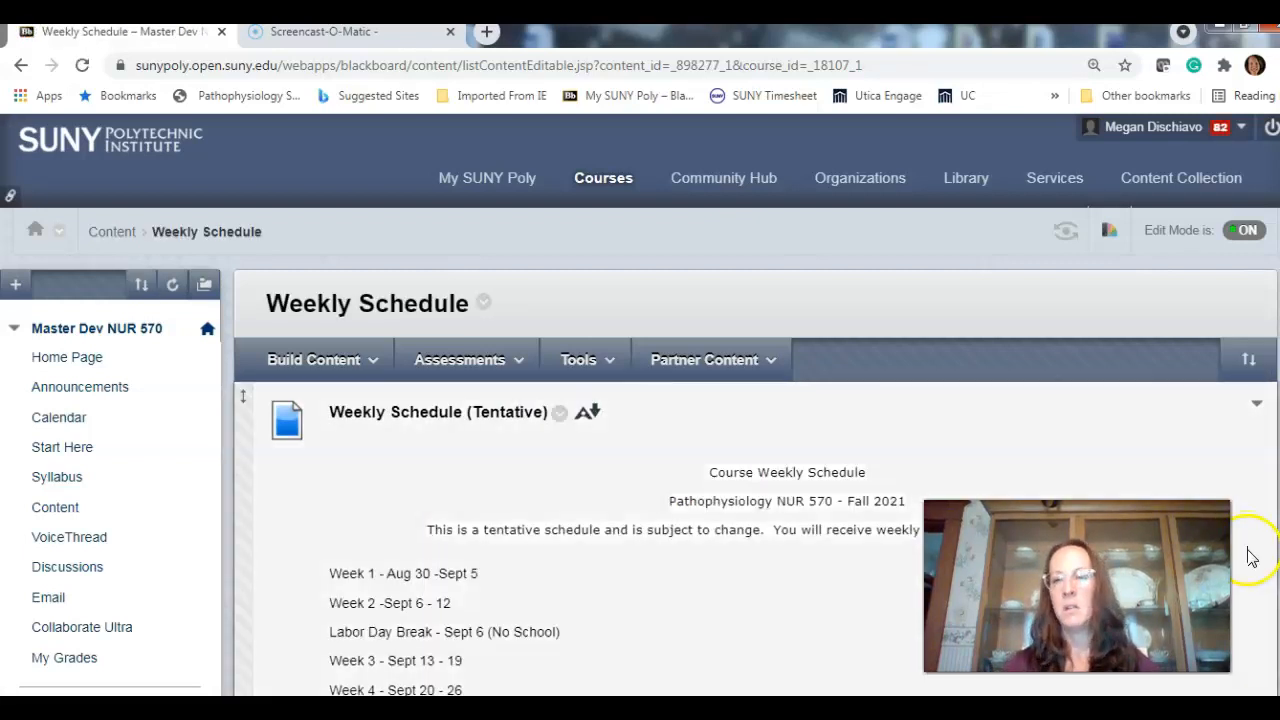
pyautogui.scroll(-3)
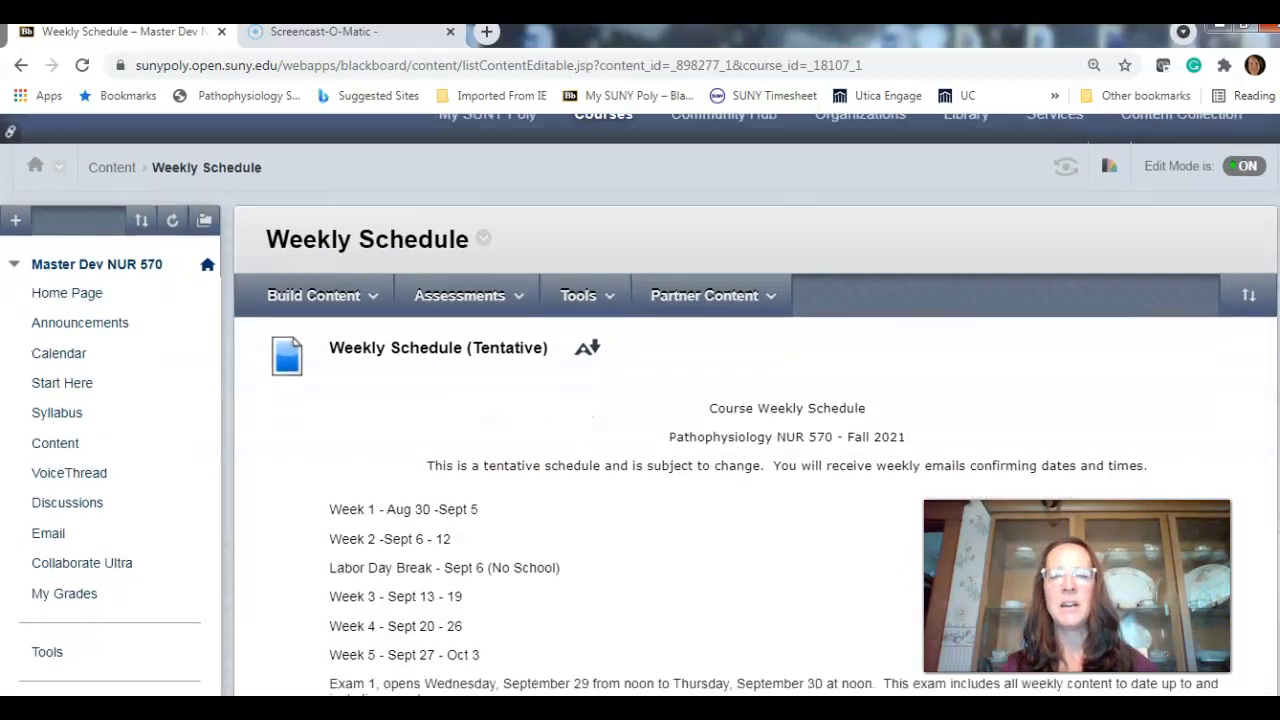
pyautogui.scroll(-3)
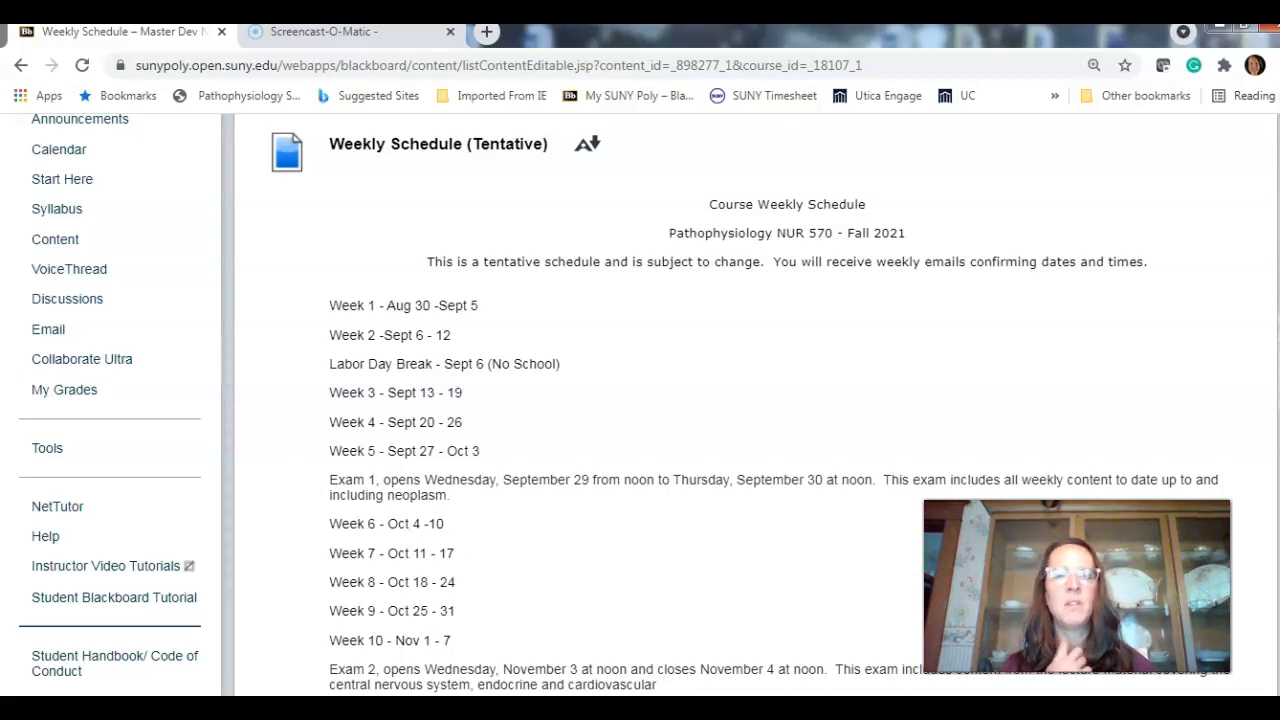
pyautogui.scroll(-3)
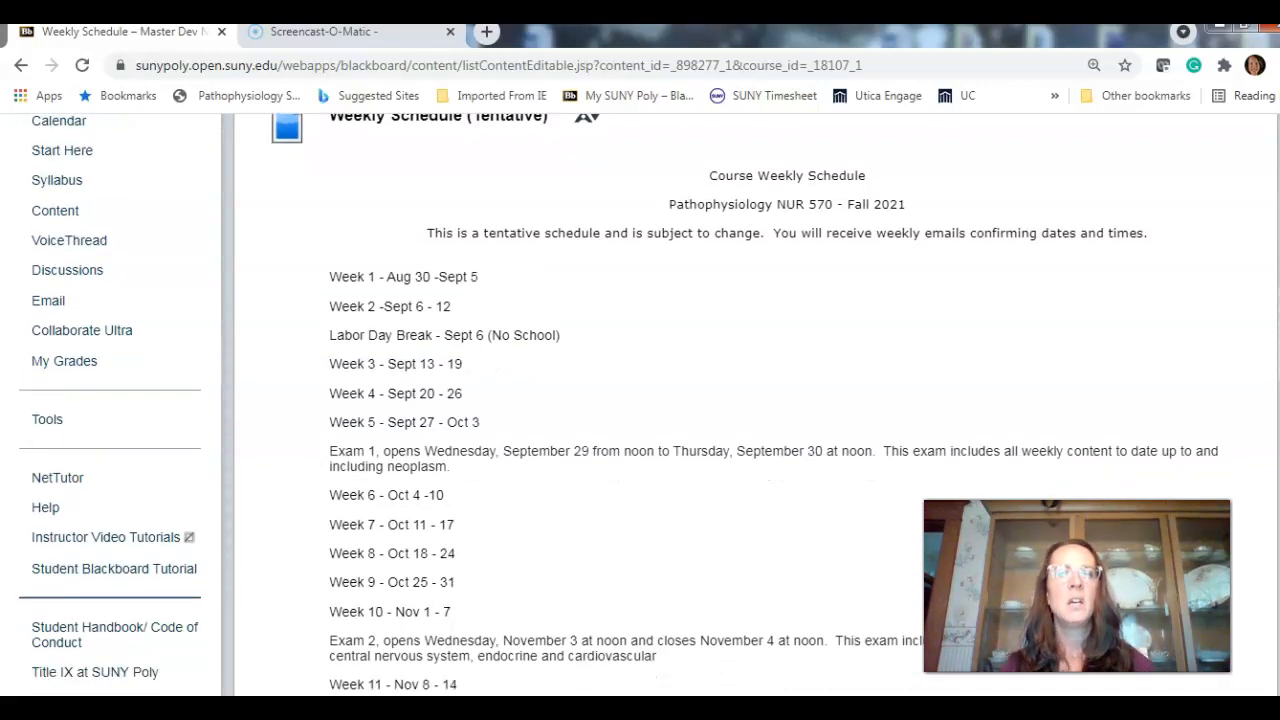
pyautogui.scroll(-3)
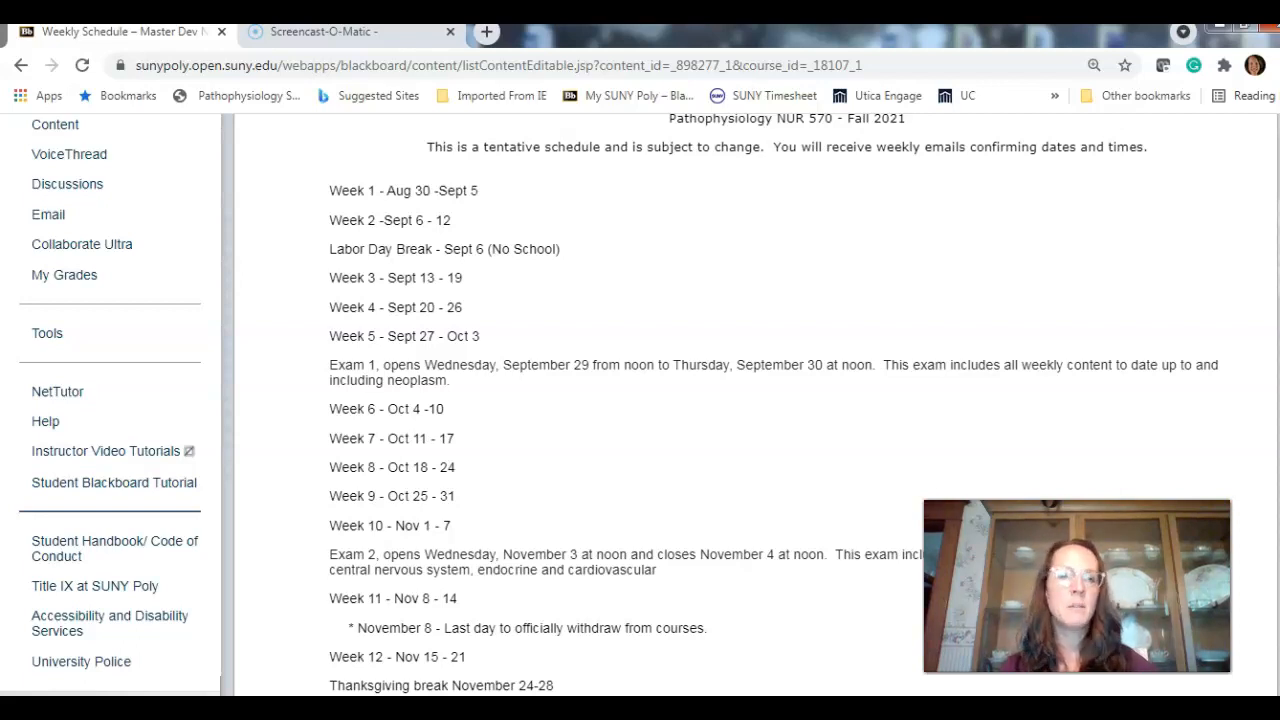
pyautogui.scroll(-3)
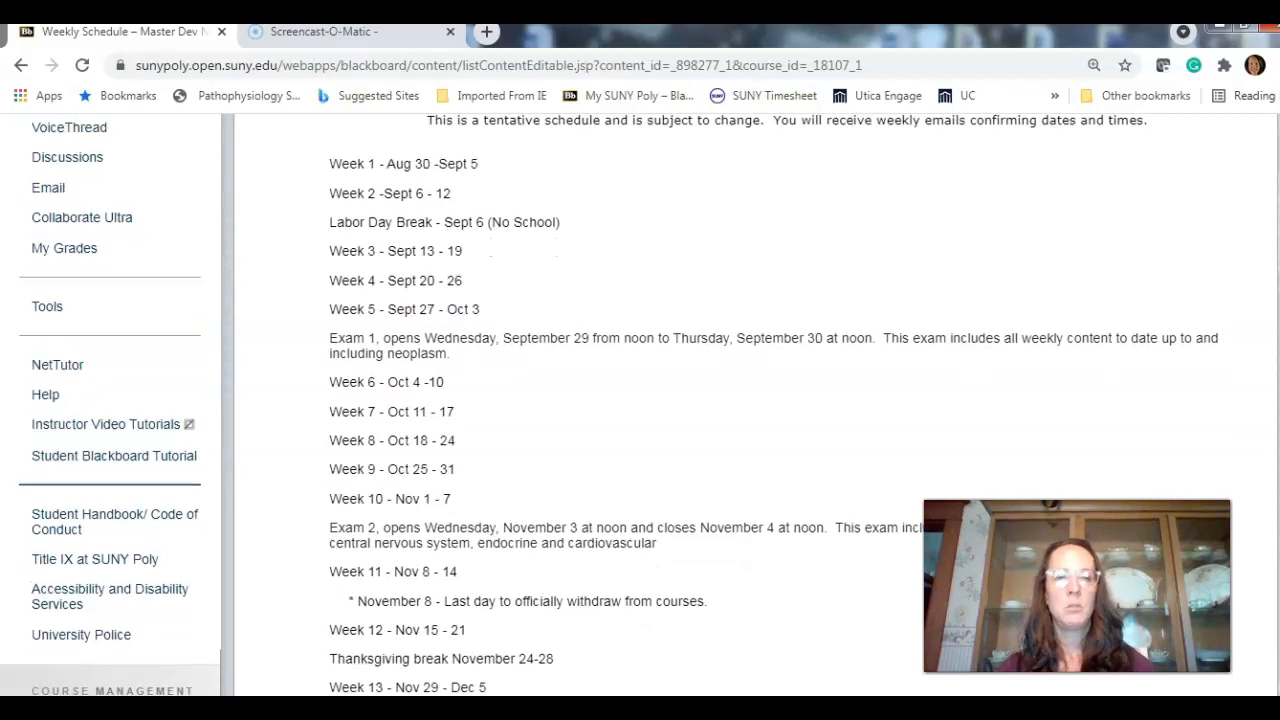
pyautogui.scroll(-3)
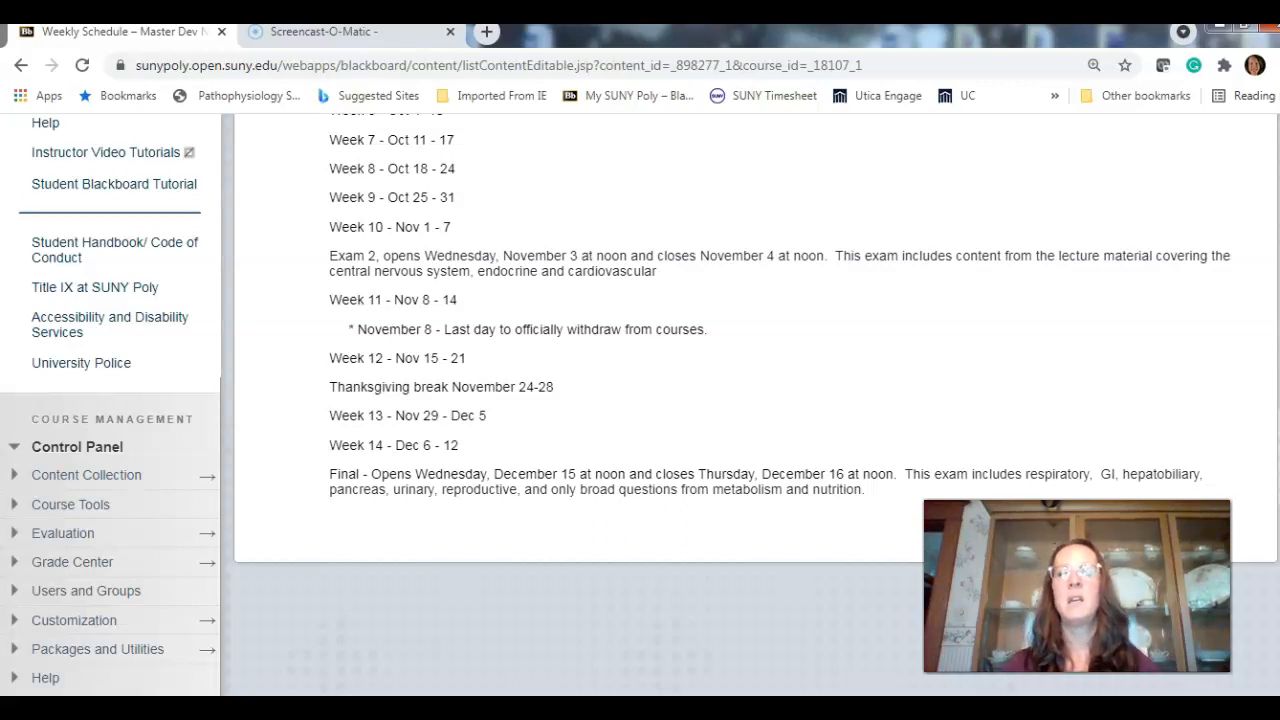
pyautogui.moveTo(843, 300)
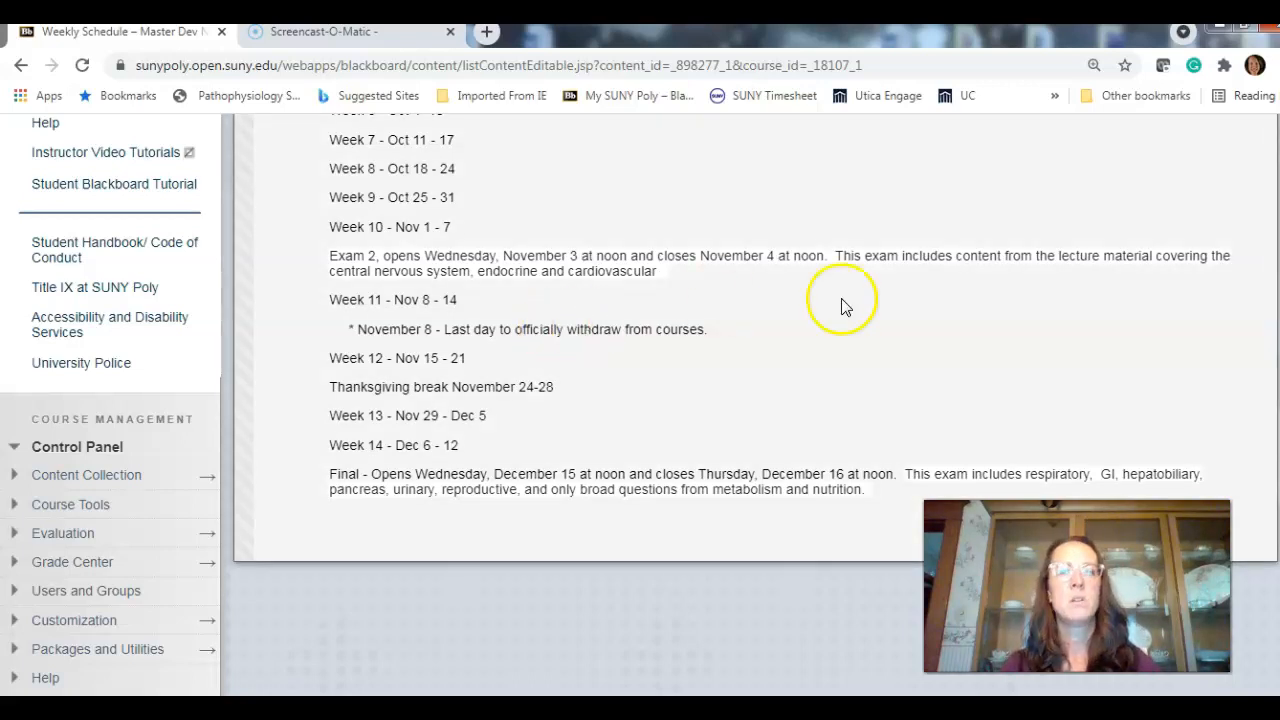
pyautogui.click(21, 65)
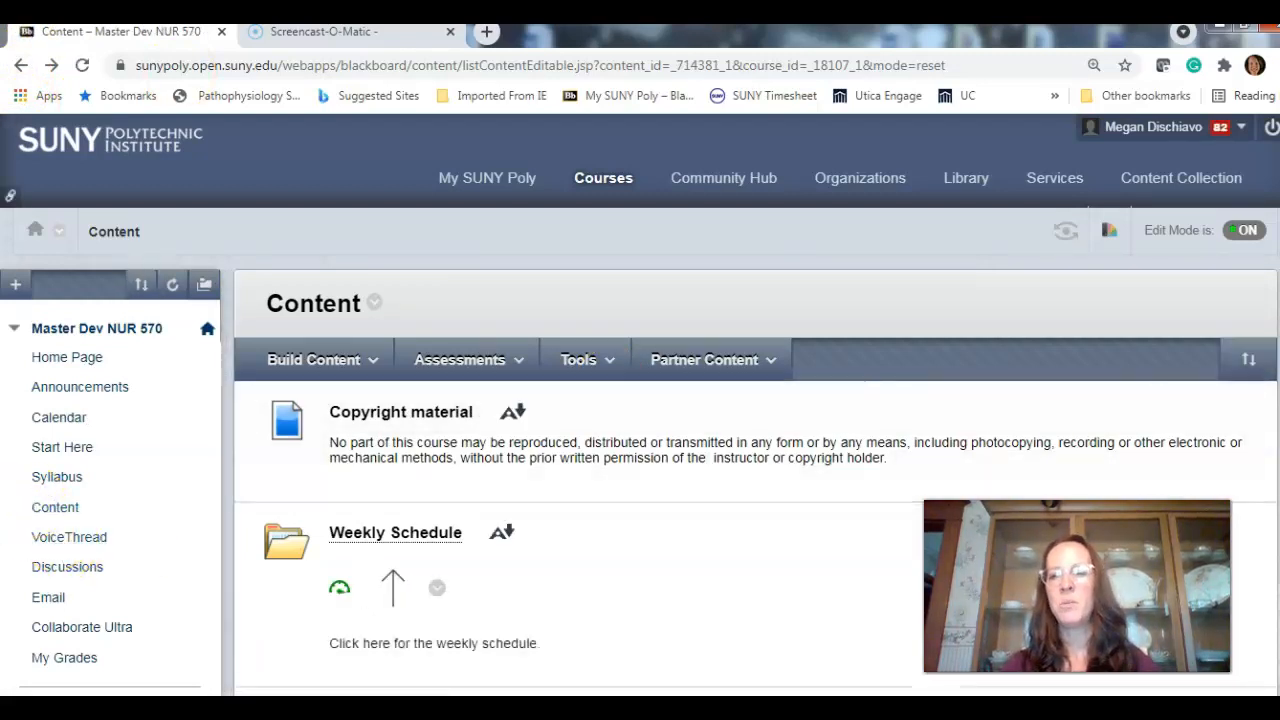
pyautogui.scroll(-3)
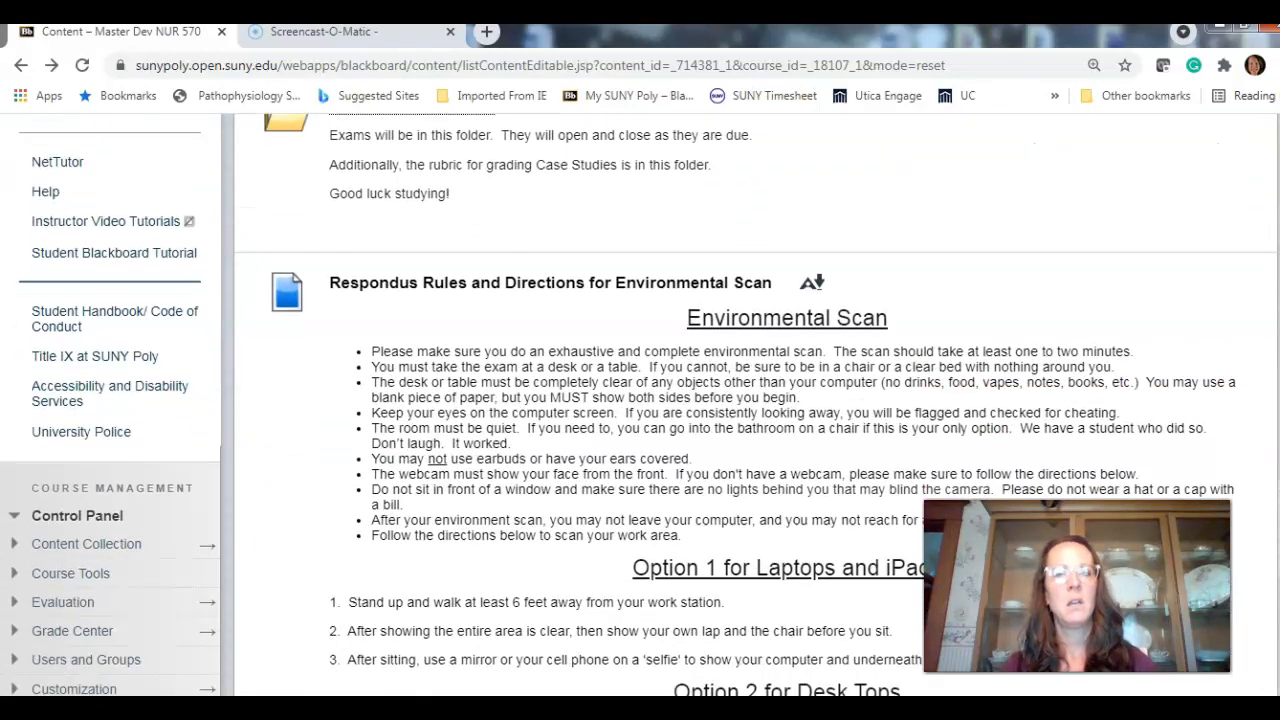
pyautogui.scroll(3)
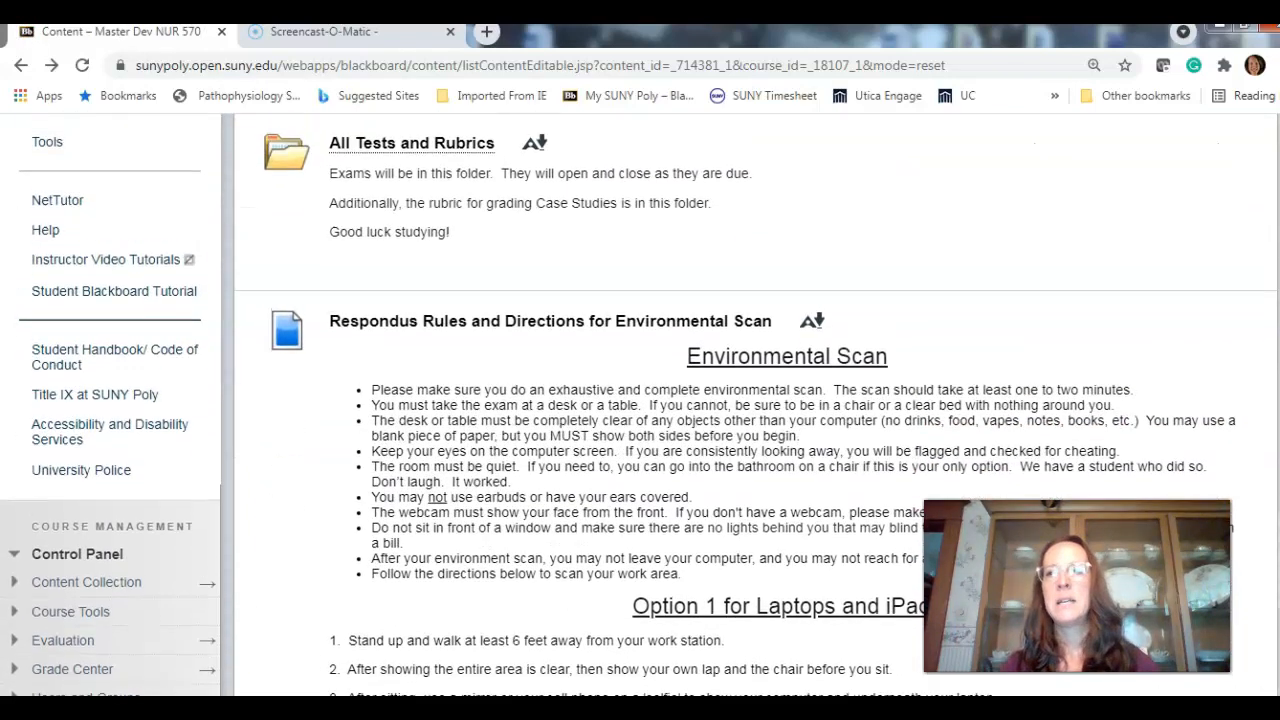
pyautogui.scroll(3)
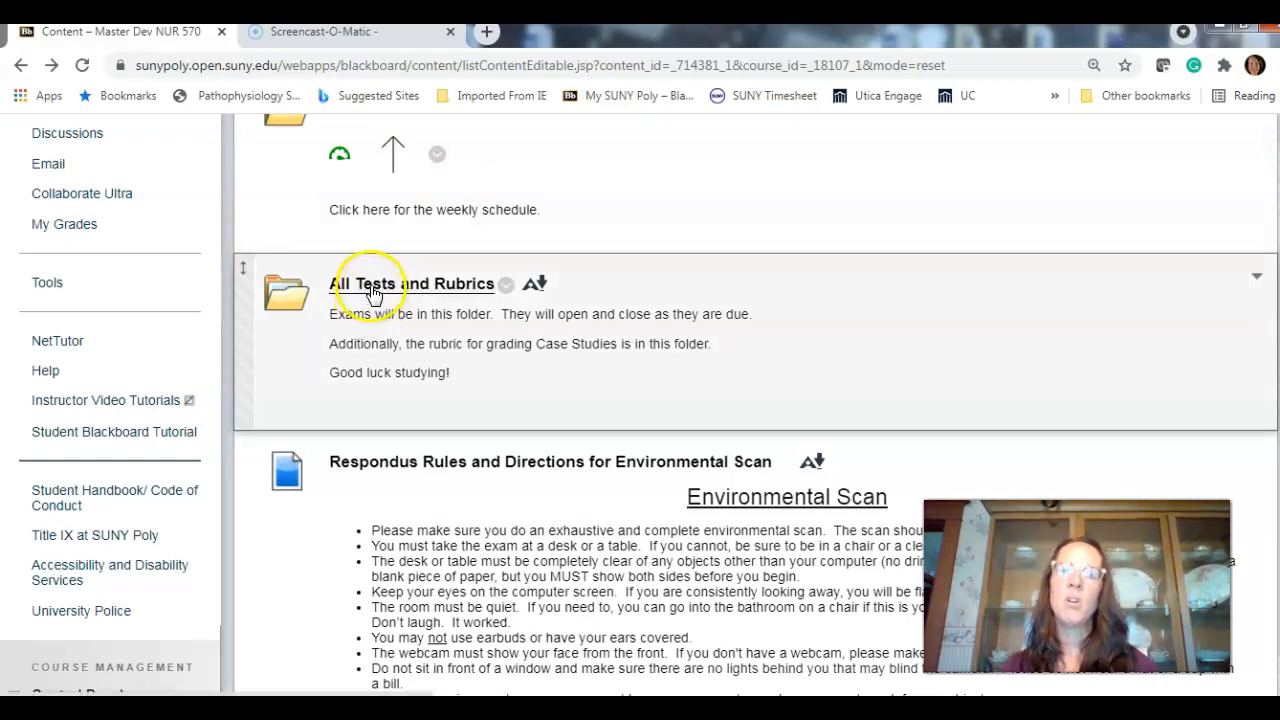
pyautogui.click(410, 283)
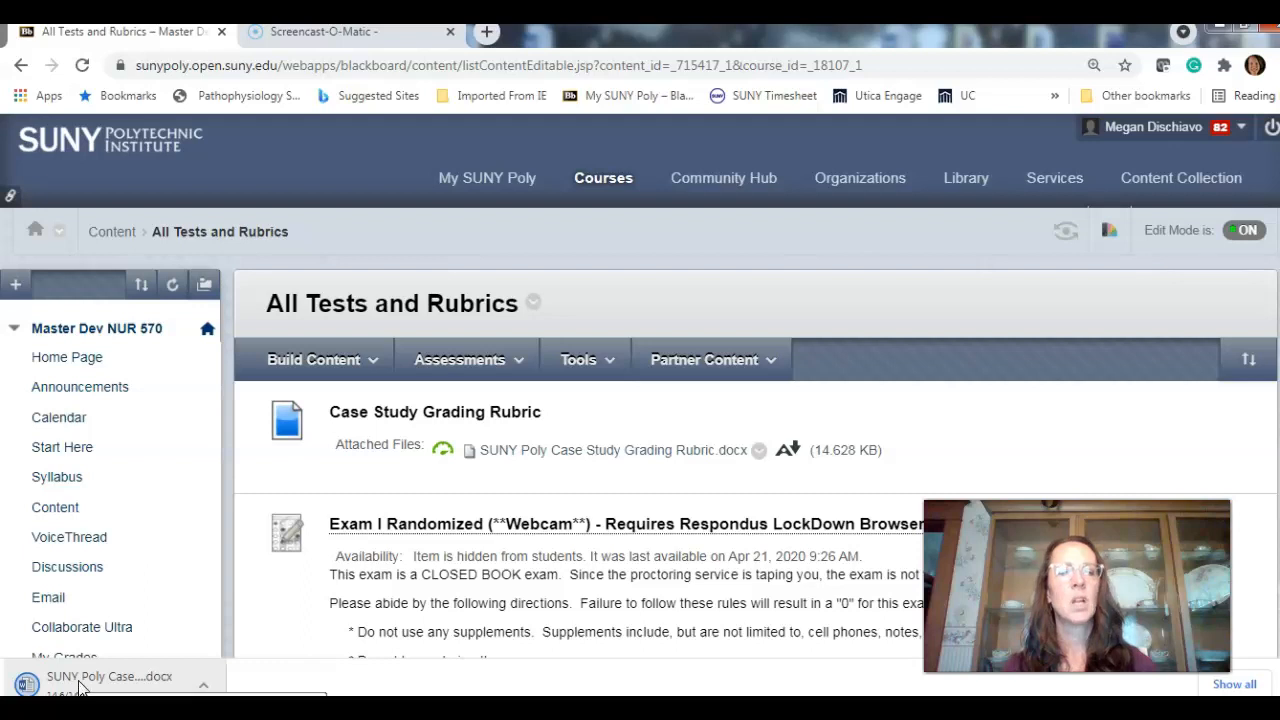
pyautogui.moveTo(85, 680)
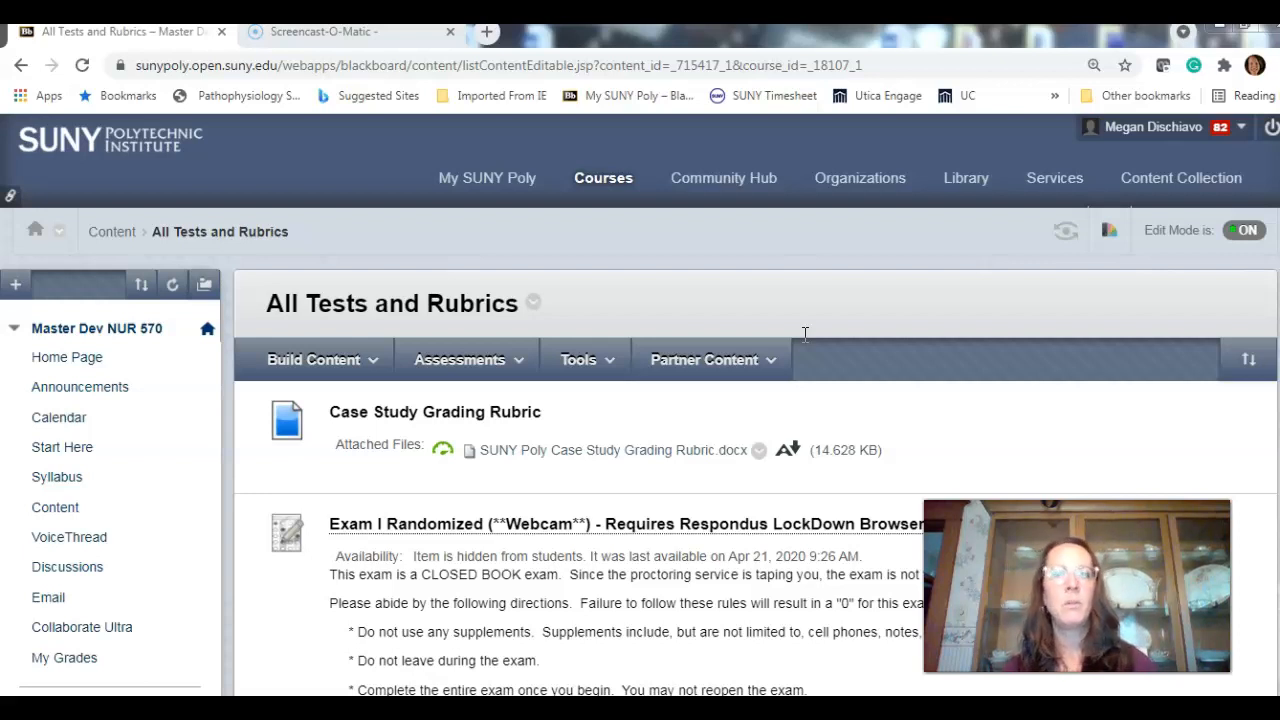
pyautogui.moveTo(535, 488)
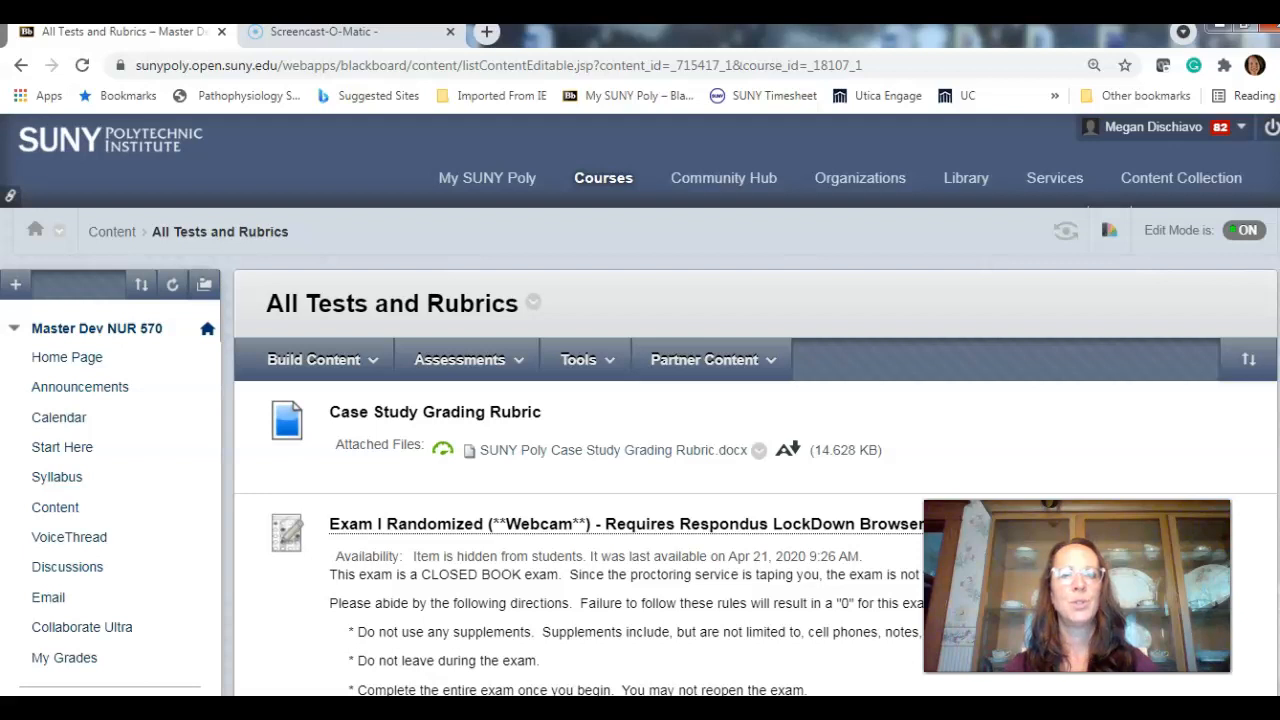
# Open the downloaded SUNY Poly Case Study Grading Rubric.docx in Word
pyautogui.click(613, 450)
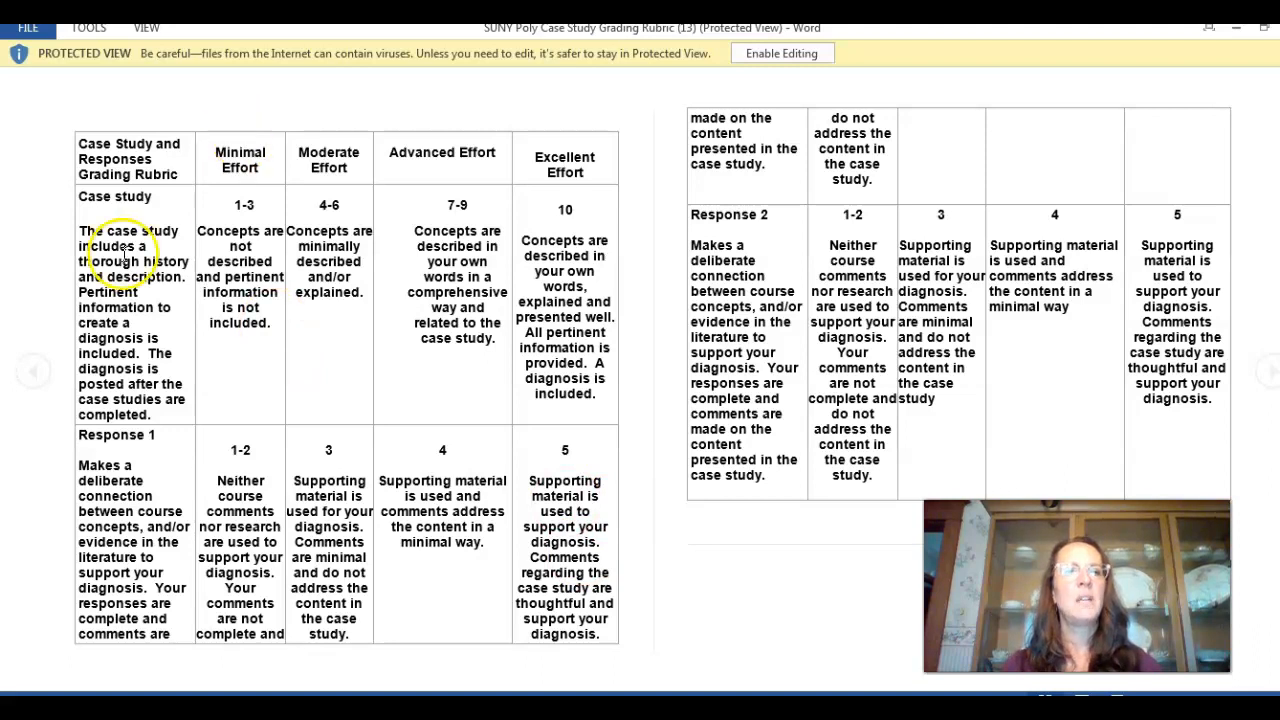
pyautogui.moveTo(130, 340)
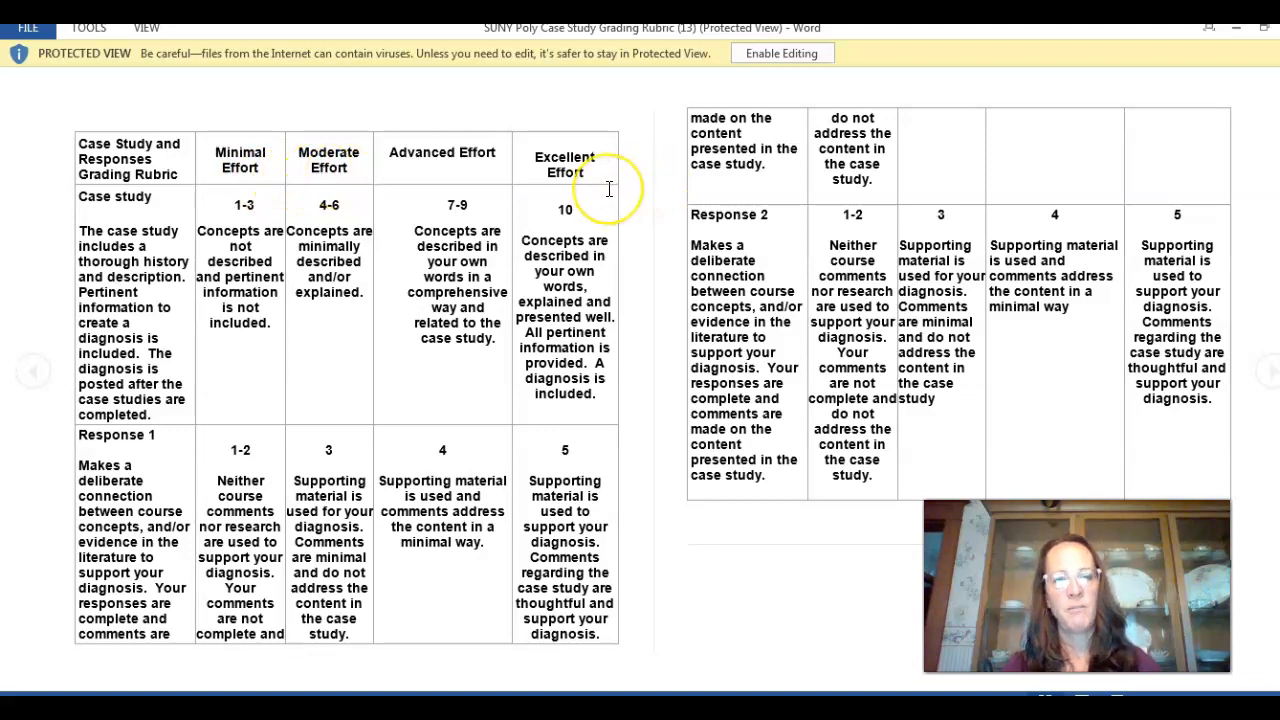
pyautogui.moveTo(368, 503)
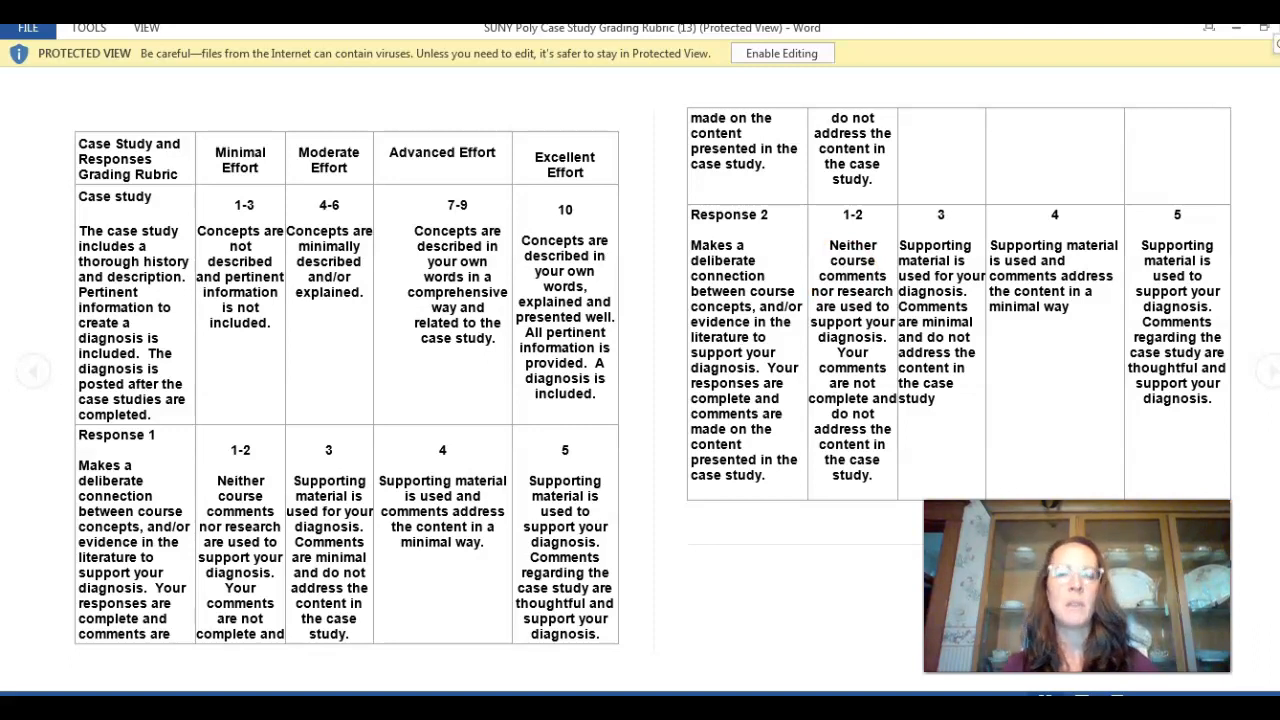
# Close the Case Study Grading Rubric document, leaving Word with no document
pyautogui.click(782, 52)
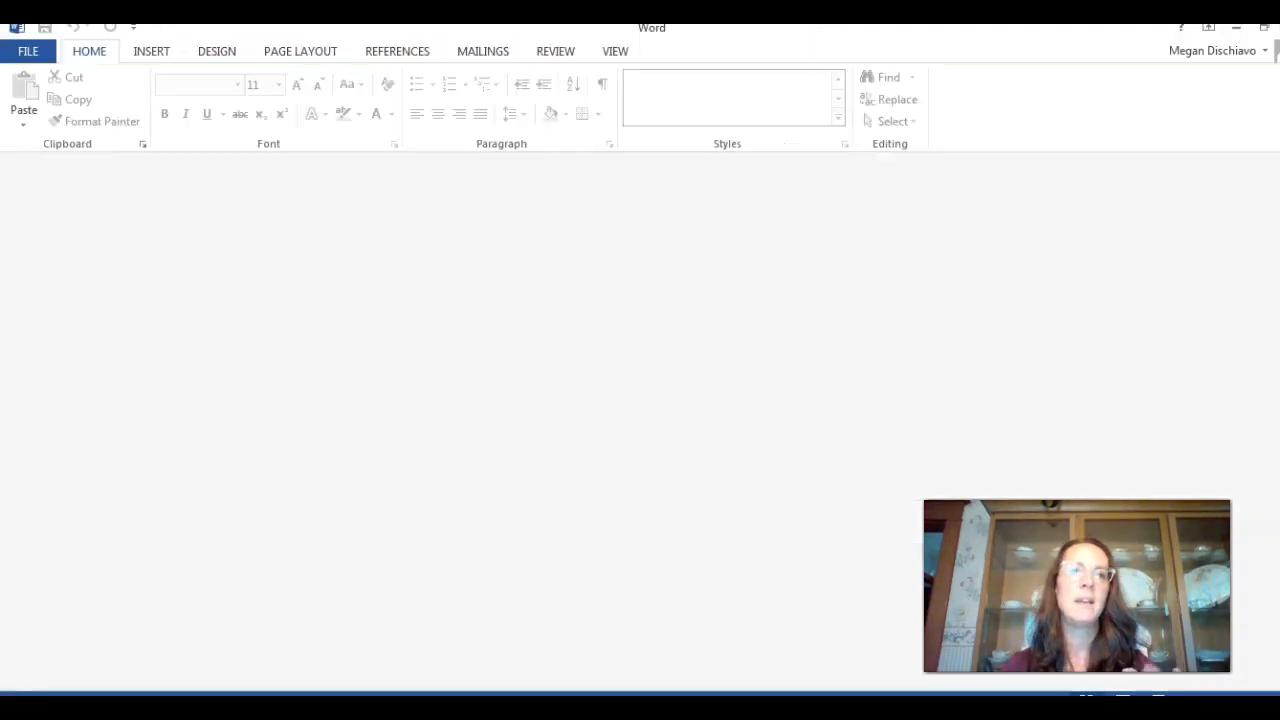
pyautogui.moveTo(278, 690)
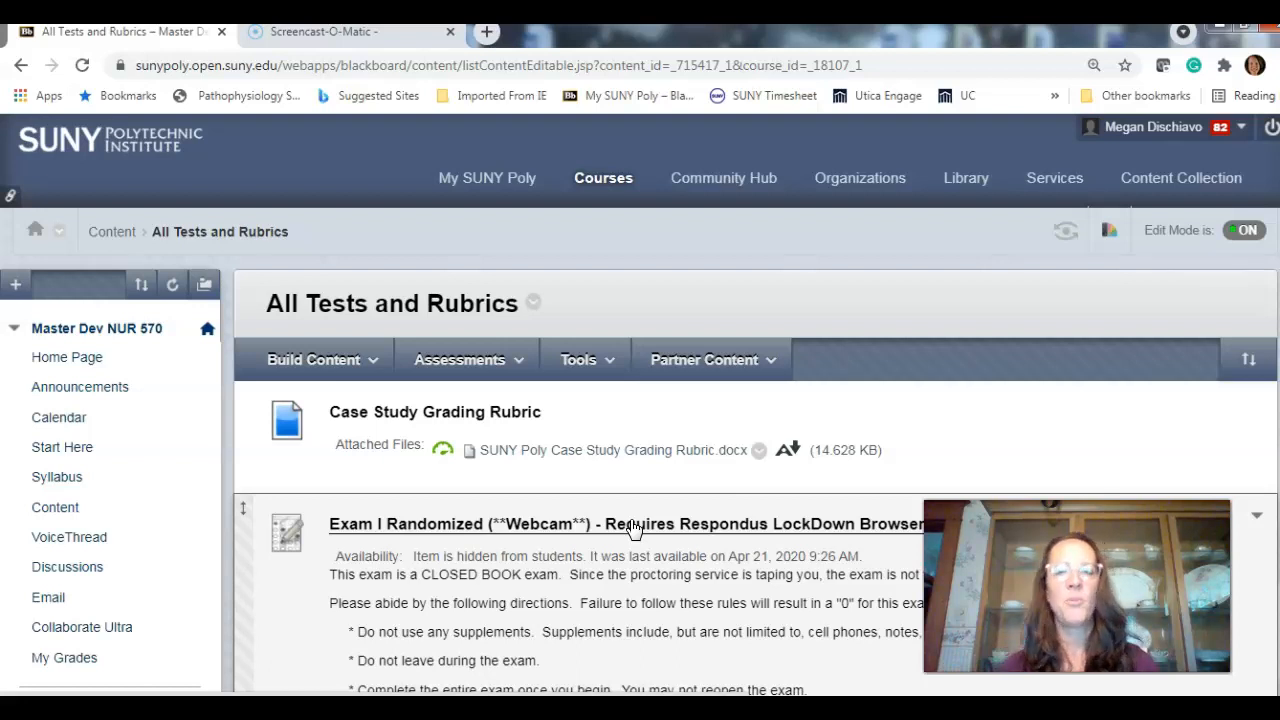
# Return to Content and scroll to the Respondus environmental scan rules and directions
pyautogui.click(55, 508)
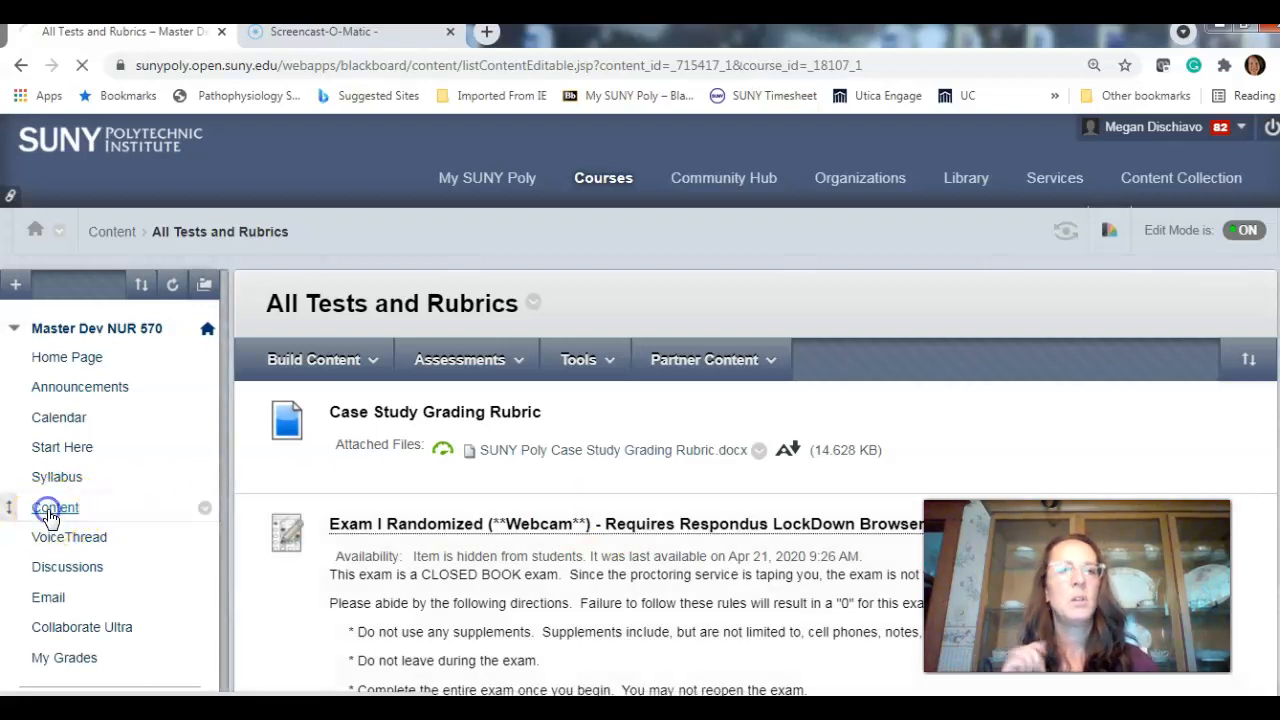
pyautogui.click(55, 507)
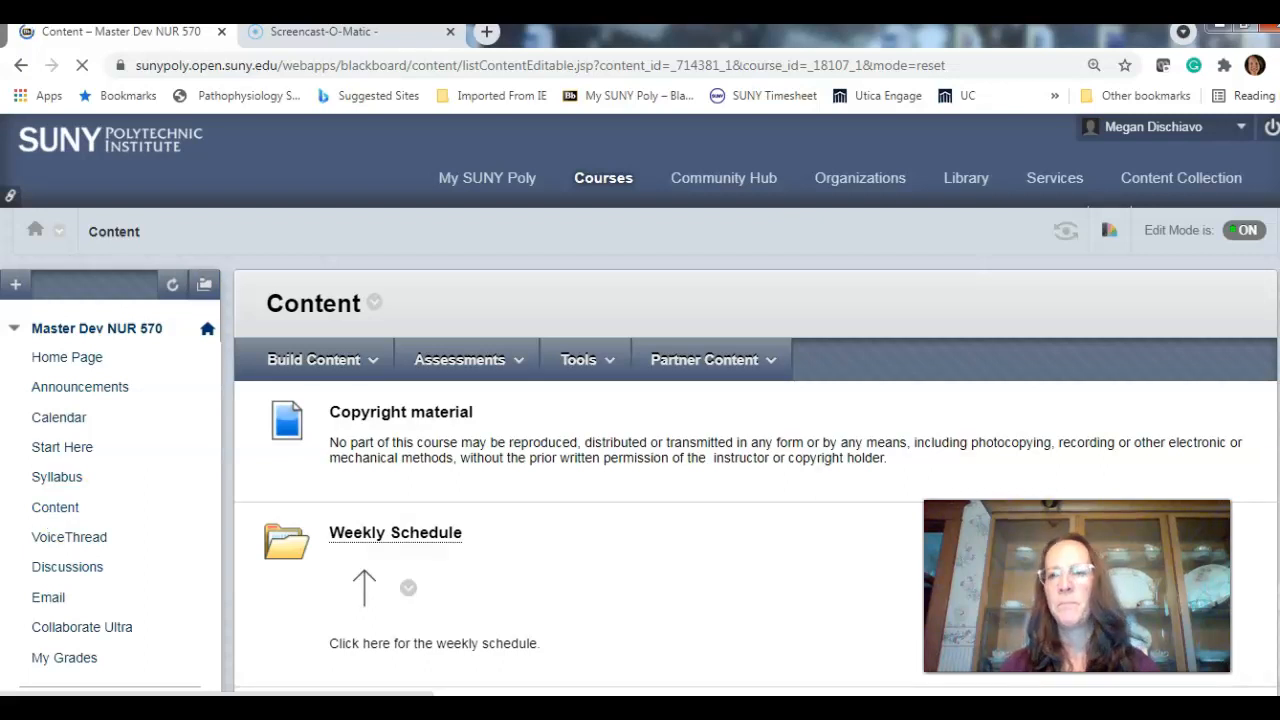
pyautogui.scroll(-3)
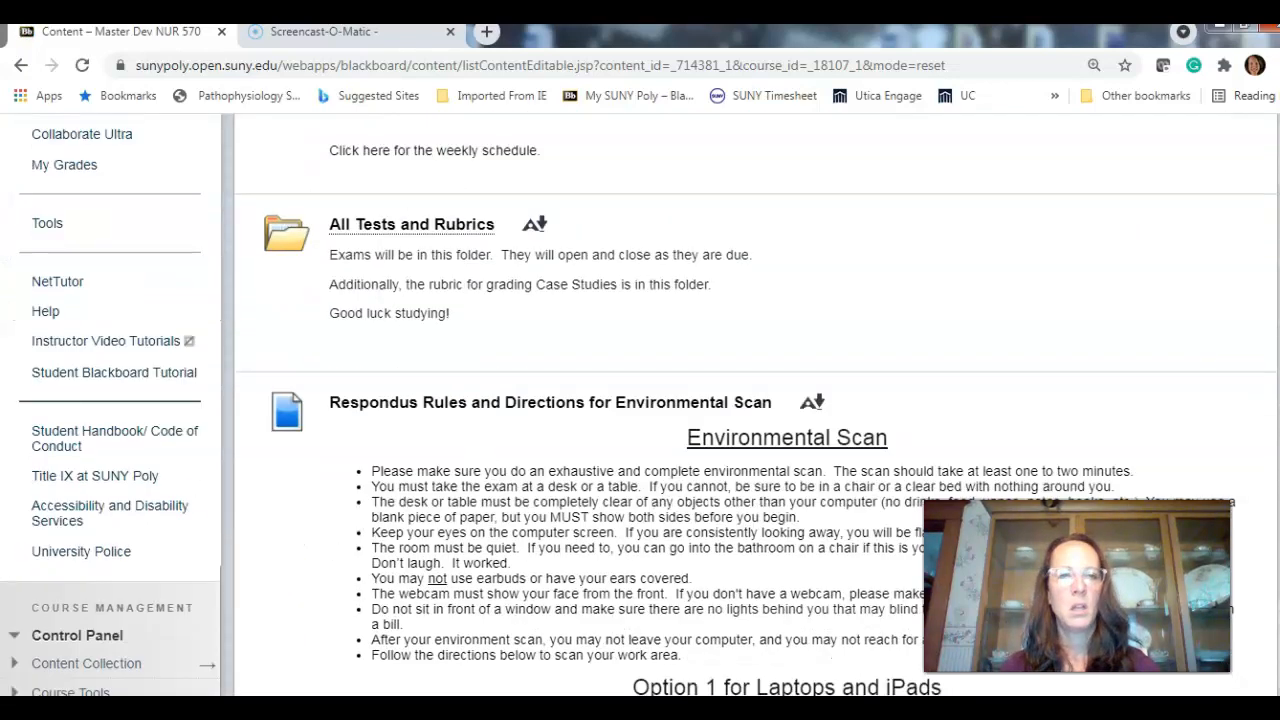
pyautogui.scroll(-3)
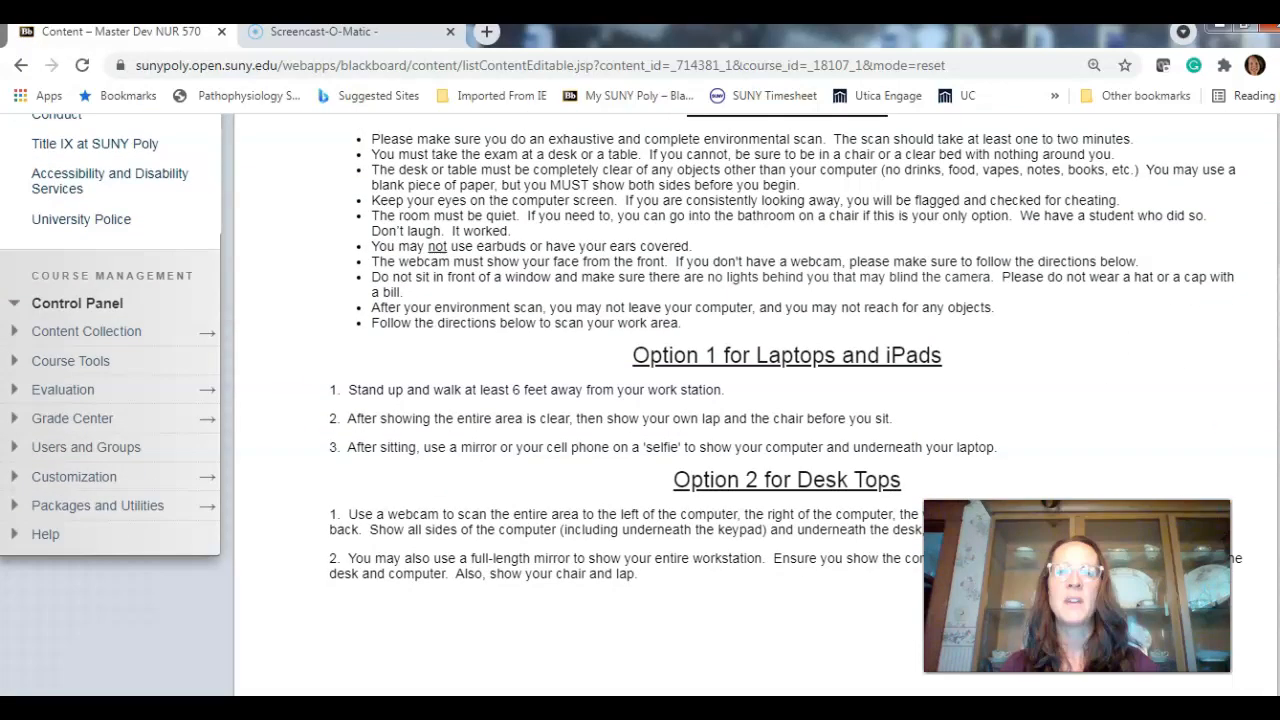
pyautogui.scroll(3)
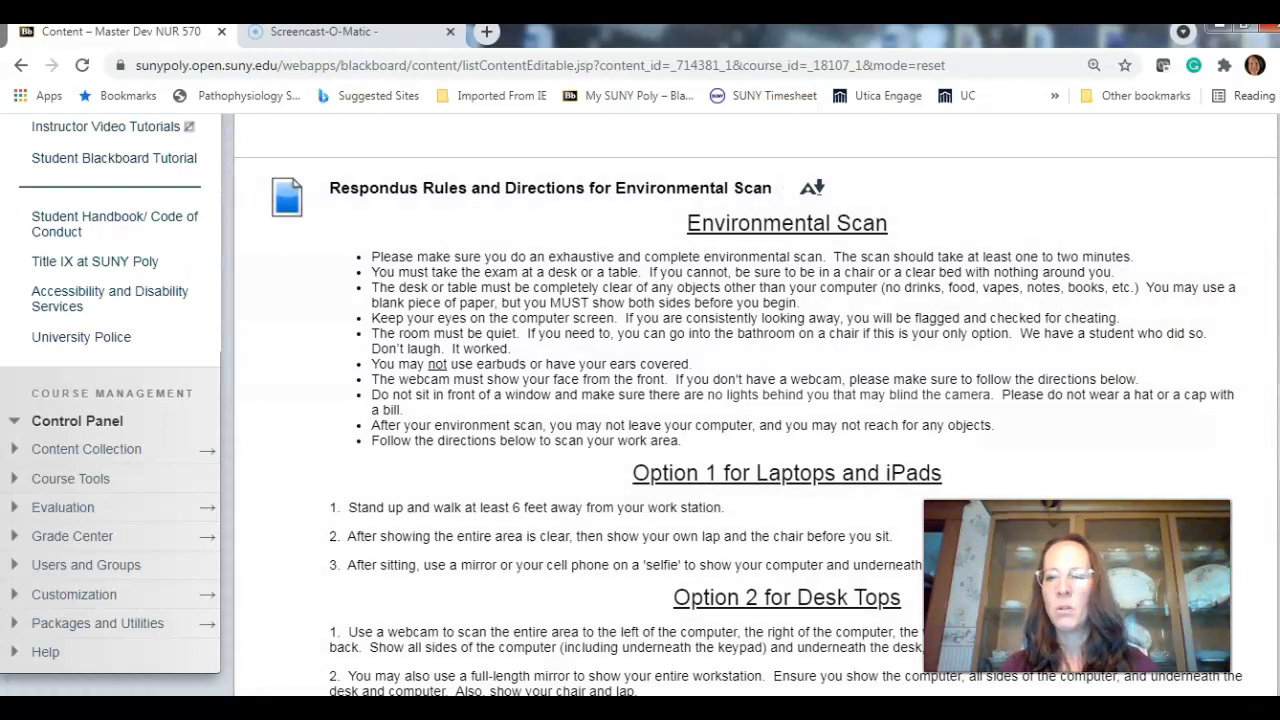
pyautogui.scroll(-3)
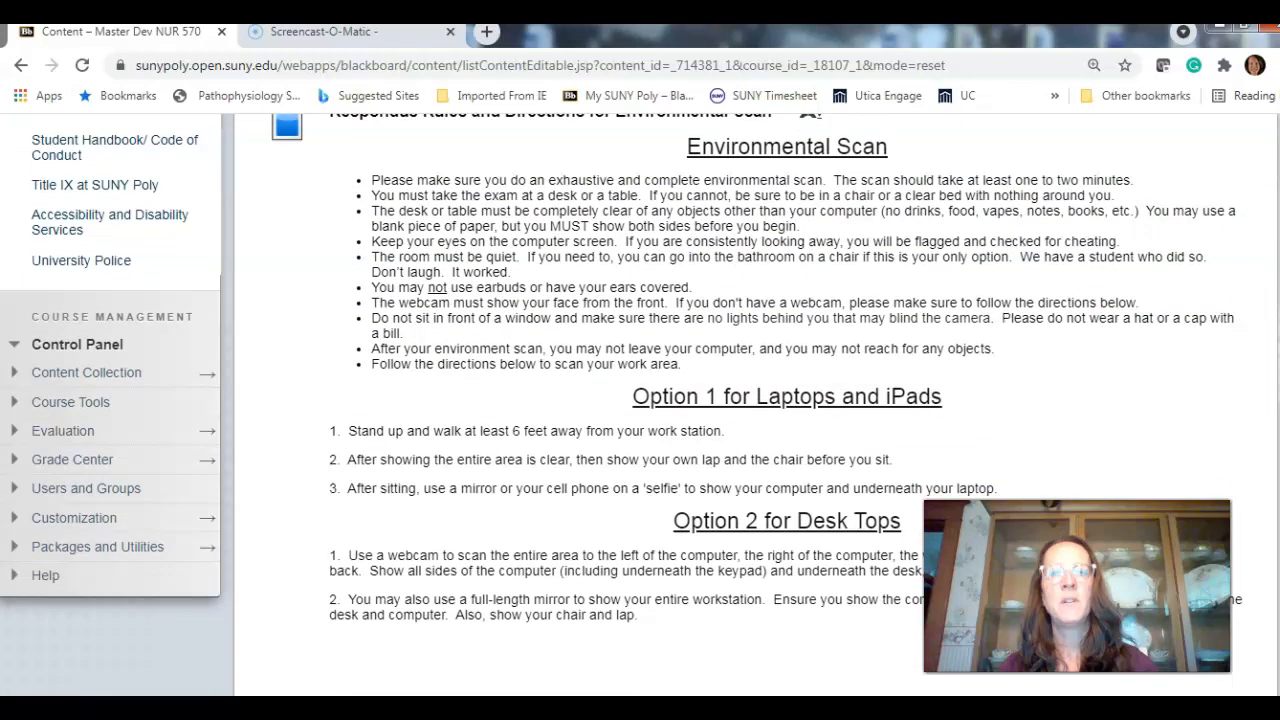
pyautogui.scroll(-3)
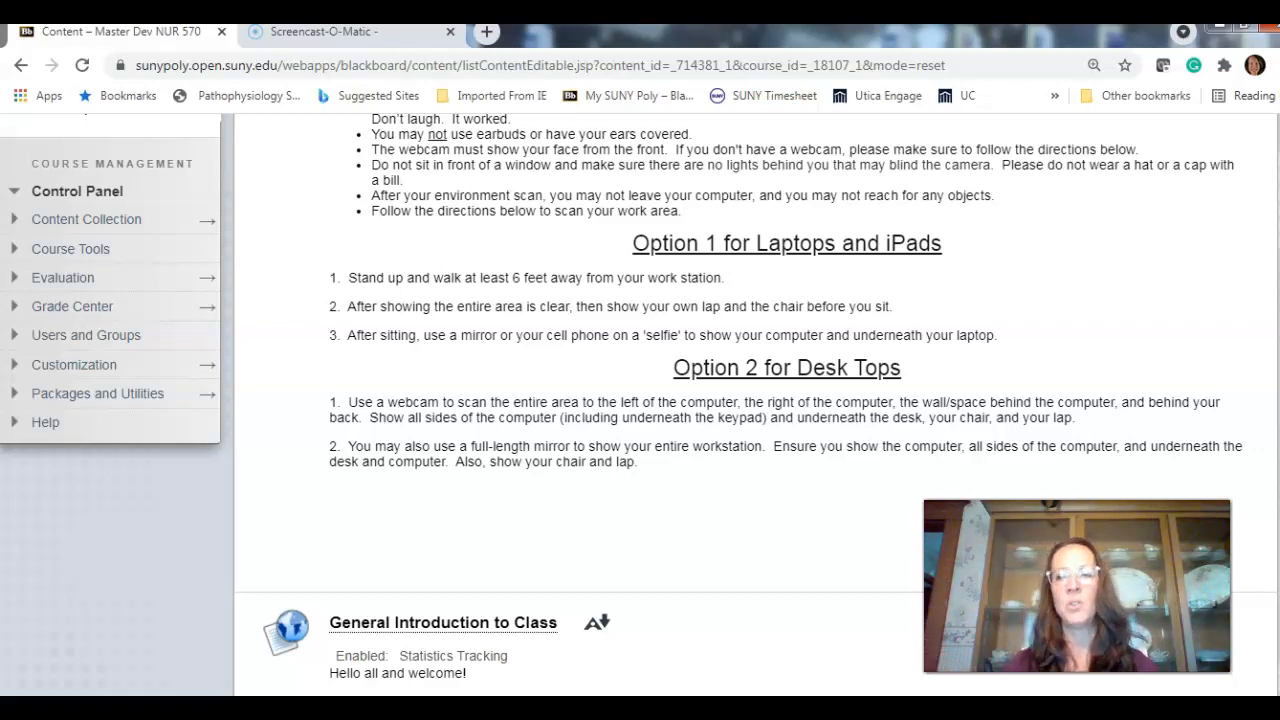
# Scroll past the General Introduction video and enter the Supplemental Material folder
pyautogui.scroll(-3)
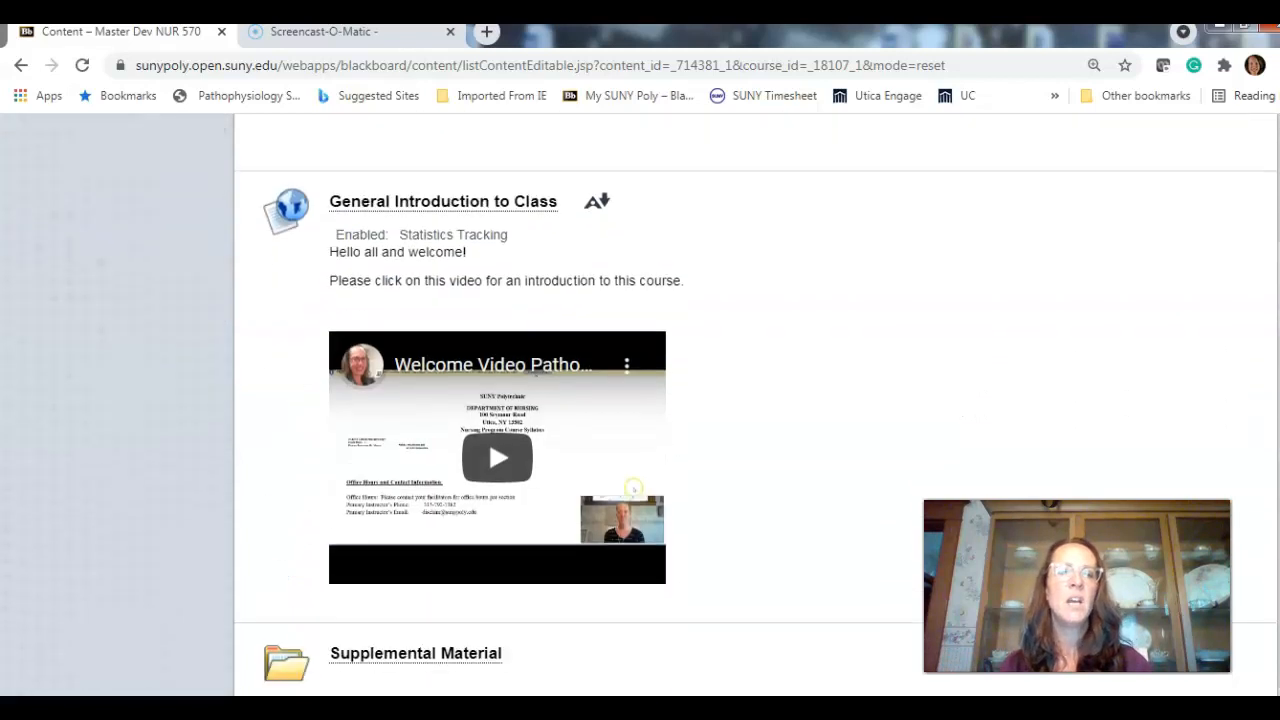
pyautogui.scroll(3)
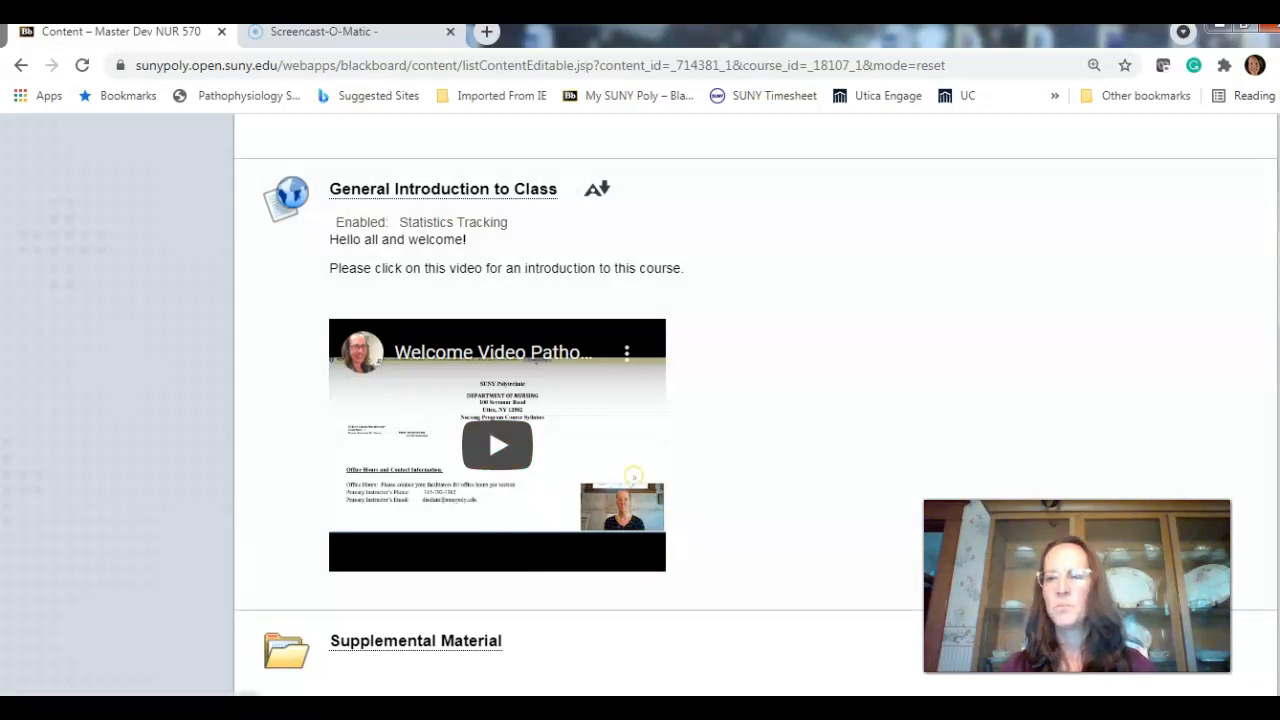
pyautogui.scroll(-3)
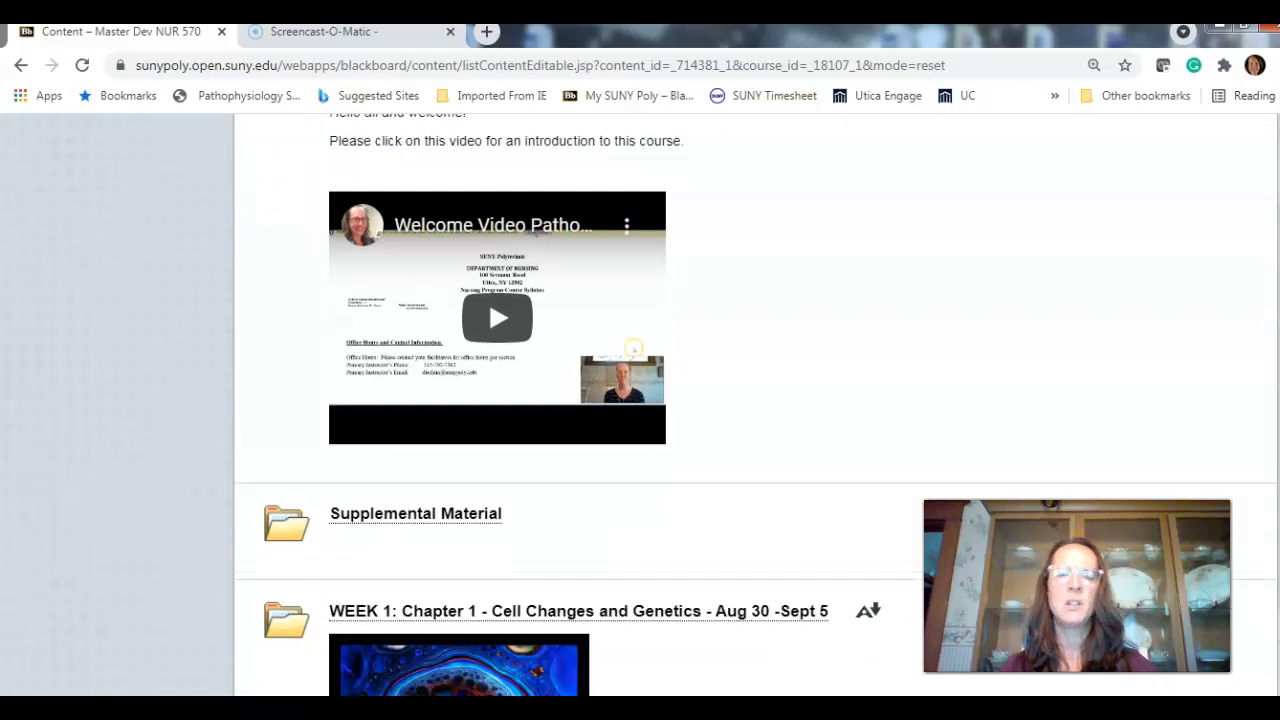
pyautogui.scroll(-3)
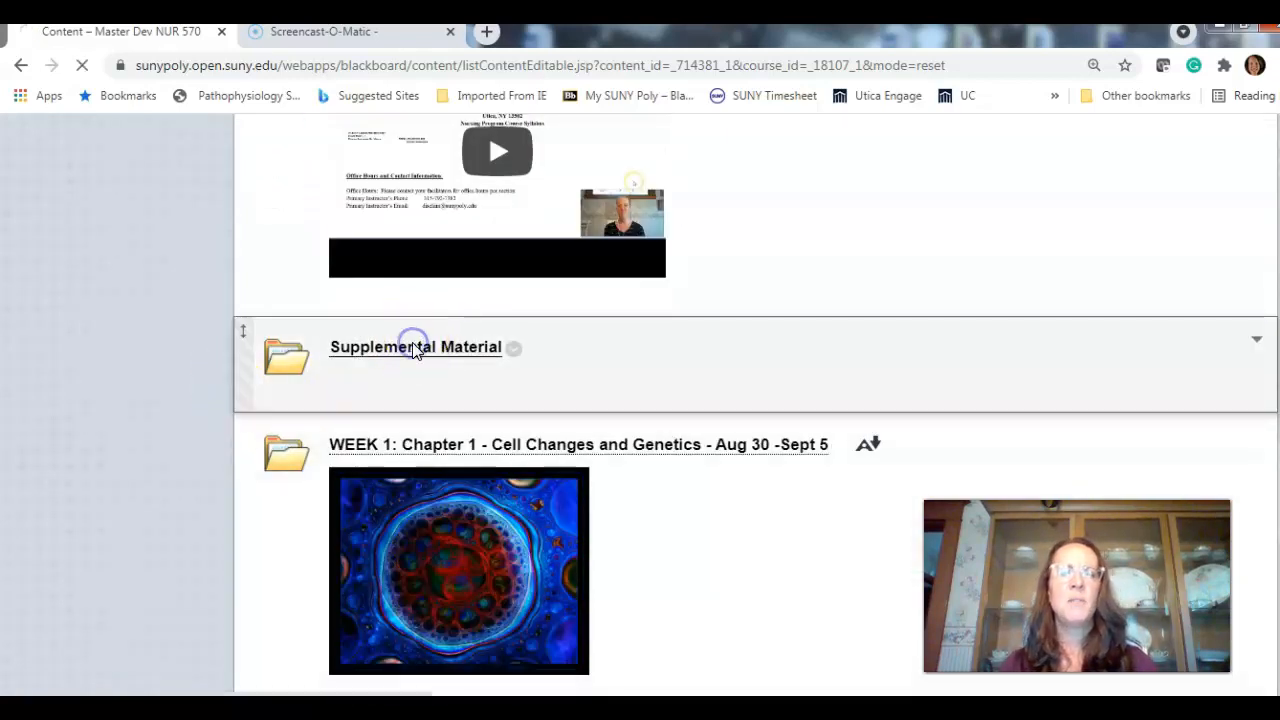
pyautogui.click(415, 347)
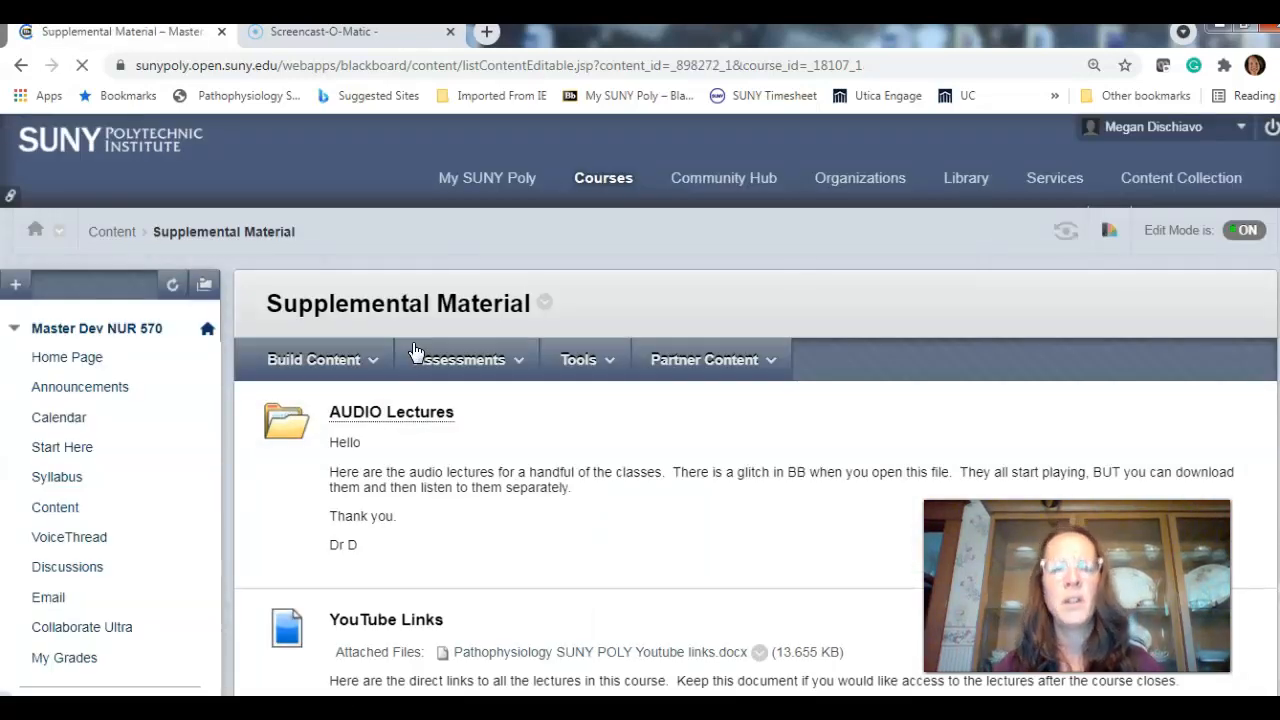
pyautogui.moveTo(405, 418)
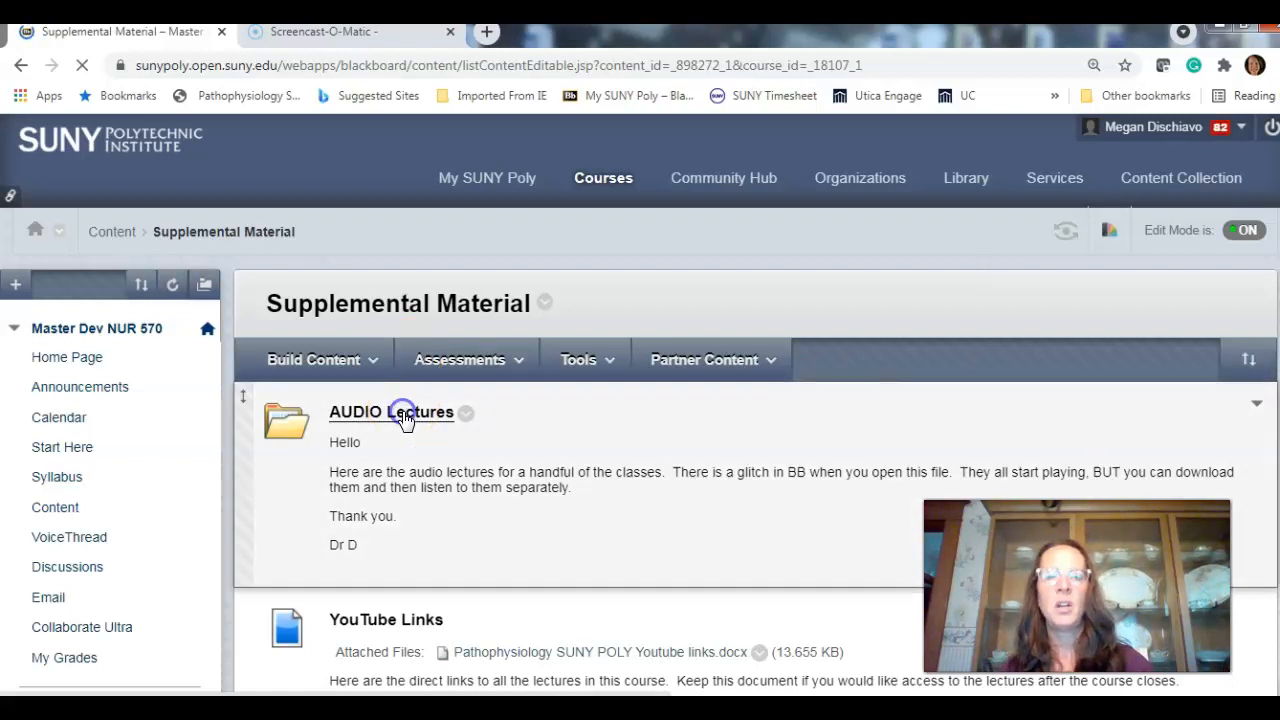
pyautogui.click(391, 411)
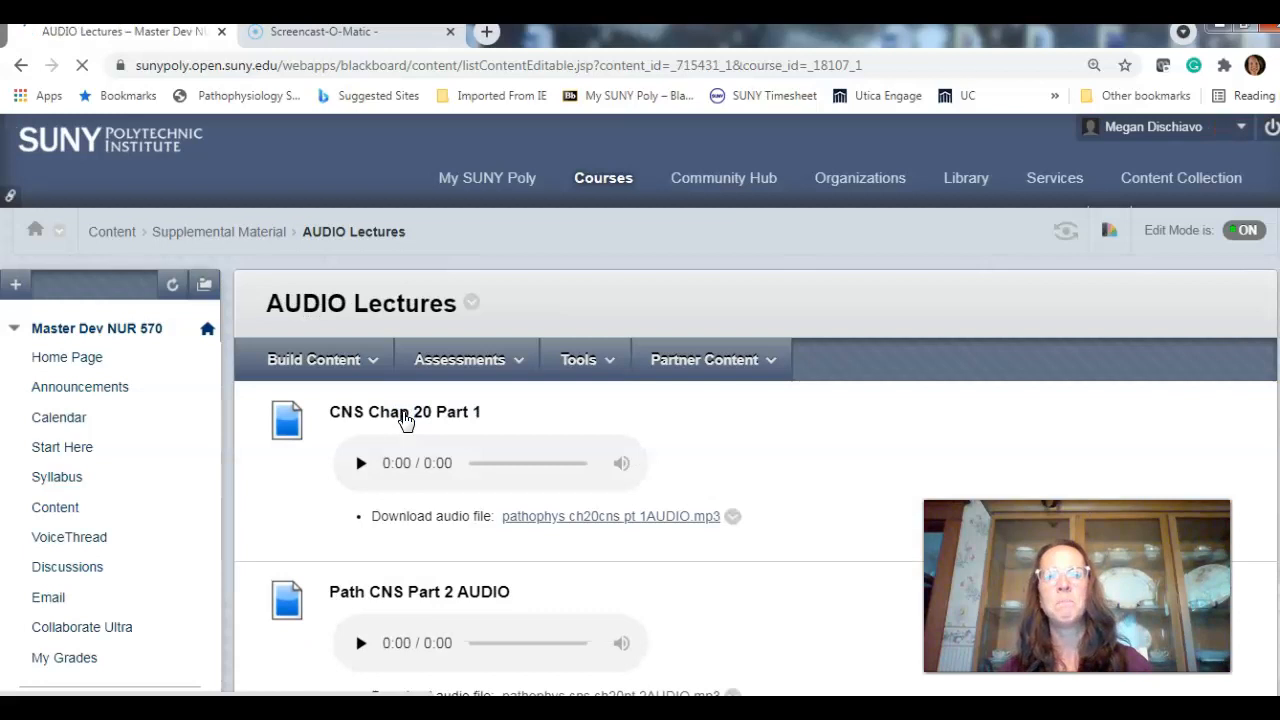
pyautogui.click(360, 463)
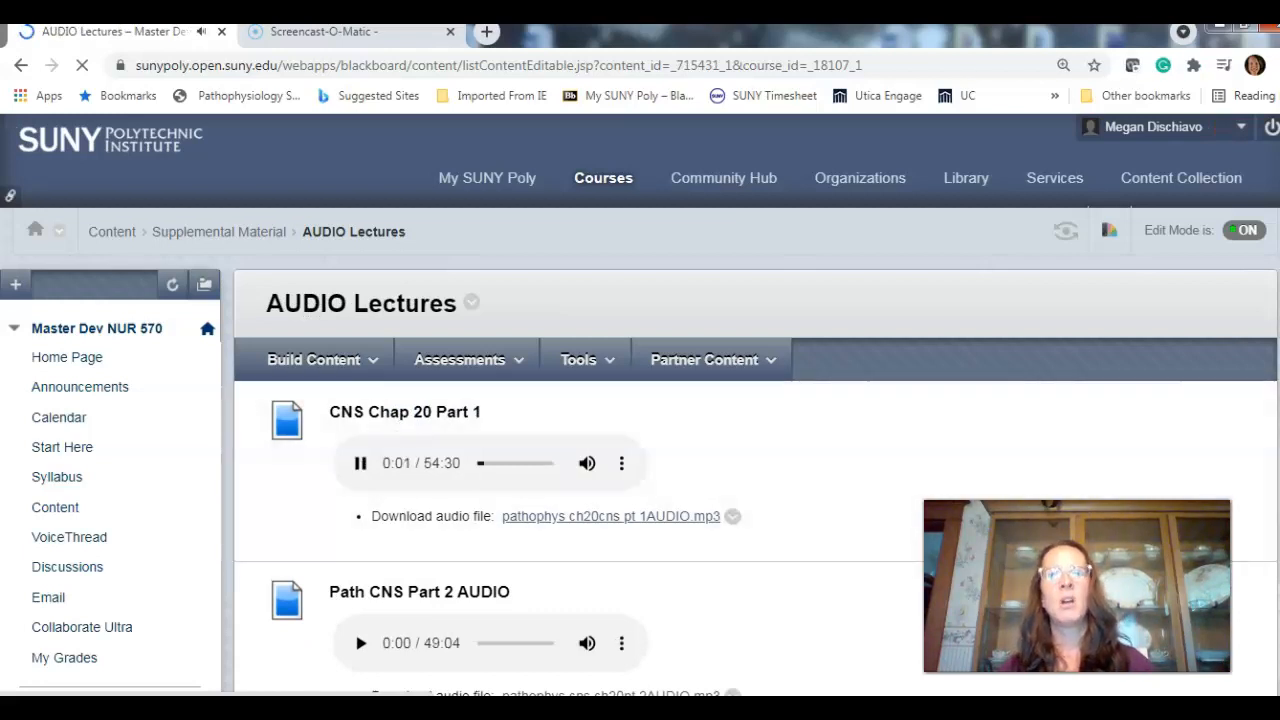
pyautogui.scroll(-3)
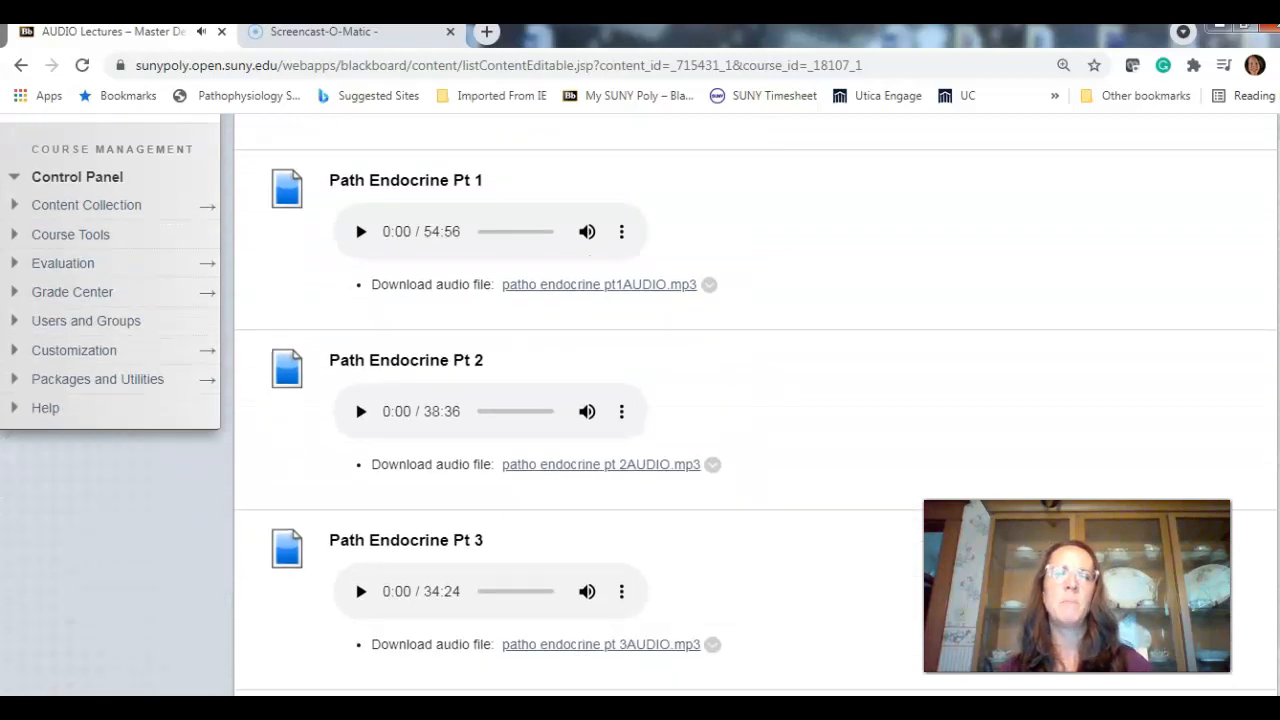
pyautogui.scroll(-3)
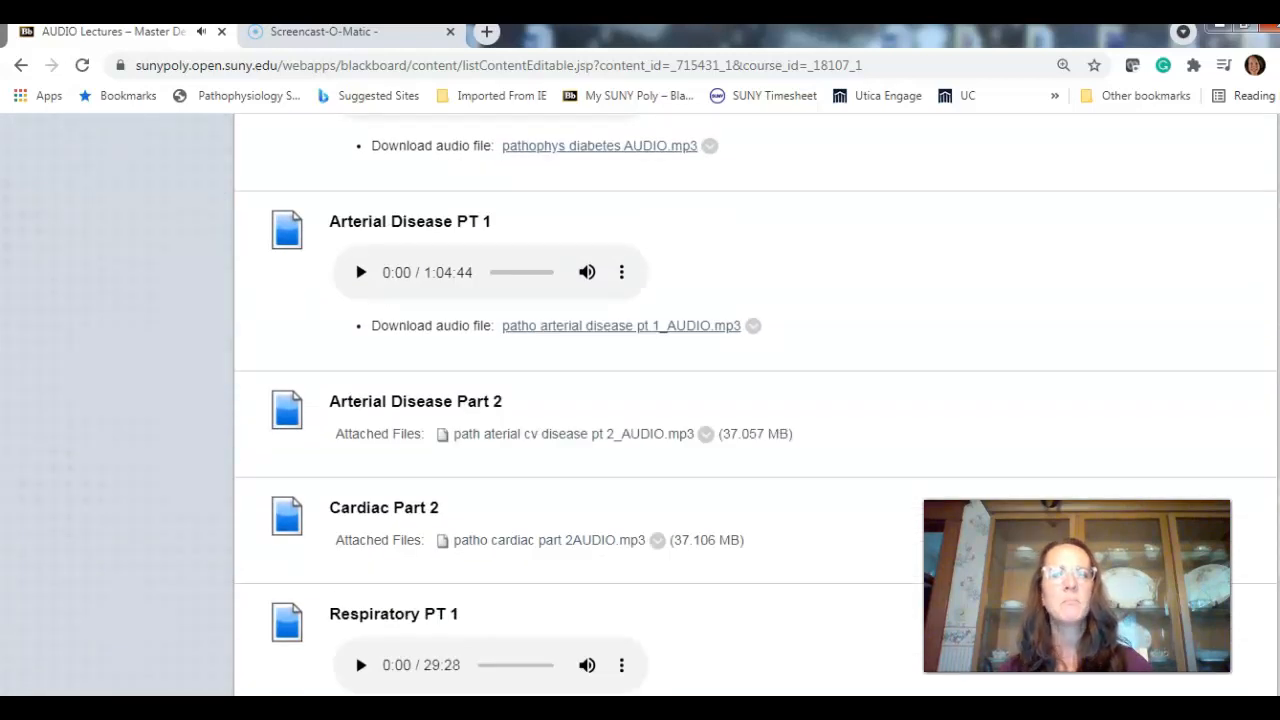
pyautogui.scroll(3)
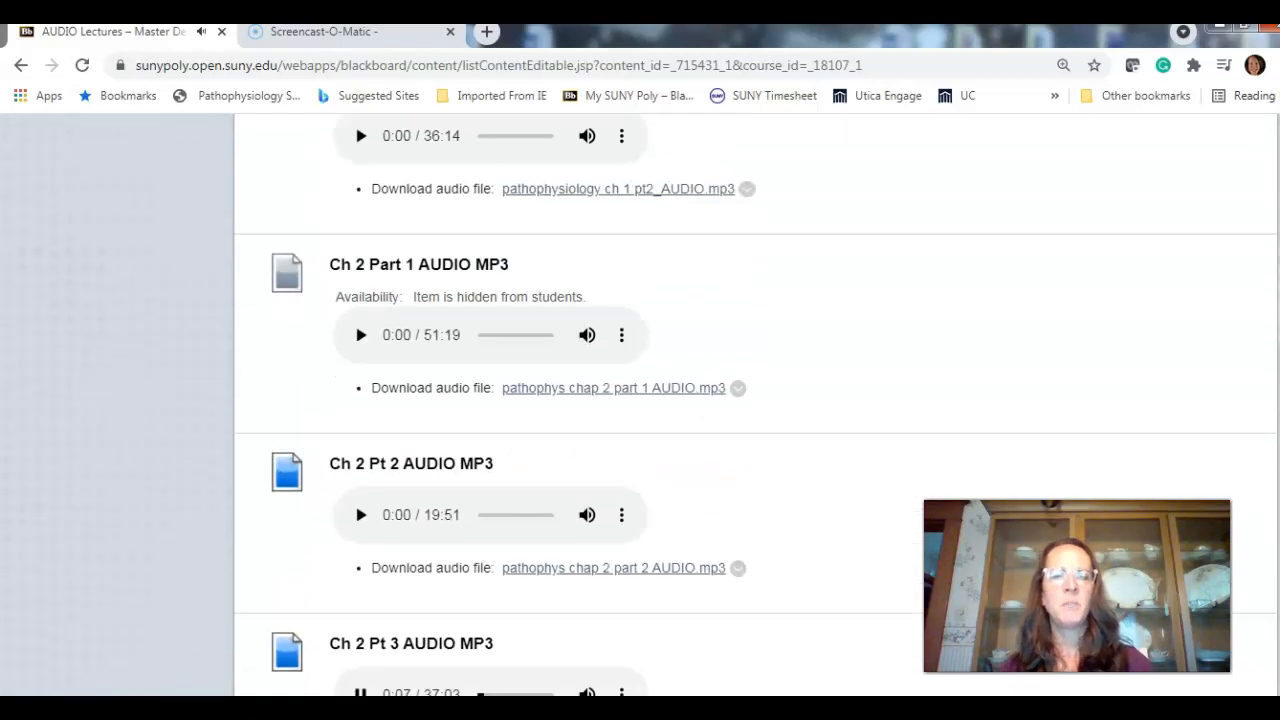
pyautogui.scroll(-3)
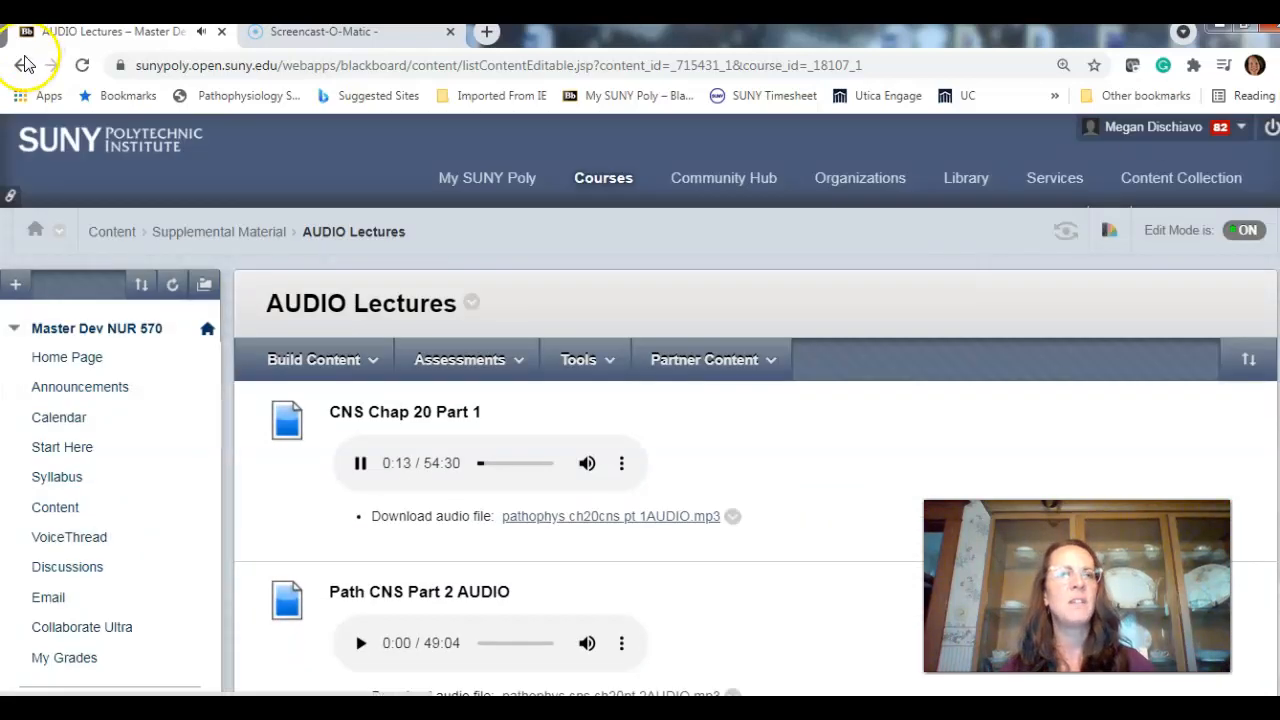
pyautogui.click(20, 65)
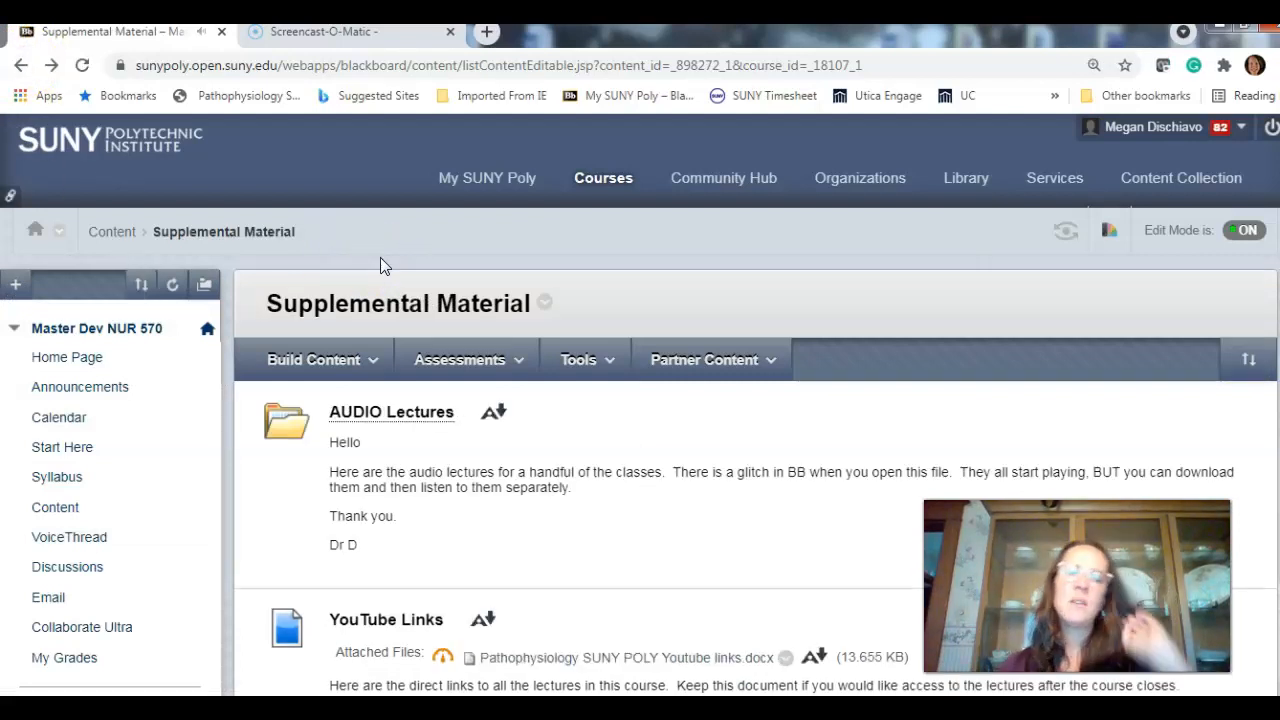
pyautogui.moveTo(770, 560)
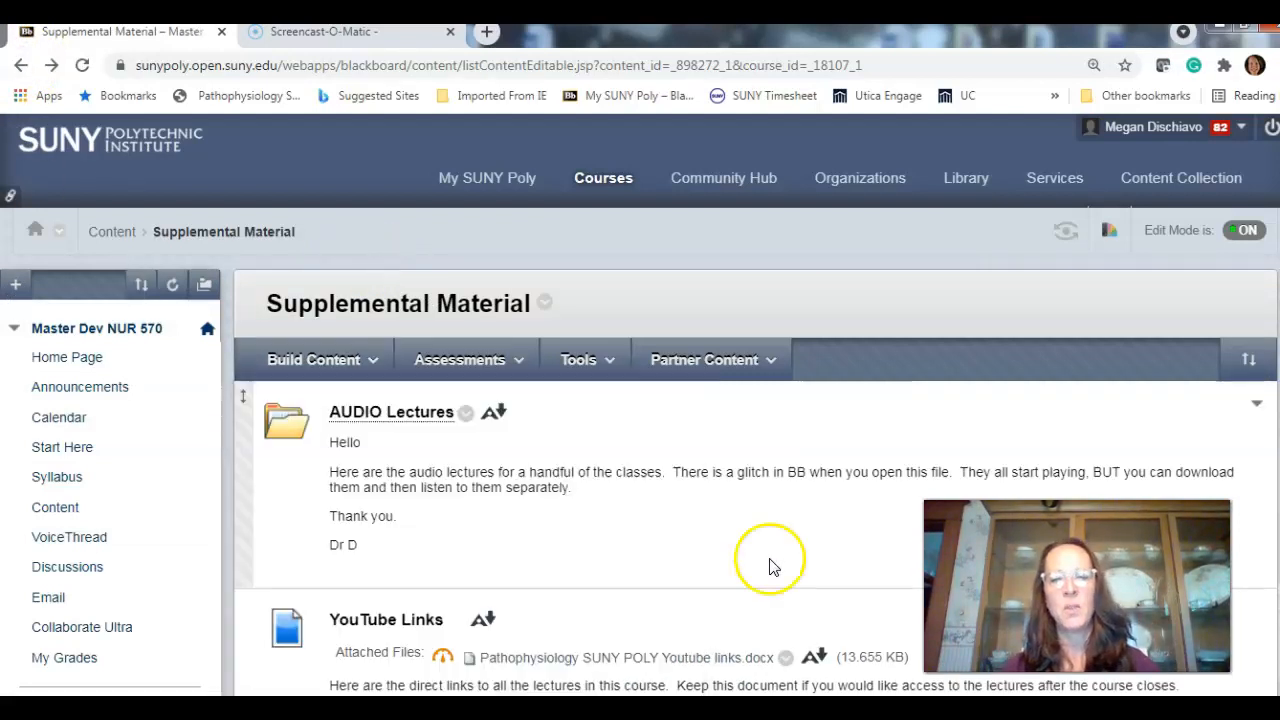
pyautogui.moveTo(545, 665)
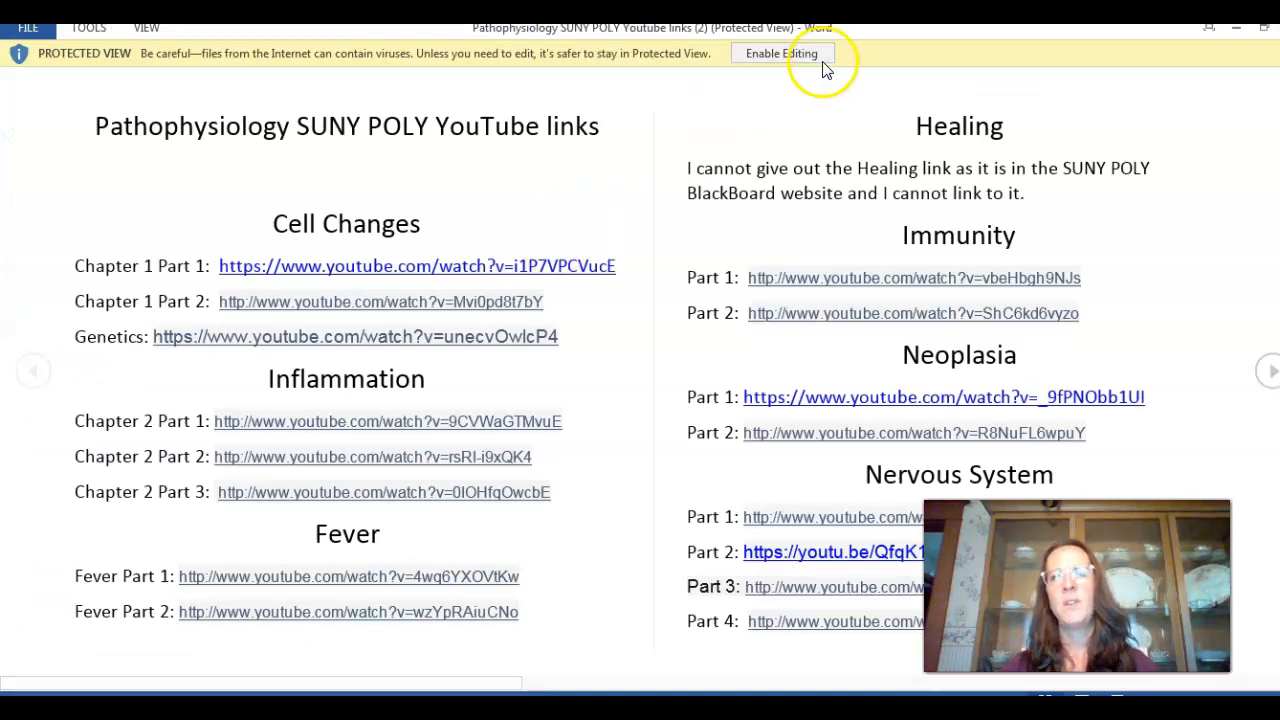
# Enable editing on the Pathophysiology YouTube links document and look through it in Word
pyautogui.click(782, 53)
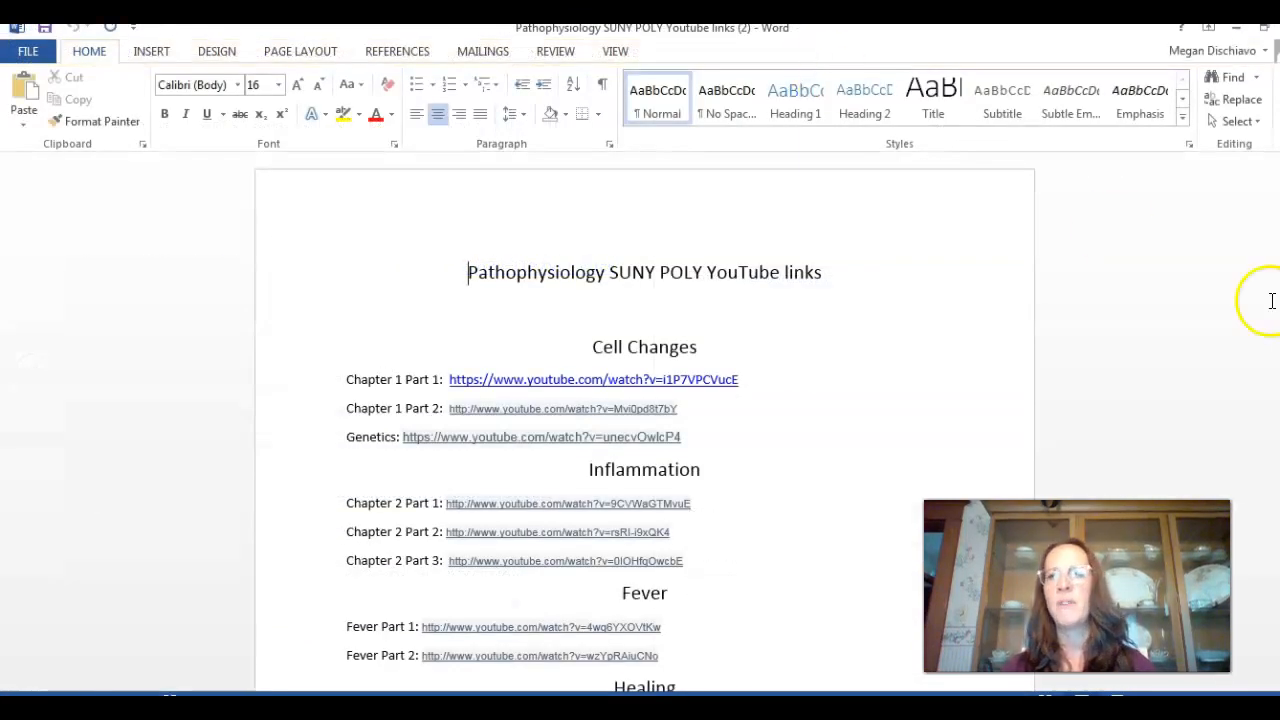
pyautogui.scroll(3)
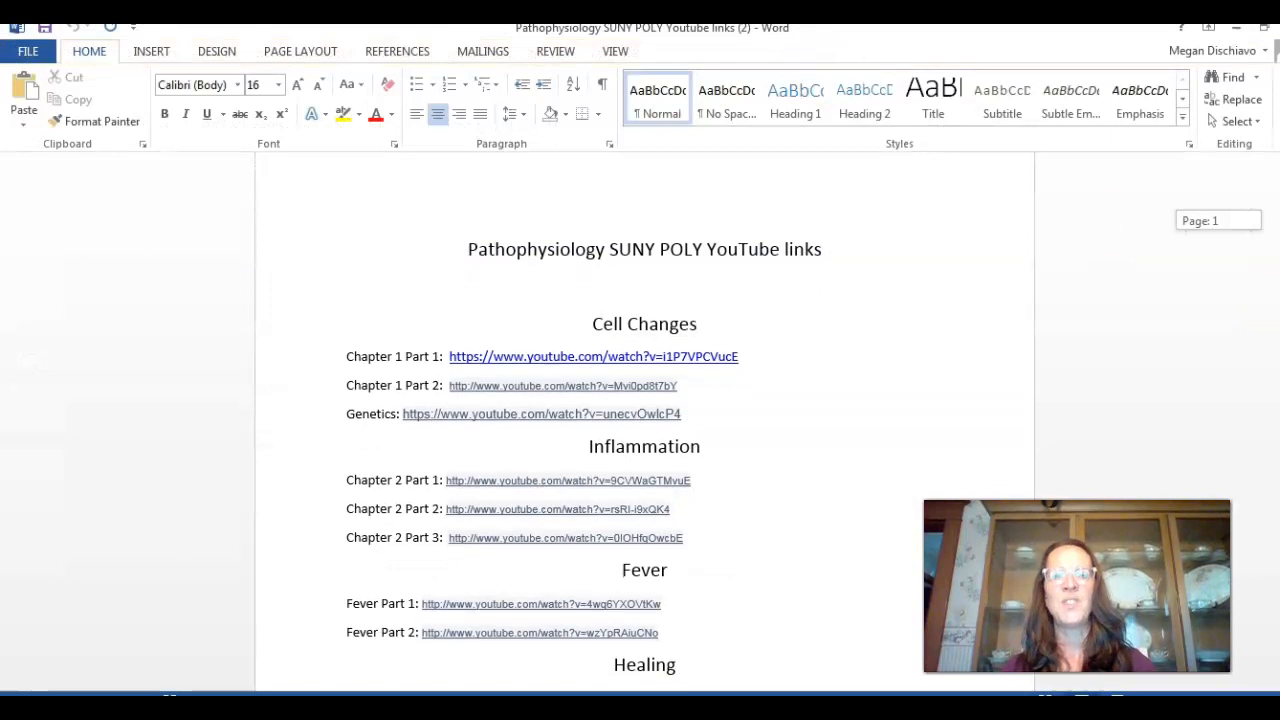
pyautogui.scroll(-3)
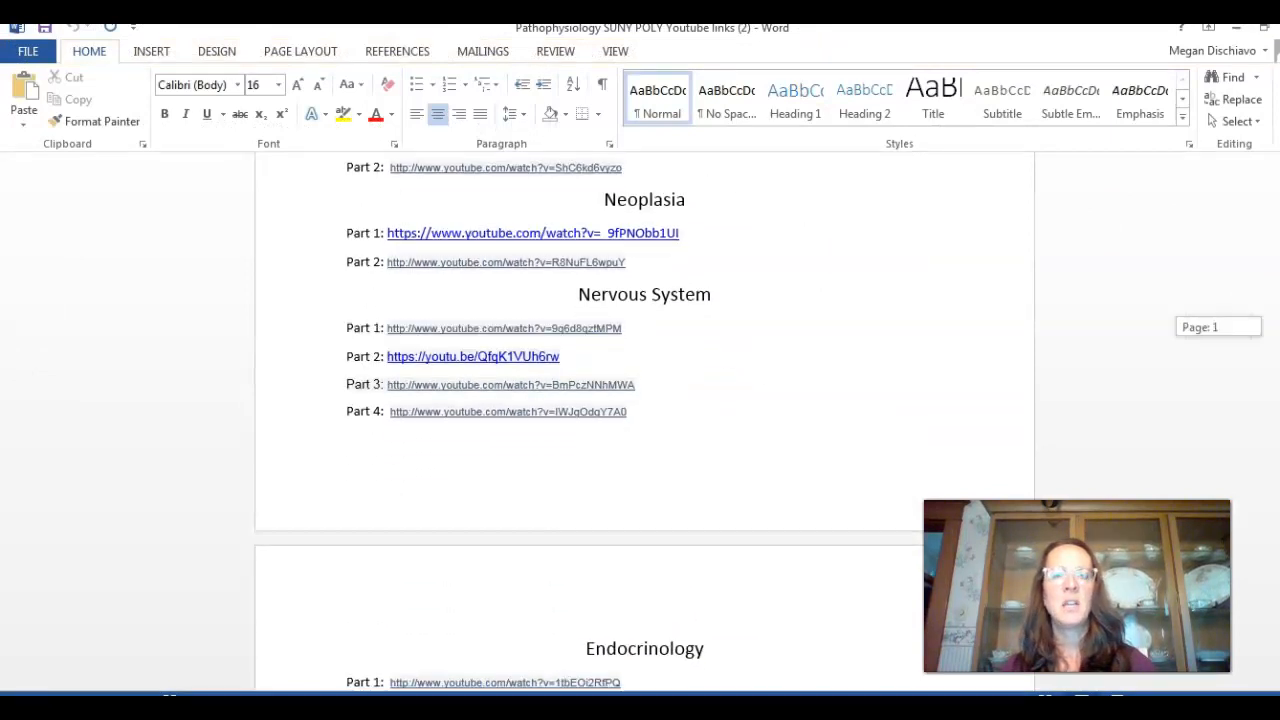
pyautogui.moveTo(738, 374)
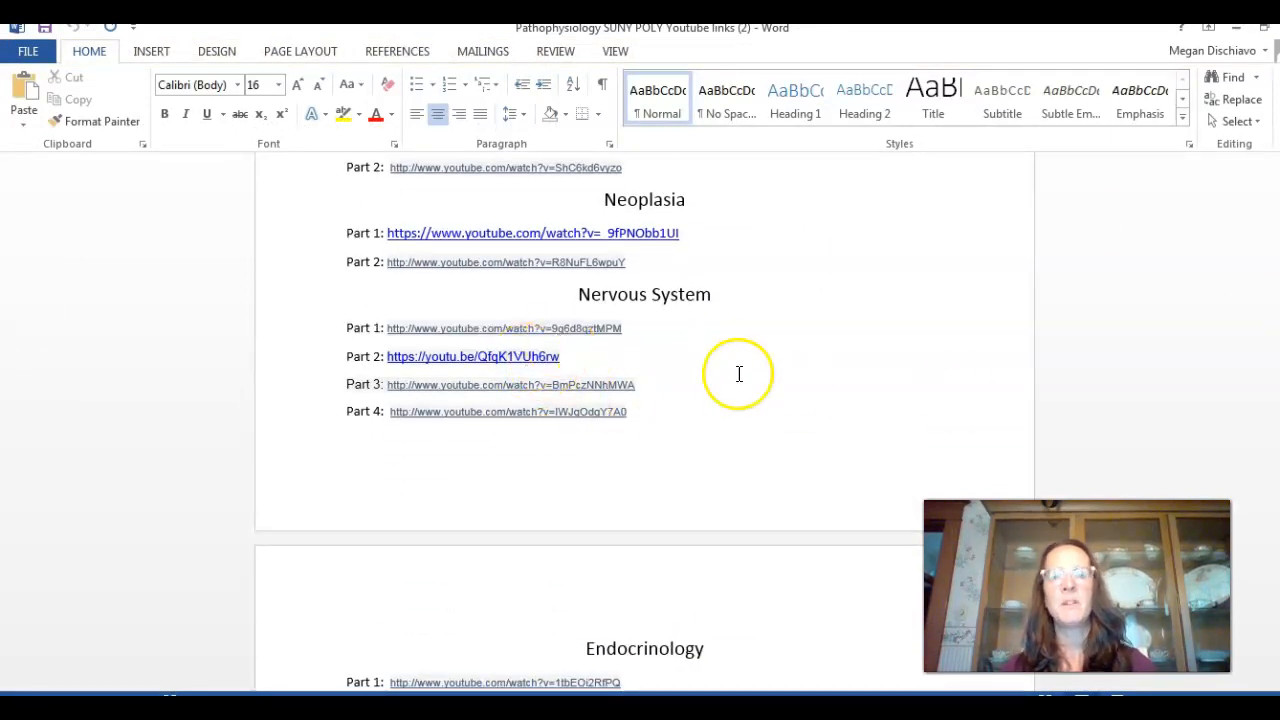
pyautogui.moveTo(739, 374)
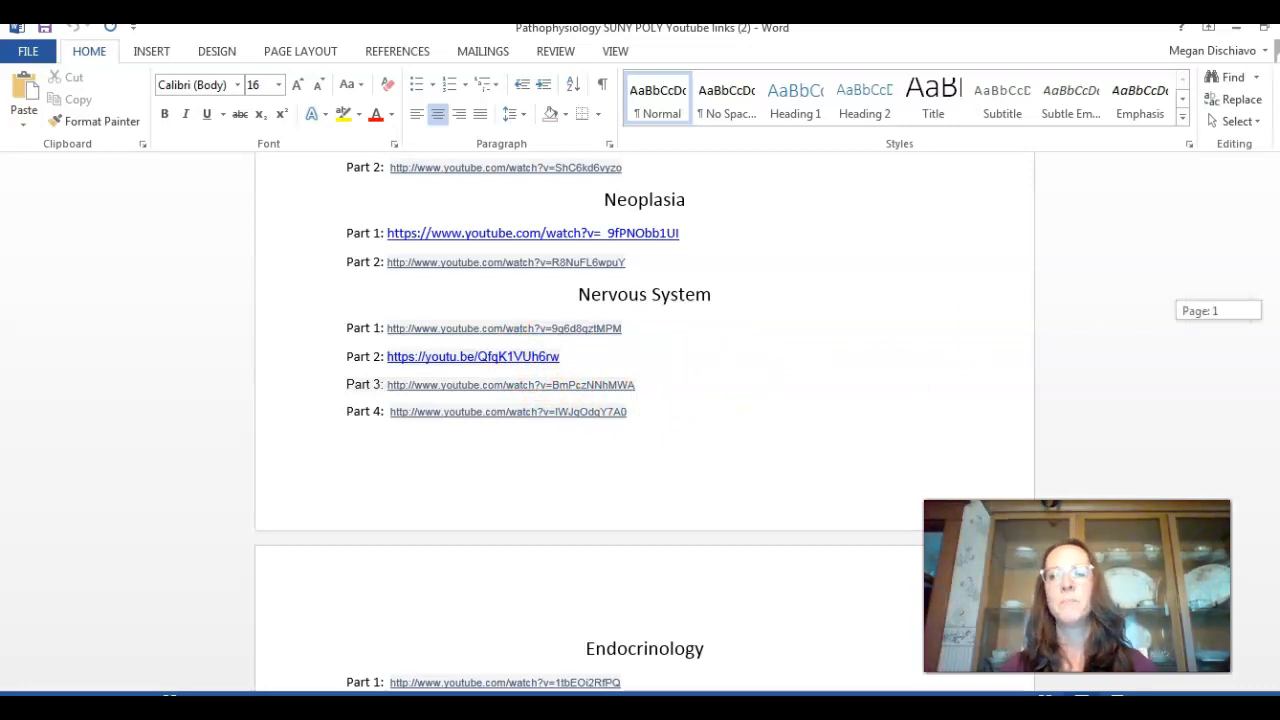
pyautogui.scroll(-3)
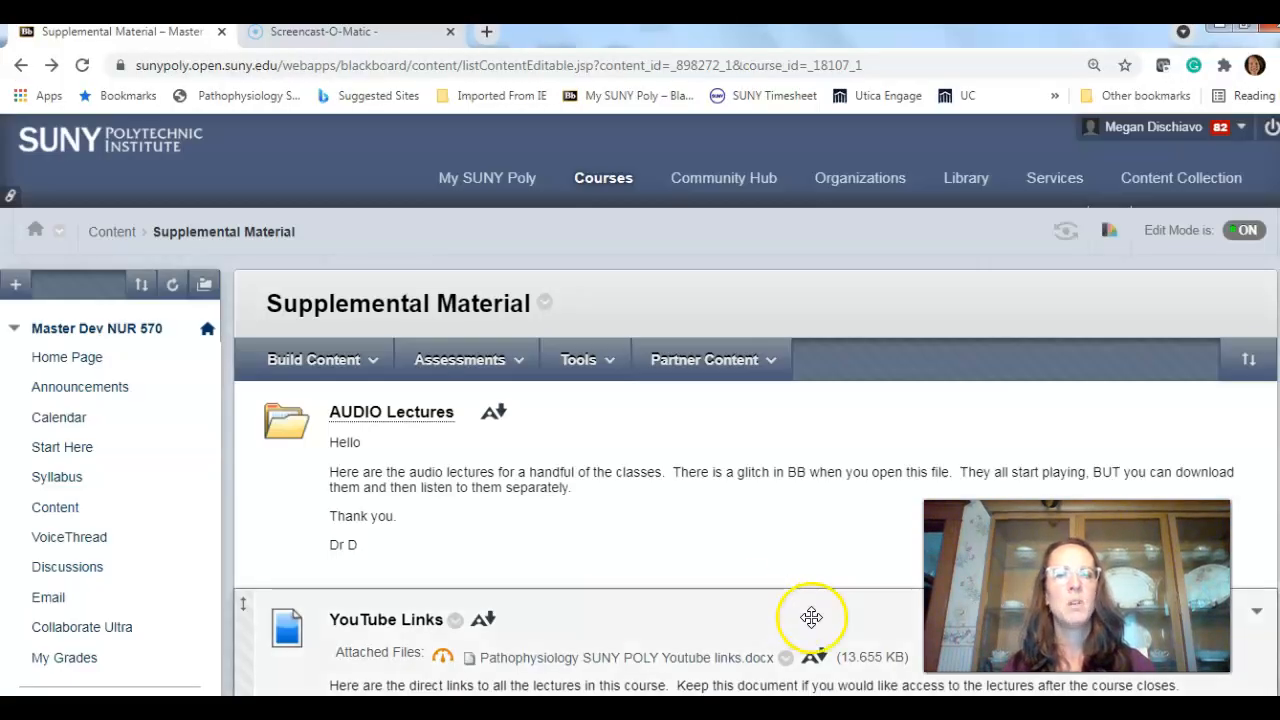
# Return to Content and scroll down to the WEEK 1 Cell Changes and Genetics folder
pyautogui.click(55, 507)
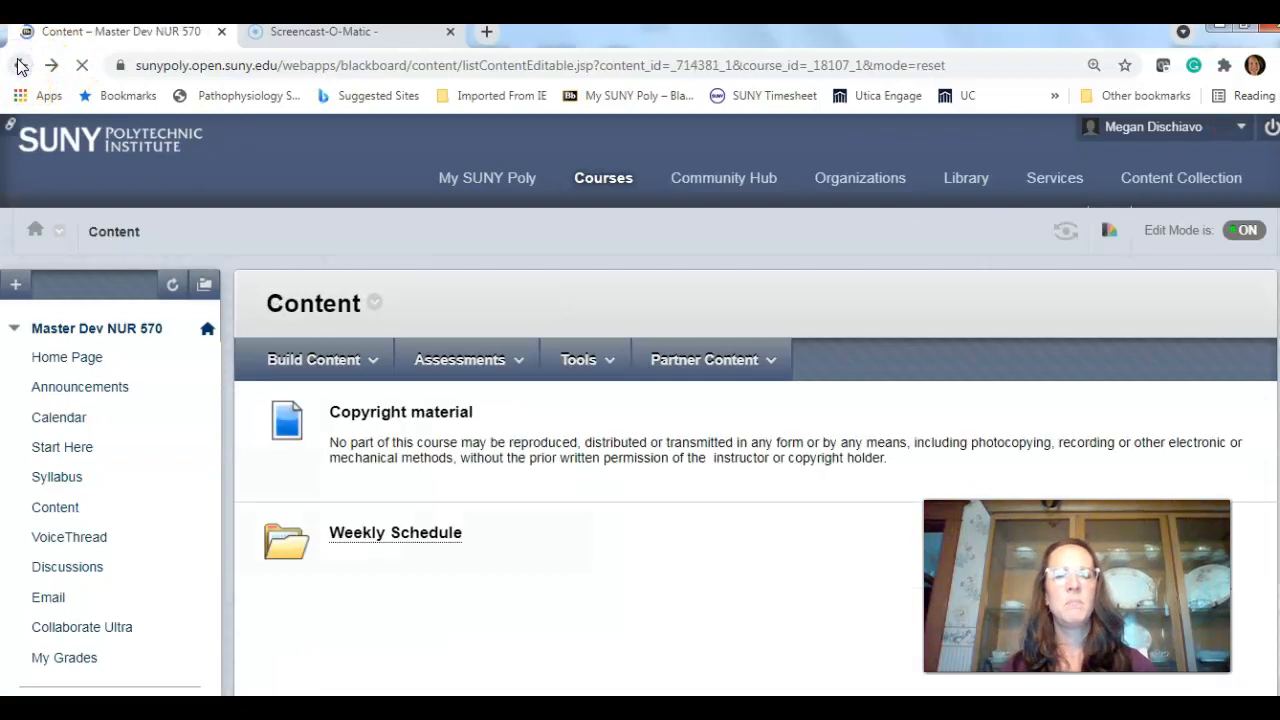
pyautogui.scroll(-3)
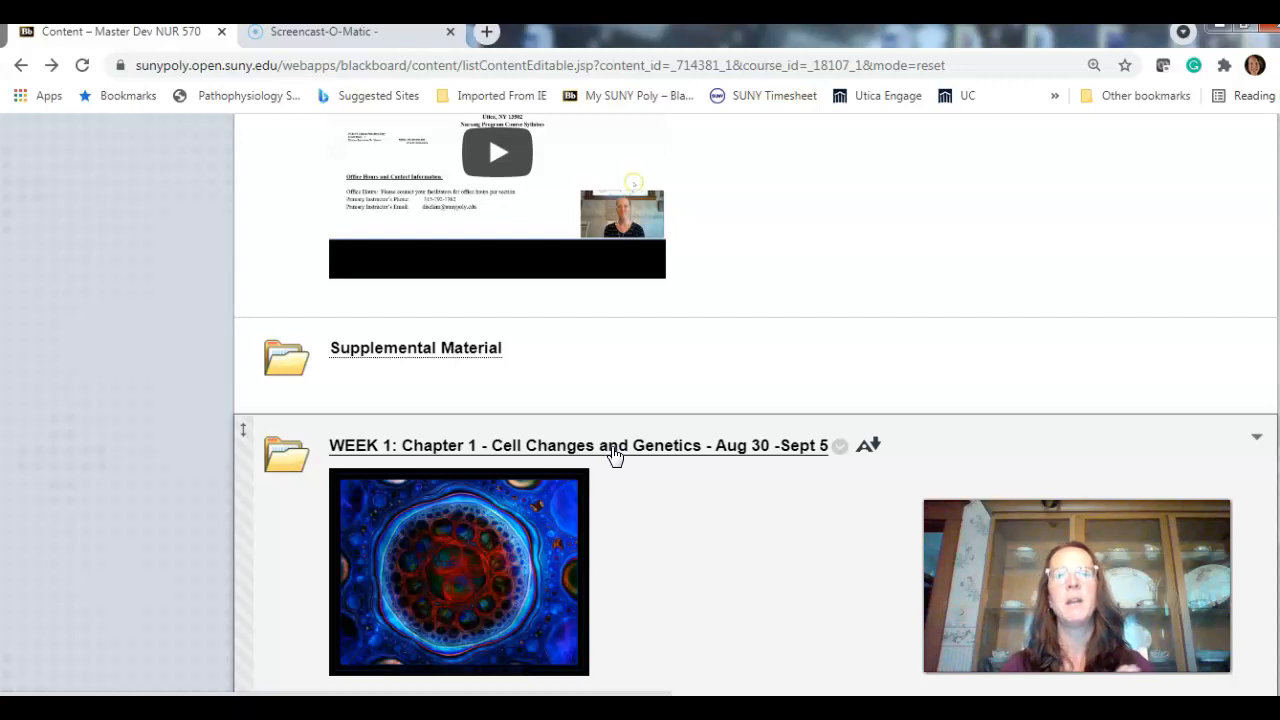
# Enter the WEEK 1 folder and scroll to the Chapter 1 Part 1 and Part 2 lecture videos
pyautogui.click(610, 445)
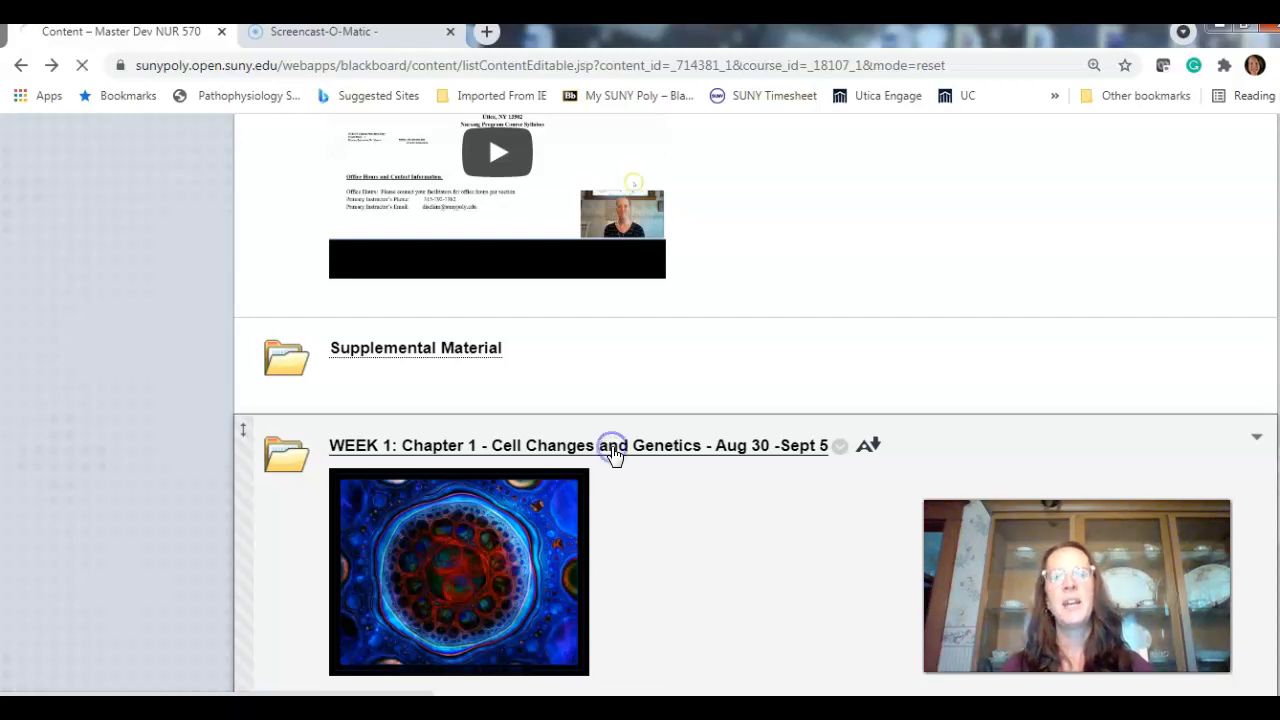
pyautogui.click(577, 445)
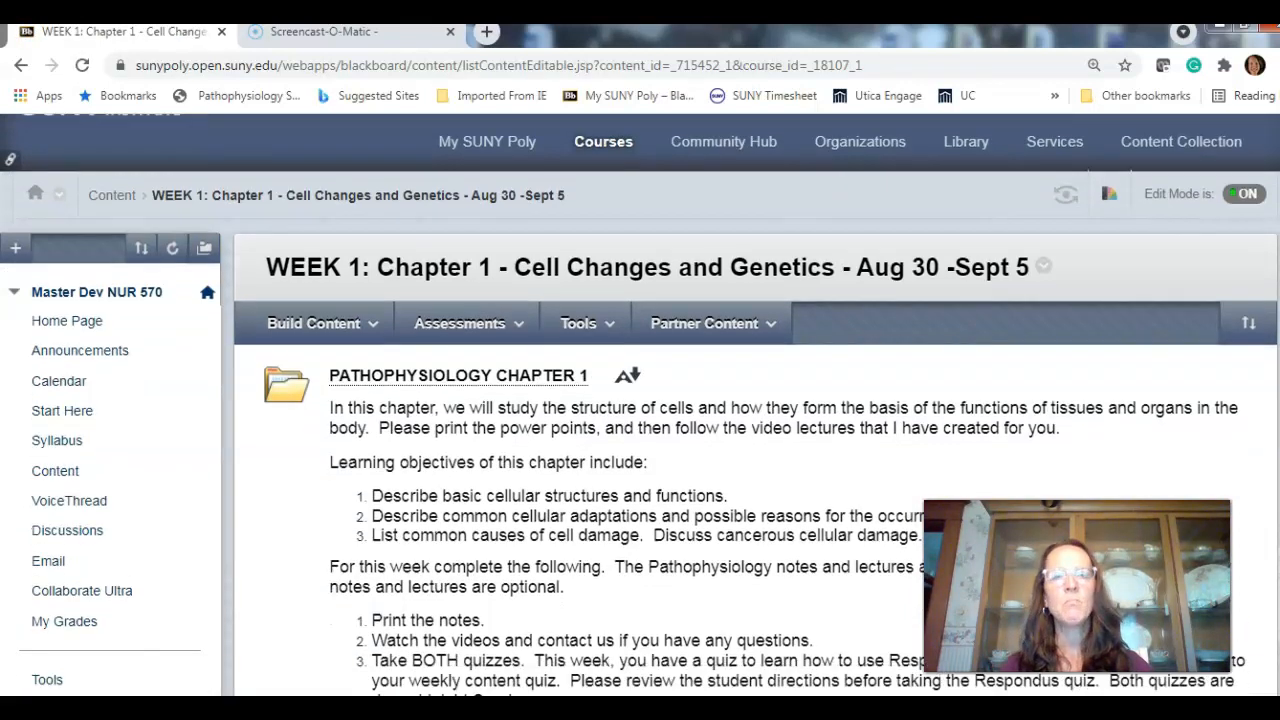
pyautogui.scroll(-3)
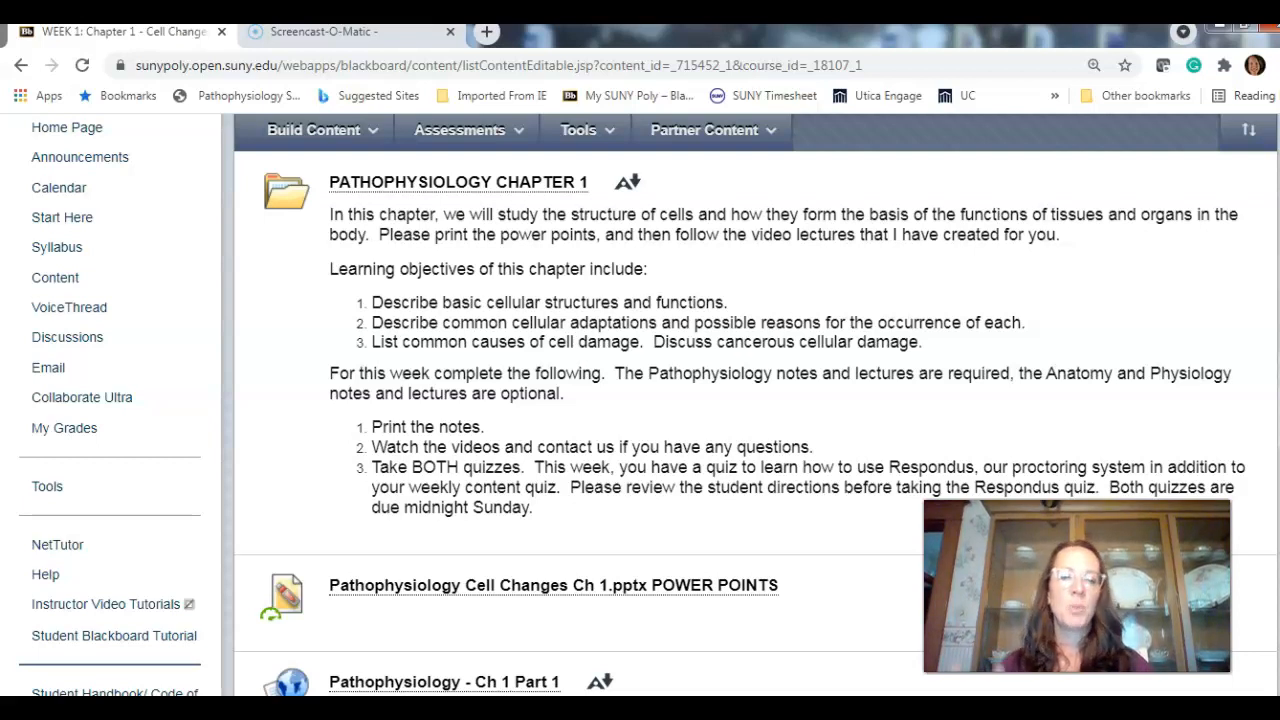
pyautogui.scroll(-3)
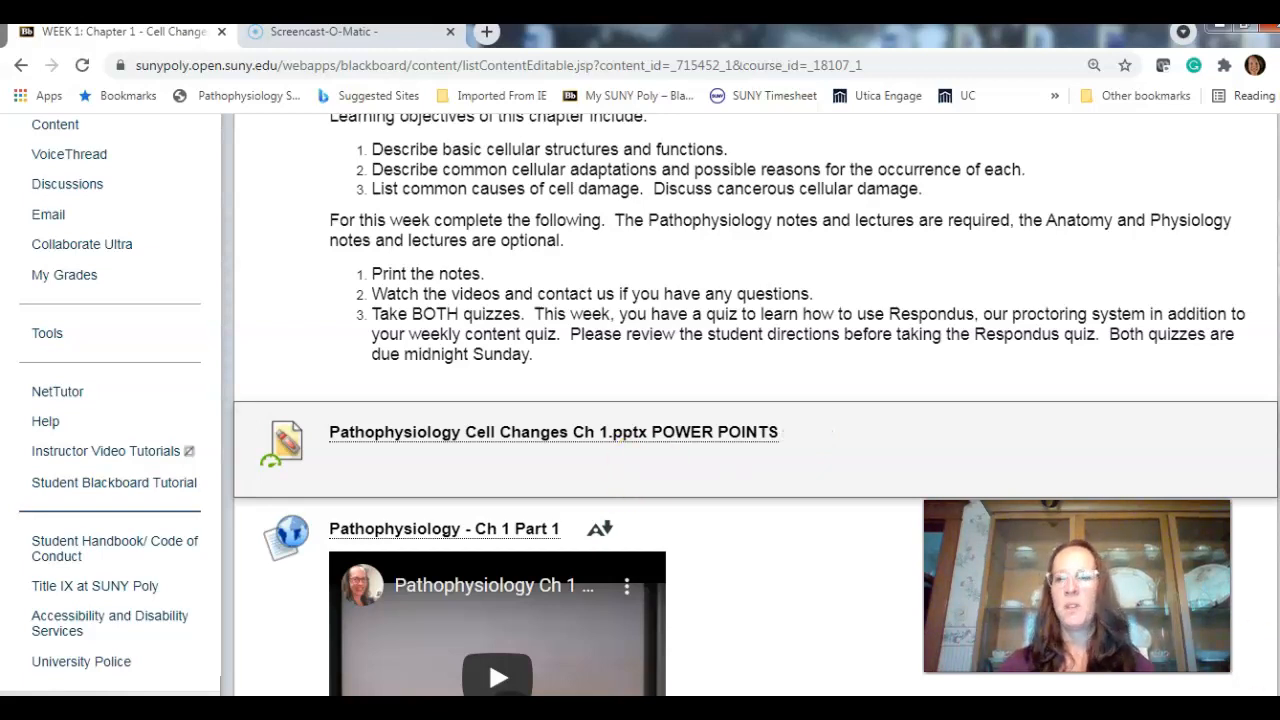
pyautogui.scroll(-3)
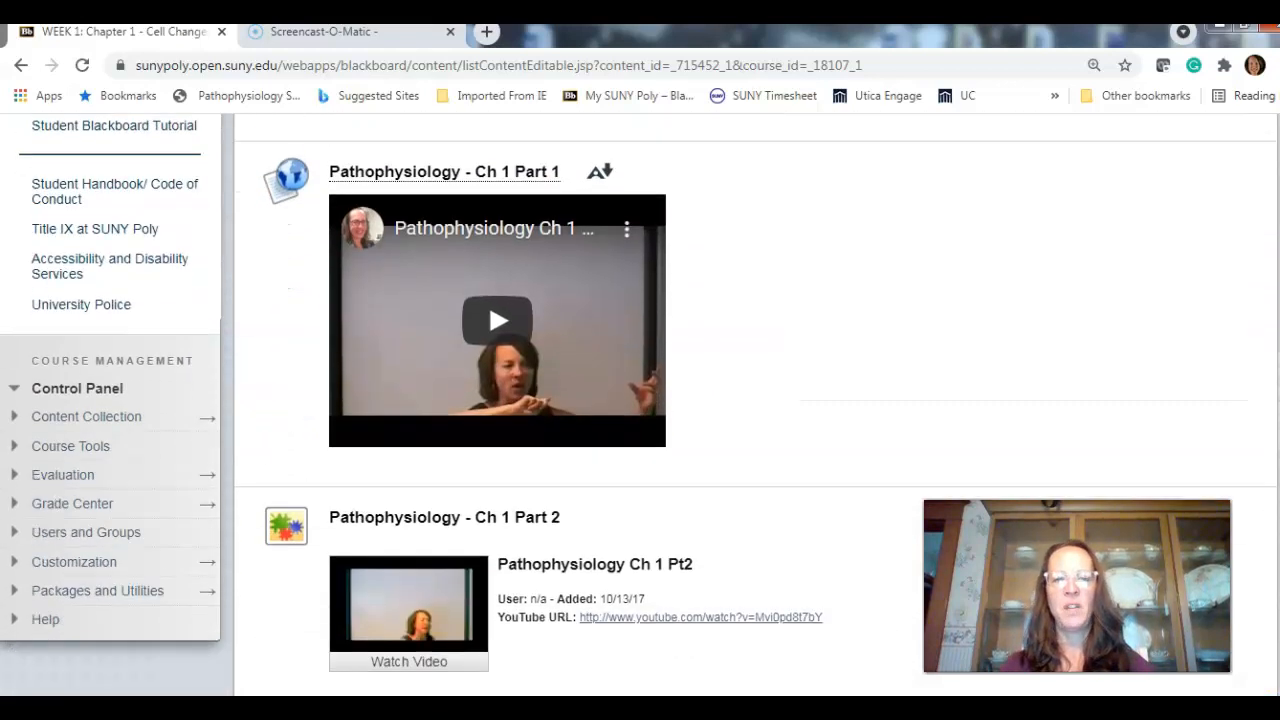
pyautogui.moveTo(527, 353)
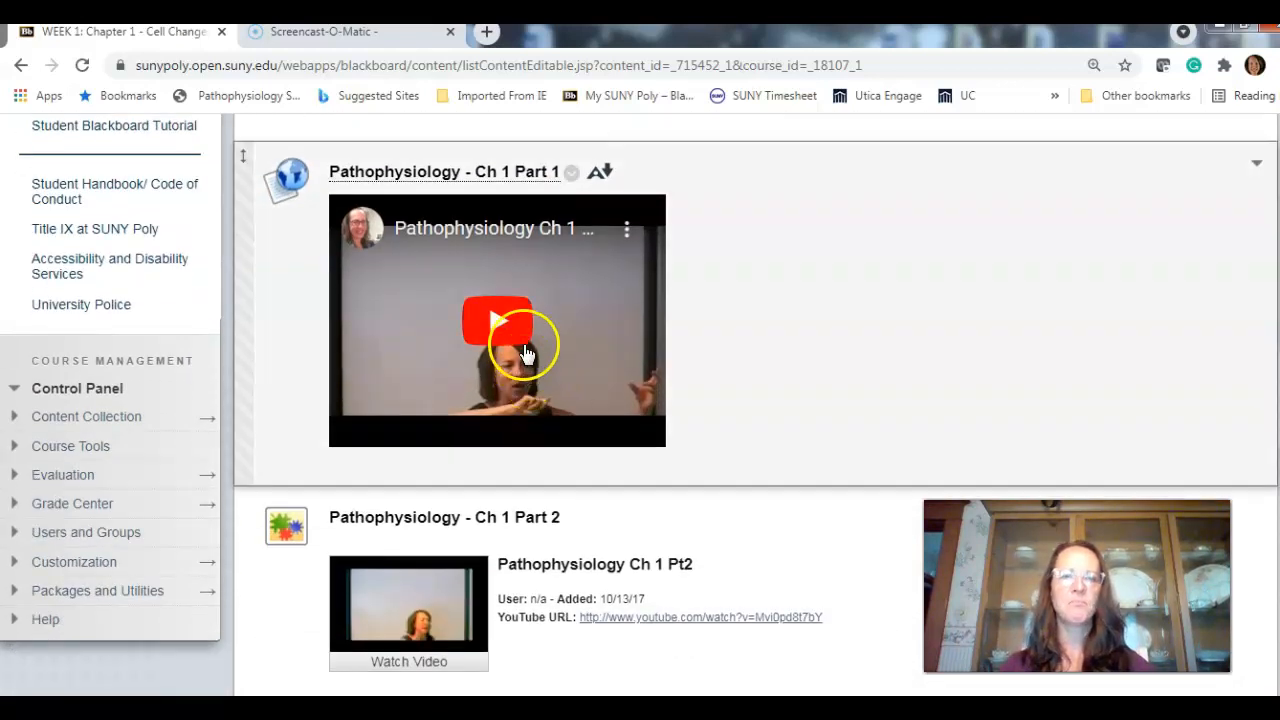
# Briefly play the Ch 1 Part 1 lecture video and leave it paused
pyautogui.click(497, 322)
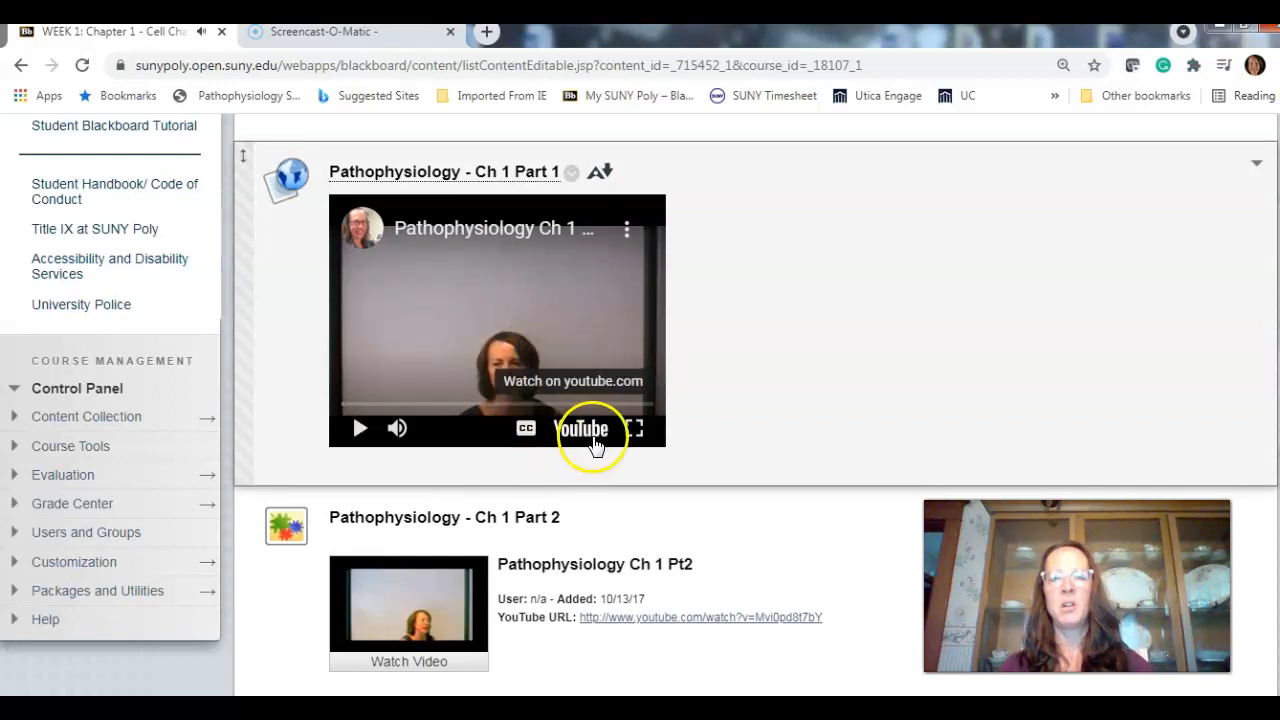
pyautogui.click(581, 428)
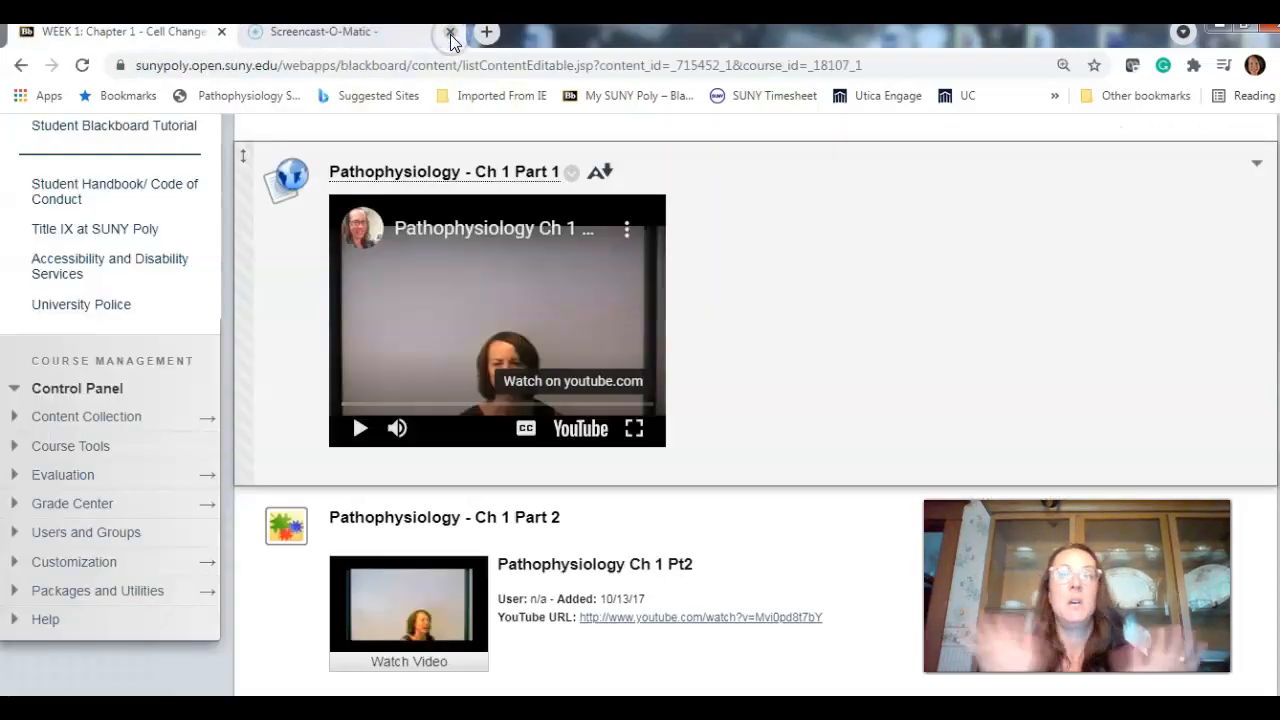
pyautogui.moveTo(740, 165)
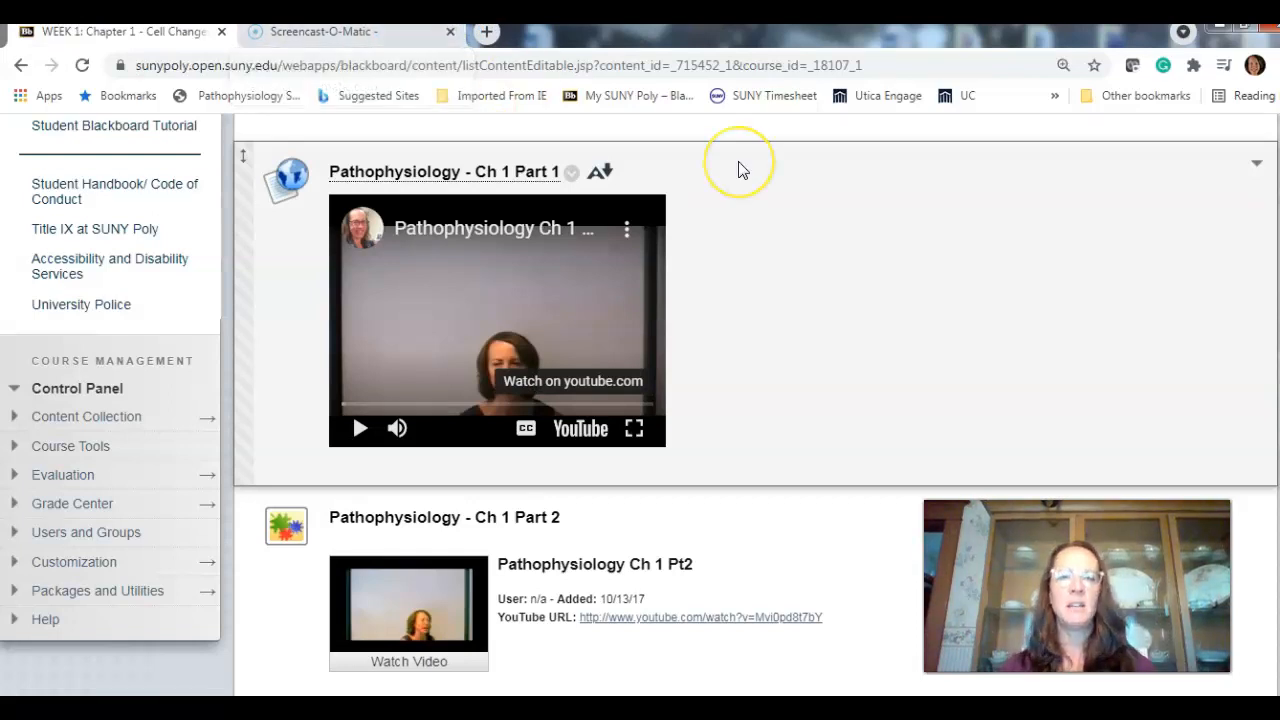
pyautogui.moveTo(740, 165)
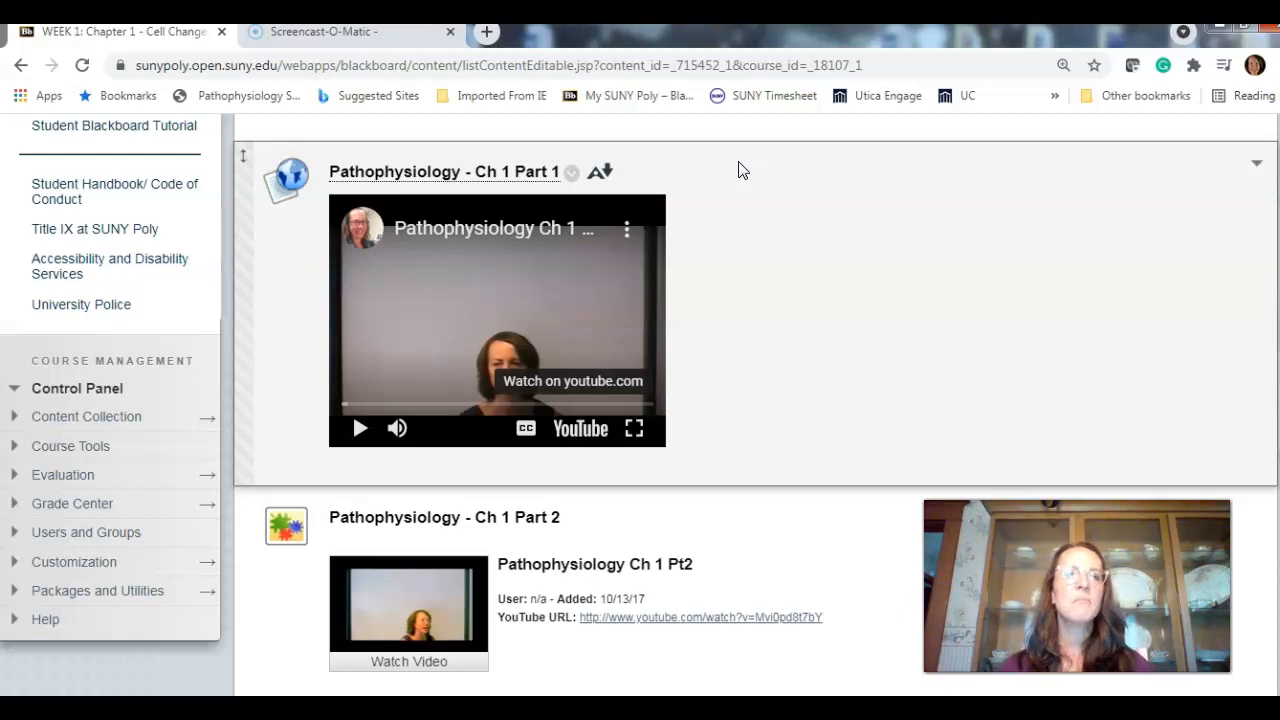
pyautogui.moveTo(545, 290)
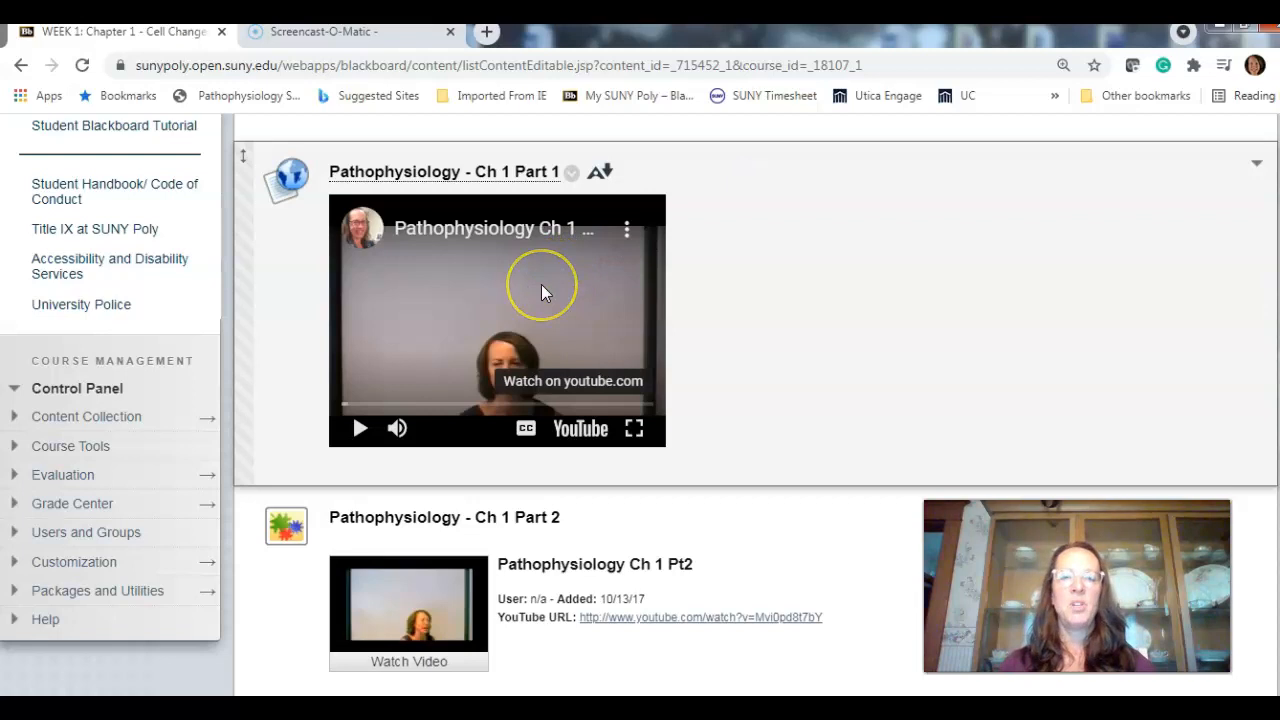
pyautogui.moveTo(545, 292)
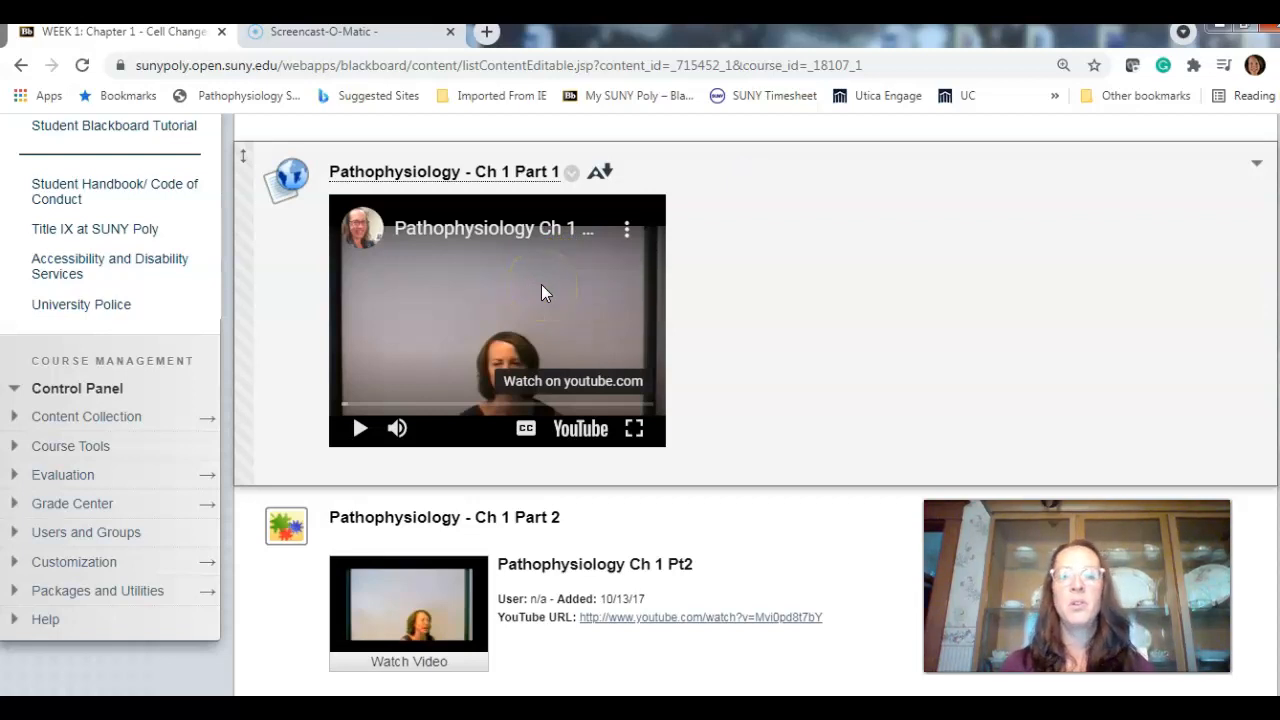
# Watch the Ch 1 Part 2 lecture video in its pop-up player, shown full screen
pyautogui.click(408, 661)
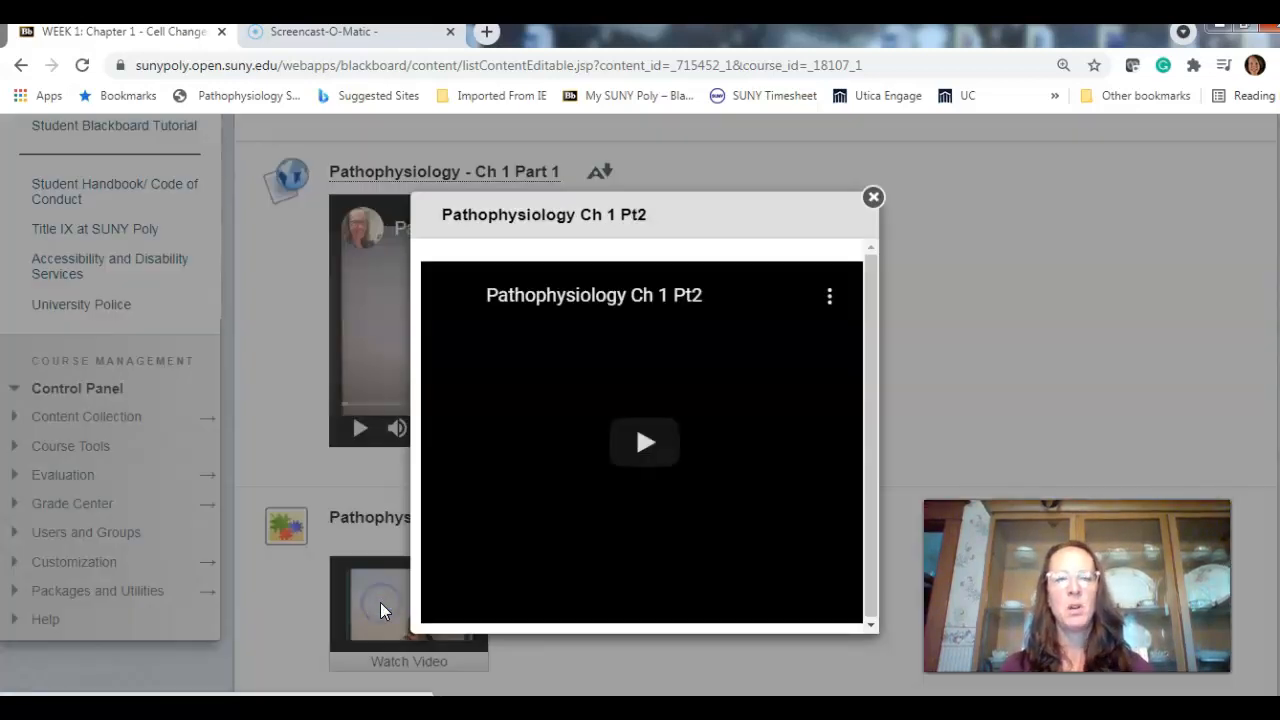
pyautogui.click(644, 442)
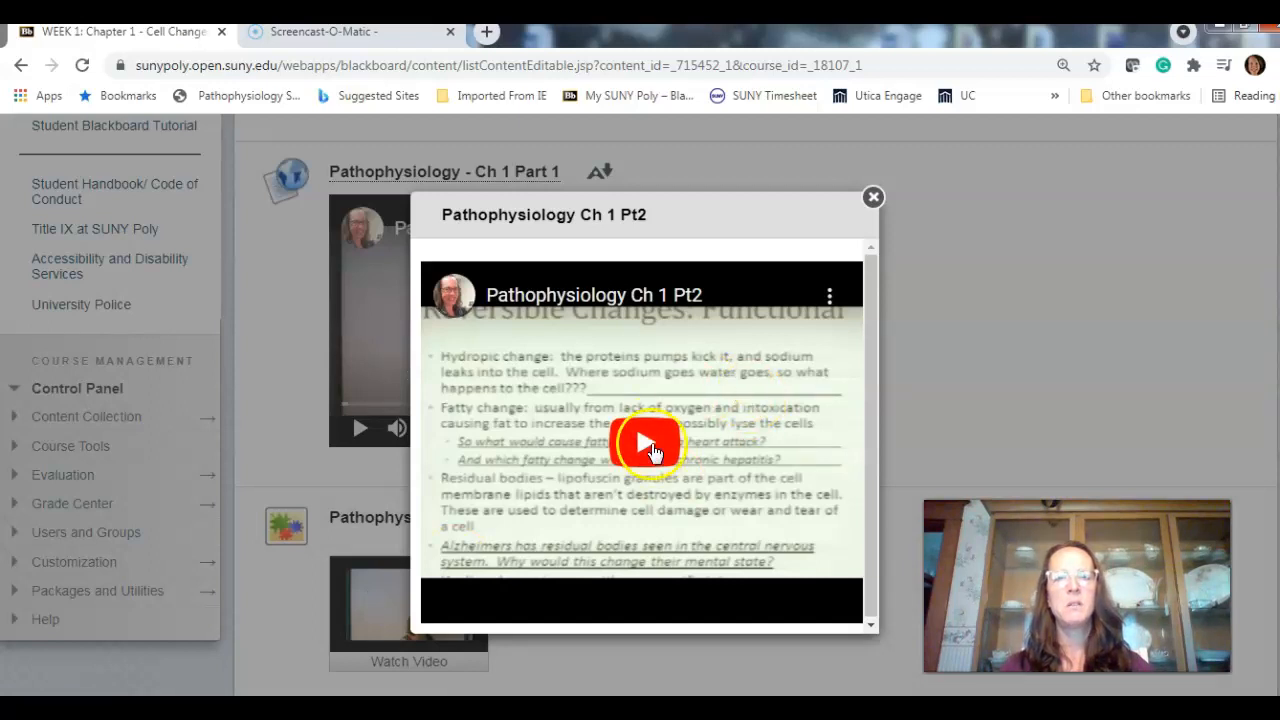
pyautogui.click(645, 445)
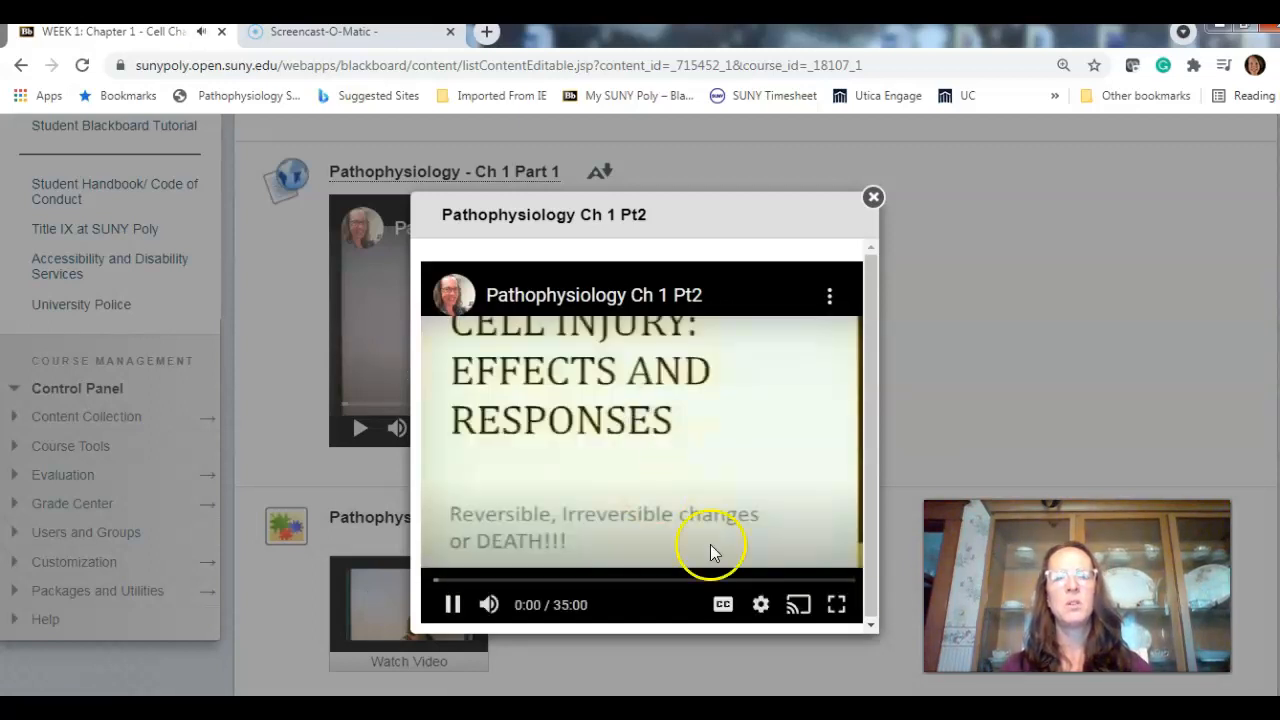
pyautogui.moveTo(836, 604)
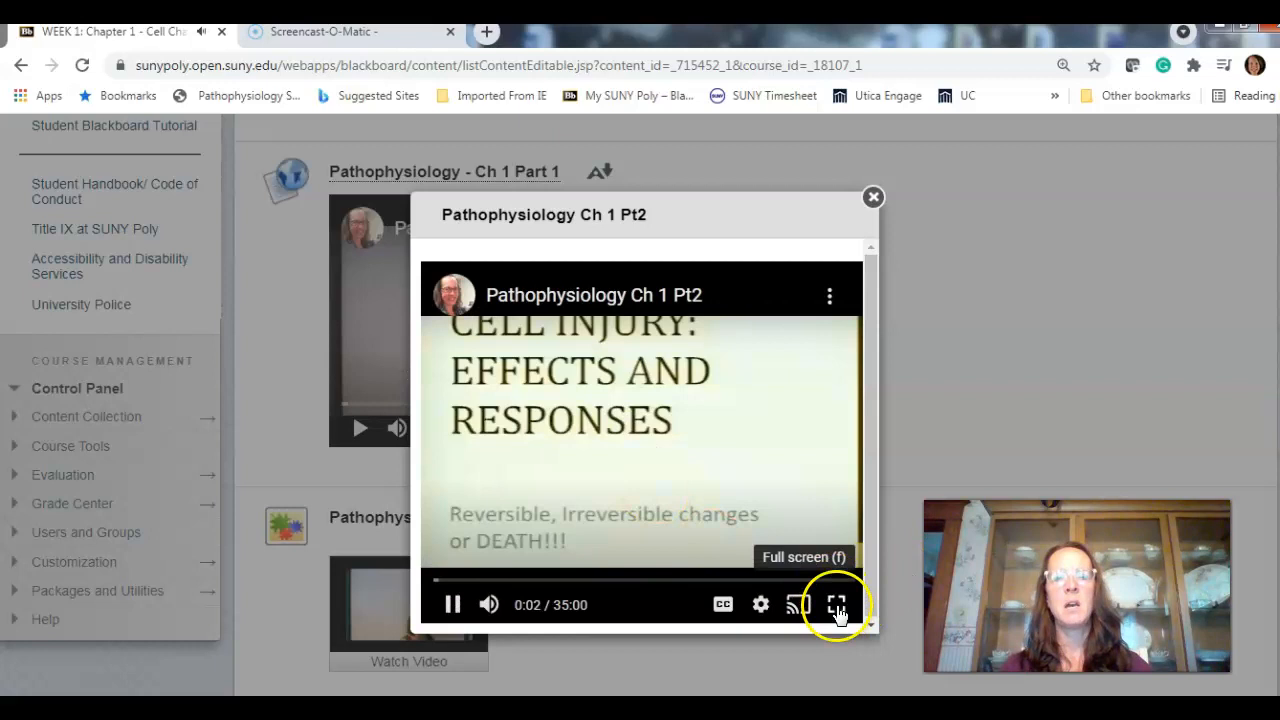
pyautogui.click(836, 604)
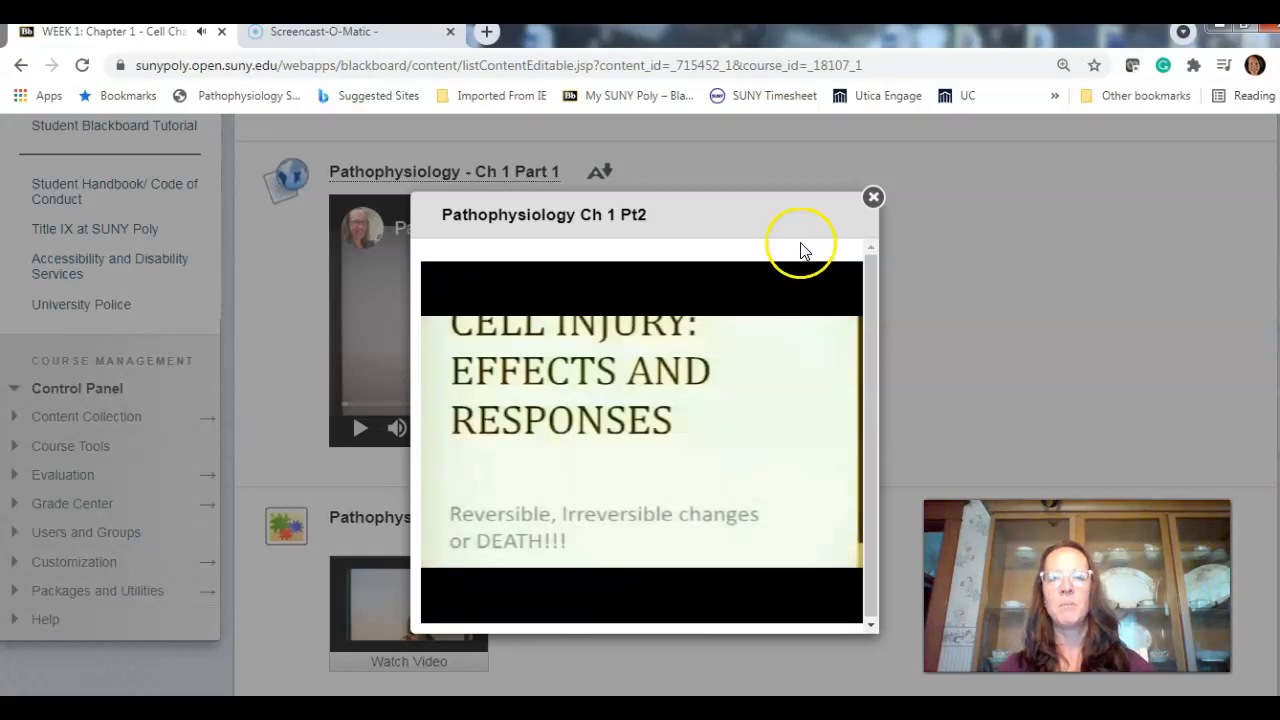
# Close the Part 2 video pop-up and scroll the Week 1 items down to Quiz 1 and the Review Questions
pyautogui.click(872, 197)
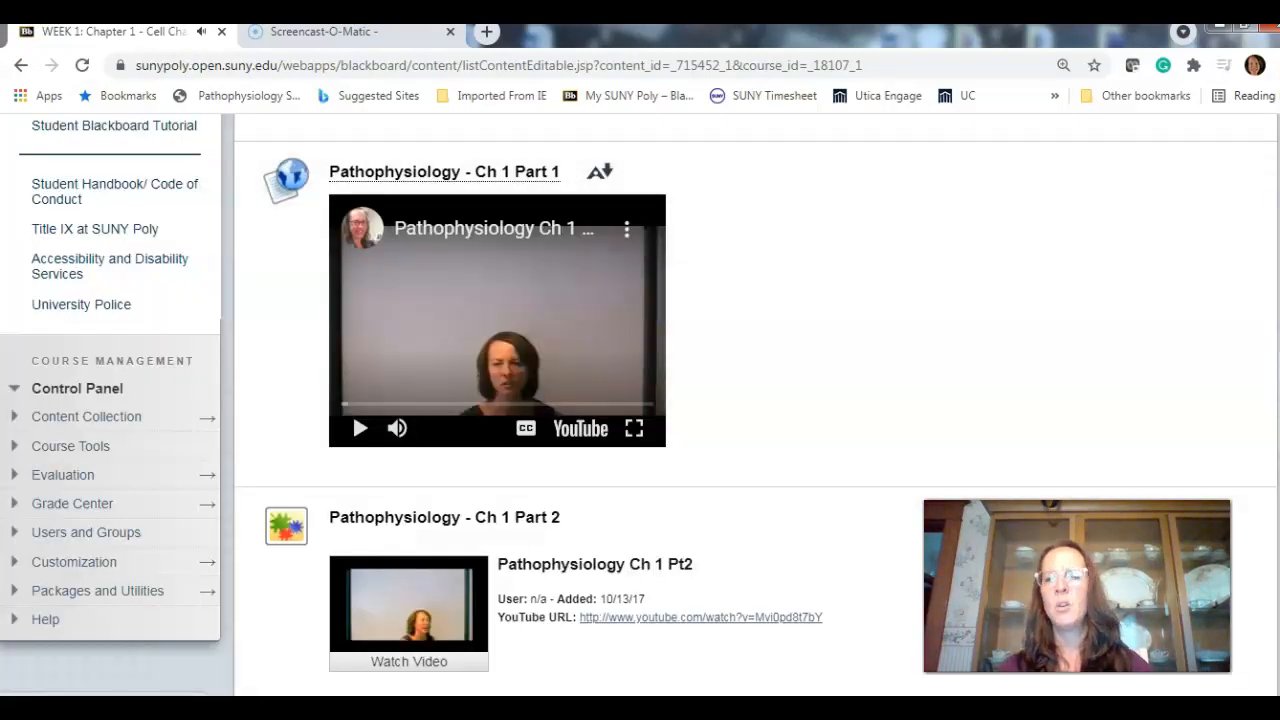
pyautogui.scroll(-3)
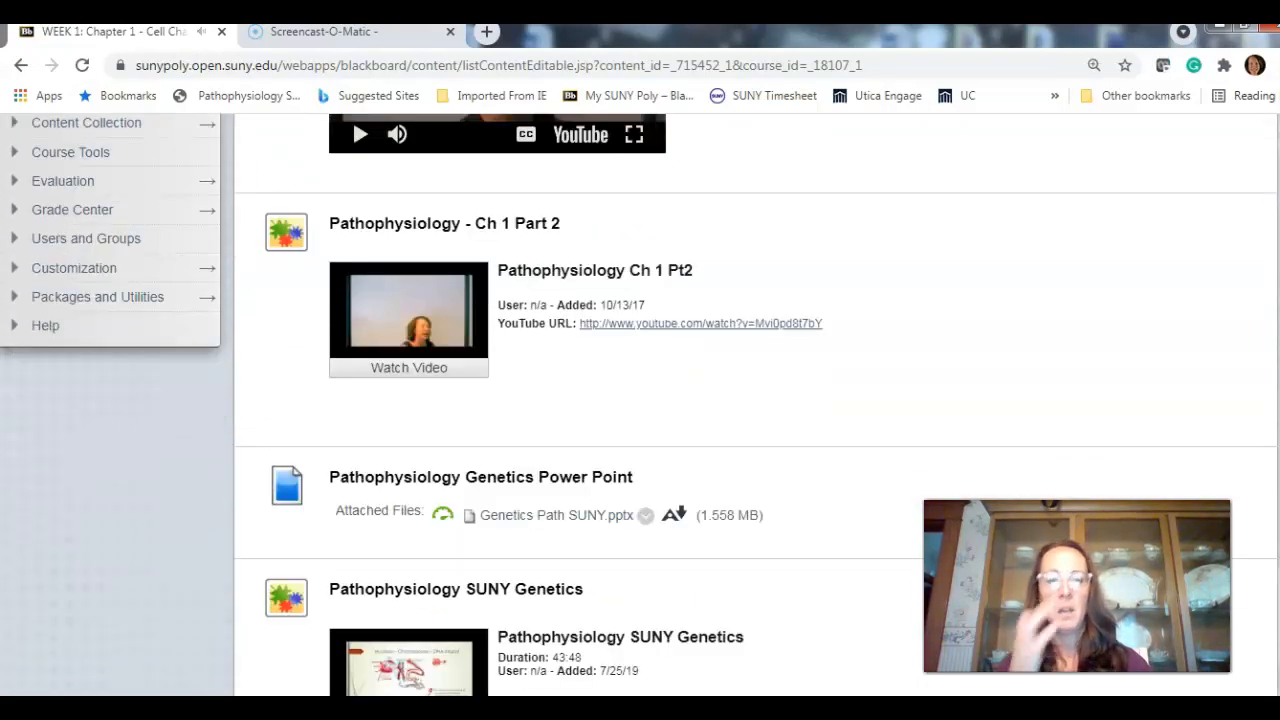
pyautogui.scroll(-3)
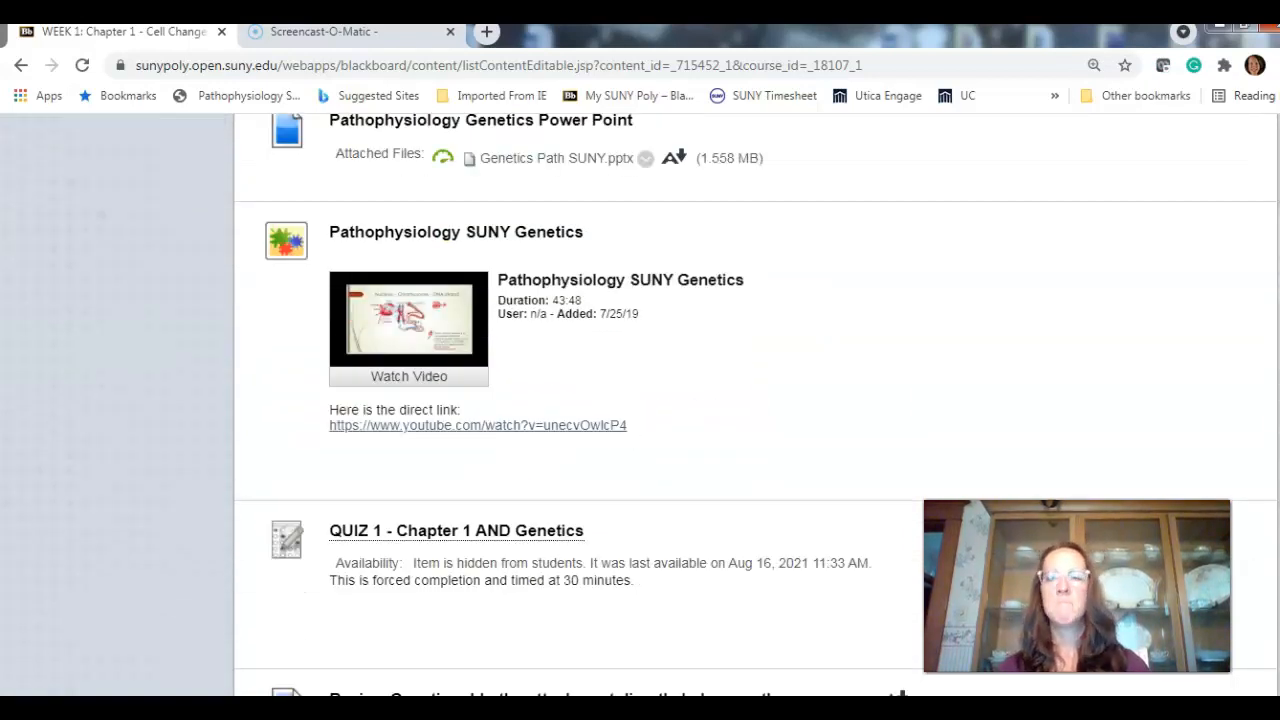
pyautogui.scroll(3)
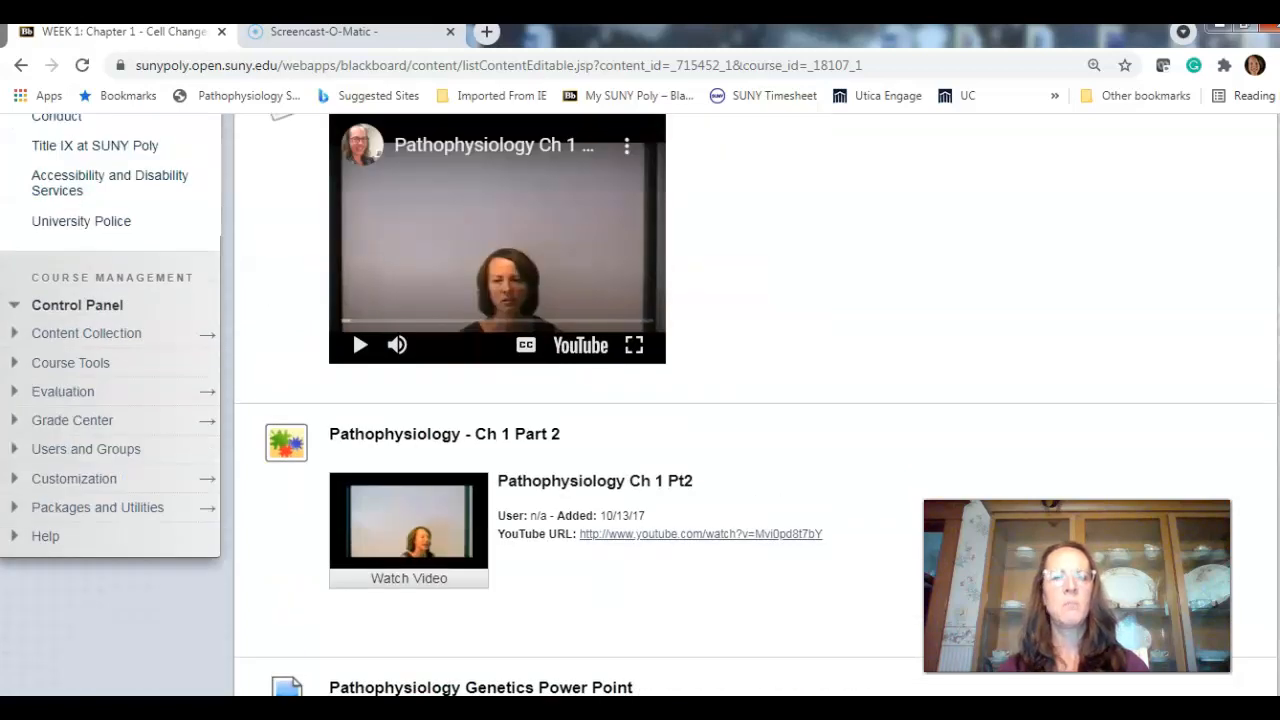
pyautogui.scroll(-3)
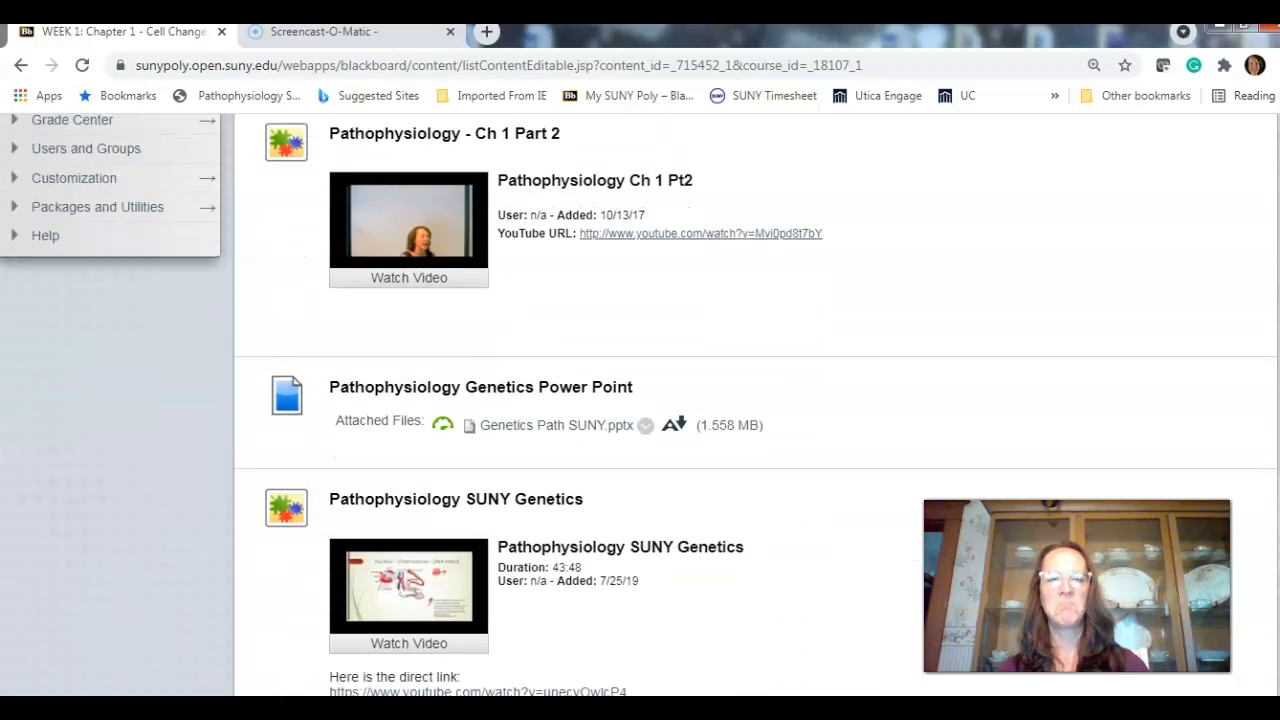
pyautogui.scroll(-3)
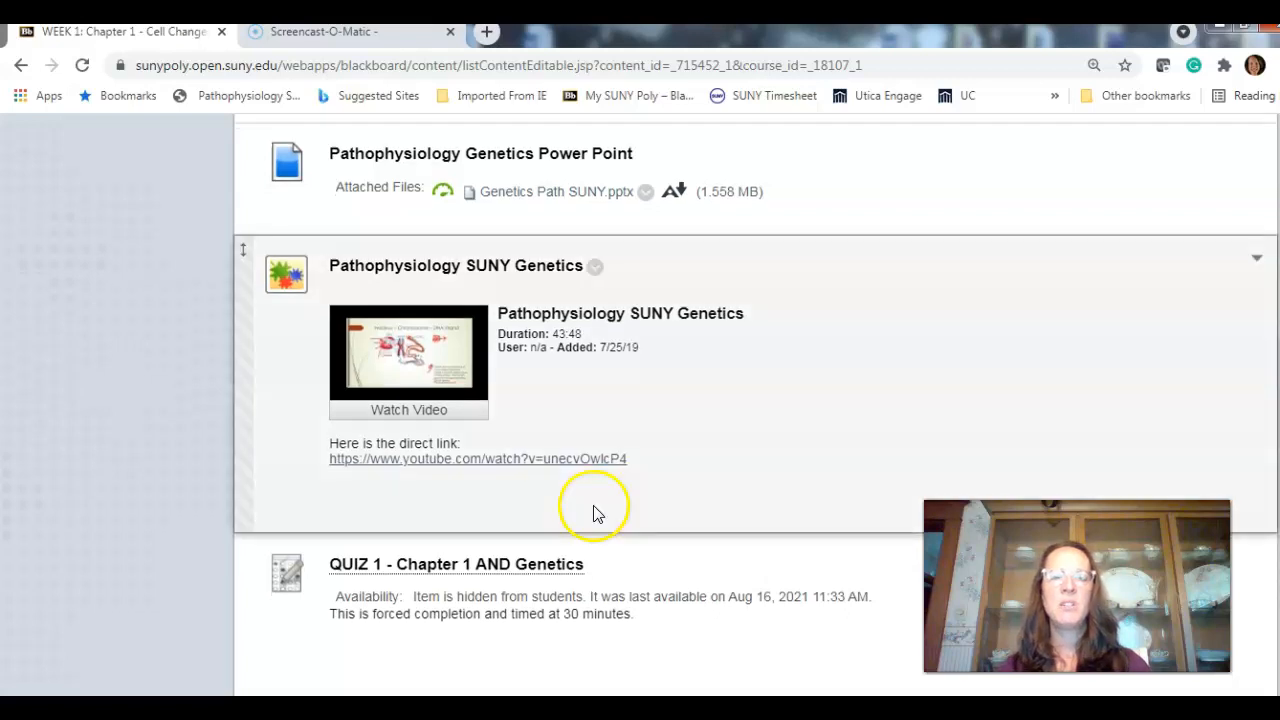
pyautogui.moveTo(447, 368)
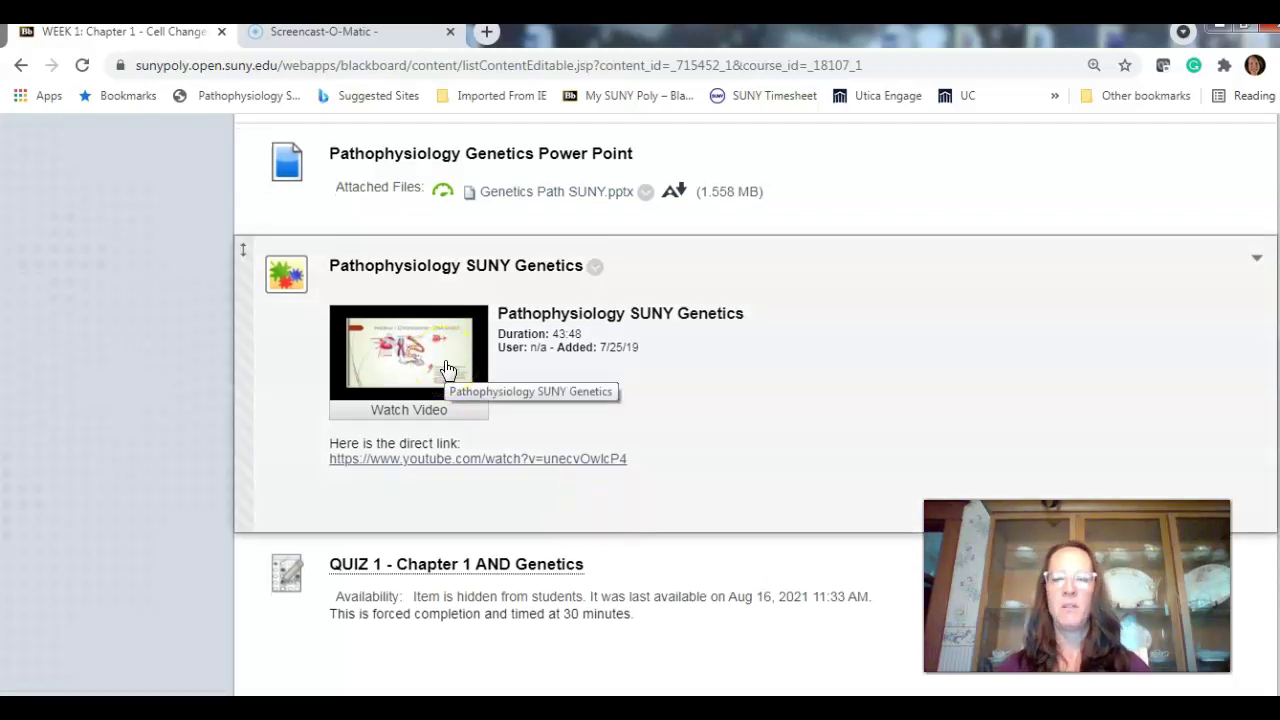
pyautogui.scroll(-3)
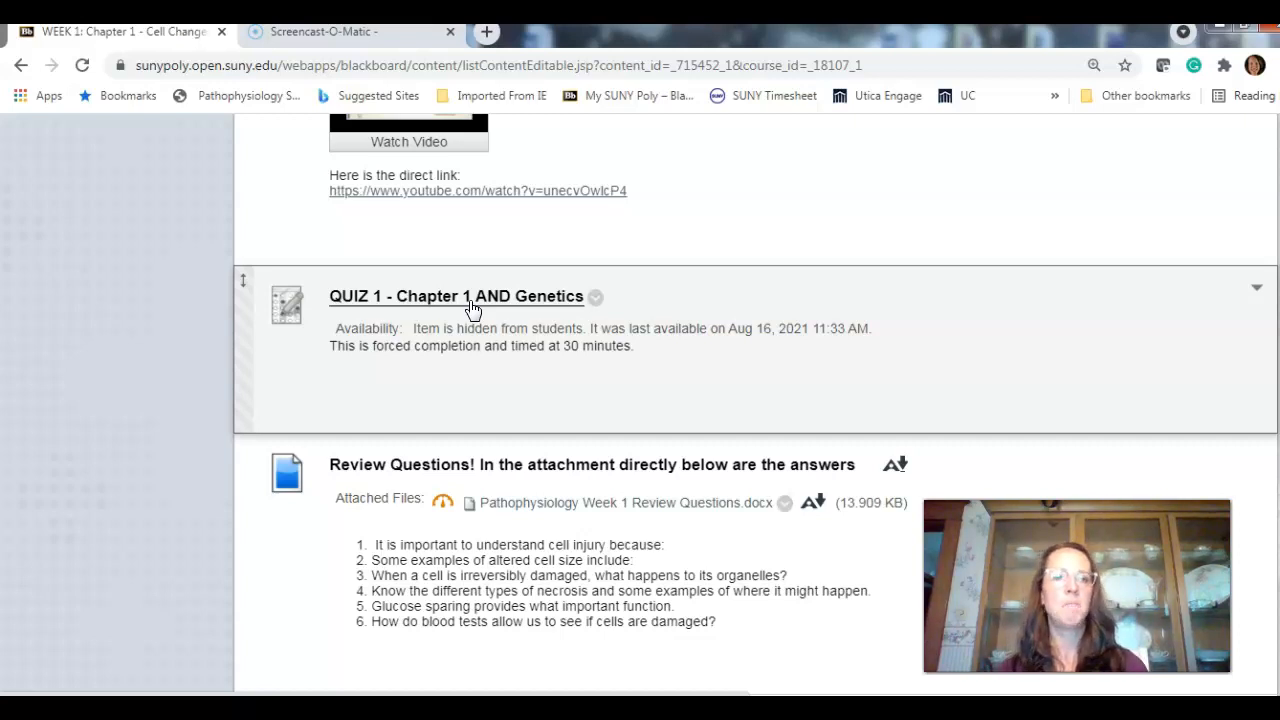
pyautogui.moveTo(1030, 350)
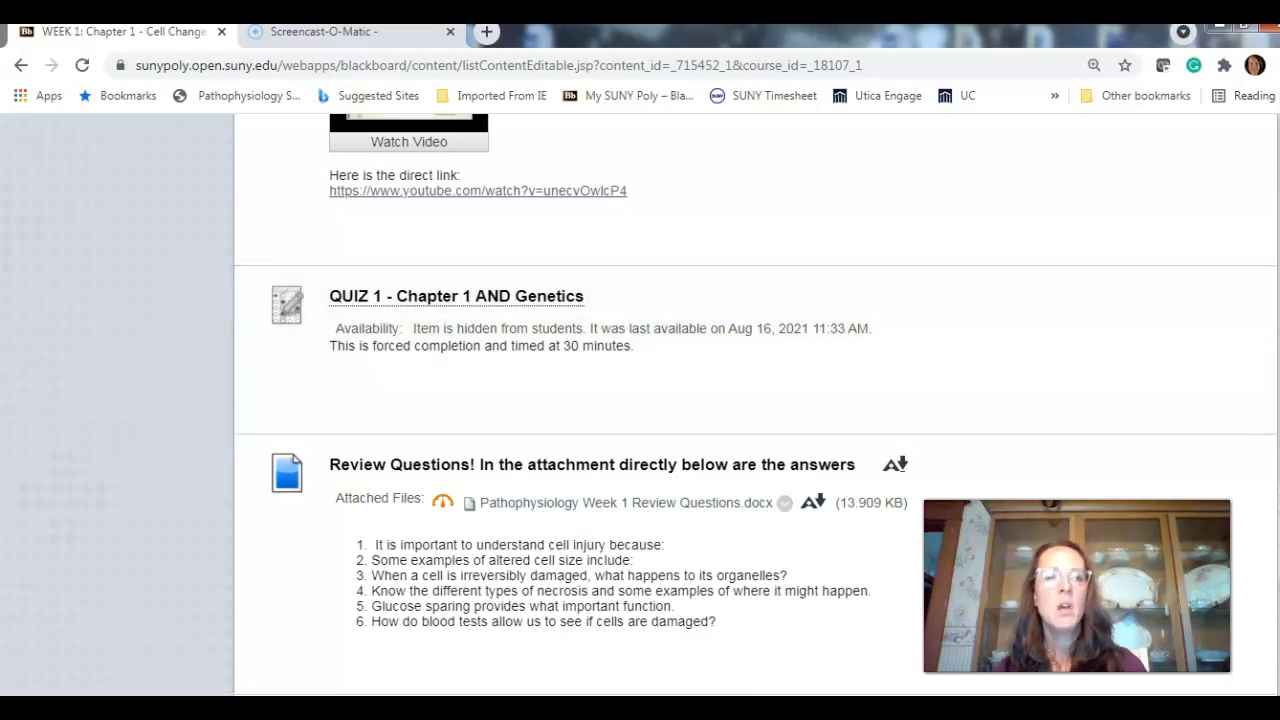
pyautogui.scroll(-3)
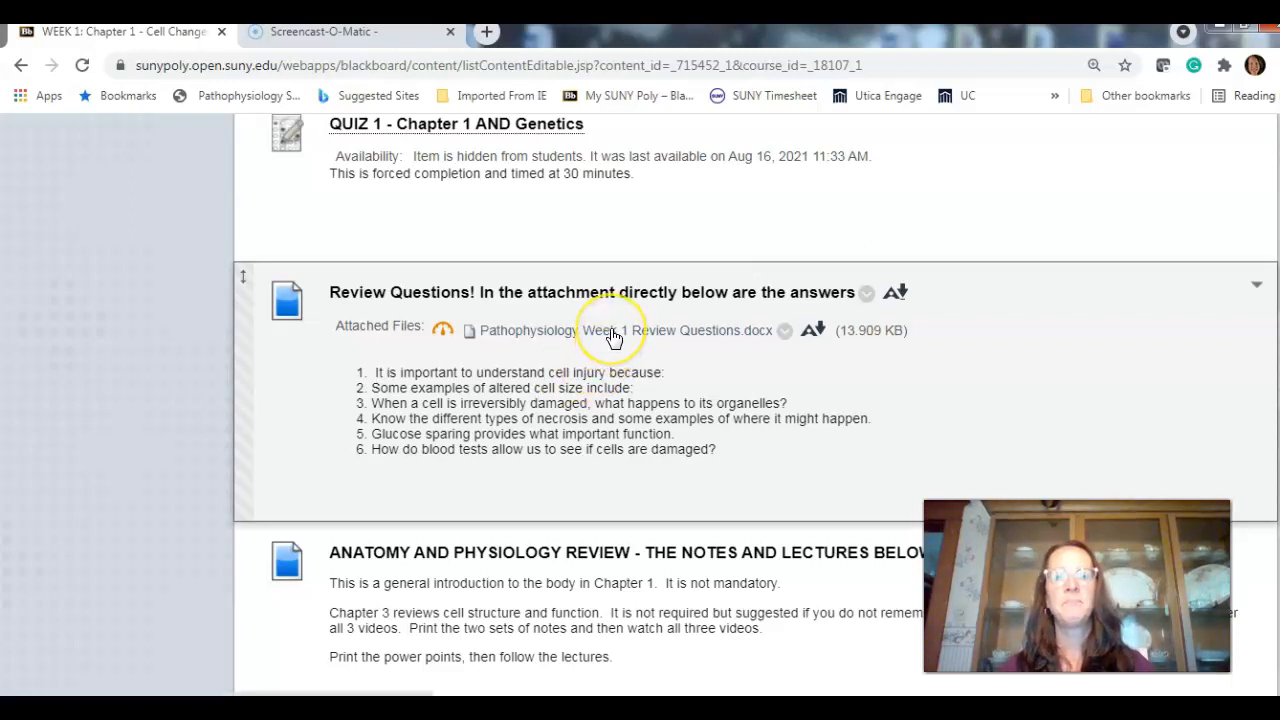
pyautogui.moveTo(614, 337)
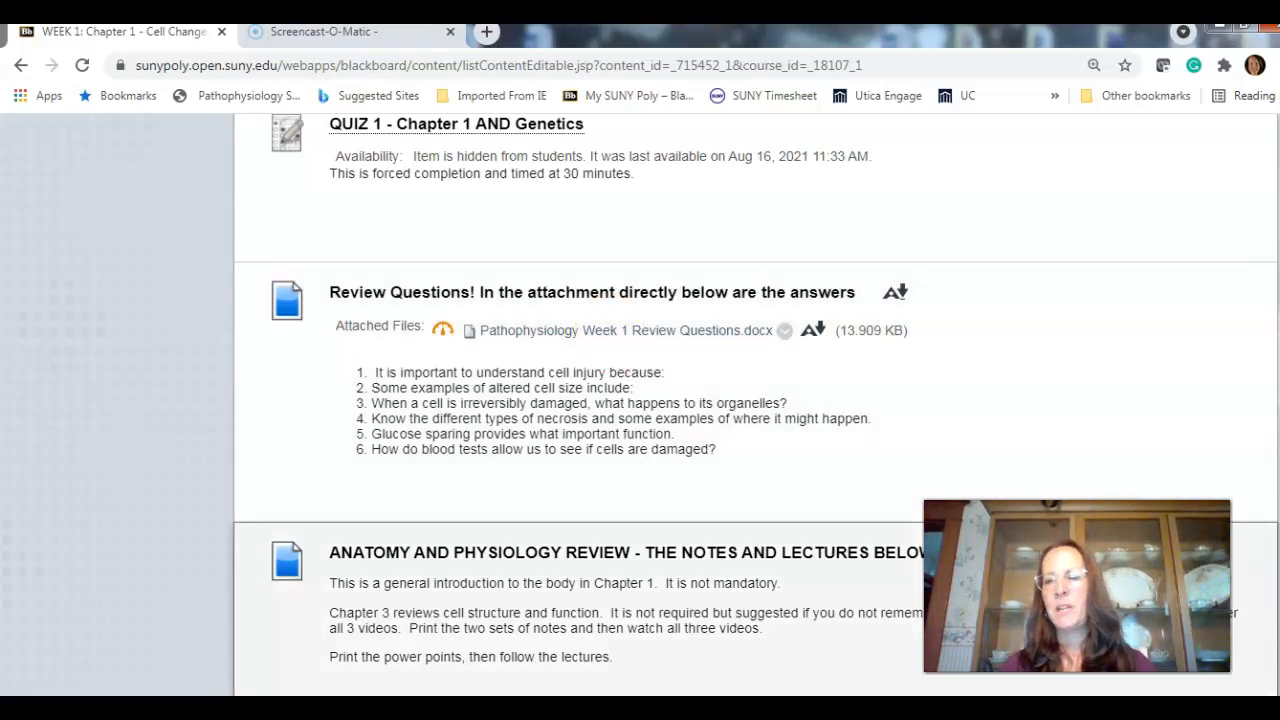
pyautogui.scroll(-3)
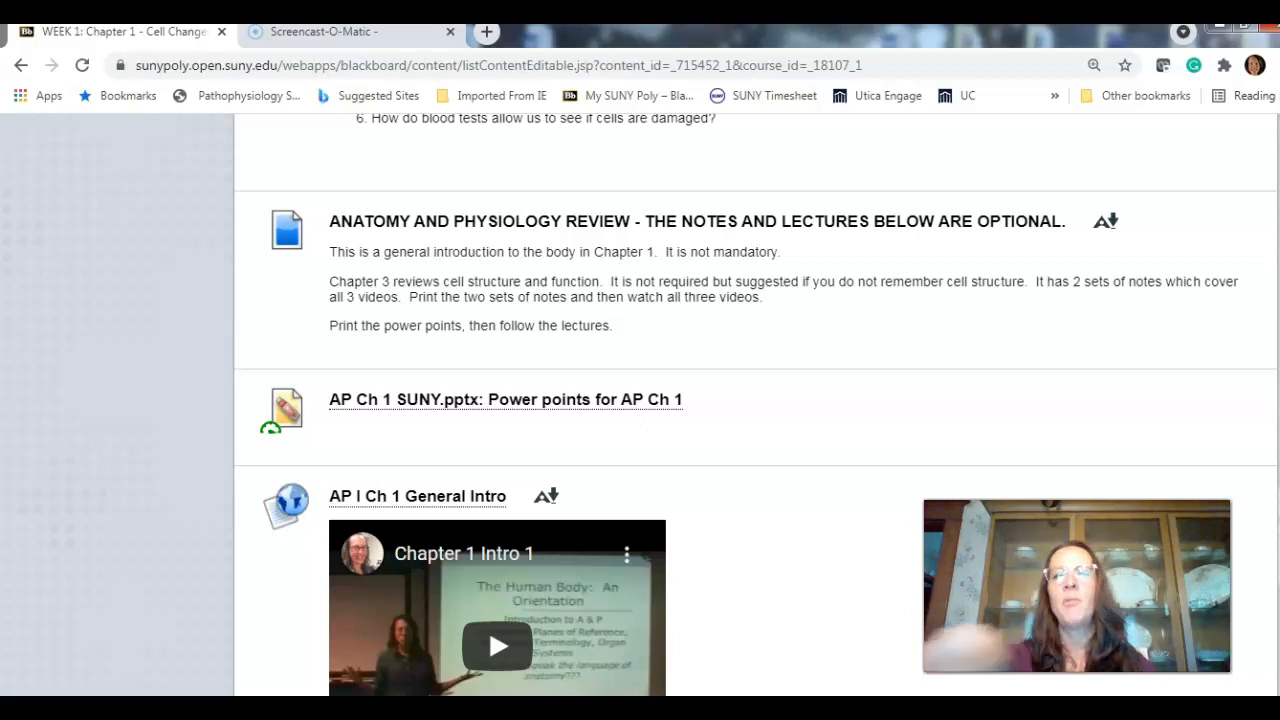
pyautogui.scroll(-3)
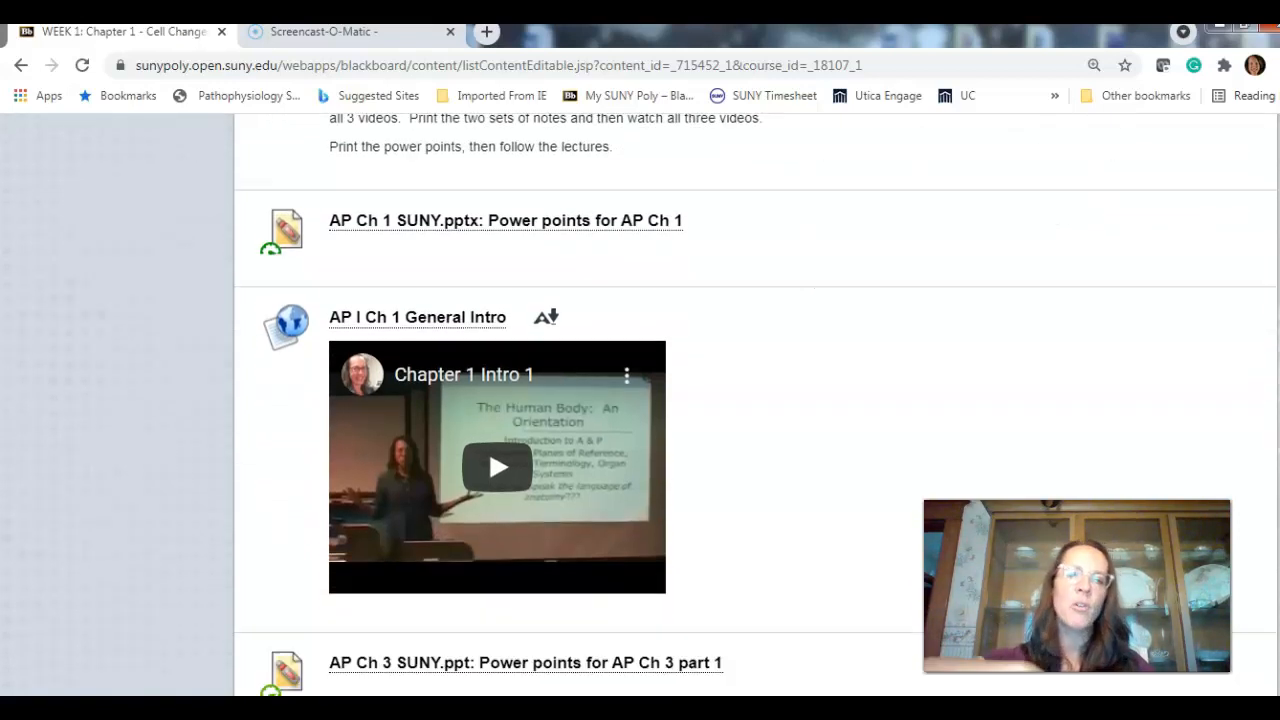
pyautogui.scroll(-3)
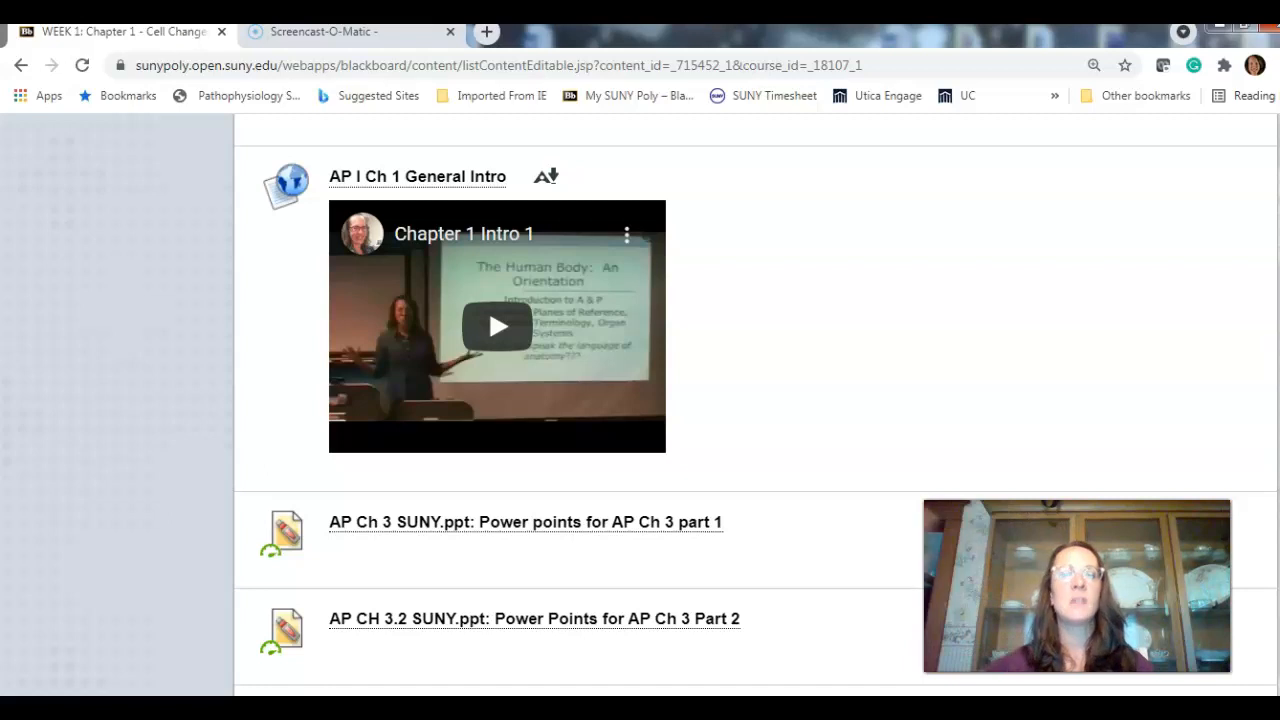
pyautogui.scroll(-3)
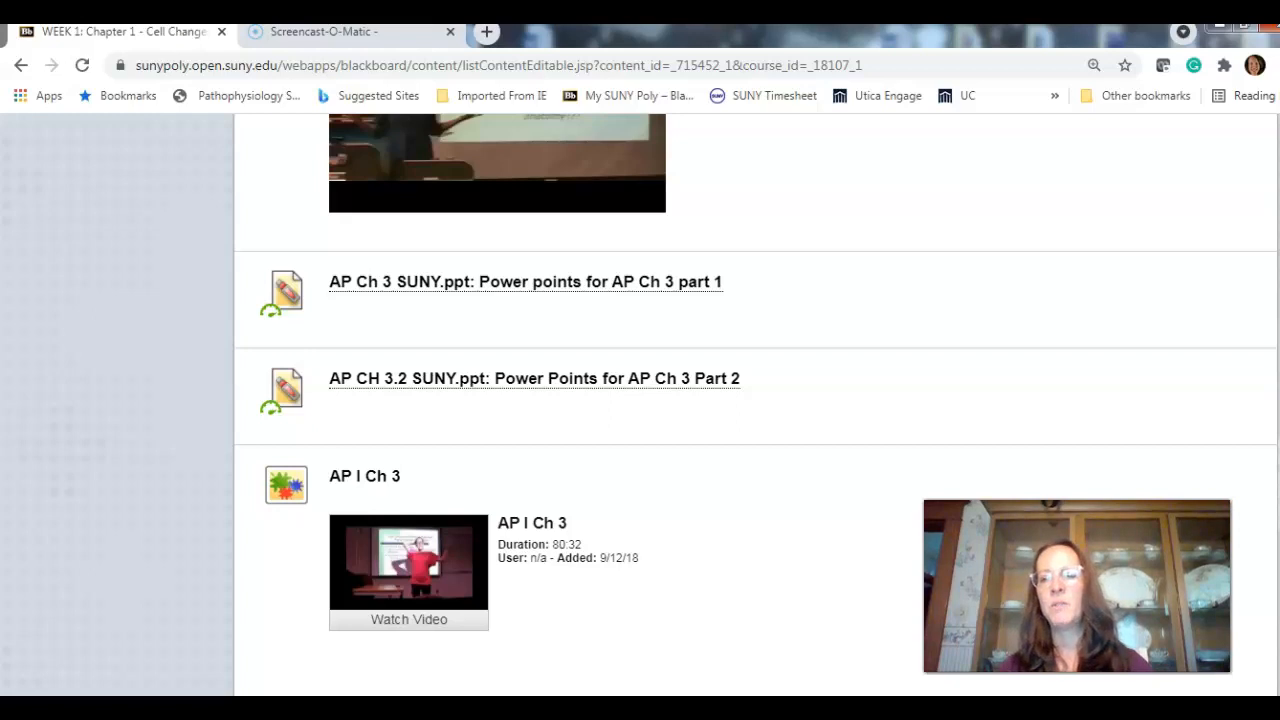
pyautogui.scroll(3)
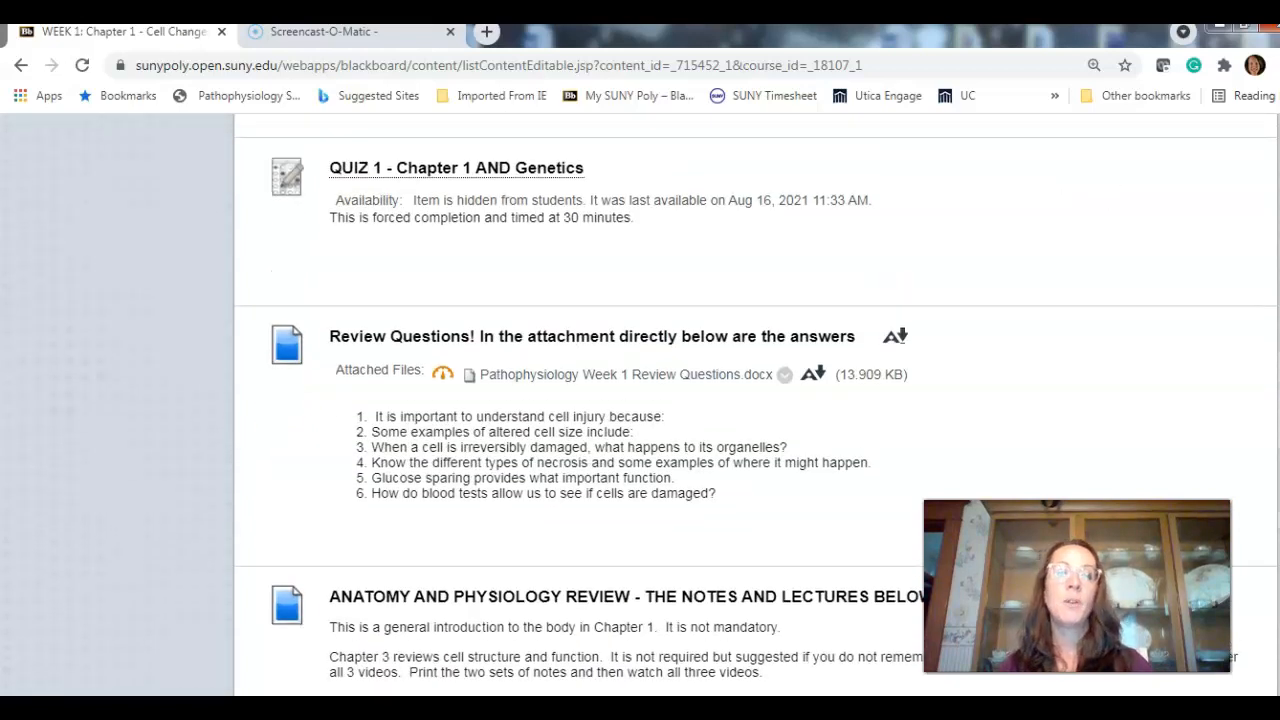
pyautogui.scroll(3)
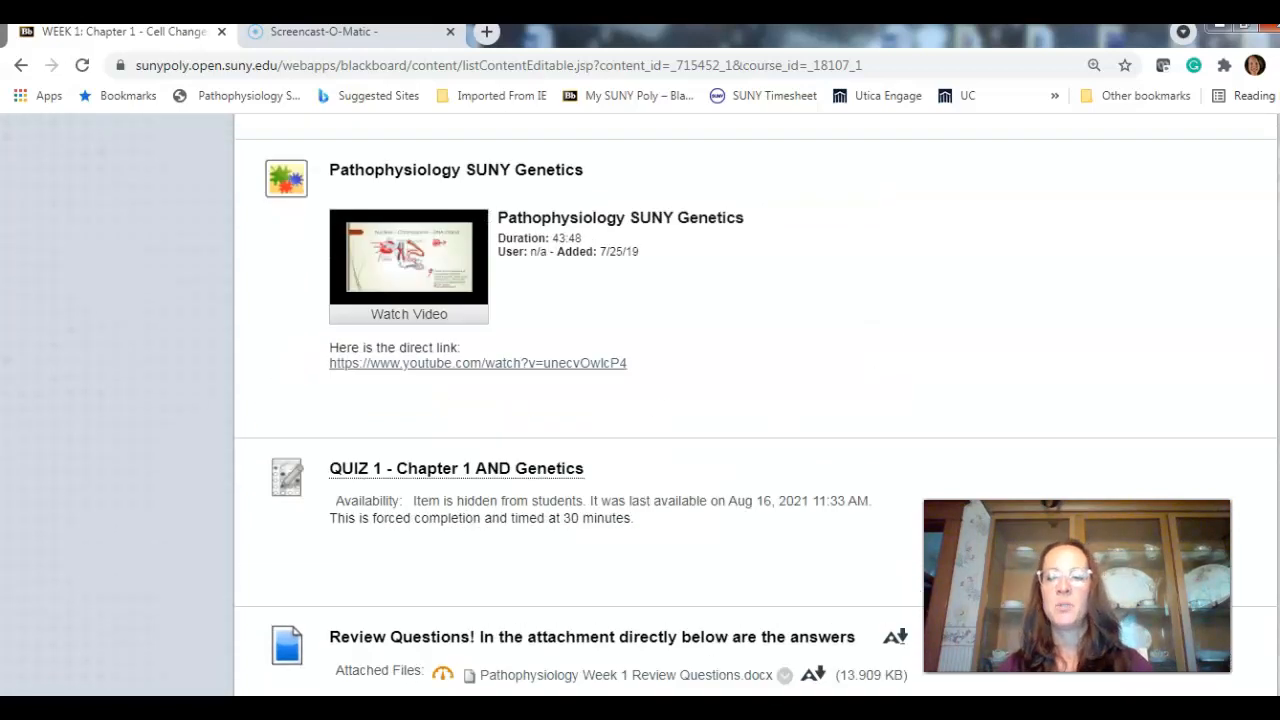
pyautogui.scroll(3)
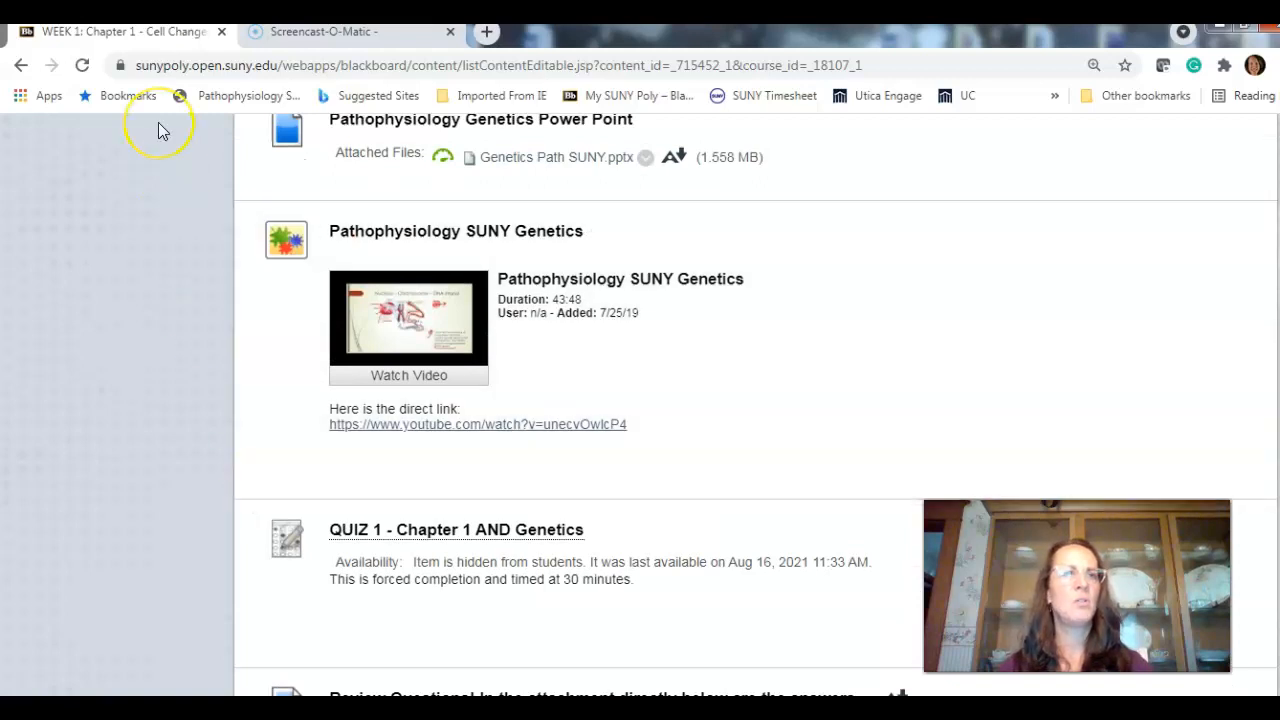
pyautogui.moveTo(660, 645)
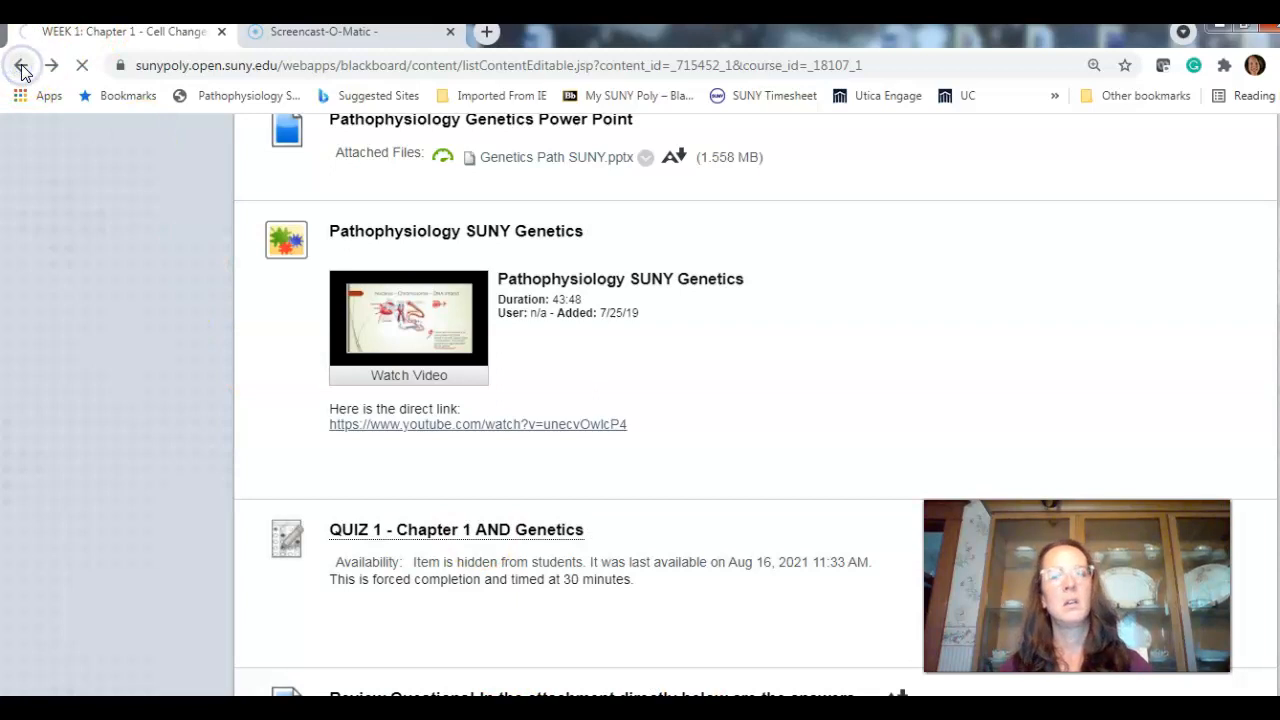
# Return to the Content list and enter the WEEK 2: Chapter 2 - Inflammation folder
pyautogui.click(22, 65)
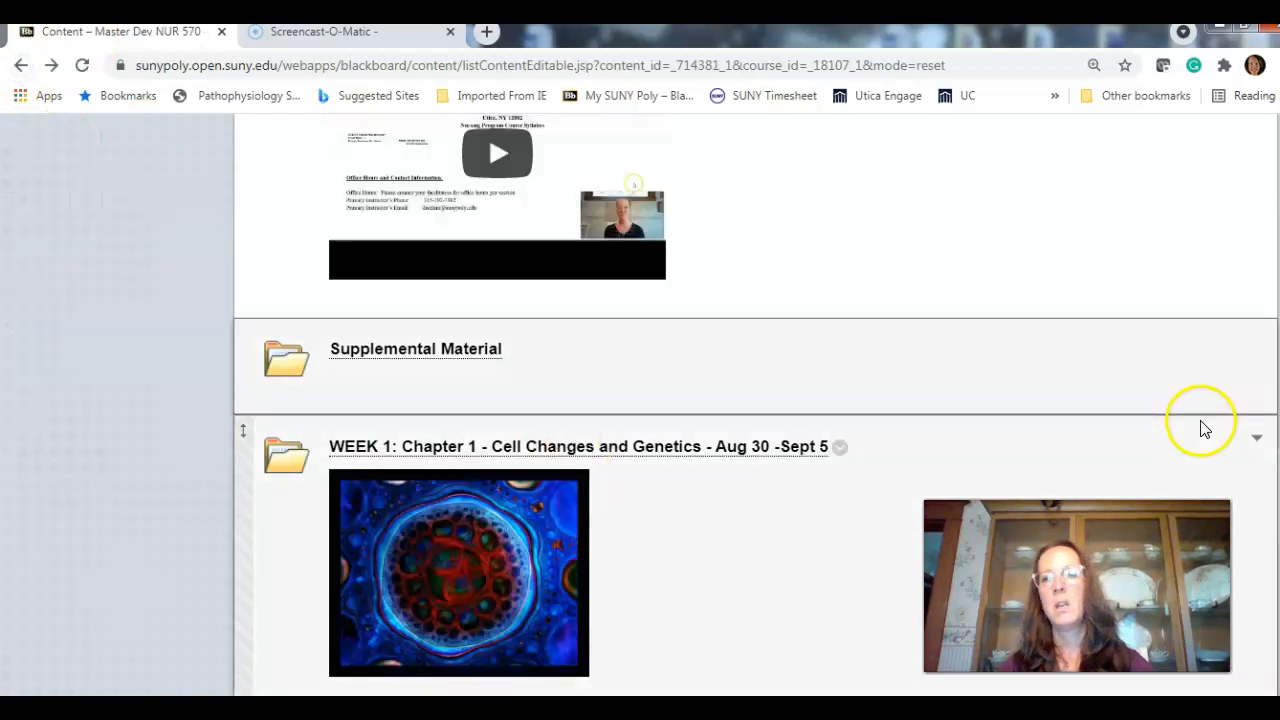
pyautogui.scroll(-3)
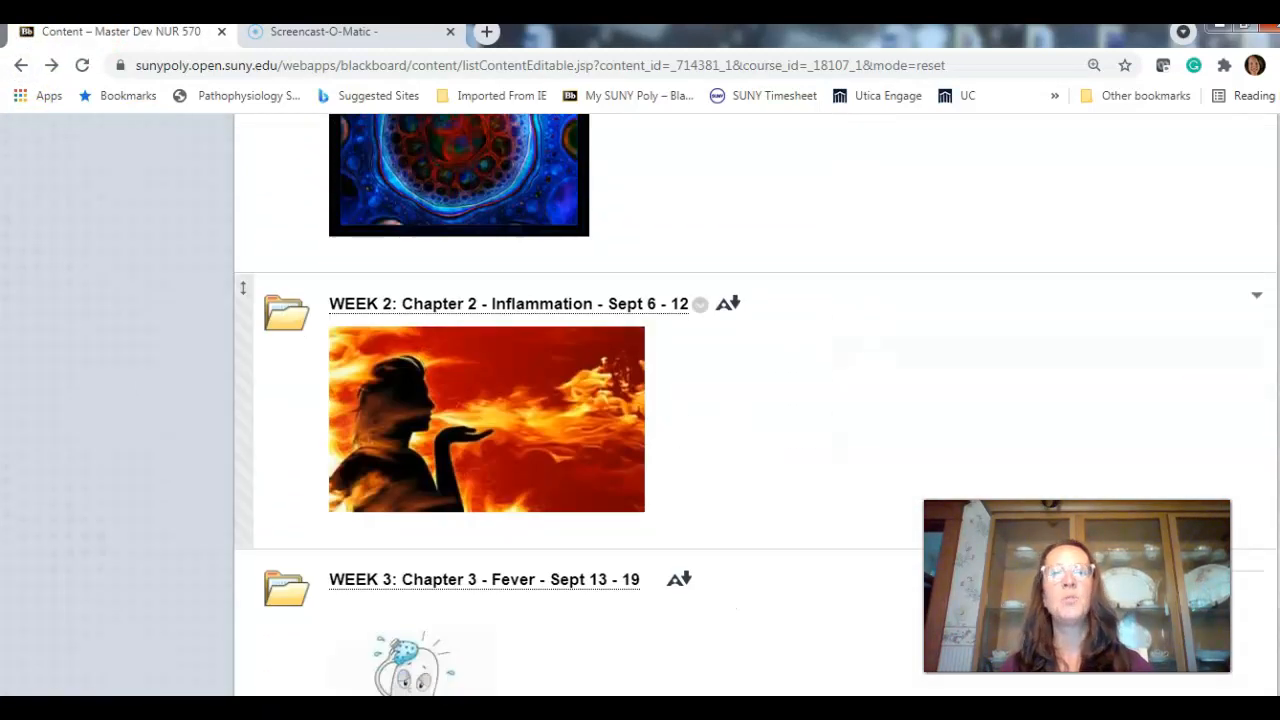
pyautogui.click(507, 303)
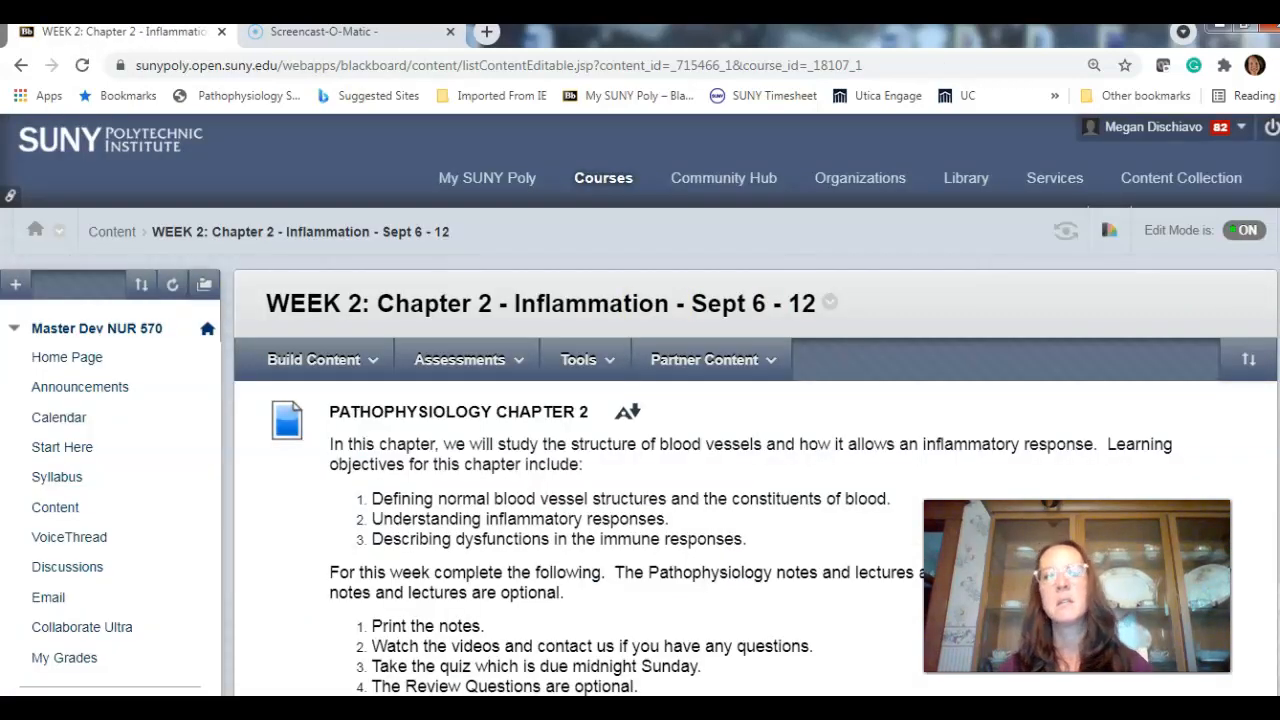
# Scroll through Week 2's objectives, lecture videos, Quiz 2 and review questions
pyautogui.scroll(-3)
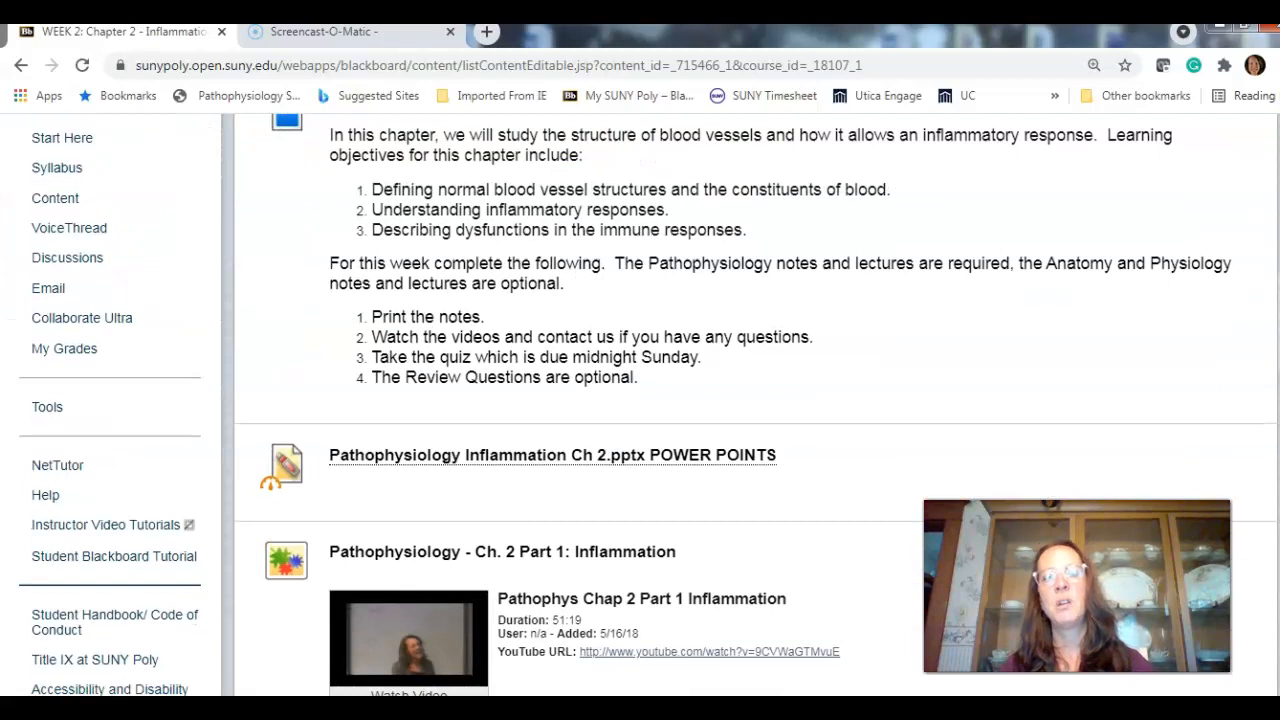
pyautogui.scroll(-3)
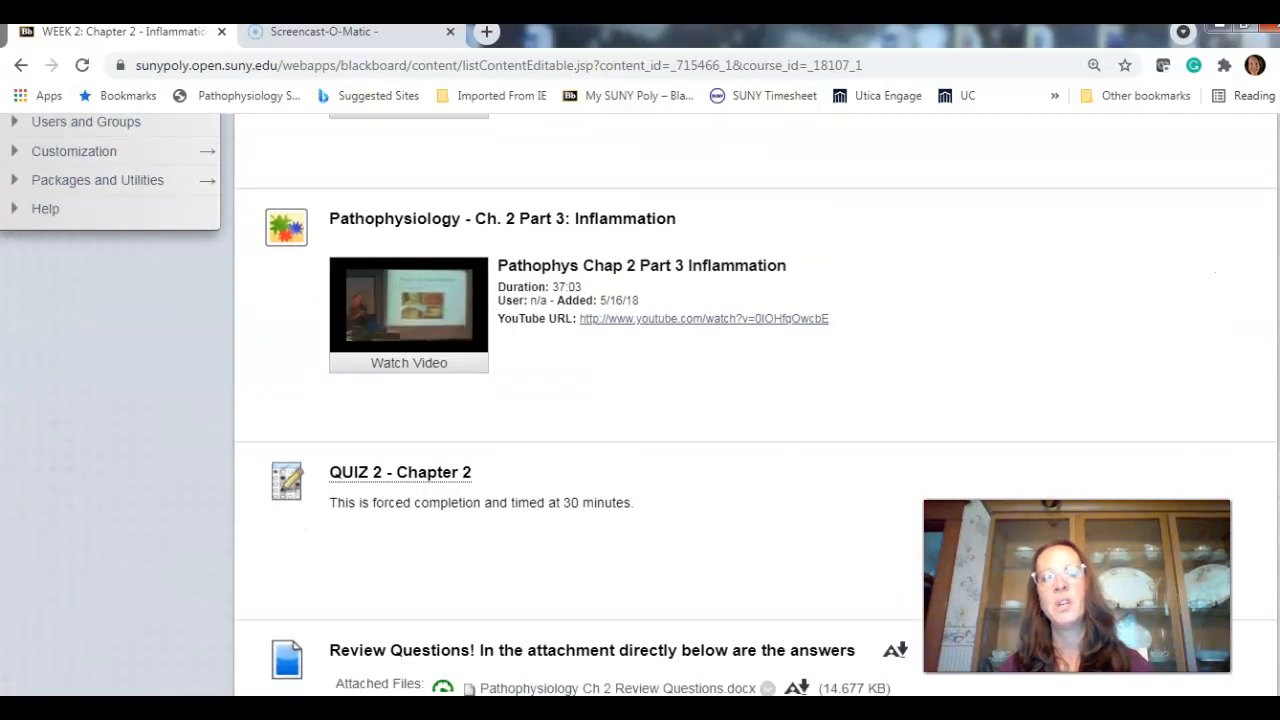
pyautogui.scroll(-3)
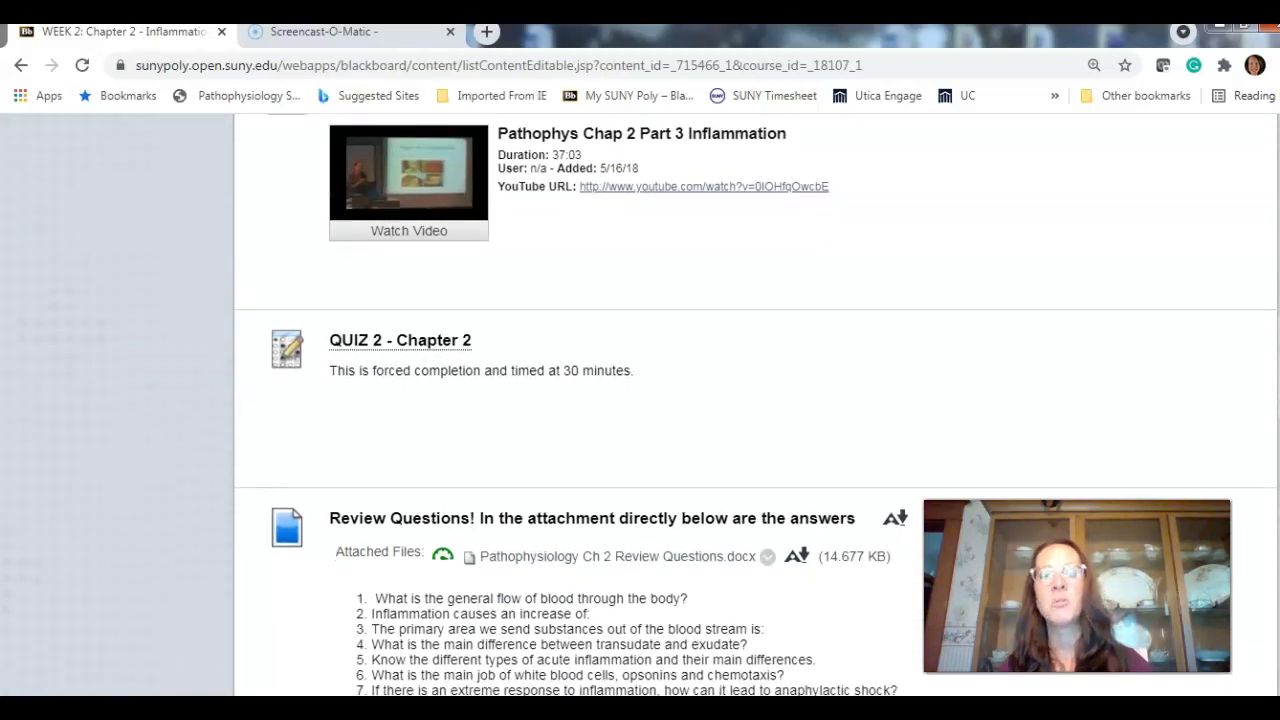
pyautogui.scroll(-3)
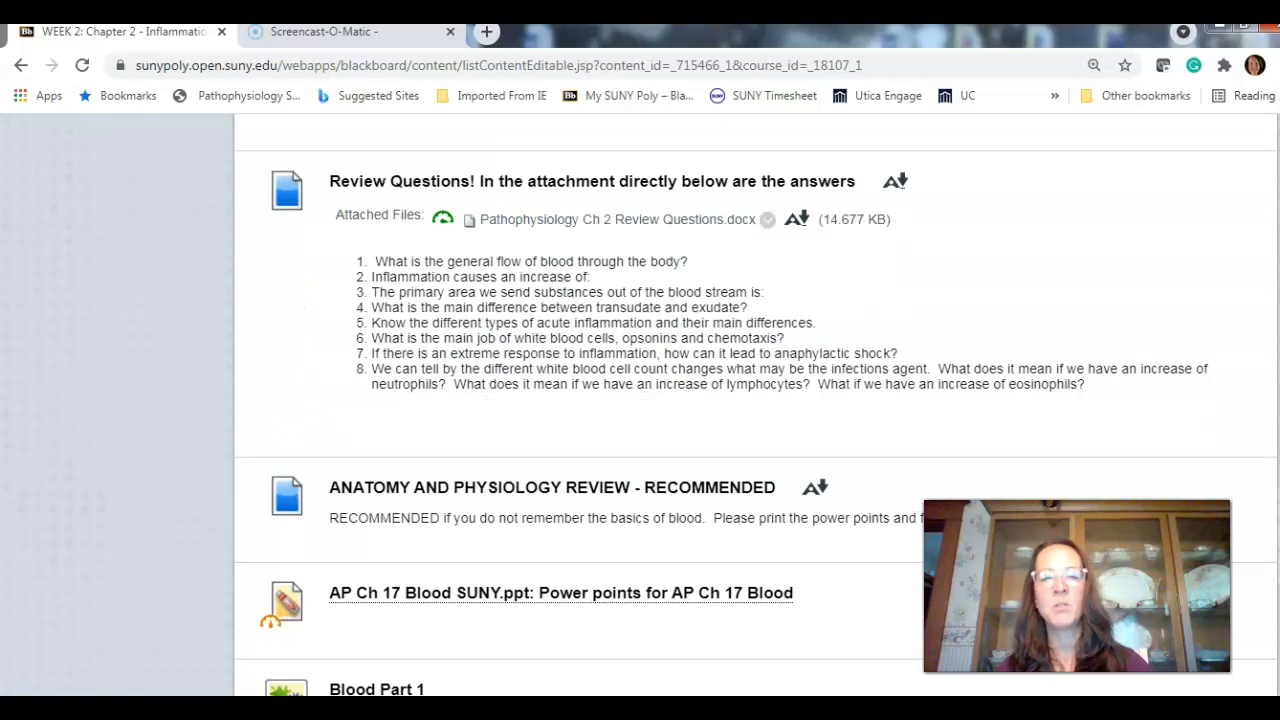
pyautogui.scroll(-3)
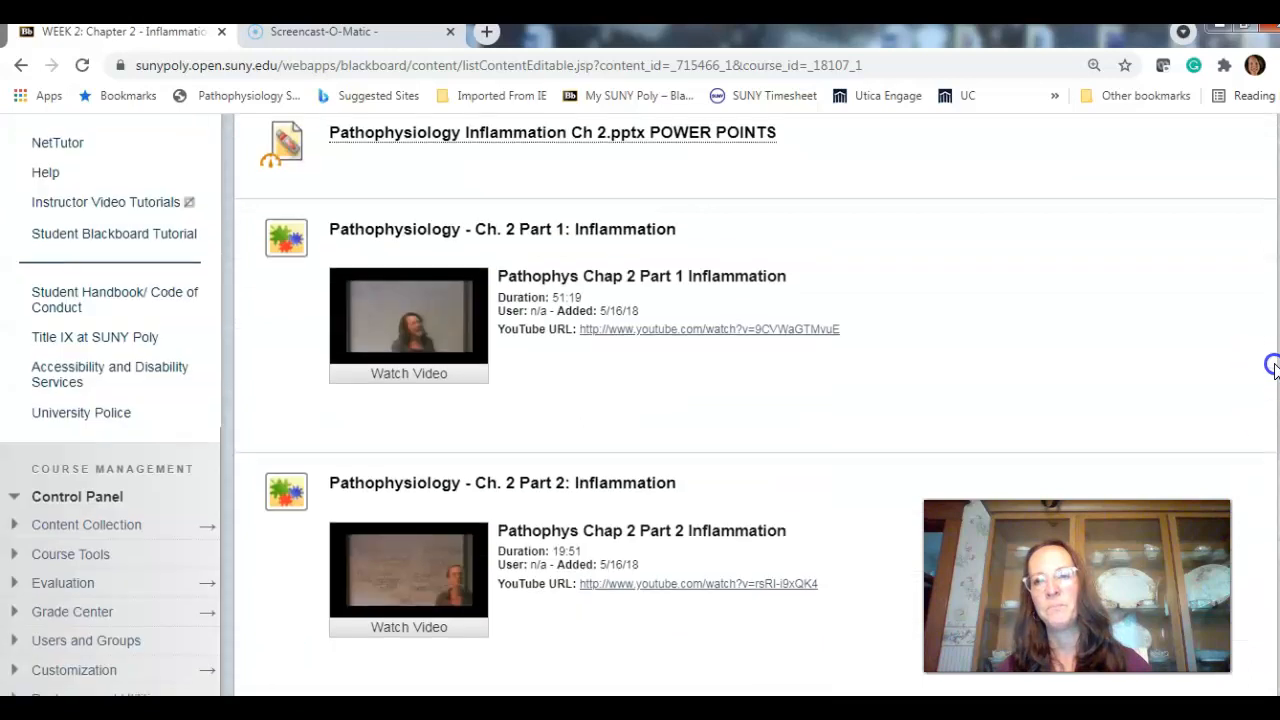
pyautogui.scroll(3)
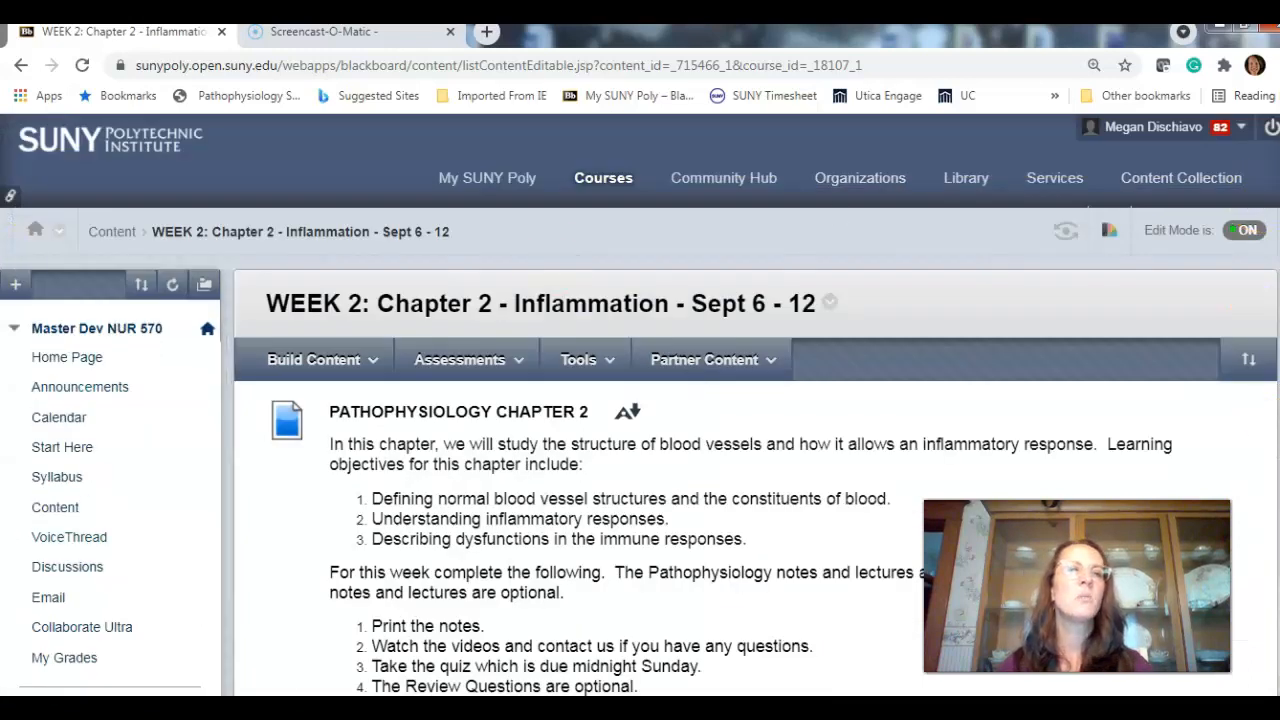
# Return to the Content page and scroll through the weekly folders down to Week 14 and back up
pyautogui.click(20, 65)
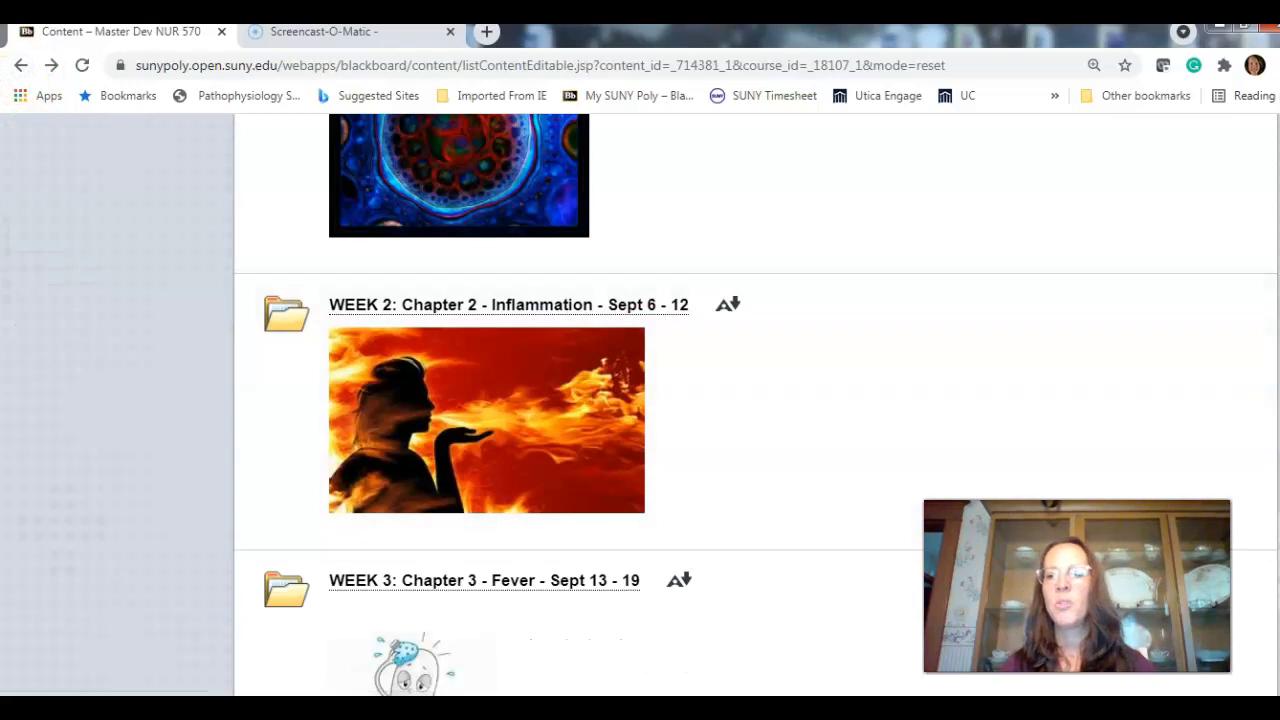
pyautogui.scroll(-3)
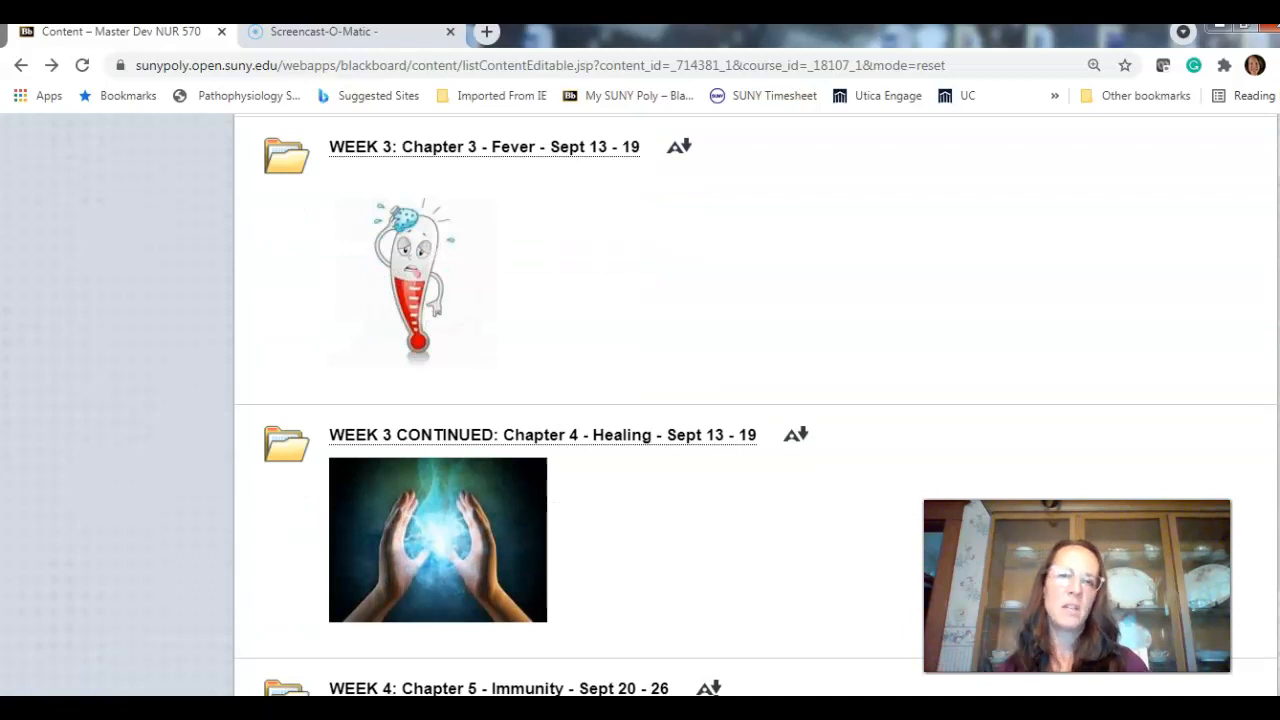
pyautogui.scroll(-3)
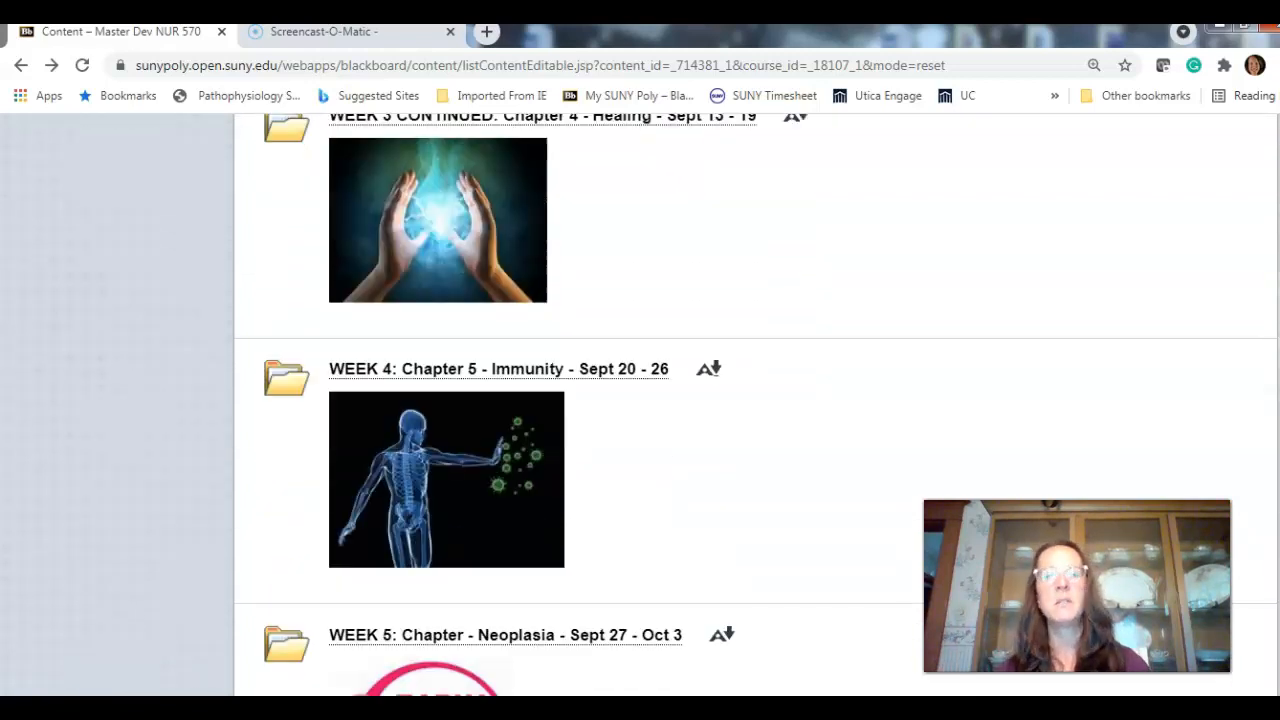
pyautogui.scroll(-3)
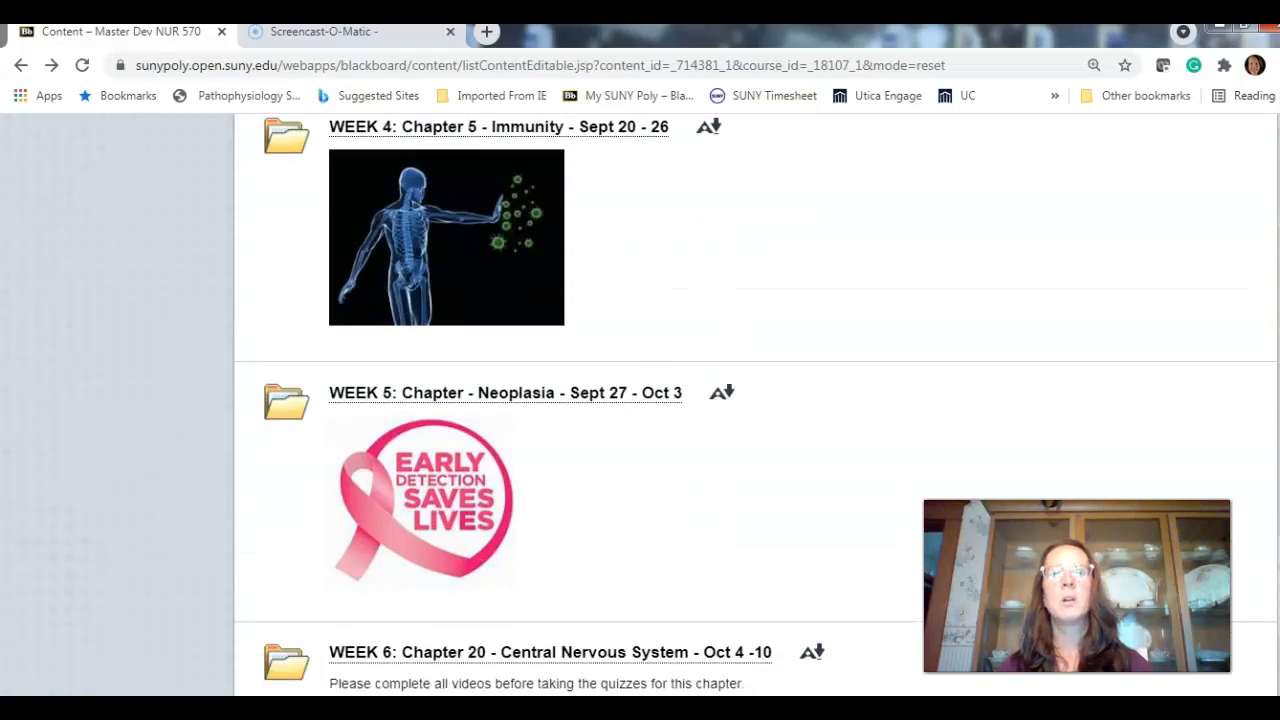
pyautogui.scroll(-3)
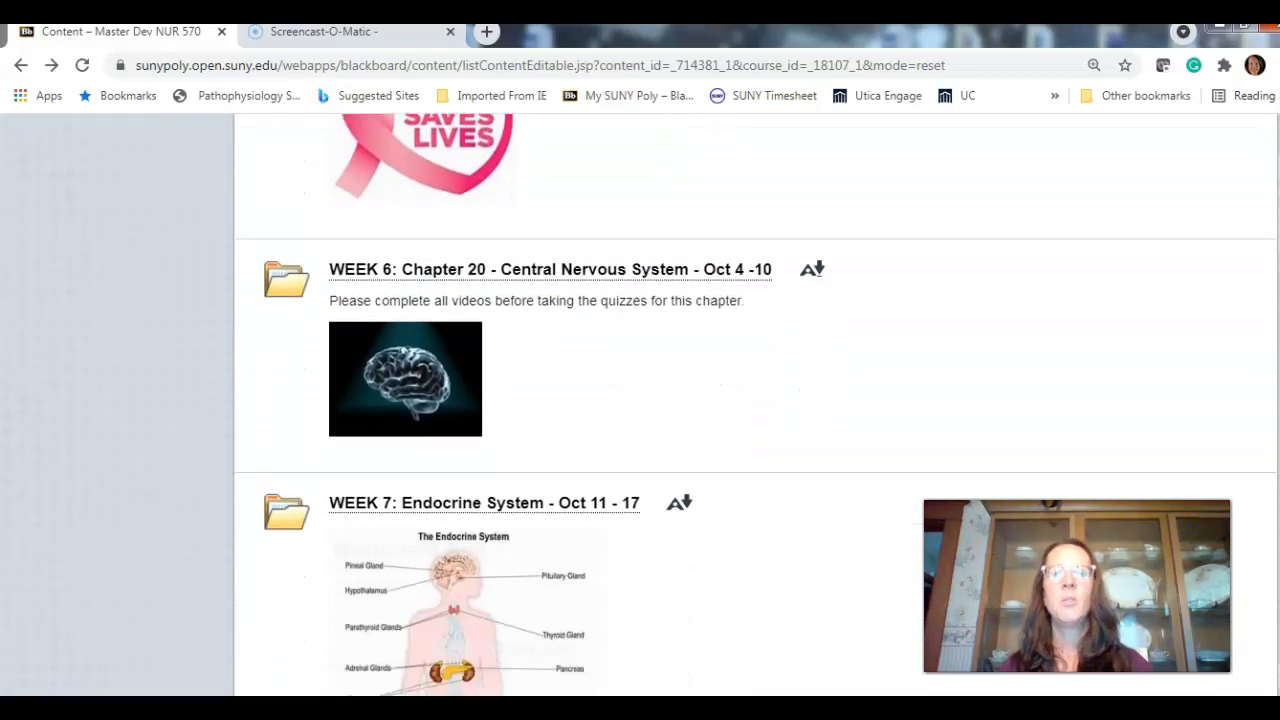
pyautogui.scroll(-3)
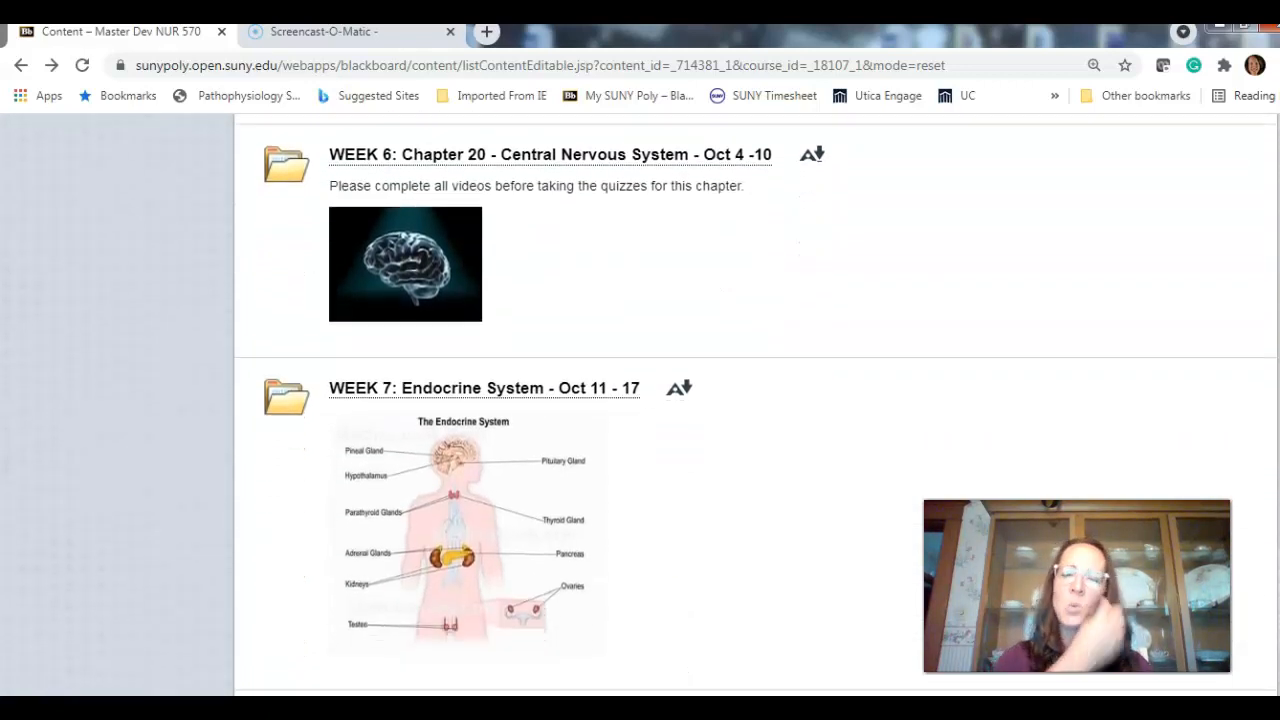
pyautogui.scroll(-3)
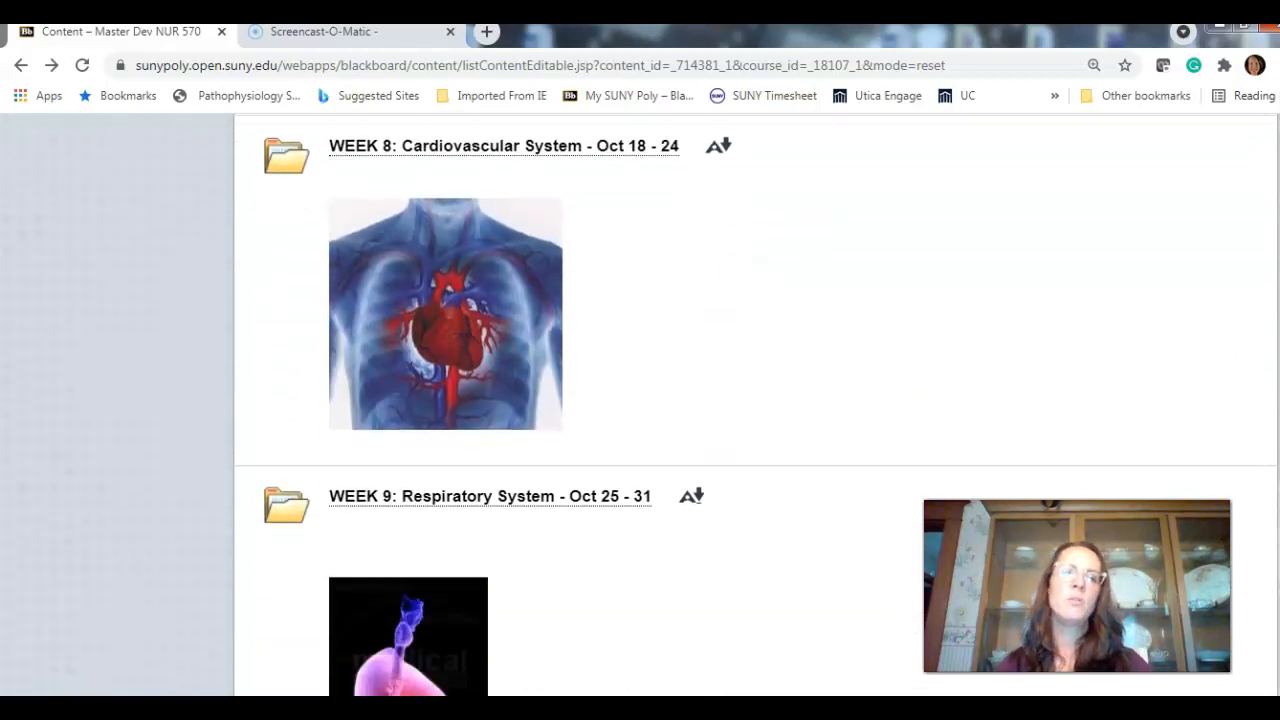
pyautogui.scroll(-3)
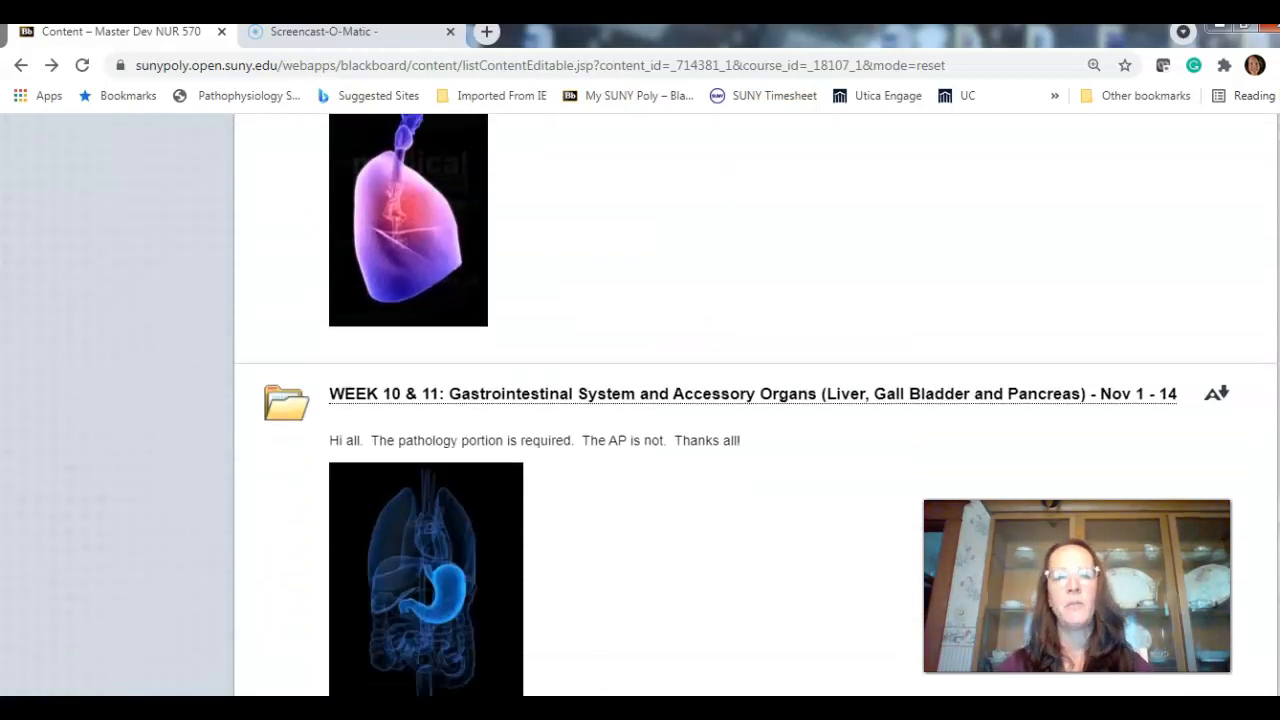
pyautogui.scroll(-3)
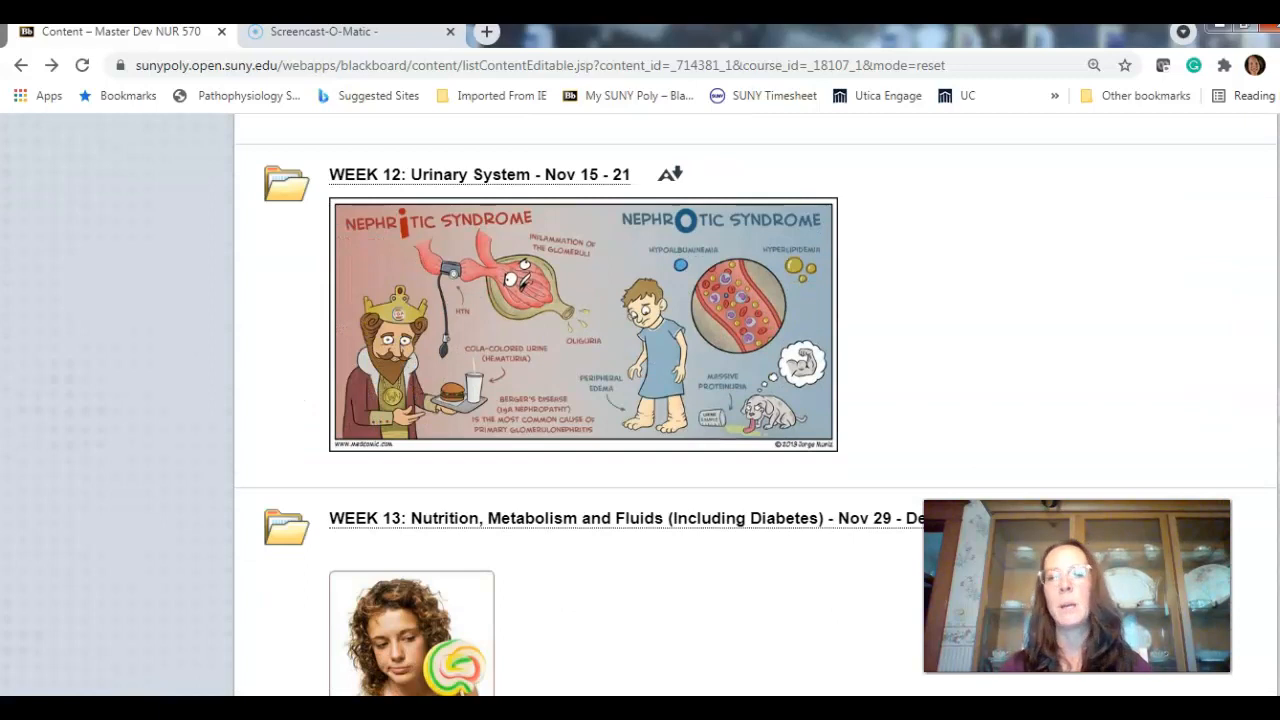
pyautogui.scroll(-3)
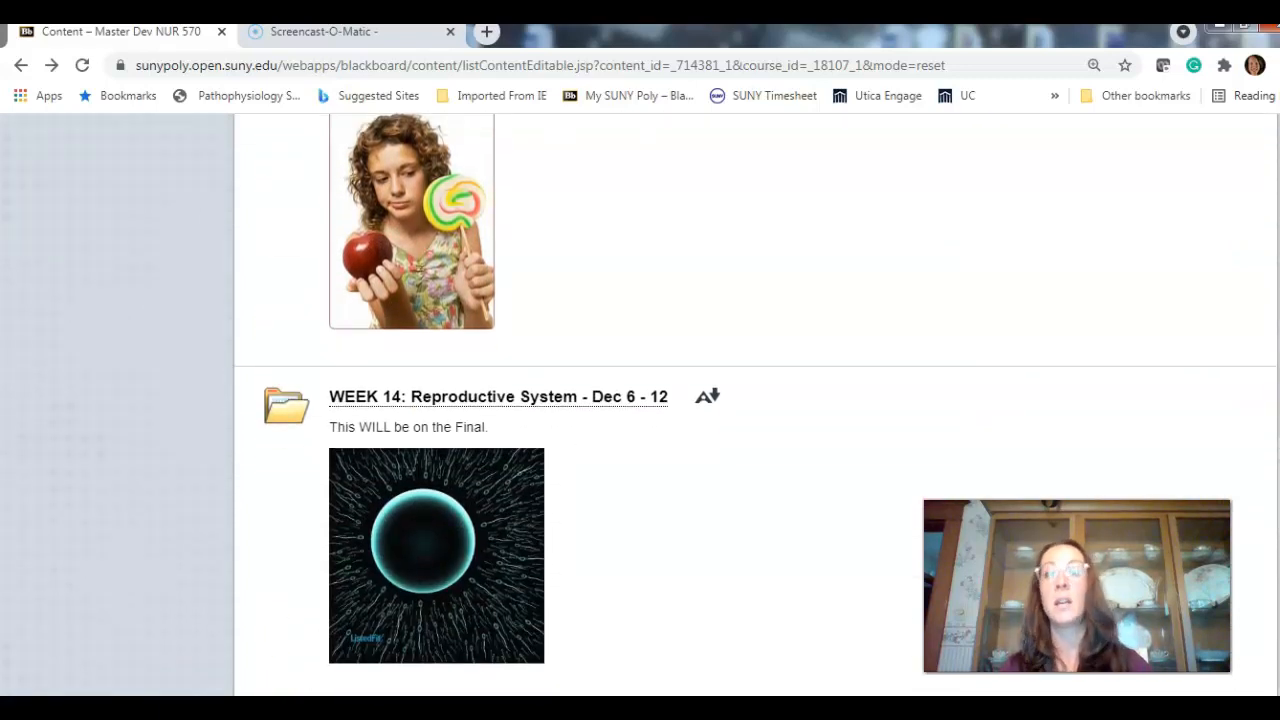
pyautogui.scroll(3)
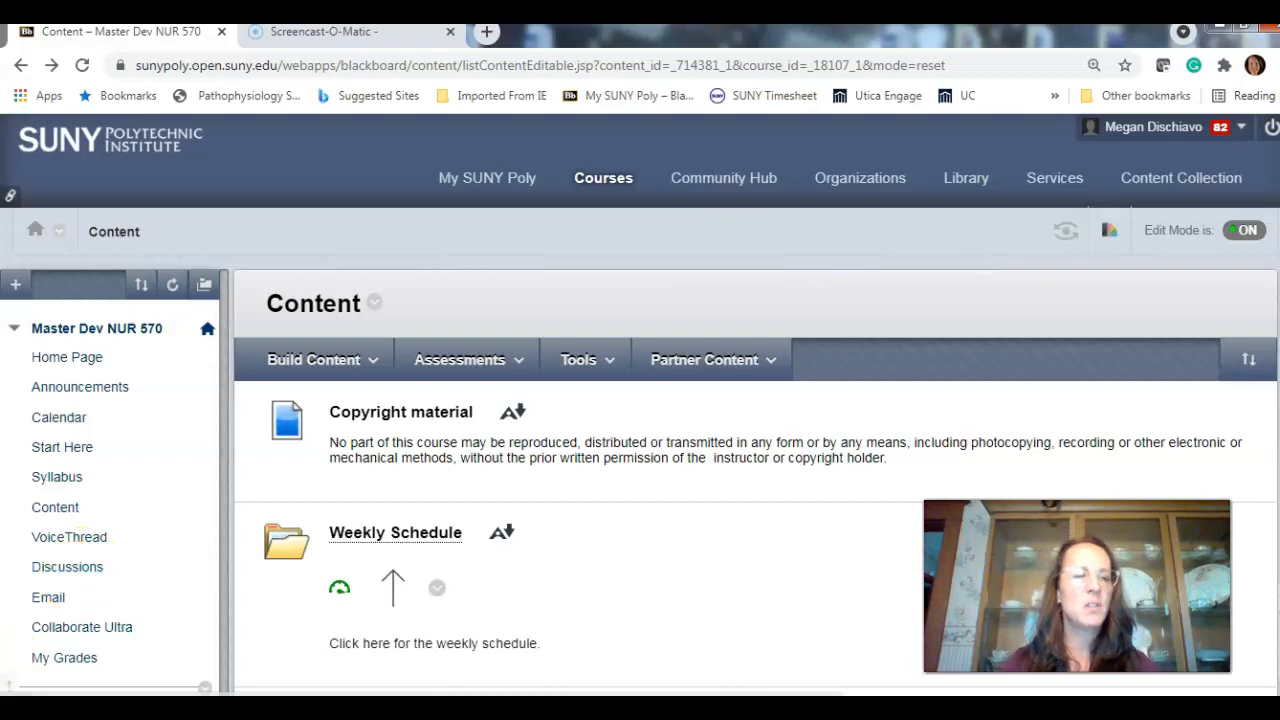
pyautogui.click(67, 567)
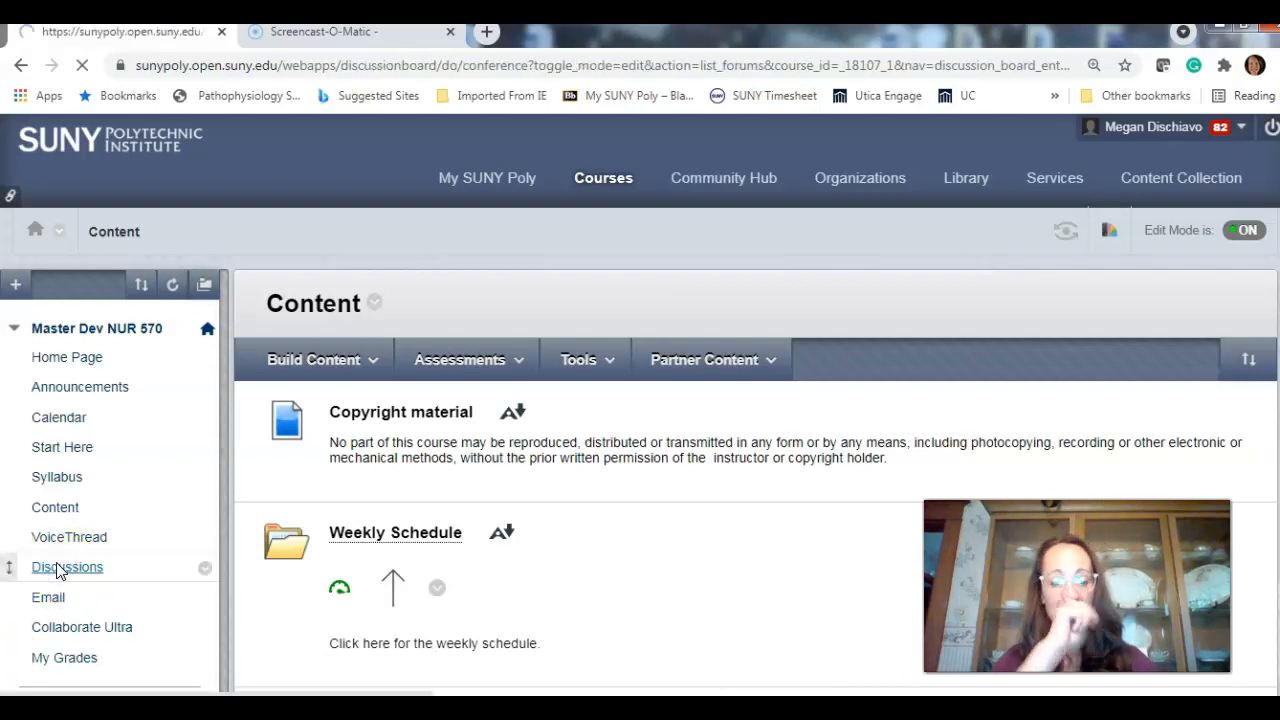
pyautogui.click(67, 567)
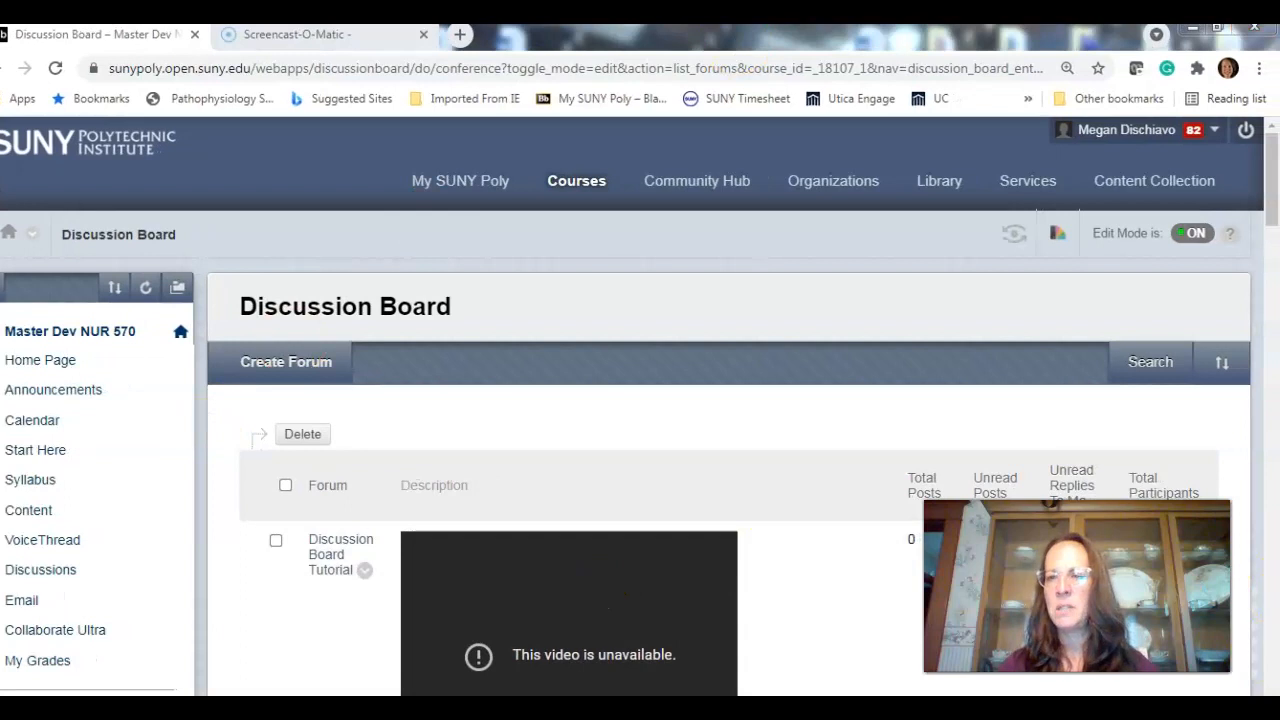
pyautogui.scroll(-3)
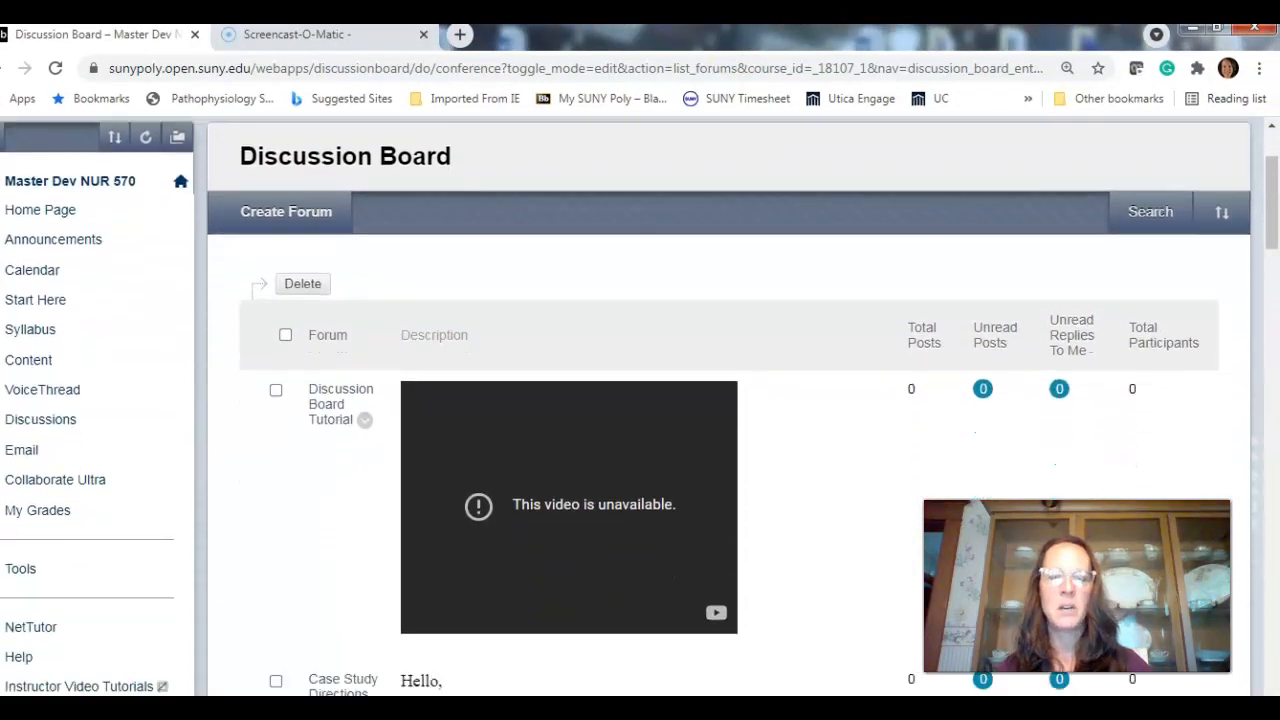
pyautogui.scroll(-3)
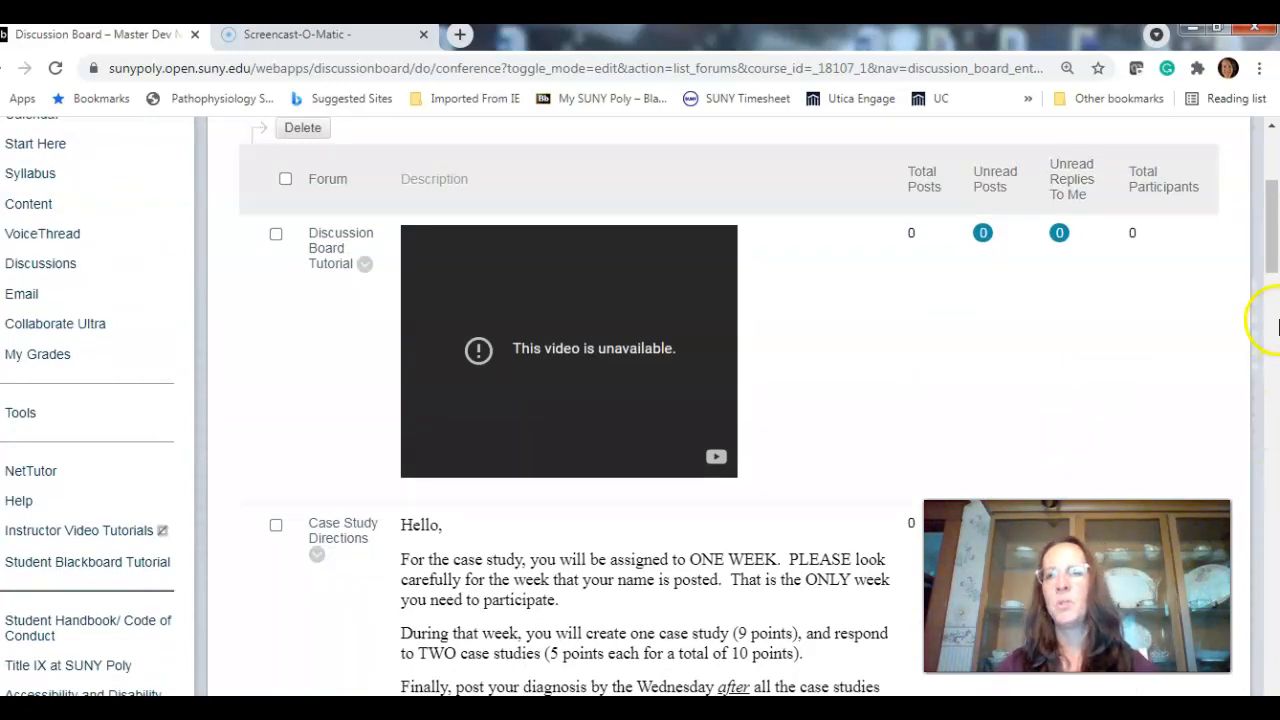
pyautogui.scroll(3)
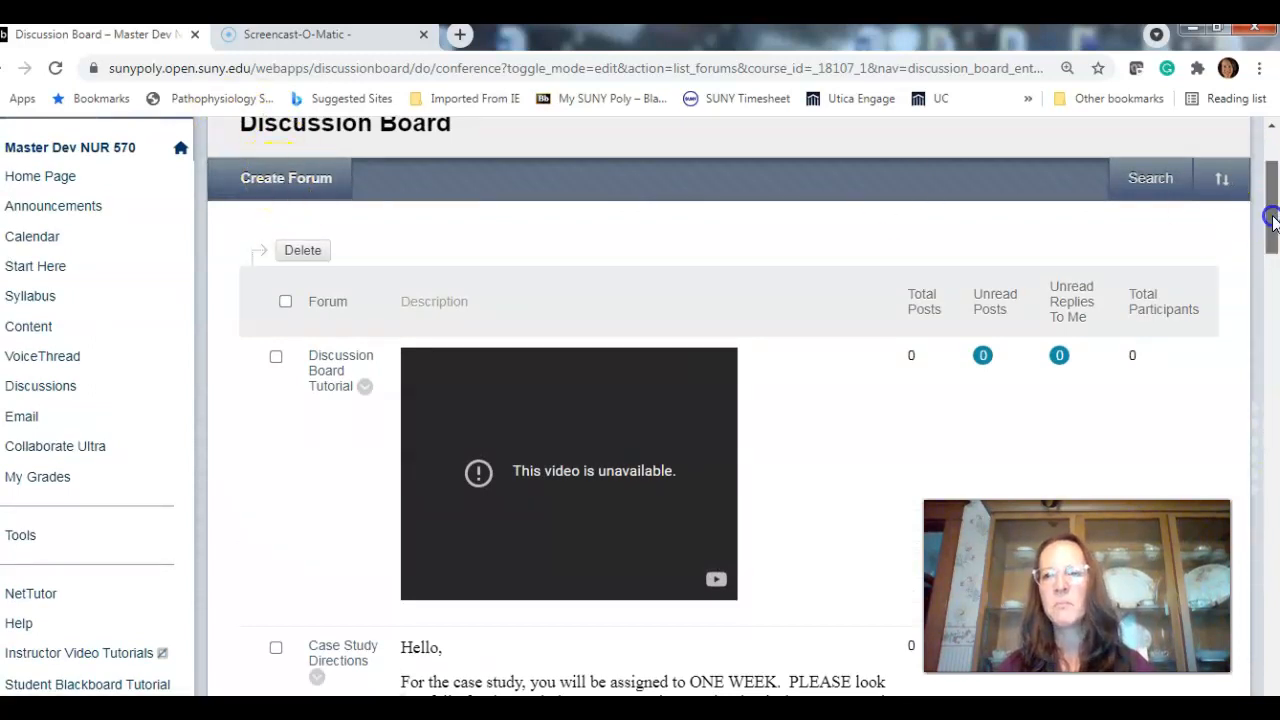
pyautogui.scroll(-3)
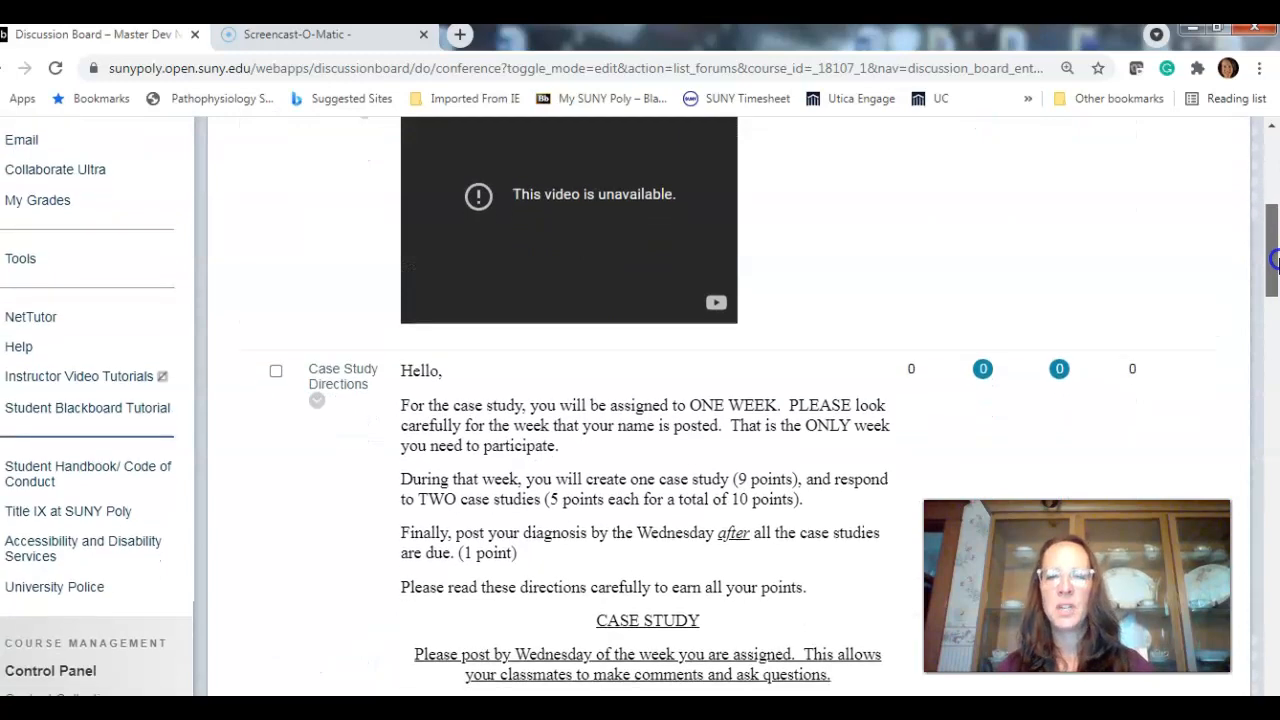
pyautogui.scroll(-3)
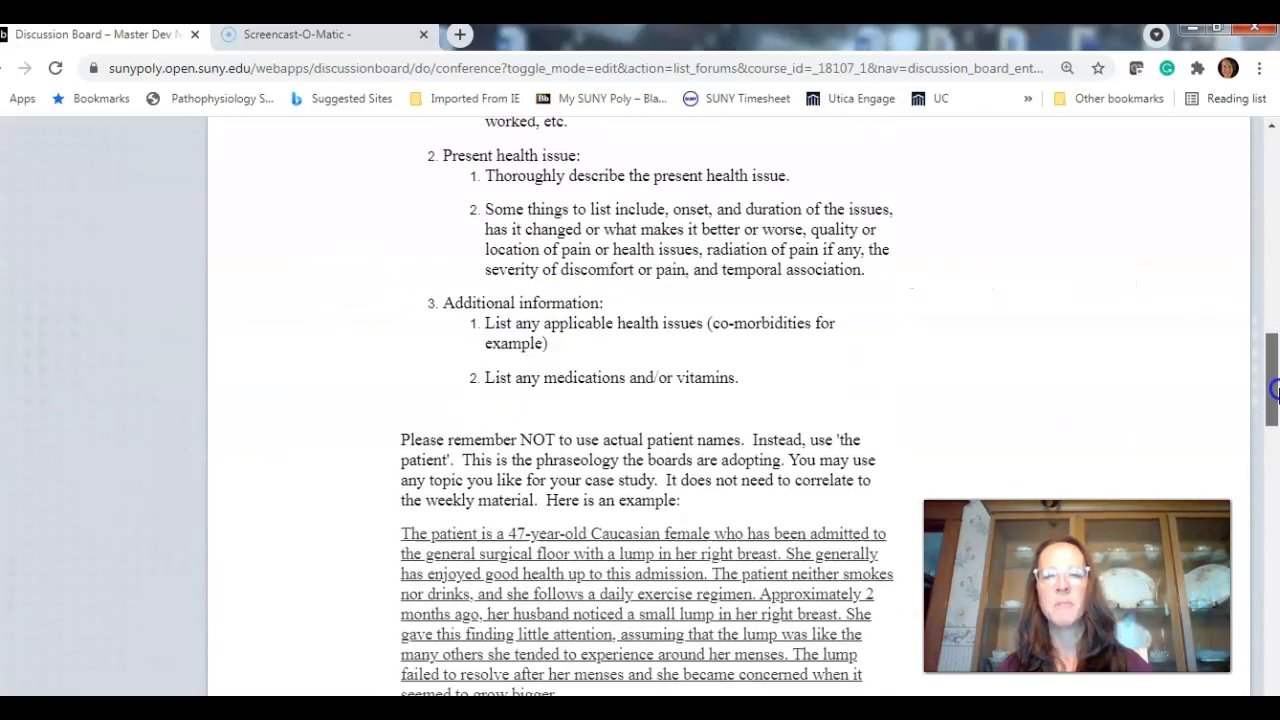
pyautogui.scroll(-3)
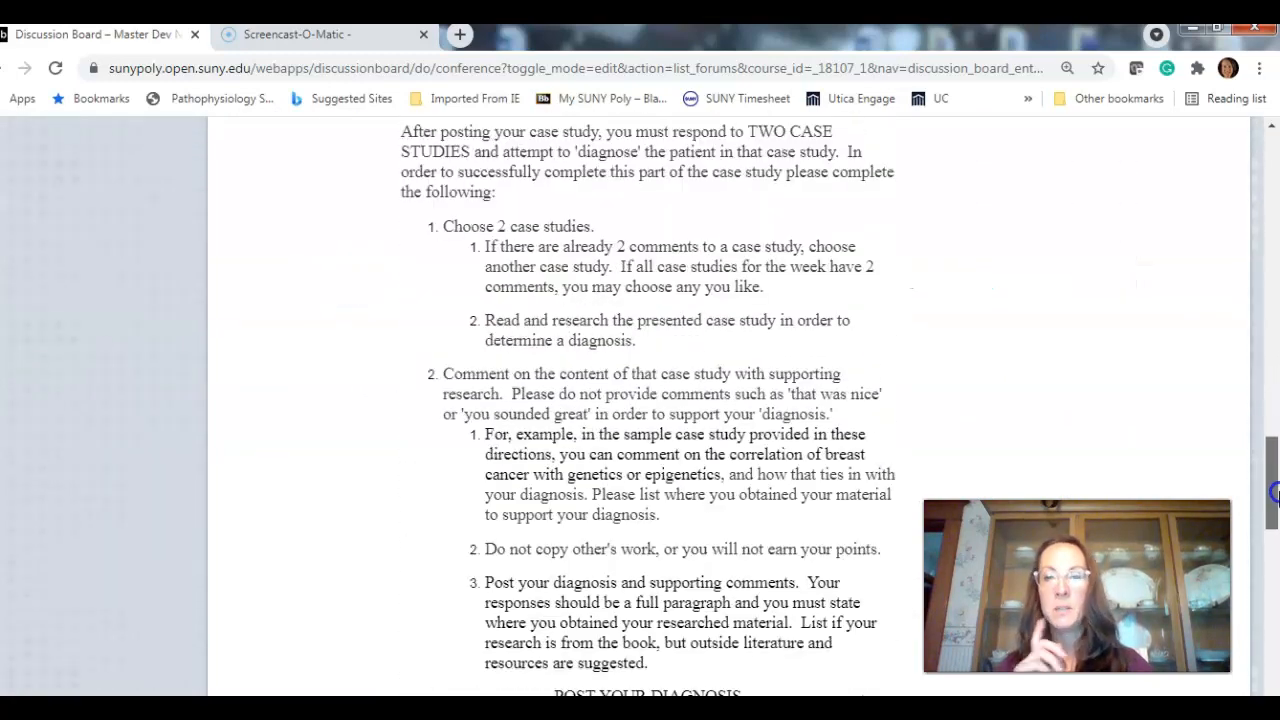
pyautogui.scroll(-3)
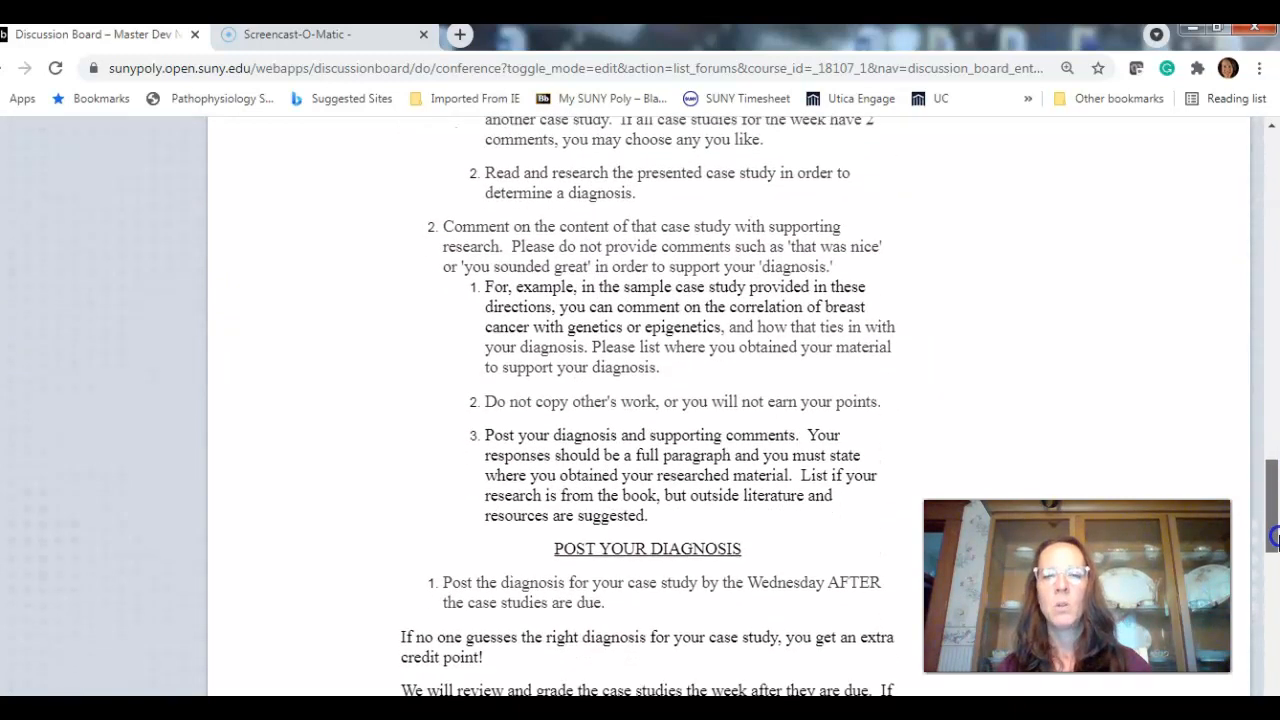
pyautogui.scroll(-3)
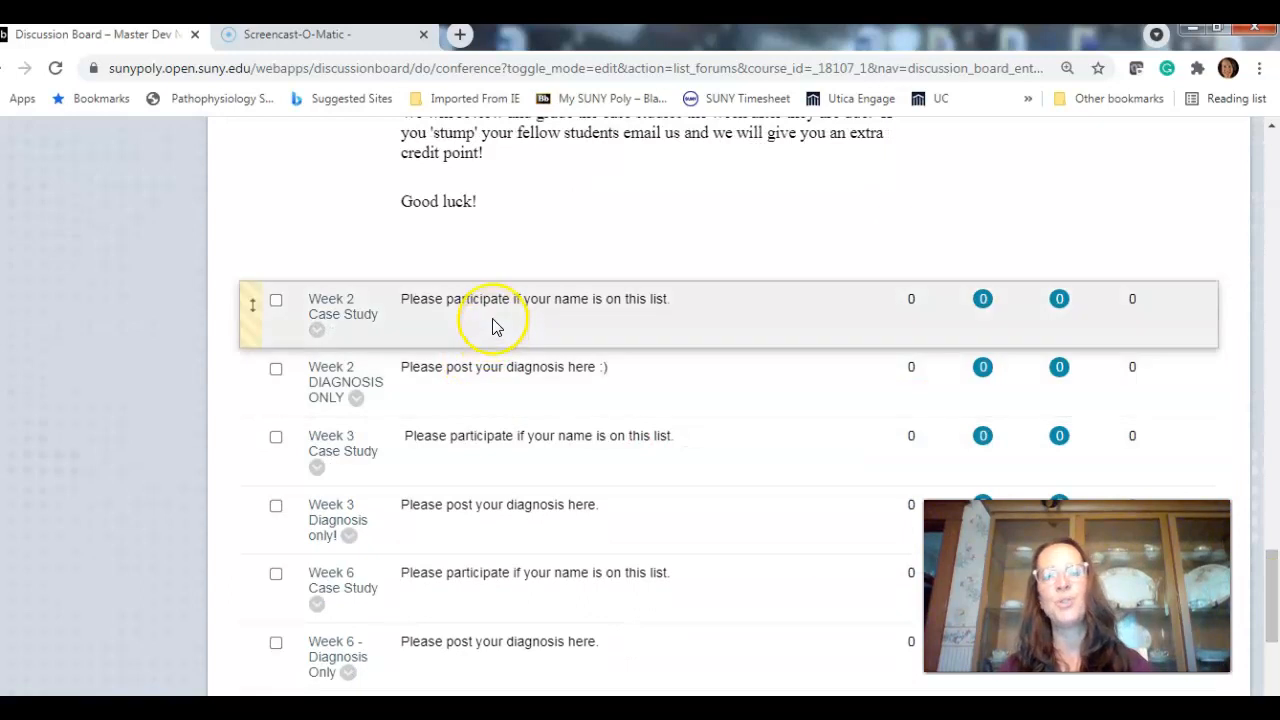
pyautogui.moveTo(470, 320)
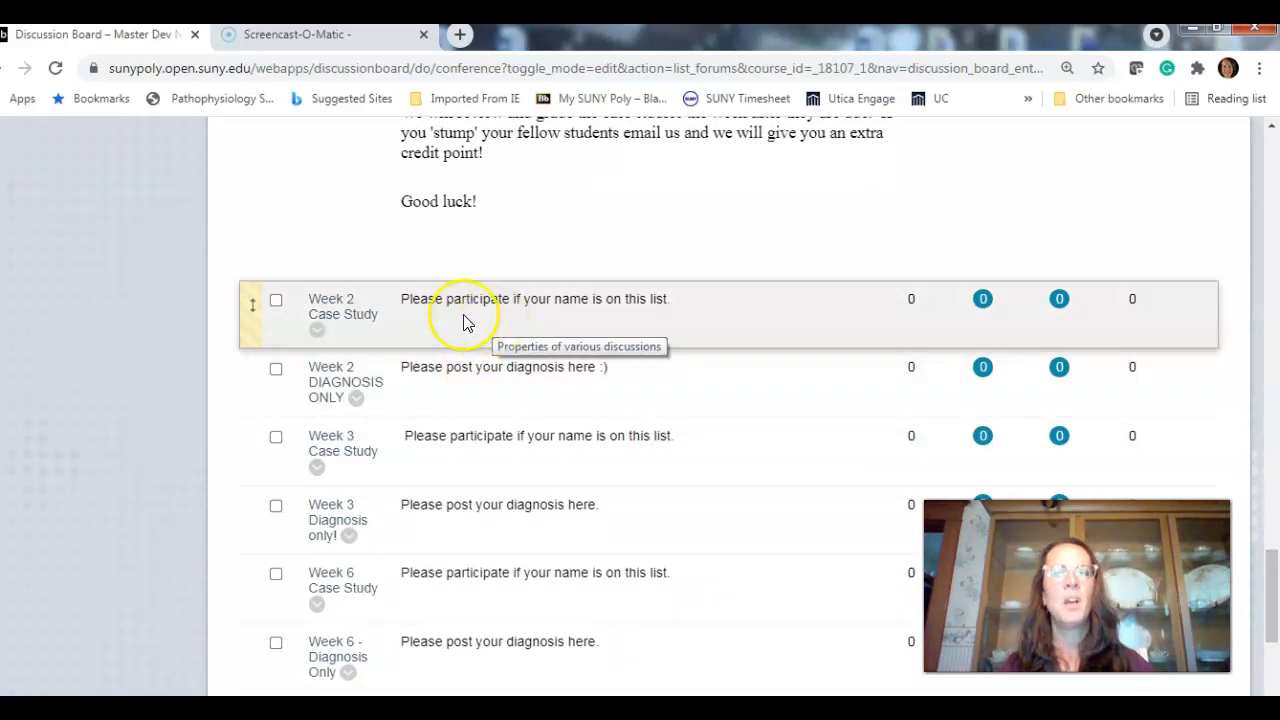
pyautogui.moveTo(470, 340)
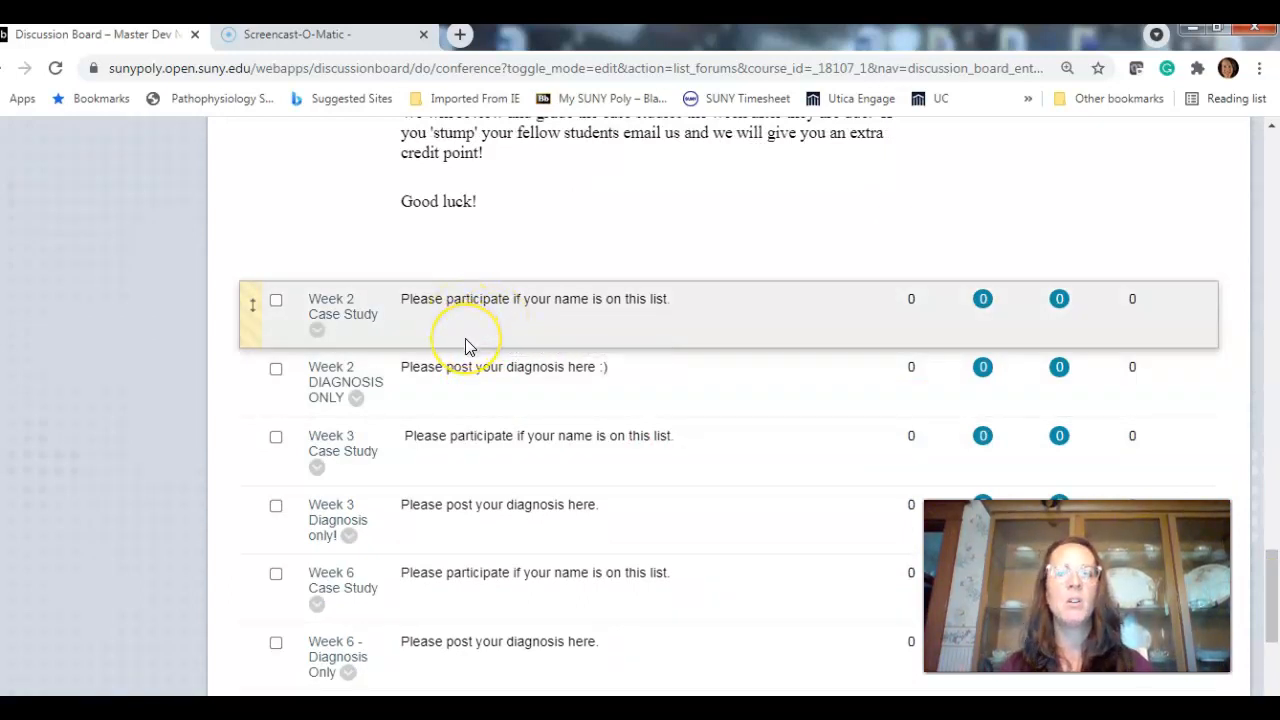
pyautogui.moveTo(463, 313)
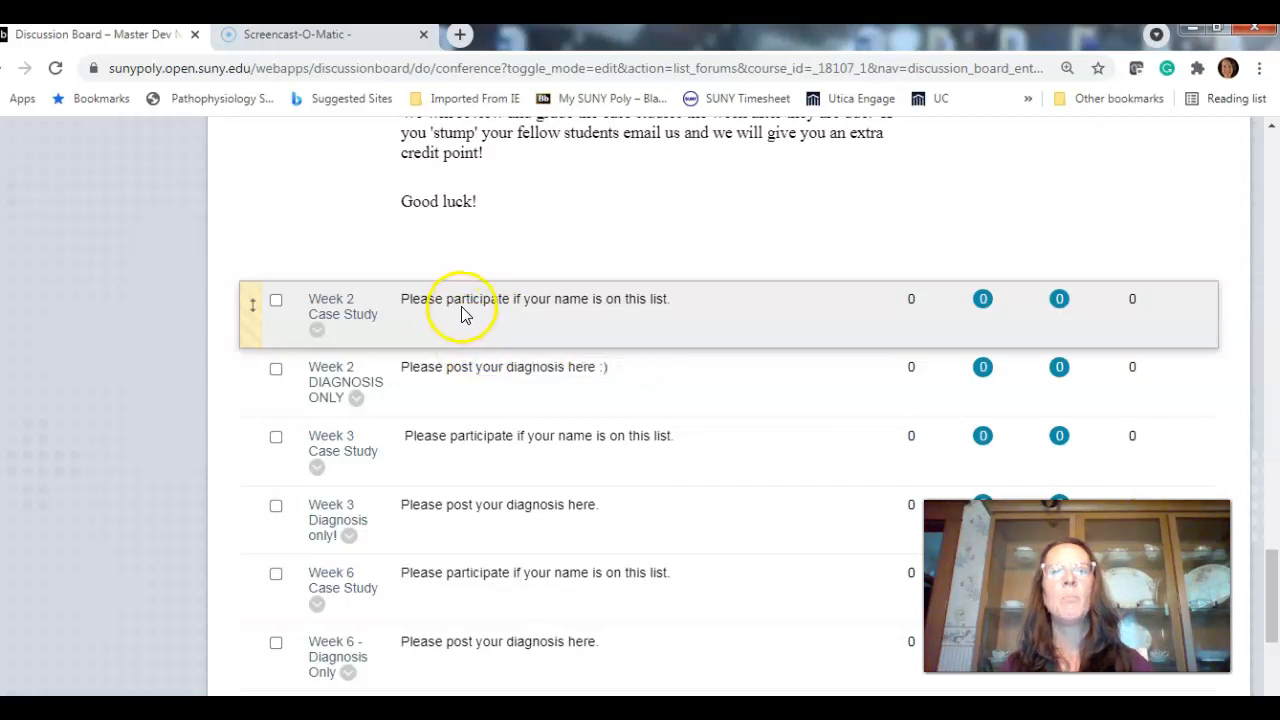
pyautogui.moveTo(467, 345)
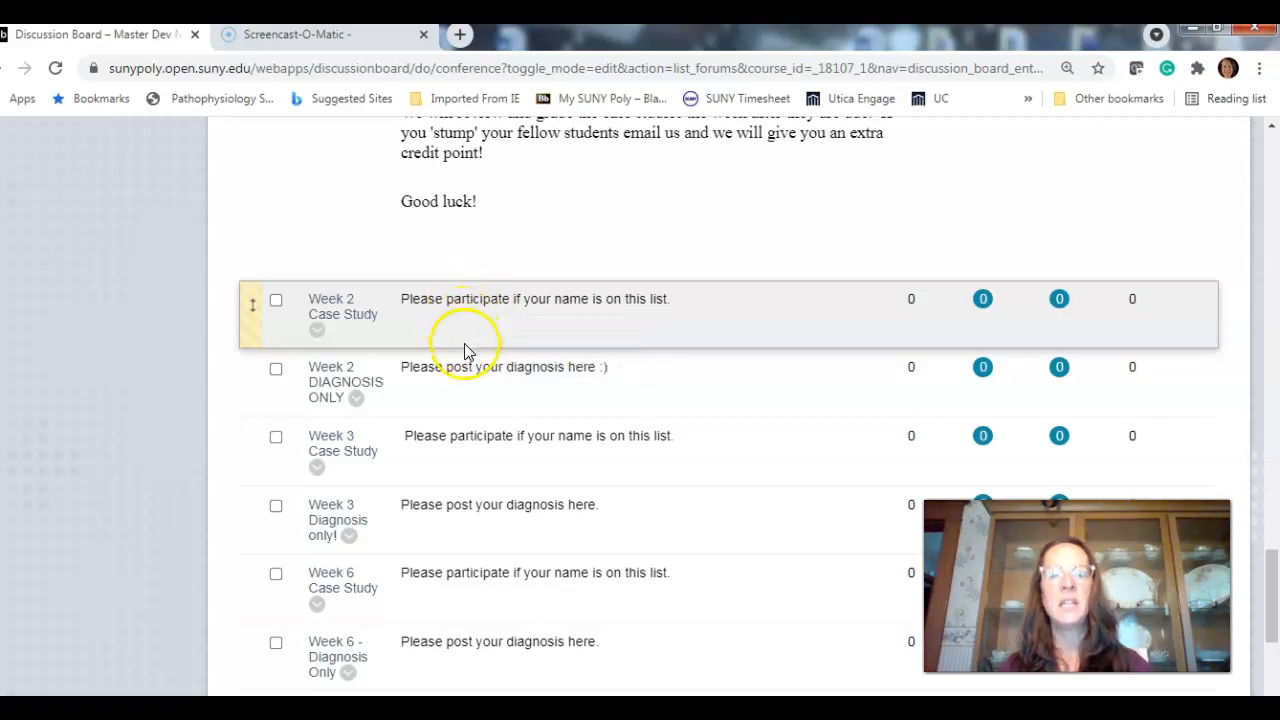
pyautogui.moveTo(467, 366)
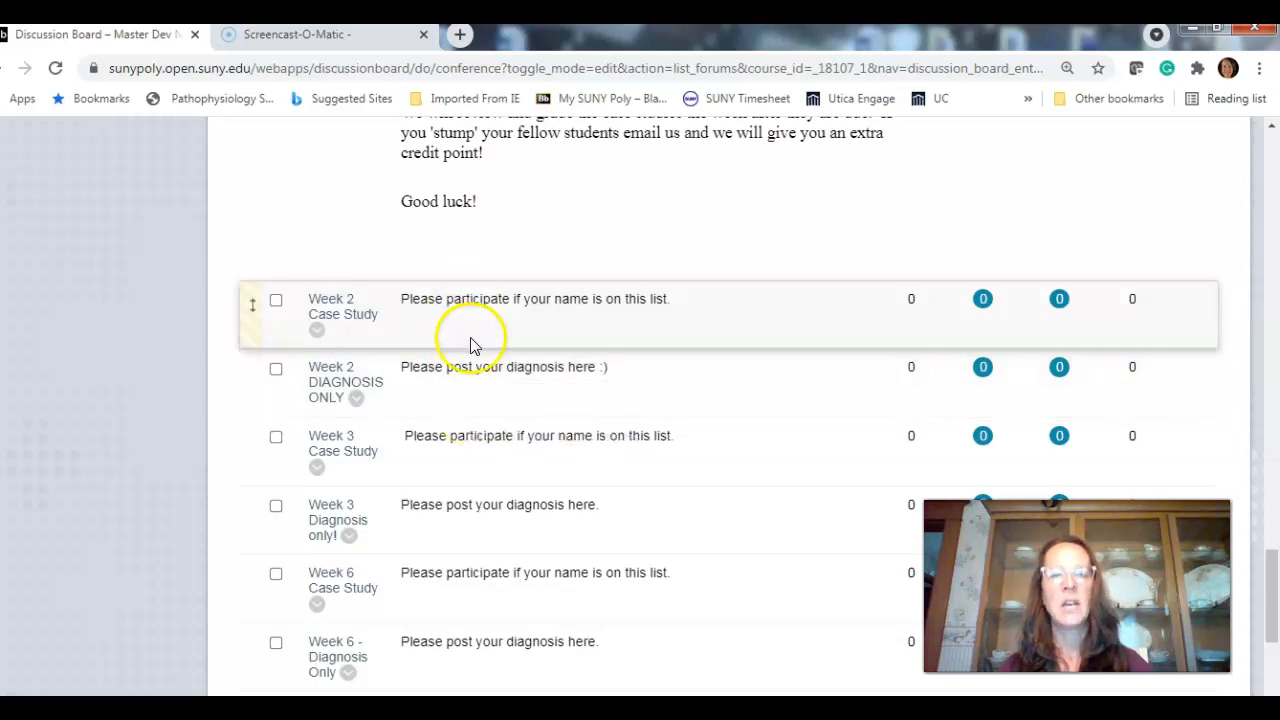
# Post a test thread with message 'jlsdjkkl' in the Week 2 Case Study forum
pyautogui.click(335, 320)
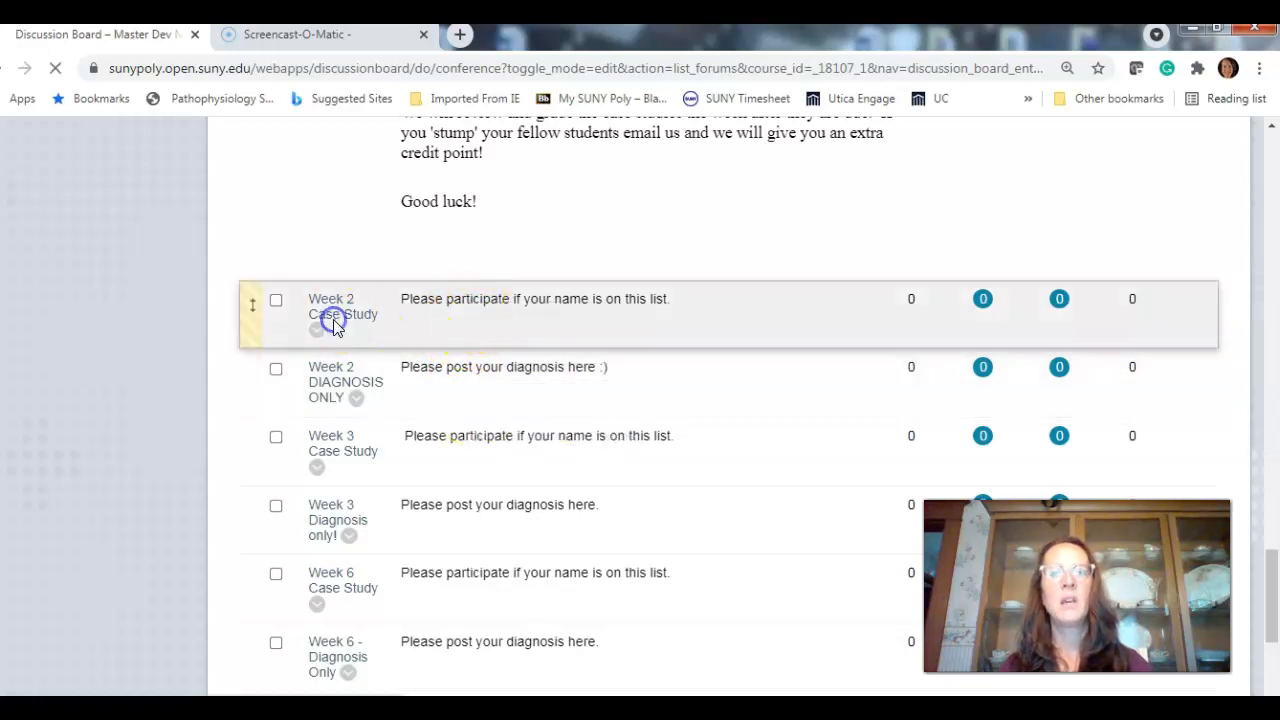
pyautogui.click(331, 306)
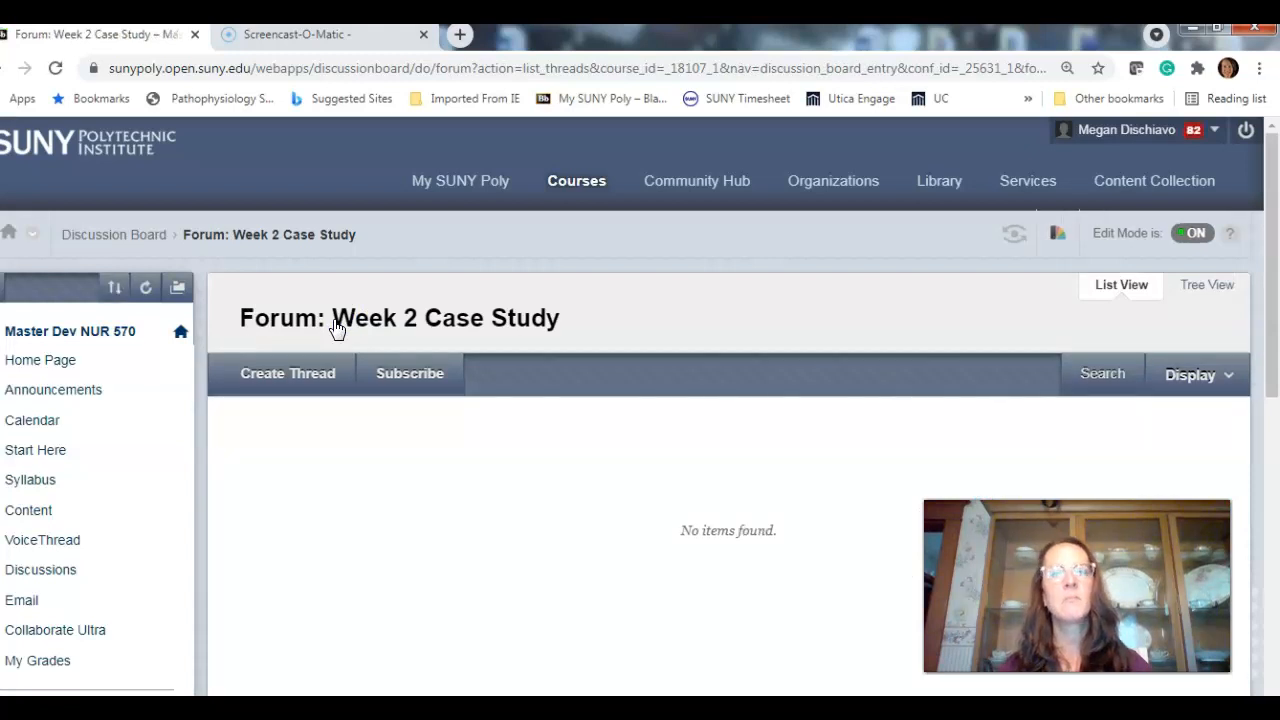
pyautogui.moveTo(287, 373)
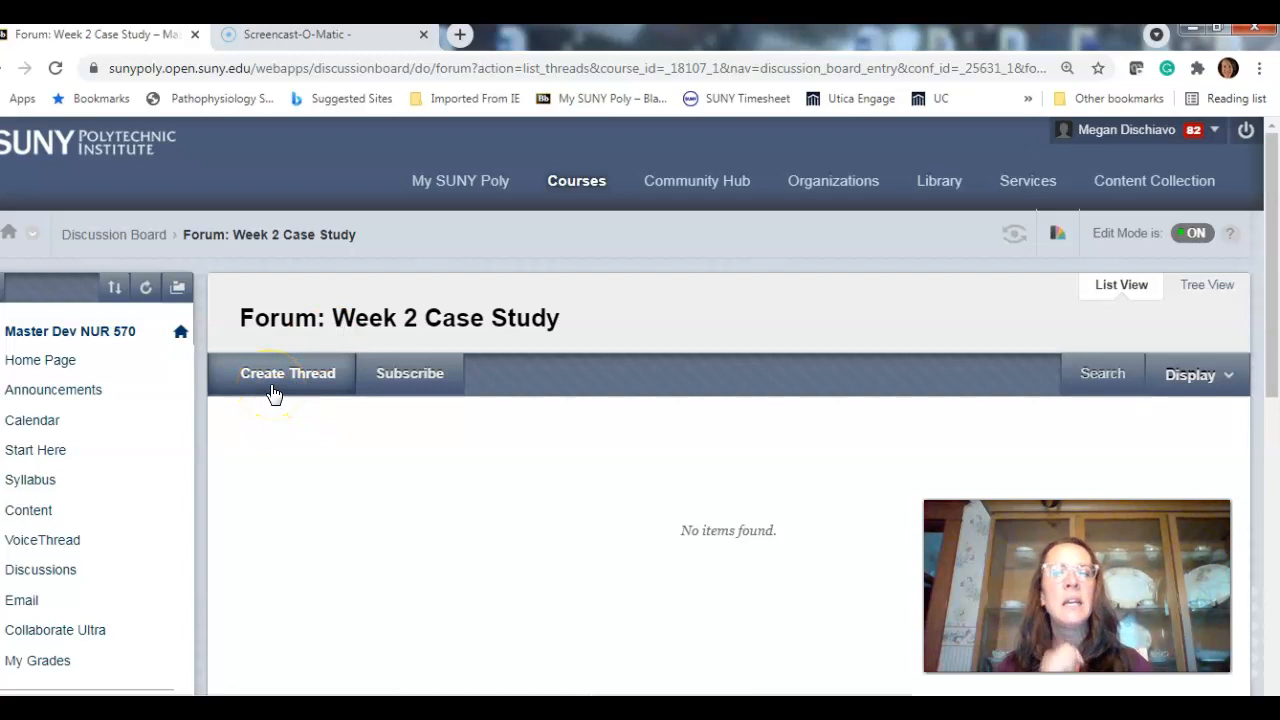
pyautogui.click(287, 373)
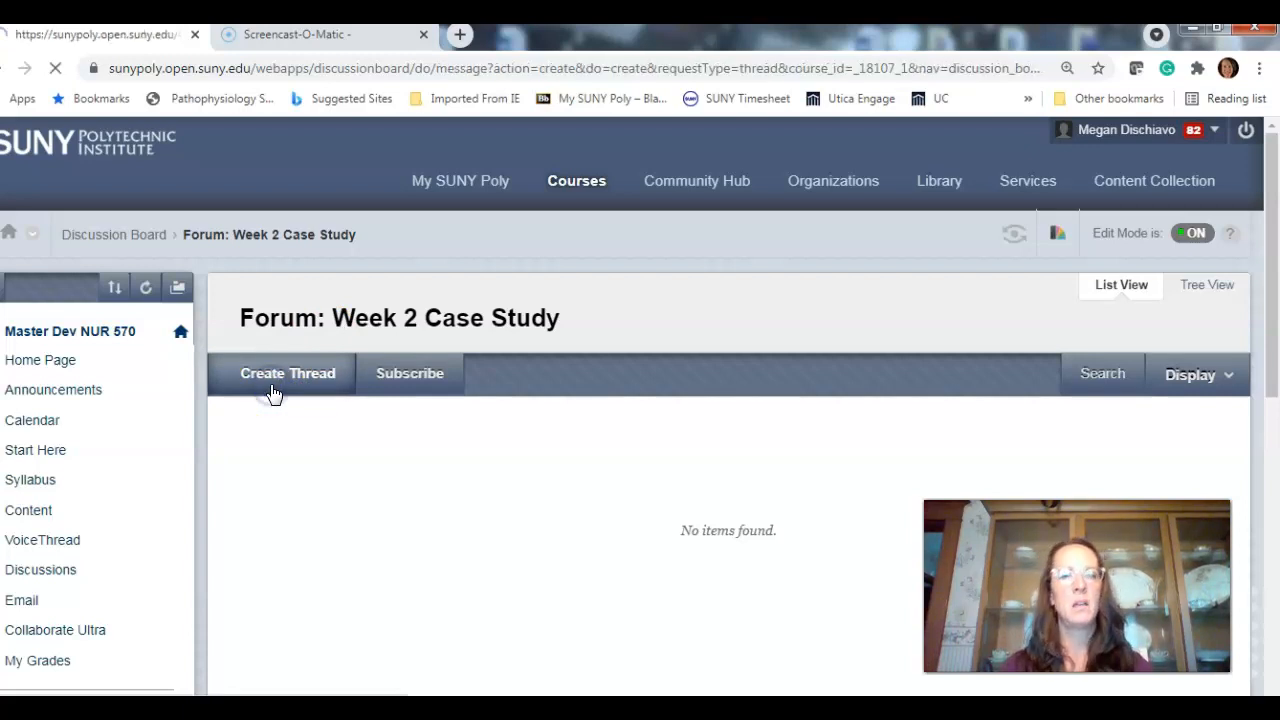
pyautogui.click(287, 373)
pyautogui.write('bblkfjg')
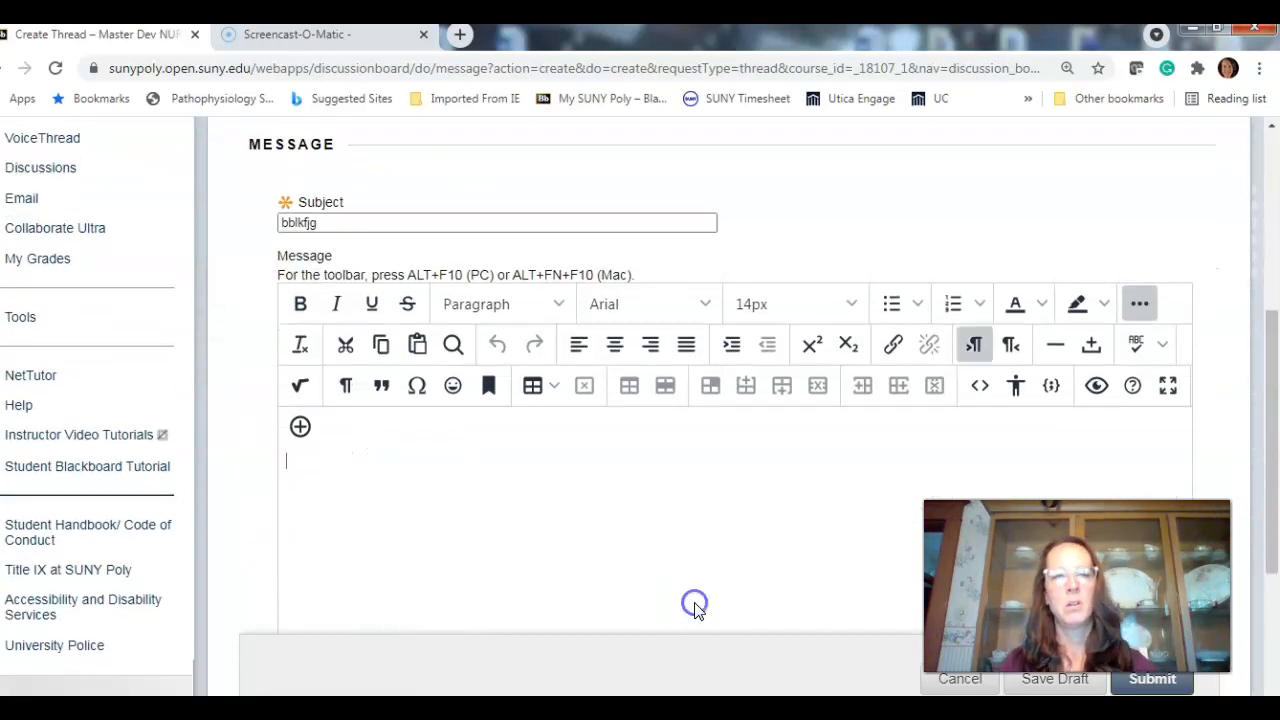
pyautogui.write('jlsdjkkl')
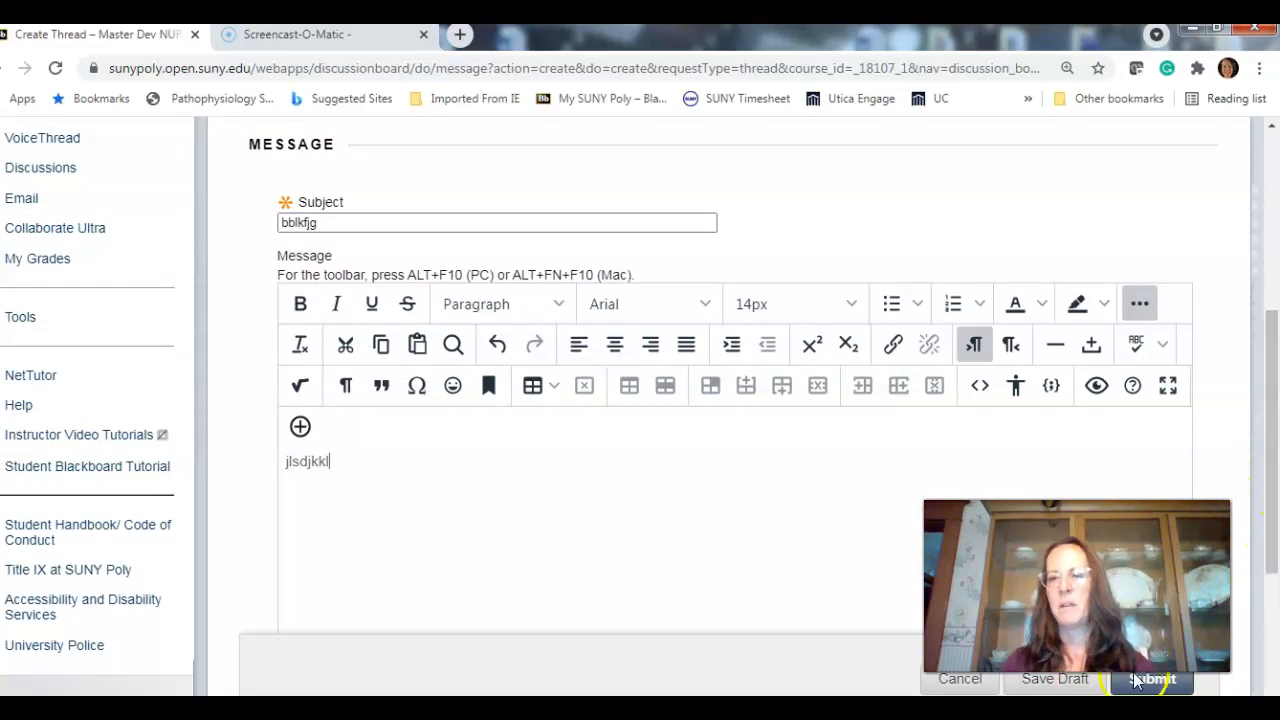
pyautogui.click(1152, 678)
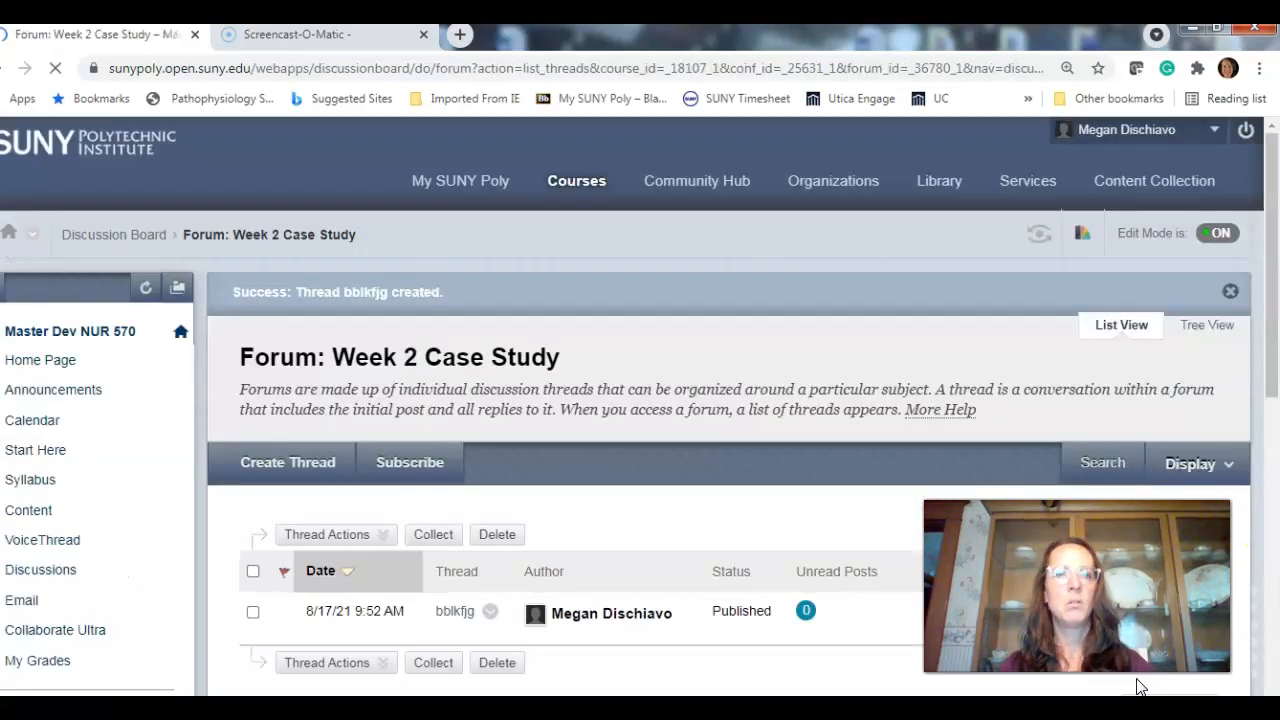
# Select and view the new test thread with its single posted message
pyautogui.scroll(-3)
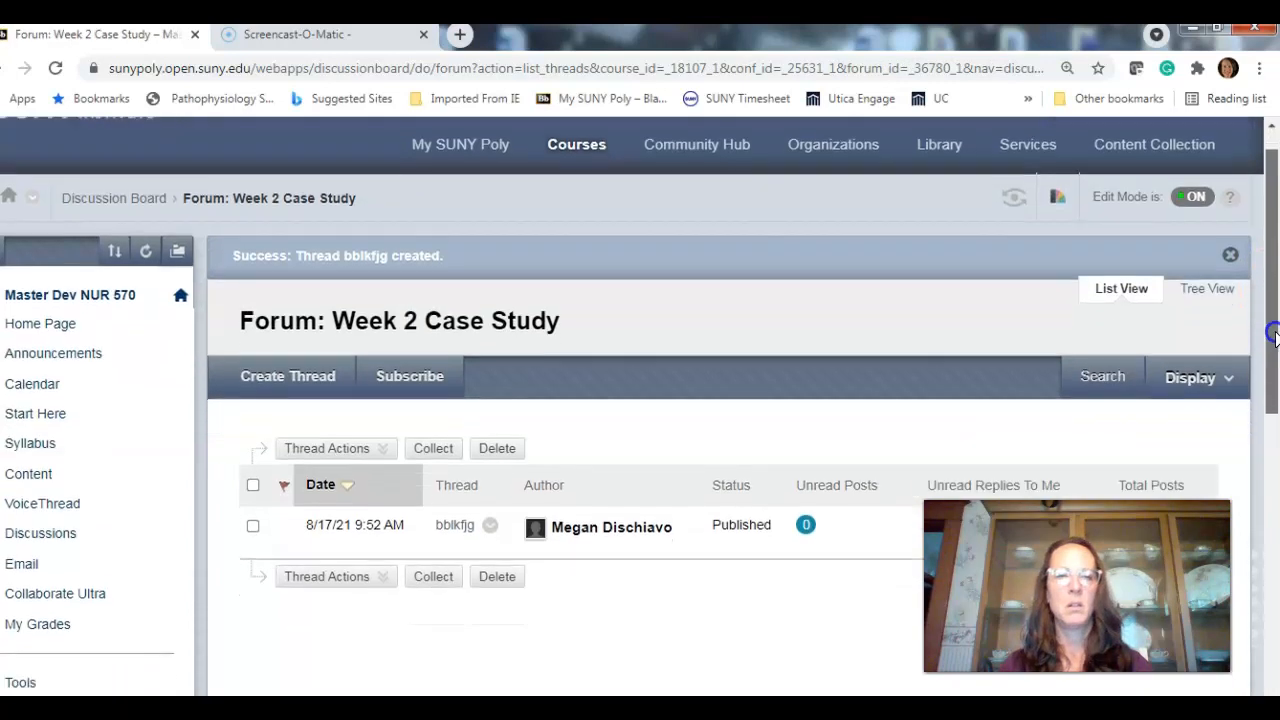
pyautogui.scroll(-3)
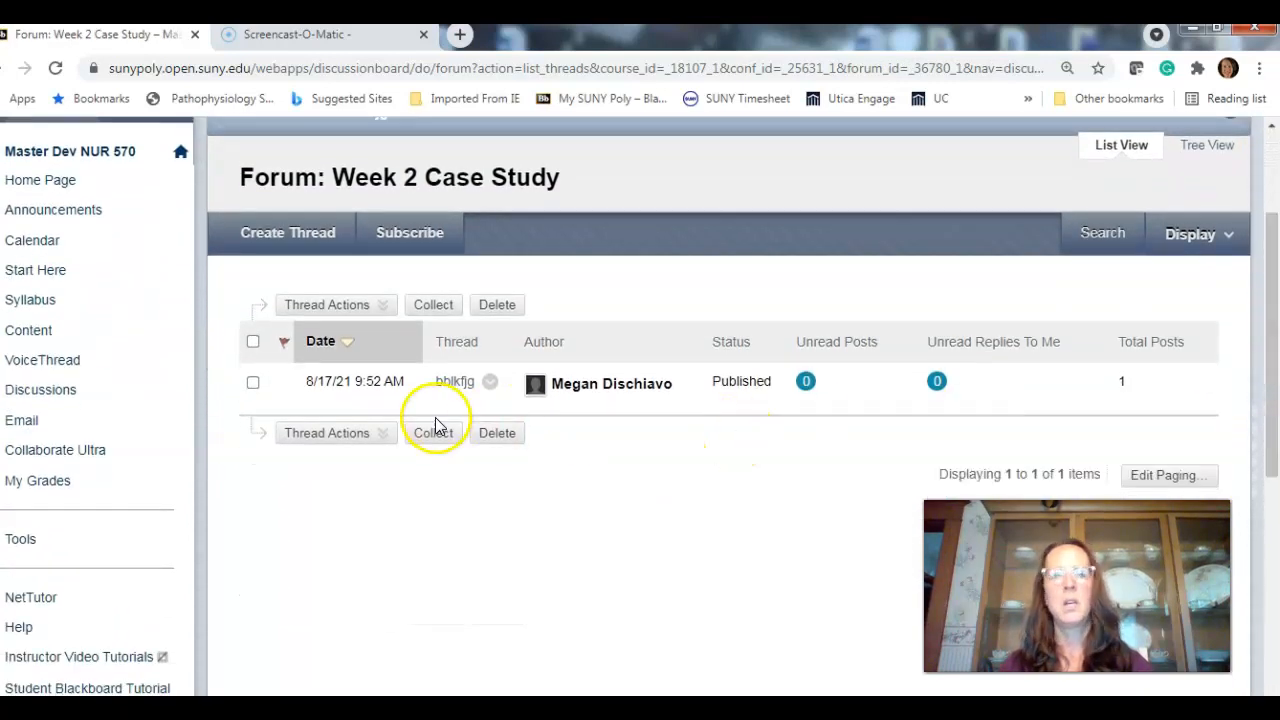
pyautogui.click(253, 341)
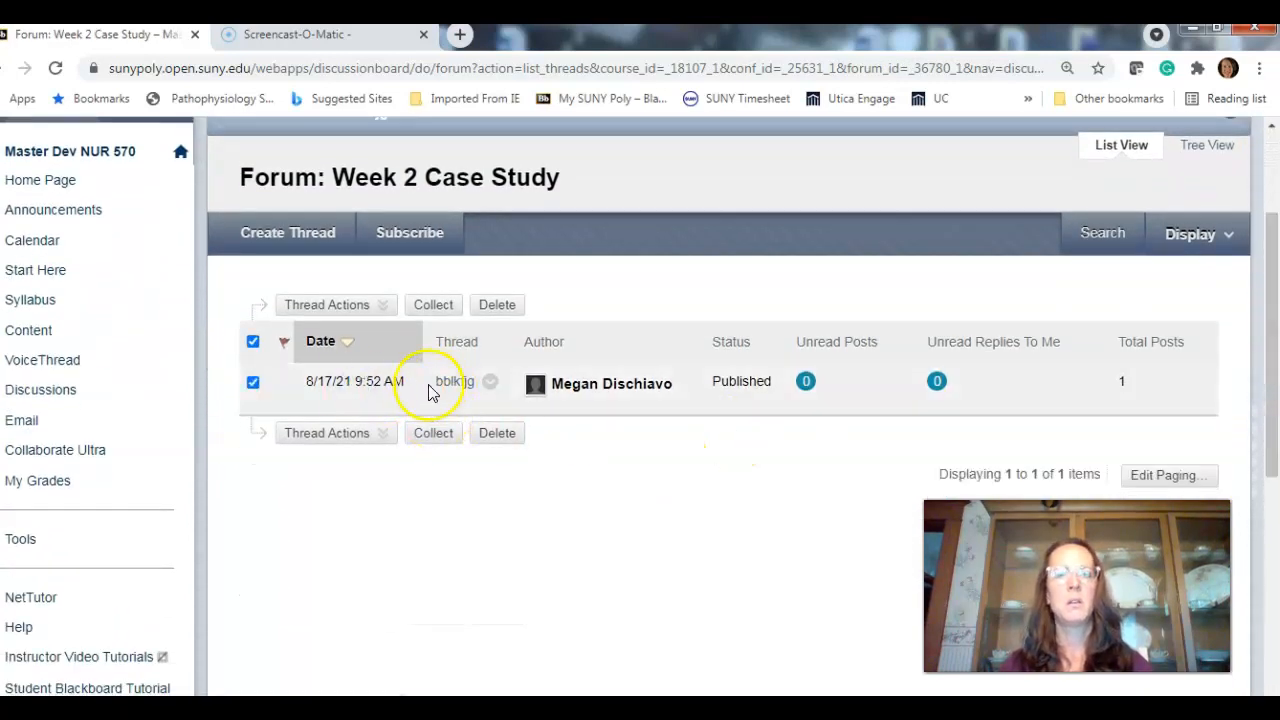
pyautogui.click(453, 381)
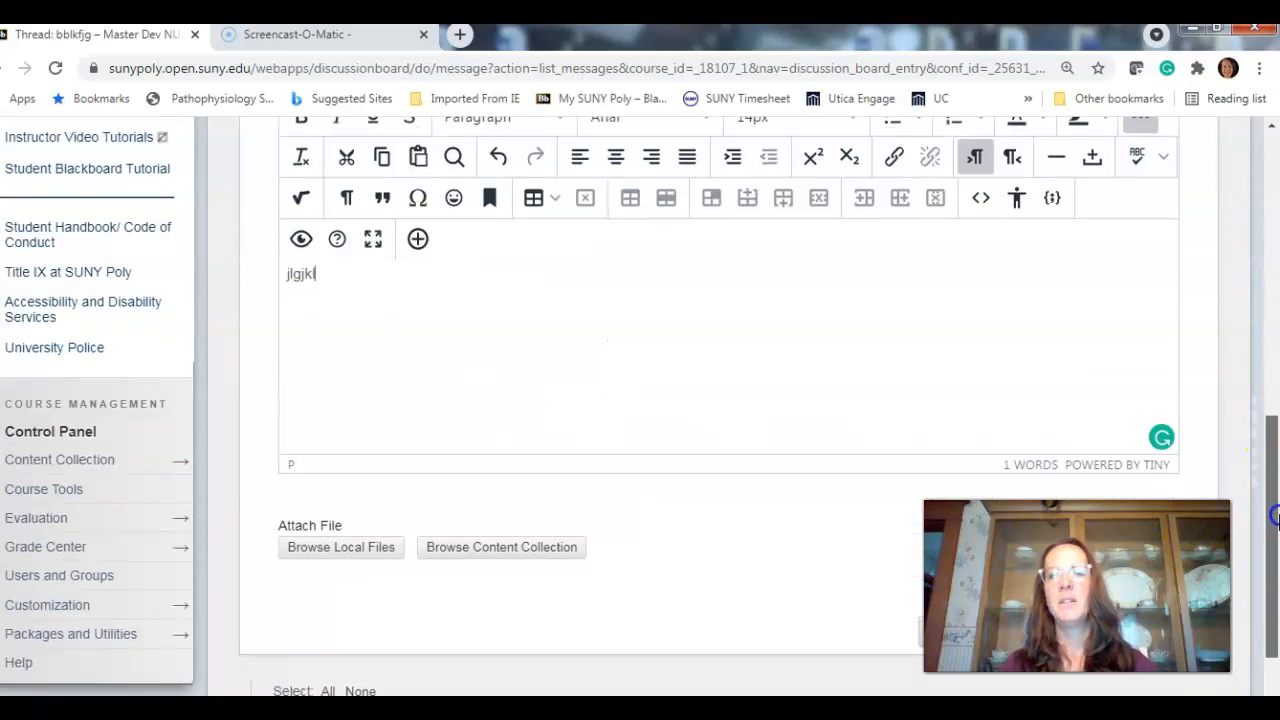
pyautogui.scroll(-3)
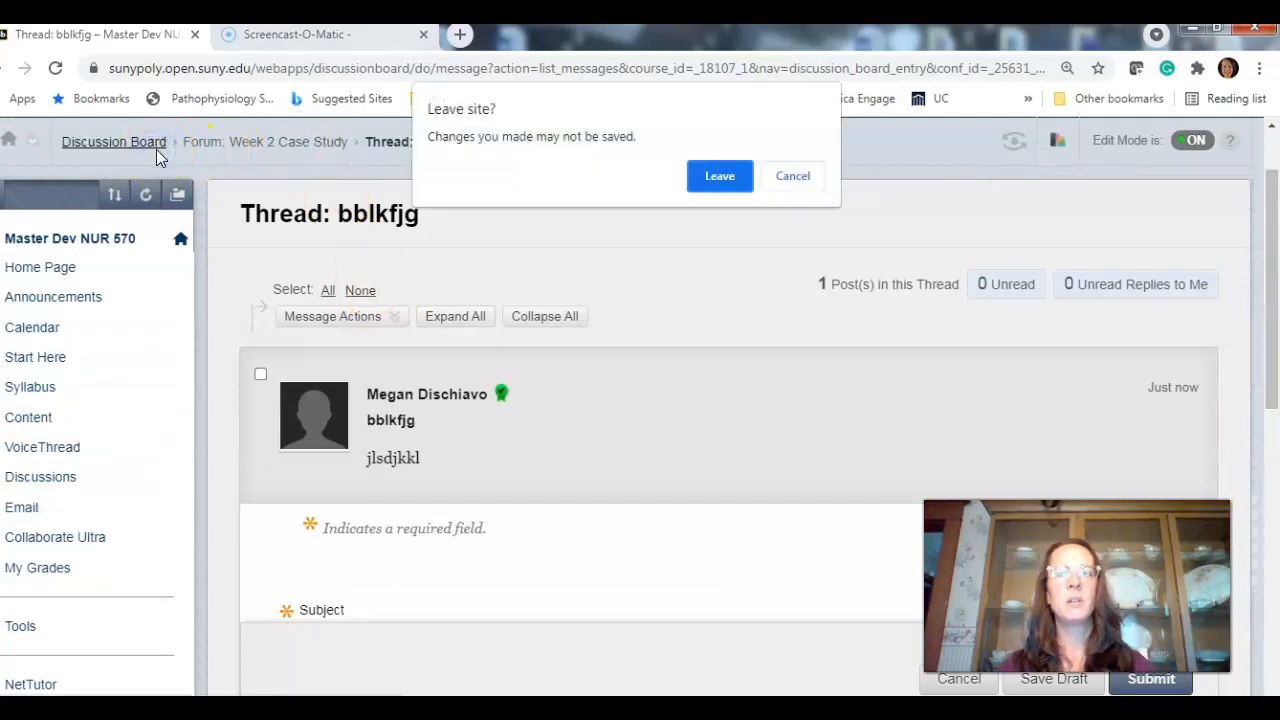
# Leave the thread for the Discussion Board and review the forum list and Case Study Directions
pyautogui.click(719, 175)
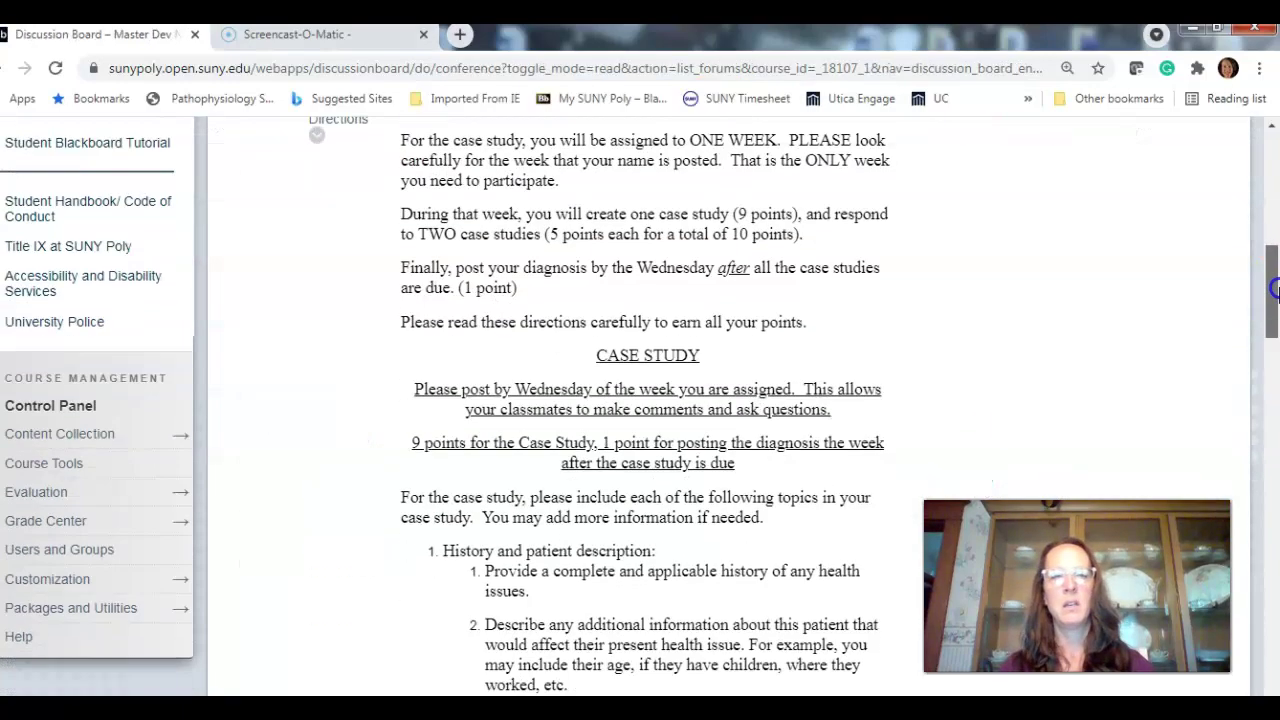
pyautogui.scroll(-3)
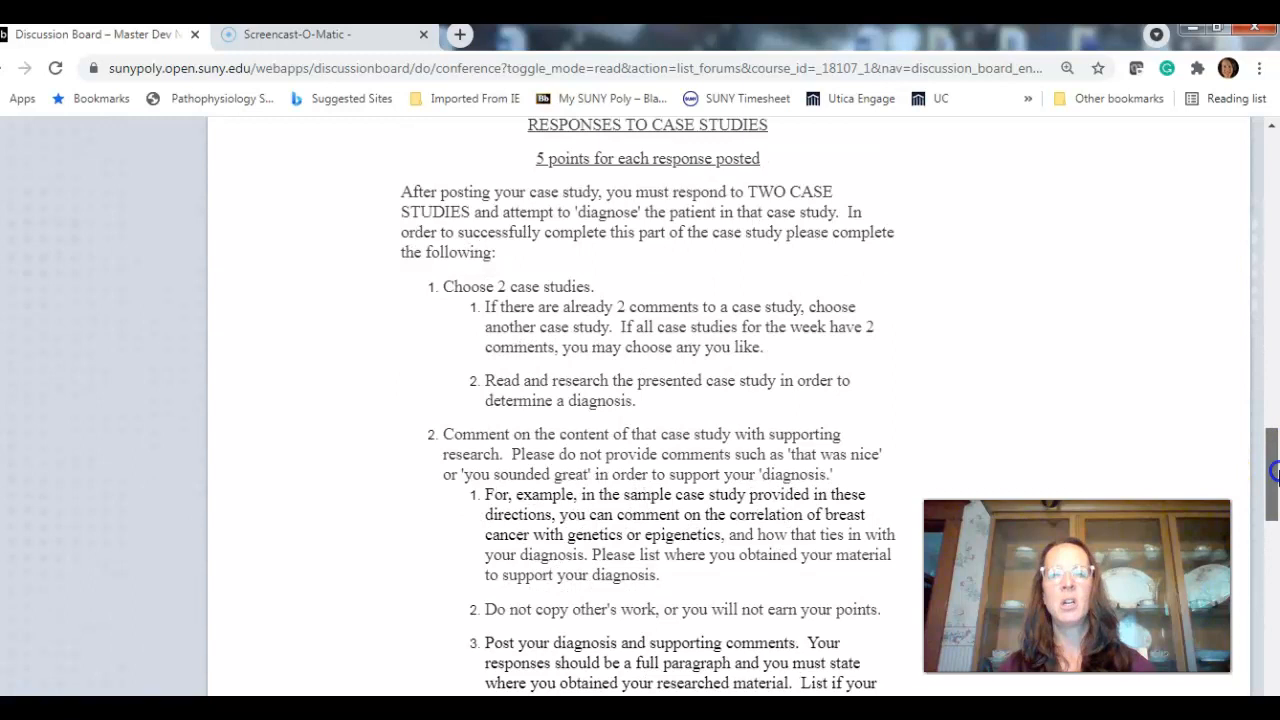
pyautogui.scroll(-3)
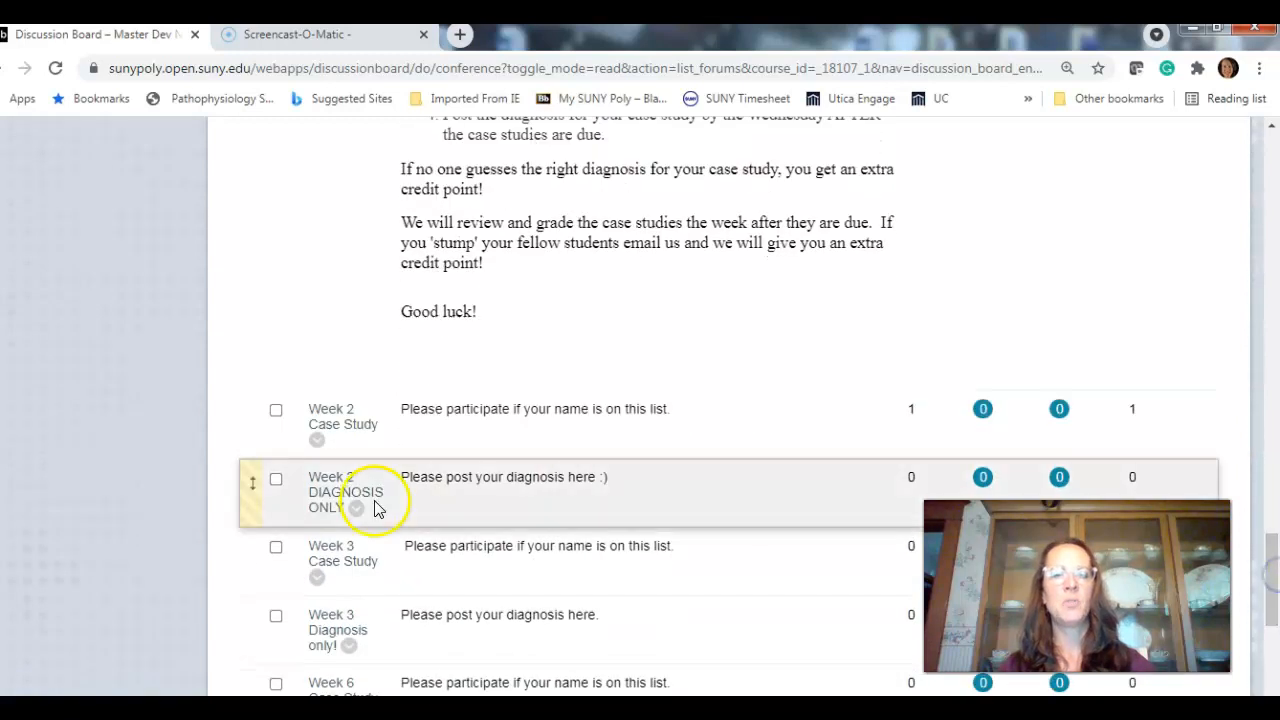
pyautogui.moveTo(340, 505)
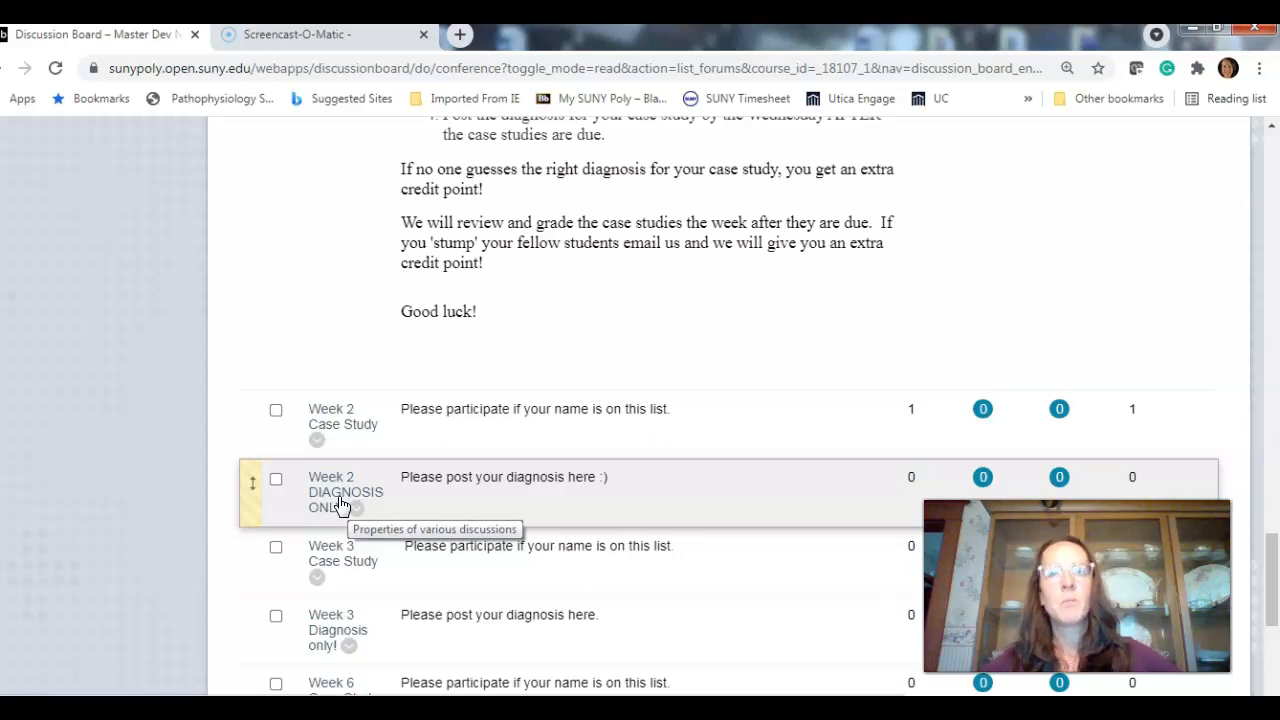
pyautogui.moveTo(1270, 610)
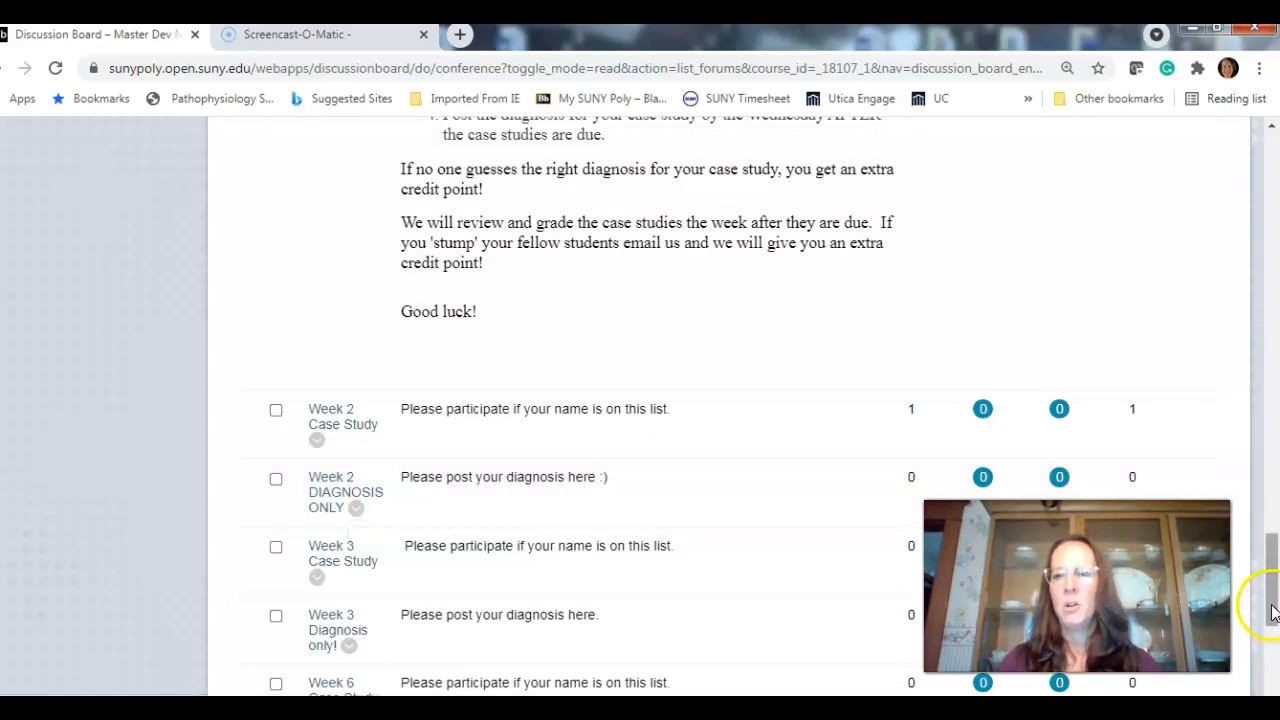
pyautogui.scroll(3)
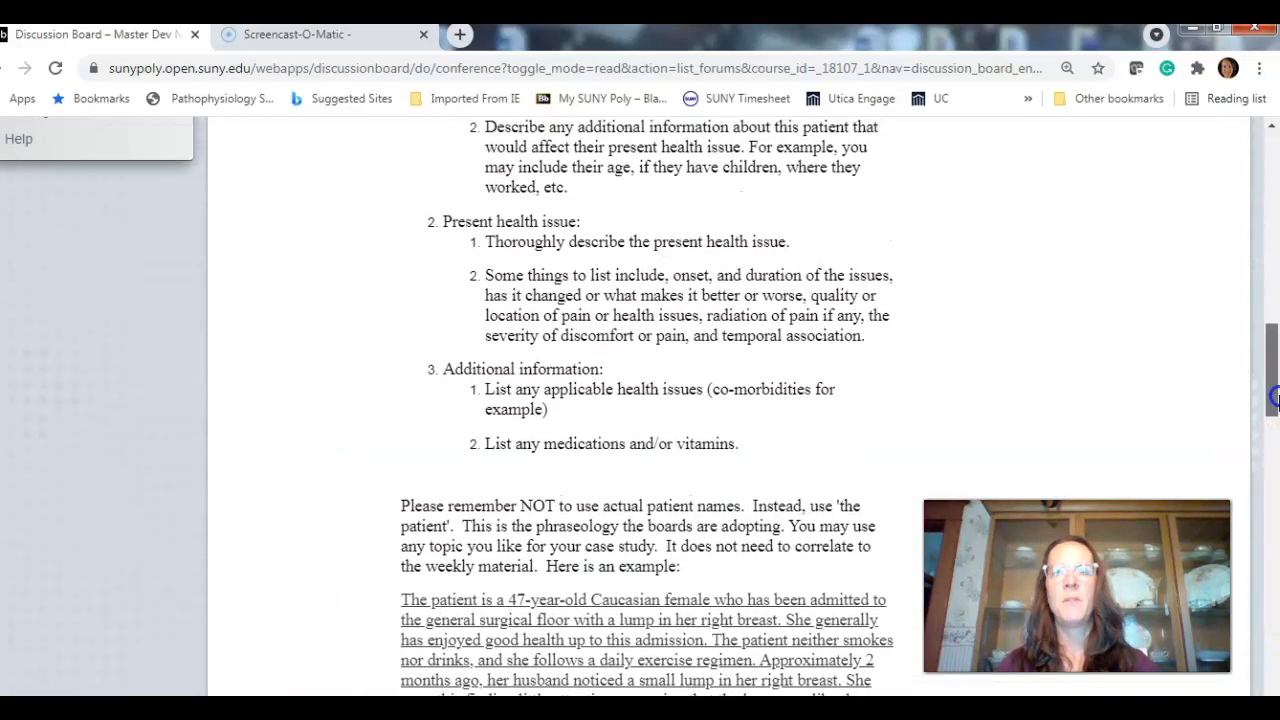